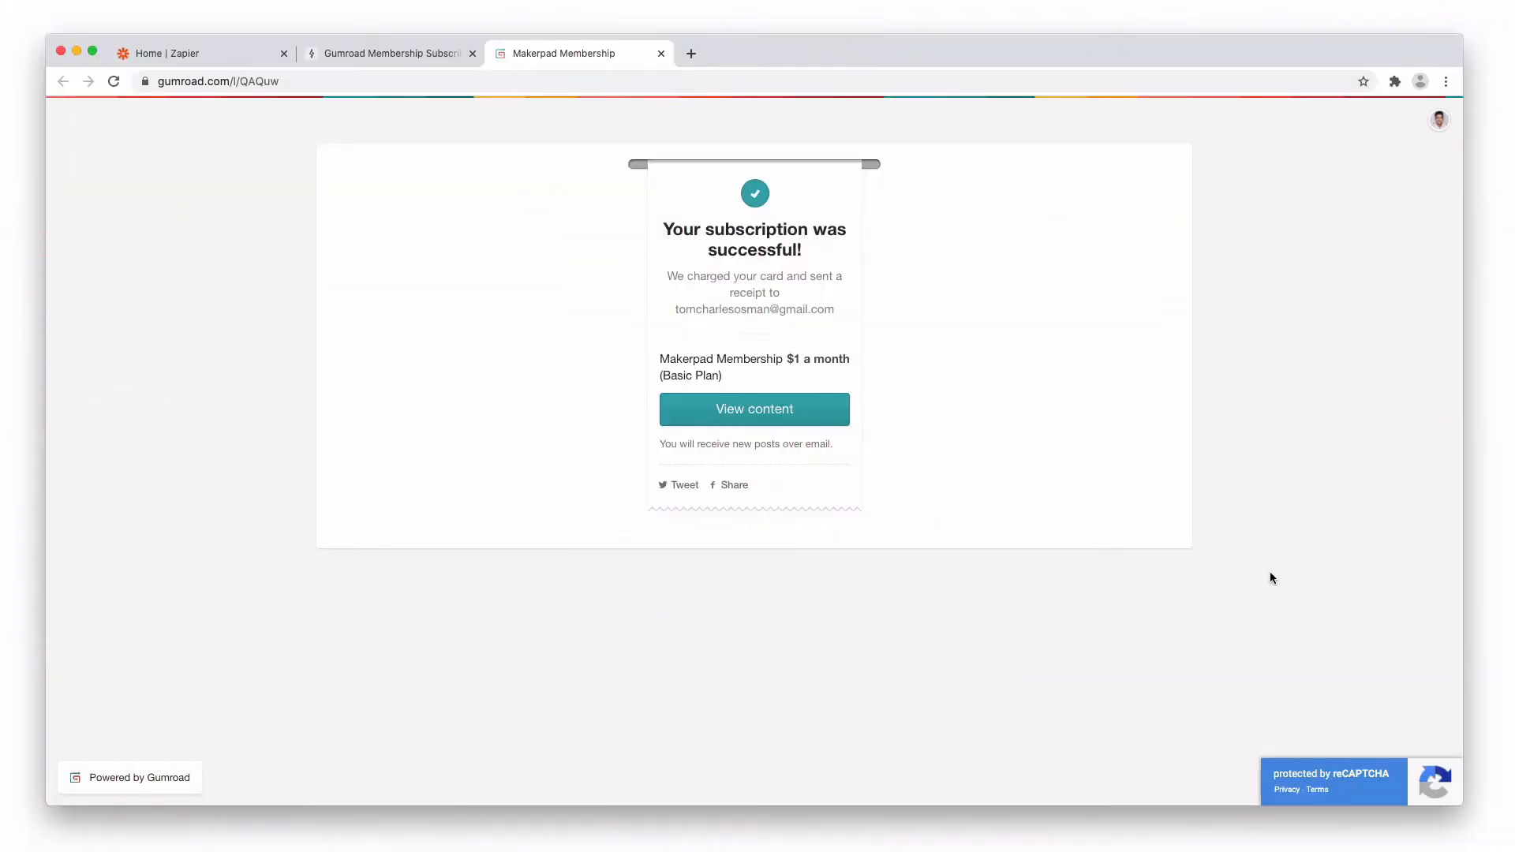
{"action": "mouse_move", "coordinate": [1072, 265]}
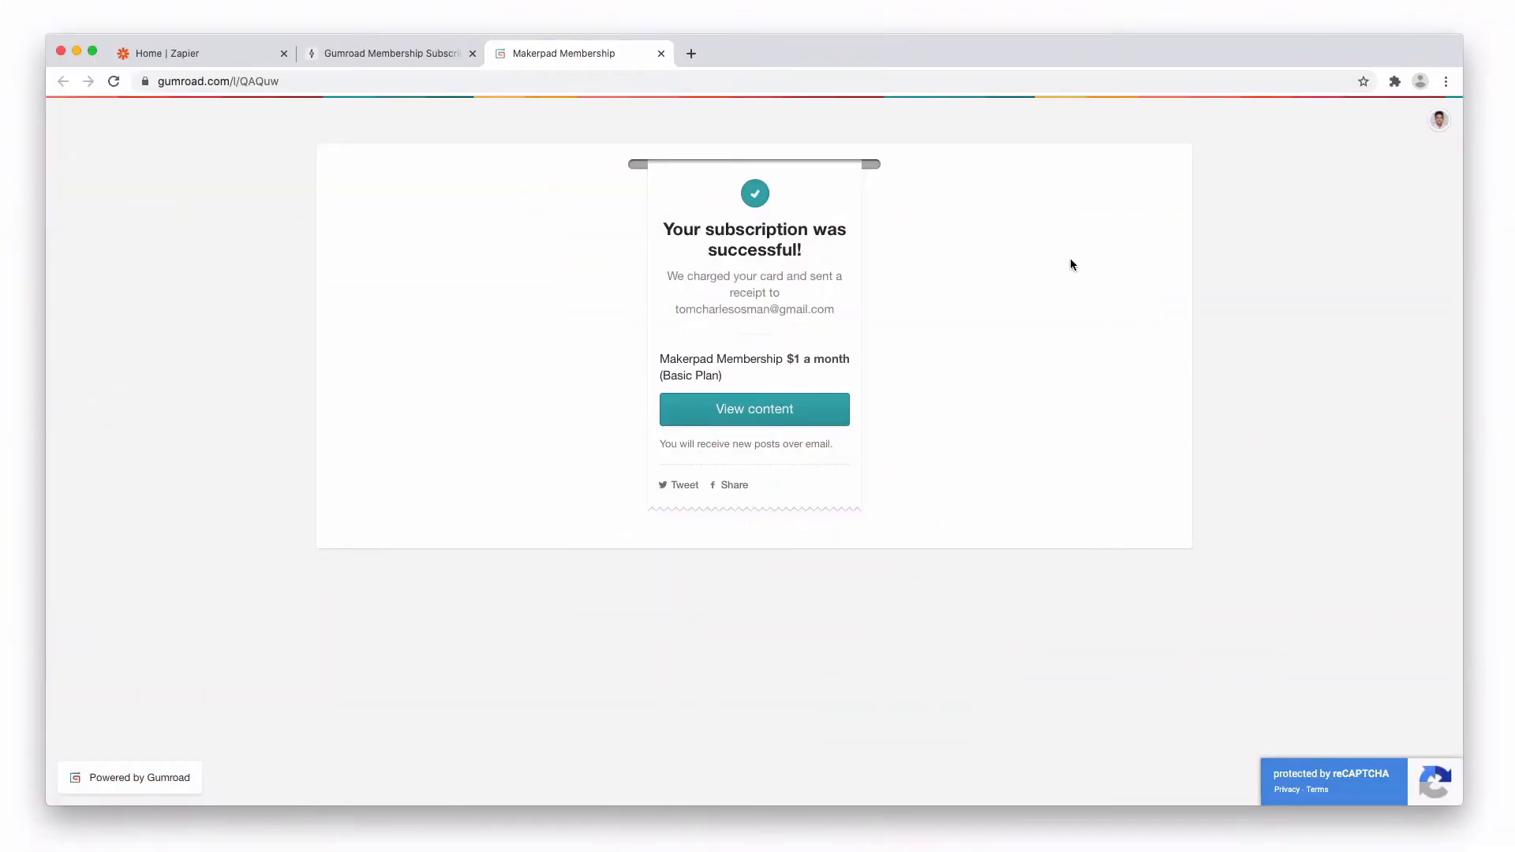
{"action": "mouse_move", "coordinate": [1002, 589]}
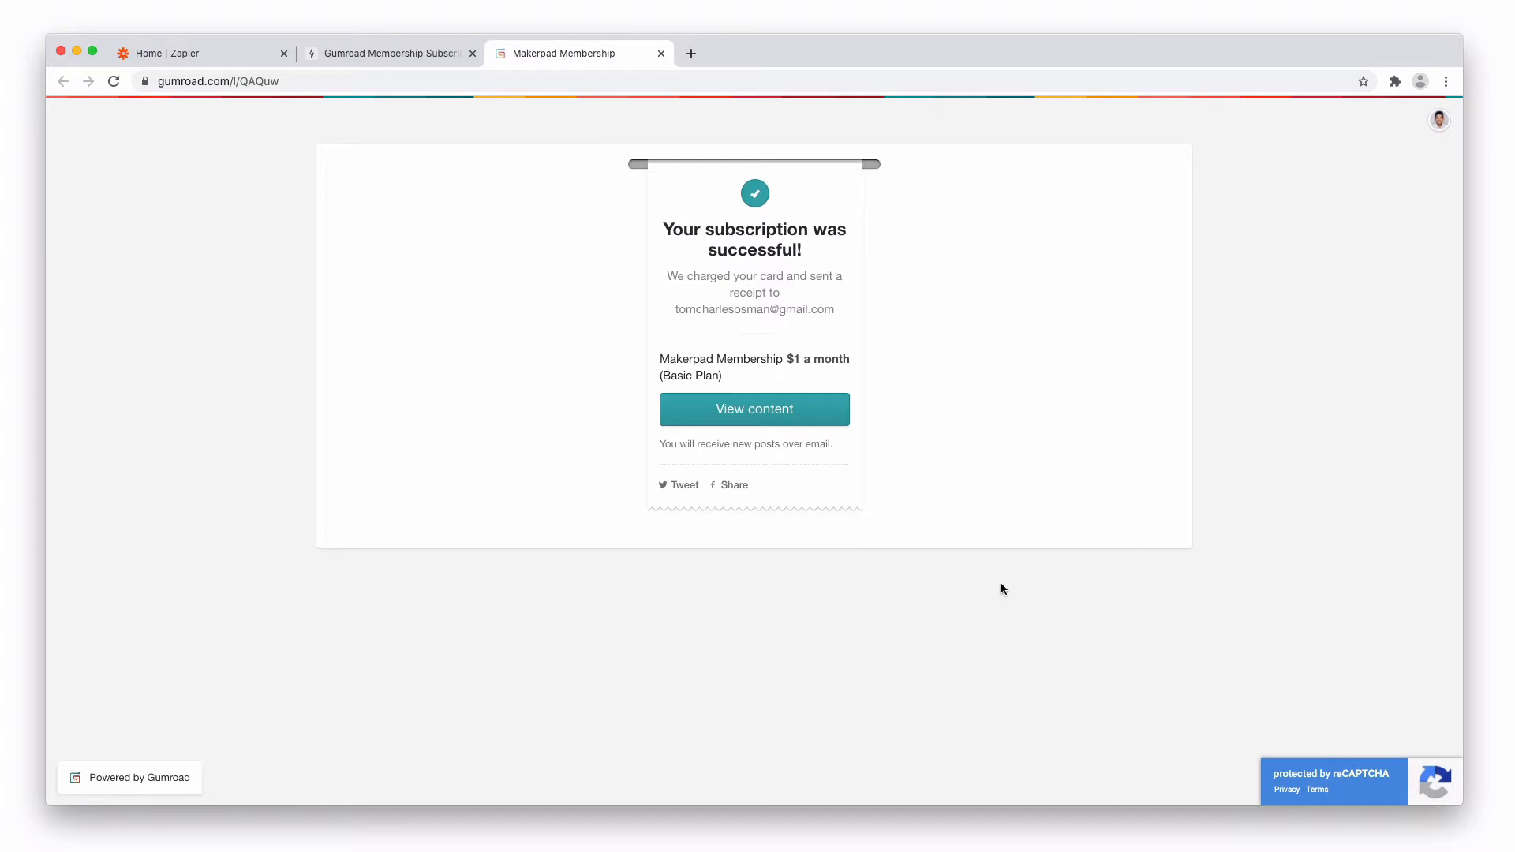
{"action": "mouse_move", "coordinate": [593, 154]}
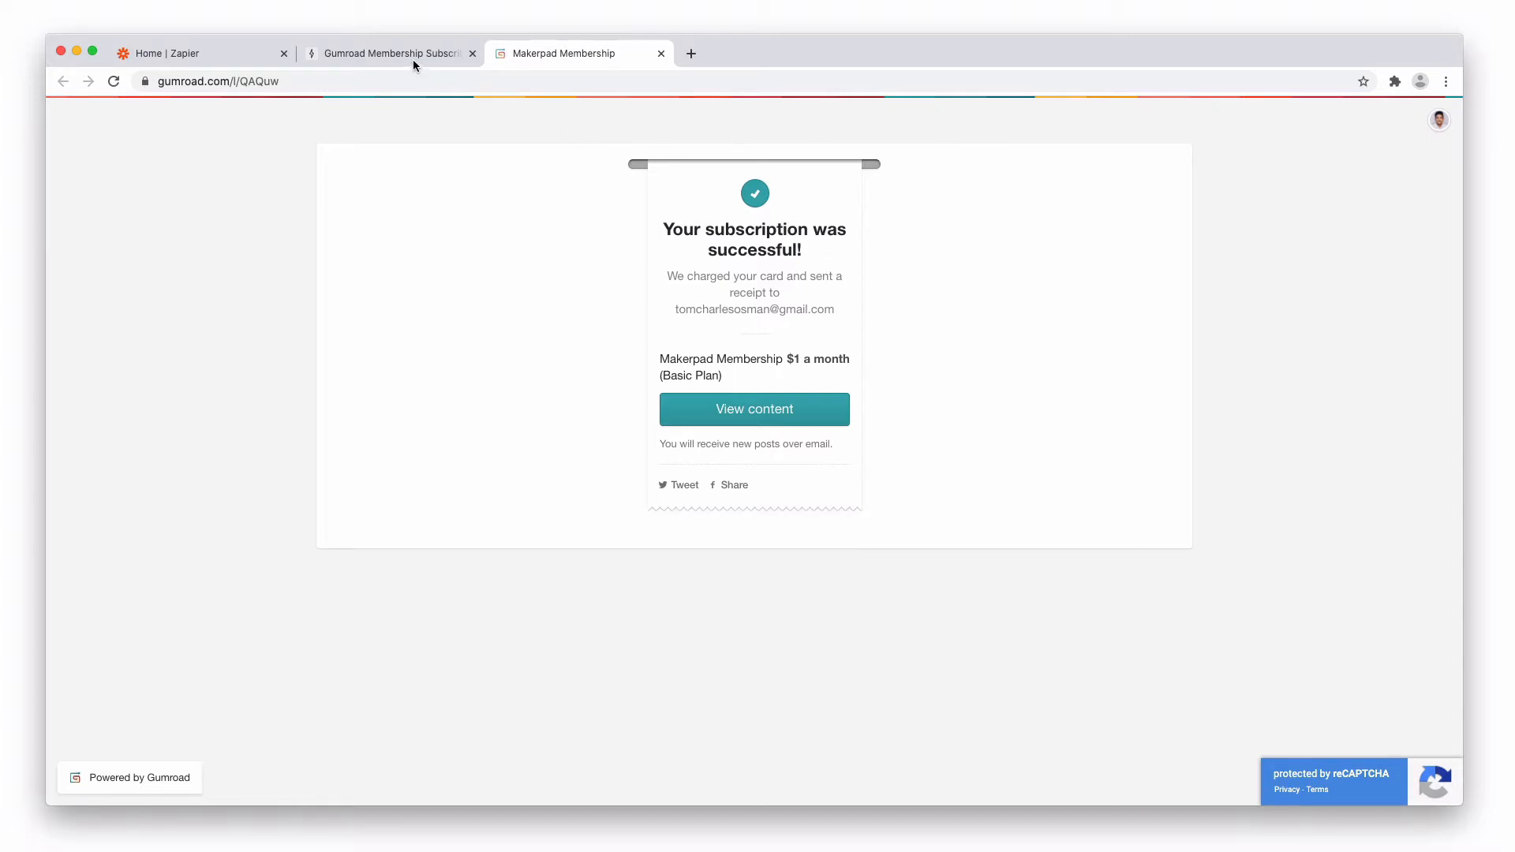
- Switch to Airtable's empty Gumroad Membership Subscribers table with Email, Price and Status
{"action": "left_click", "coordinate": [389, 53]}
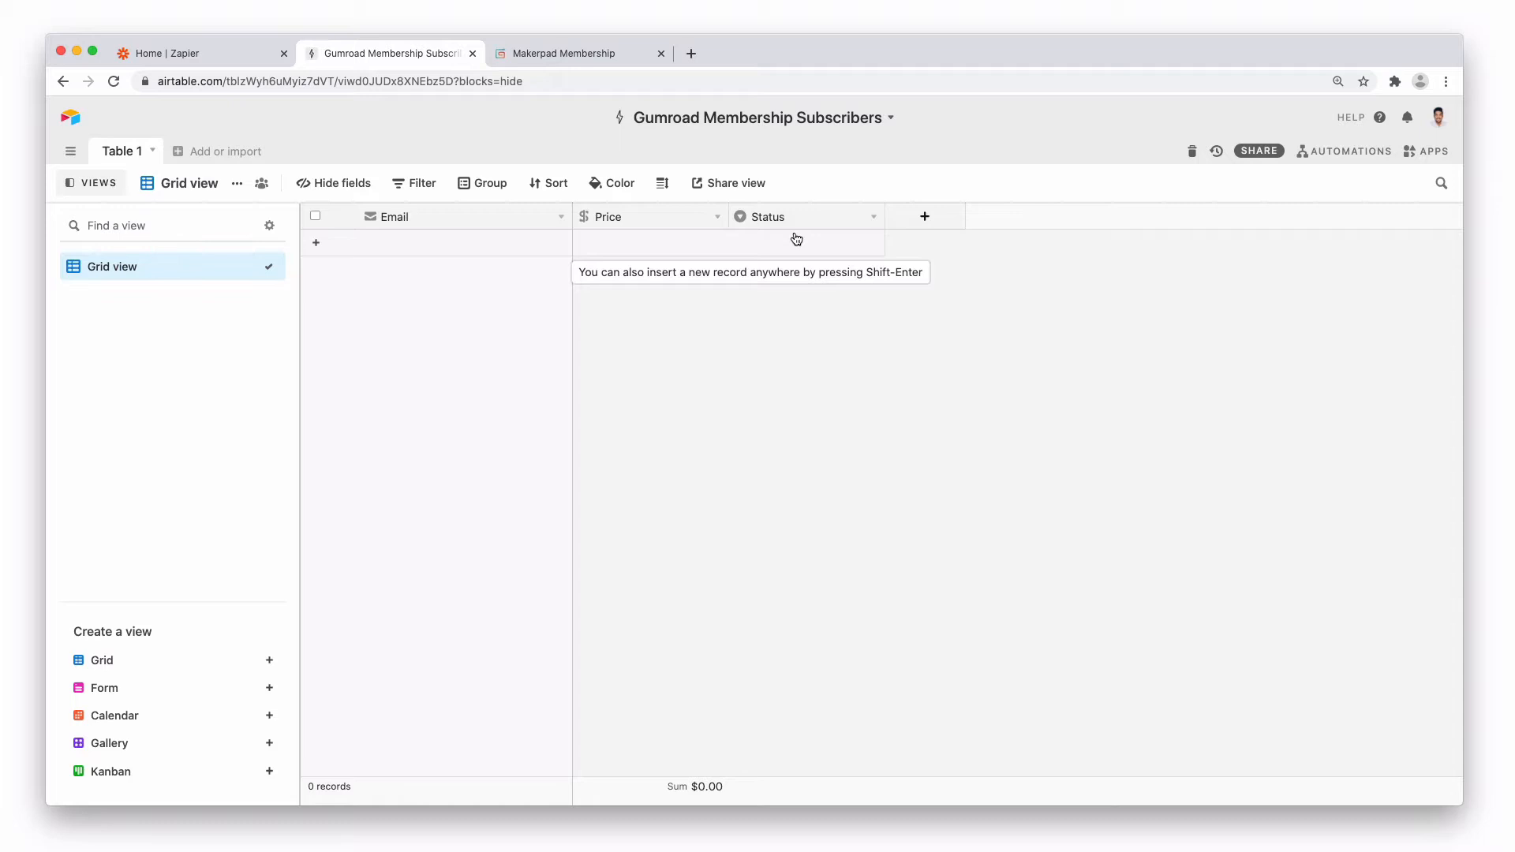
{"action": "mouse_move", "coordinate": [435, 195]}
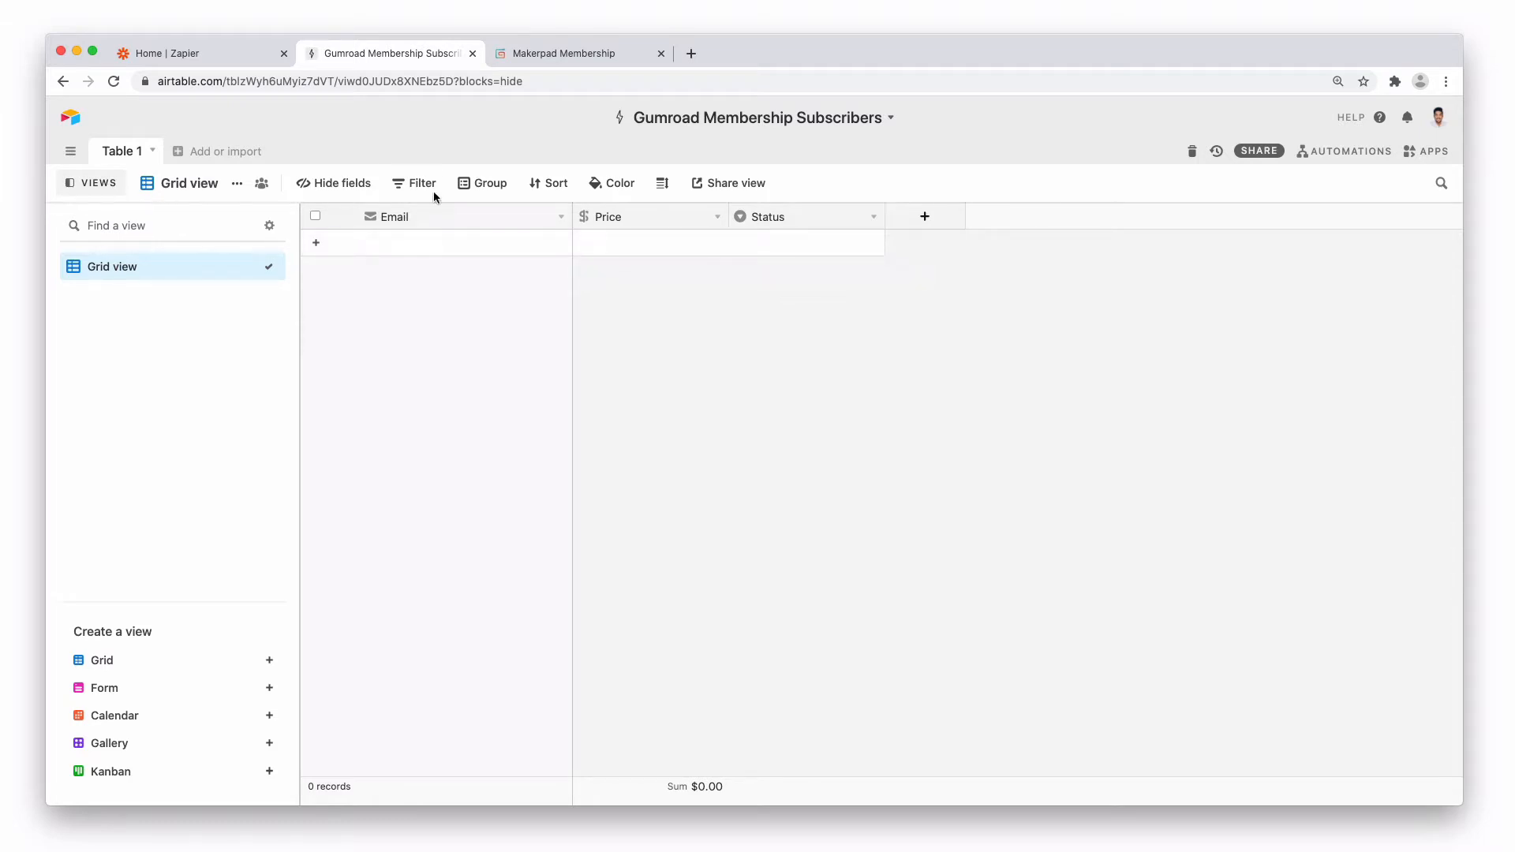
- Start a new Zap and name it 'Gumroad Subs to Airtable'
{"action": "left_click", "coordinate": [200, 52]}
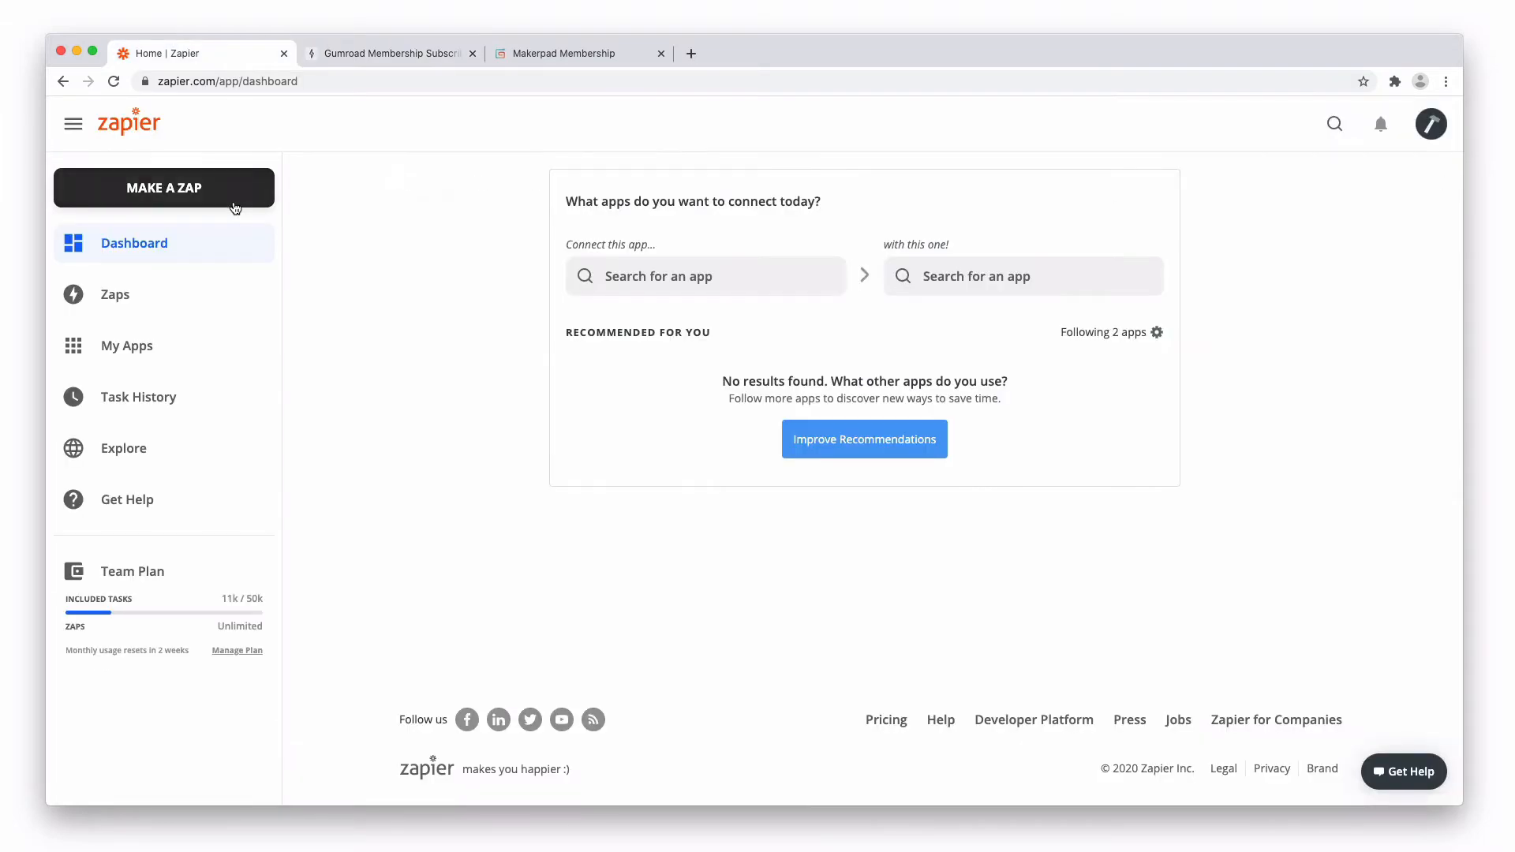
{"action": "left_click", "coordinate": [163, 188]}
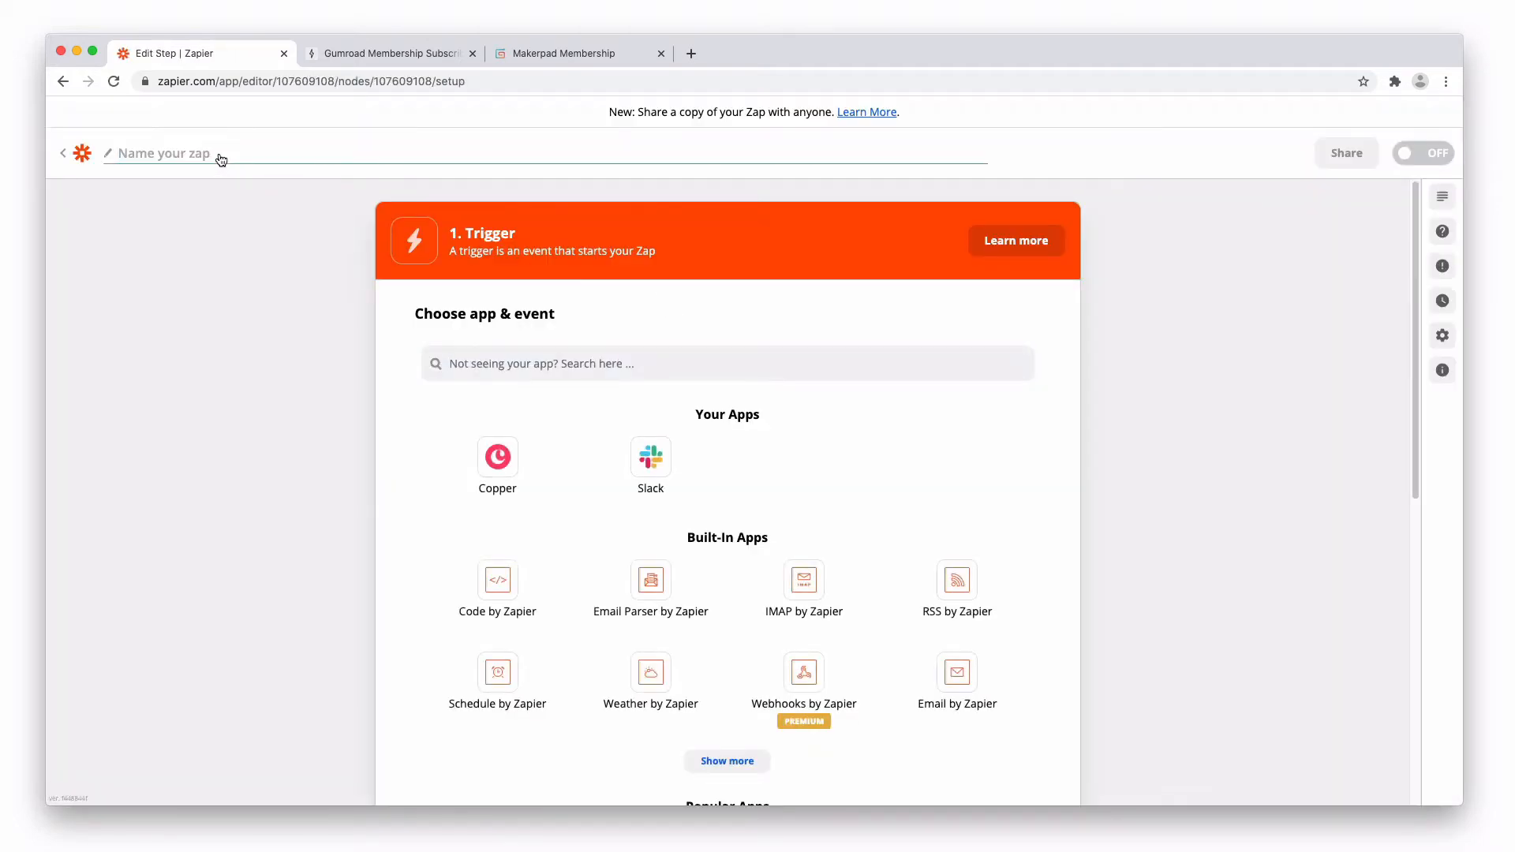
{"action": "type", "text": "Gumroad Subs to Airtable"}
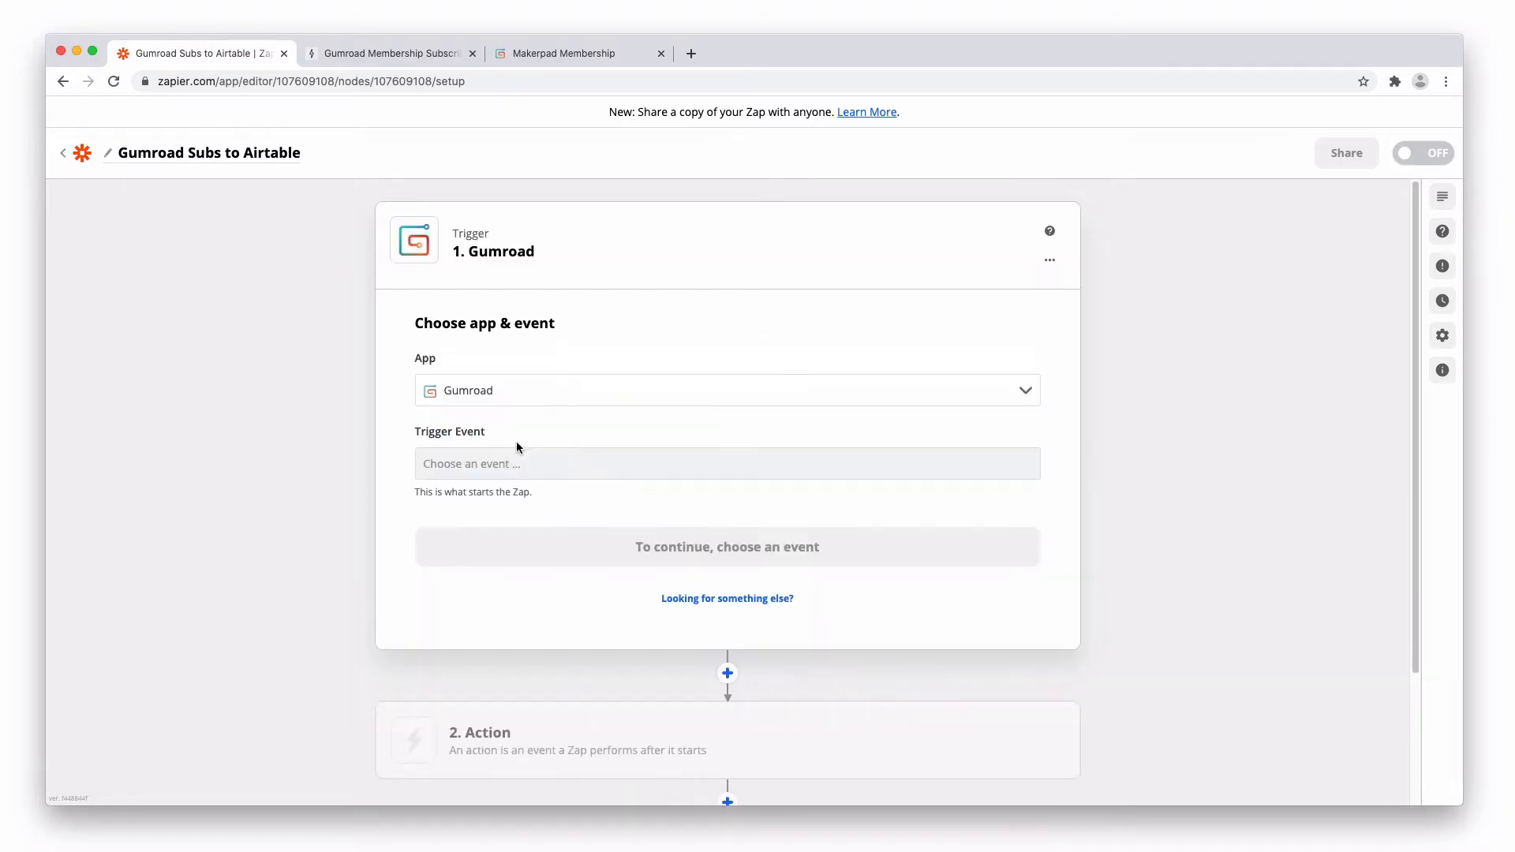
- Set a Gumroad Sale trigger on the connected account for Makerpad Membership
{"action": "left_click", "coordinate": [727, 463]}
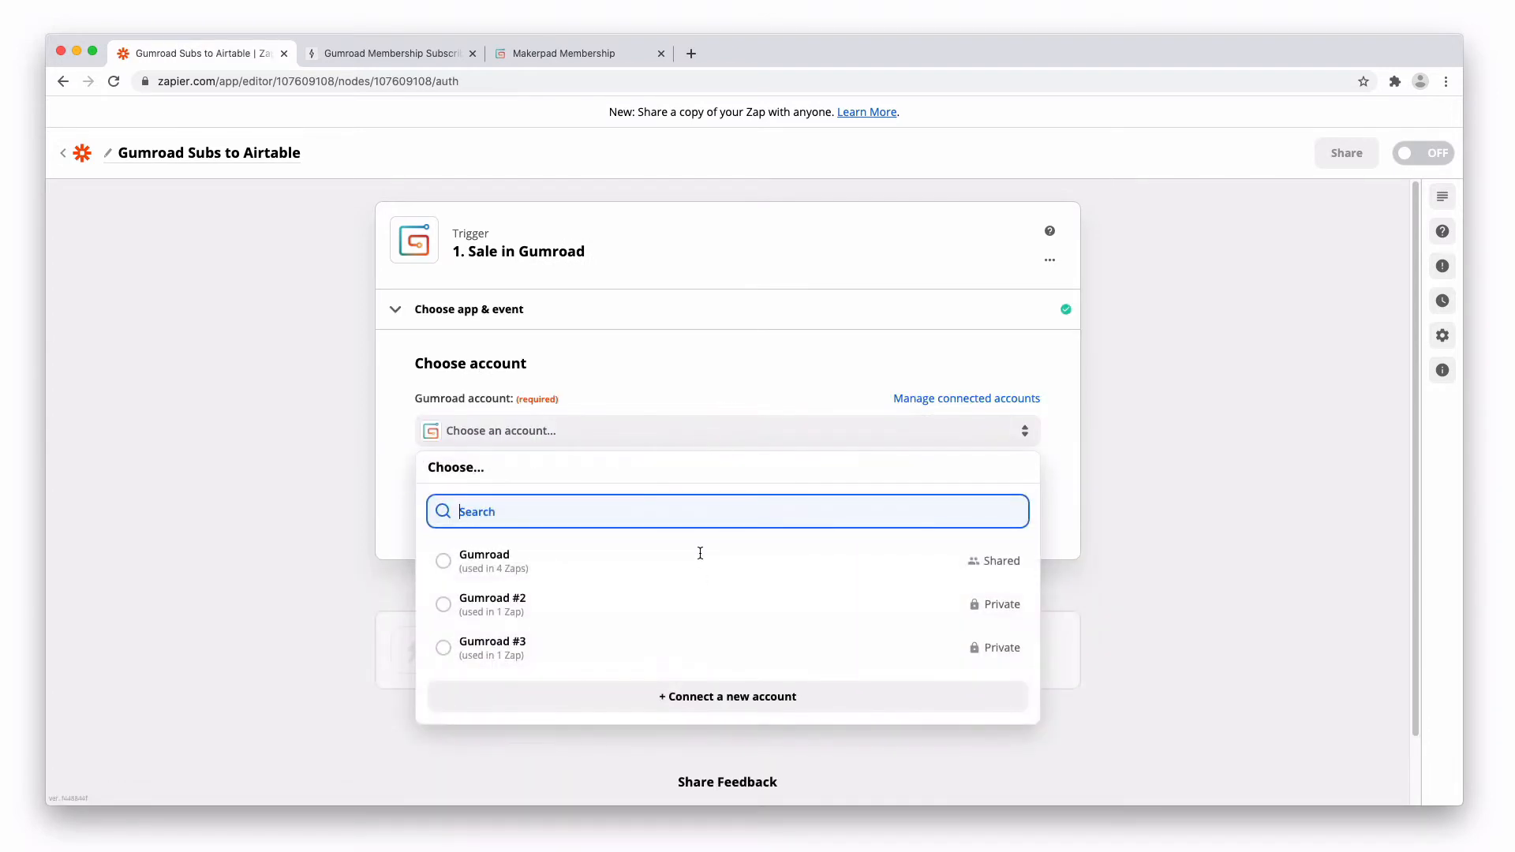
{"action": "left_click", "coordinate": [483, 560]}
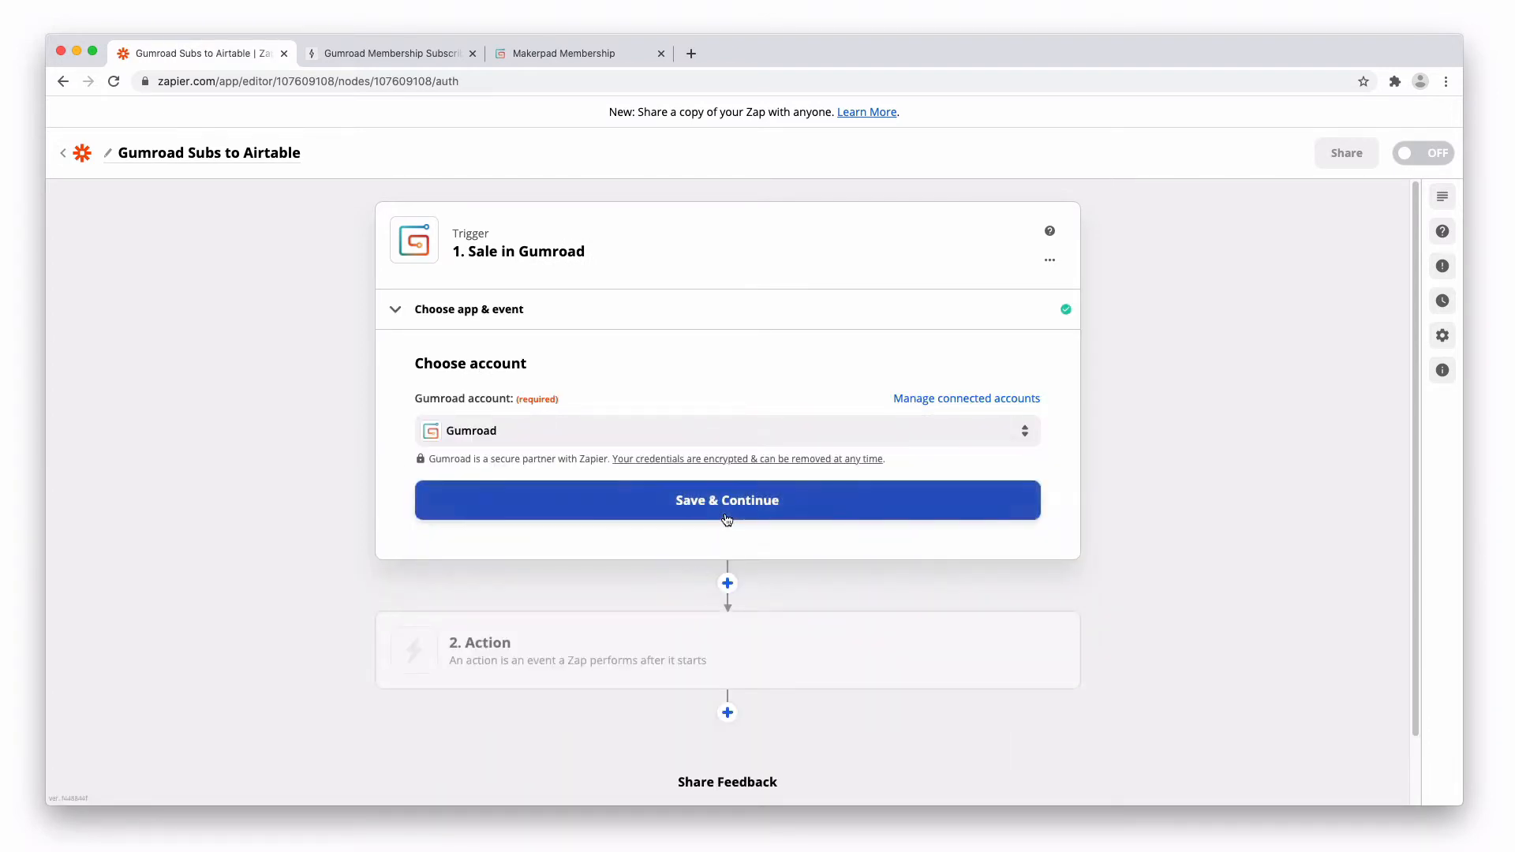
{"action": "left_click", "coordinate": [727, 500]}
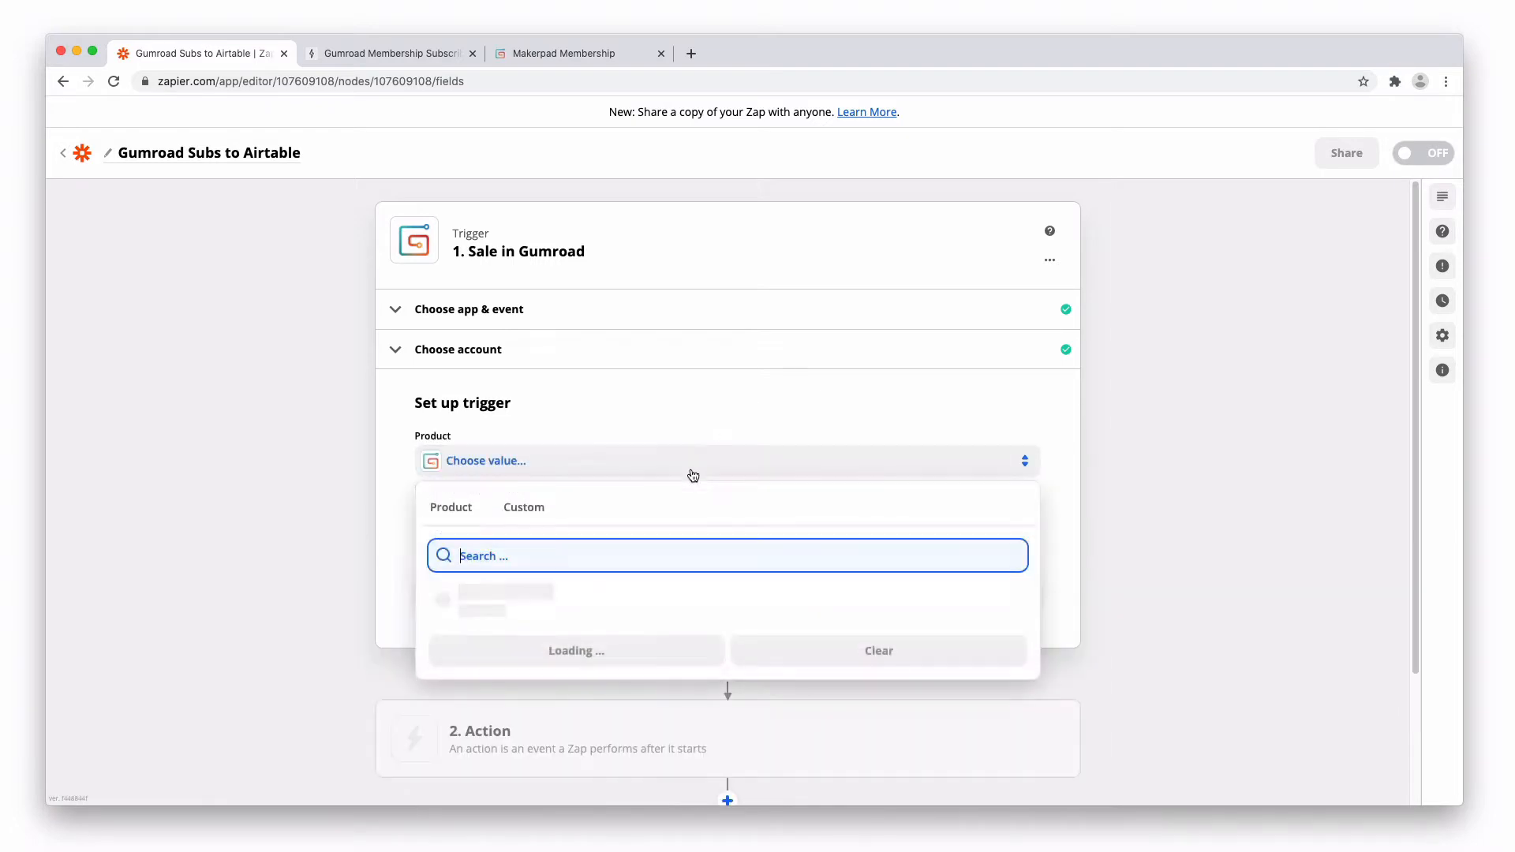
{"action": "left_click", "coordinate": [503, 596]}
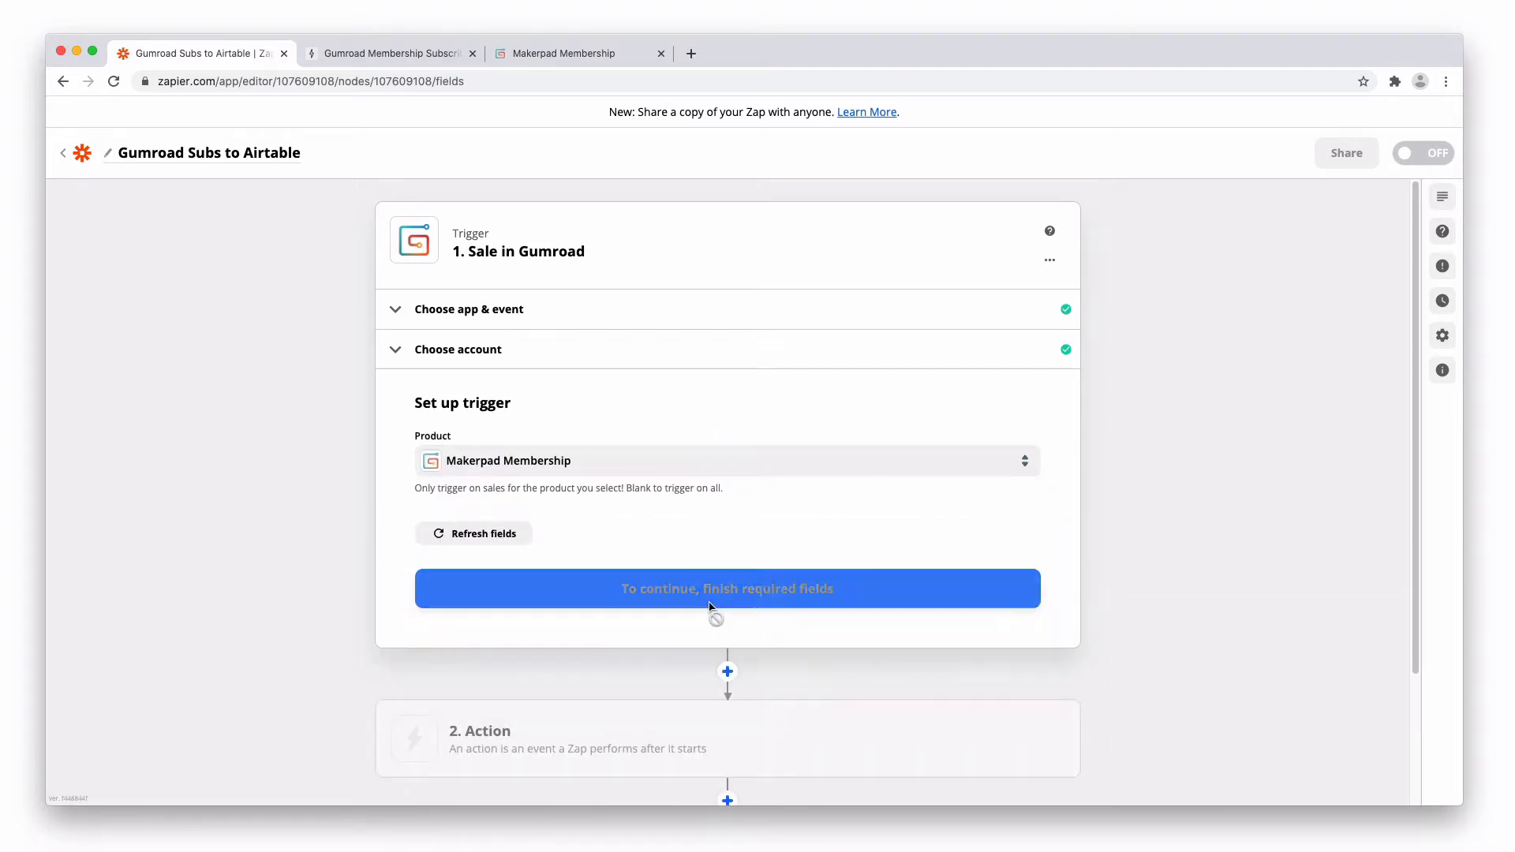
- Test the Gumroad trigger, pulling in a sample Makerpad Membership sale priced at 100
{"action": "left_click", "coordinate": [473, 533]}
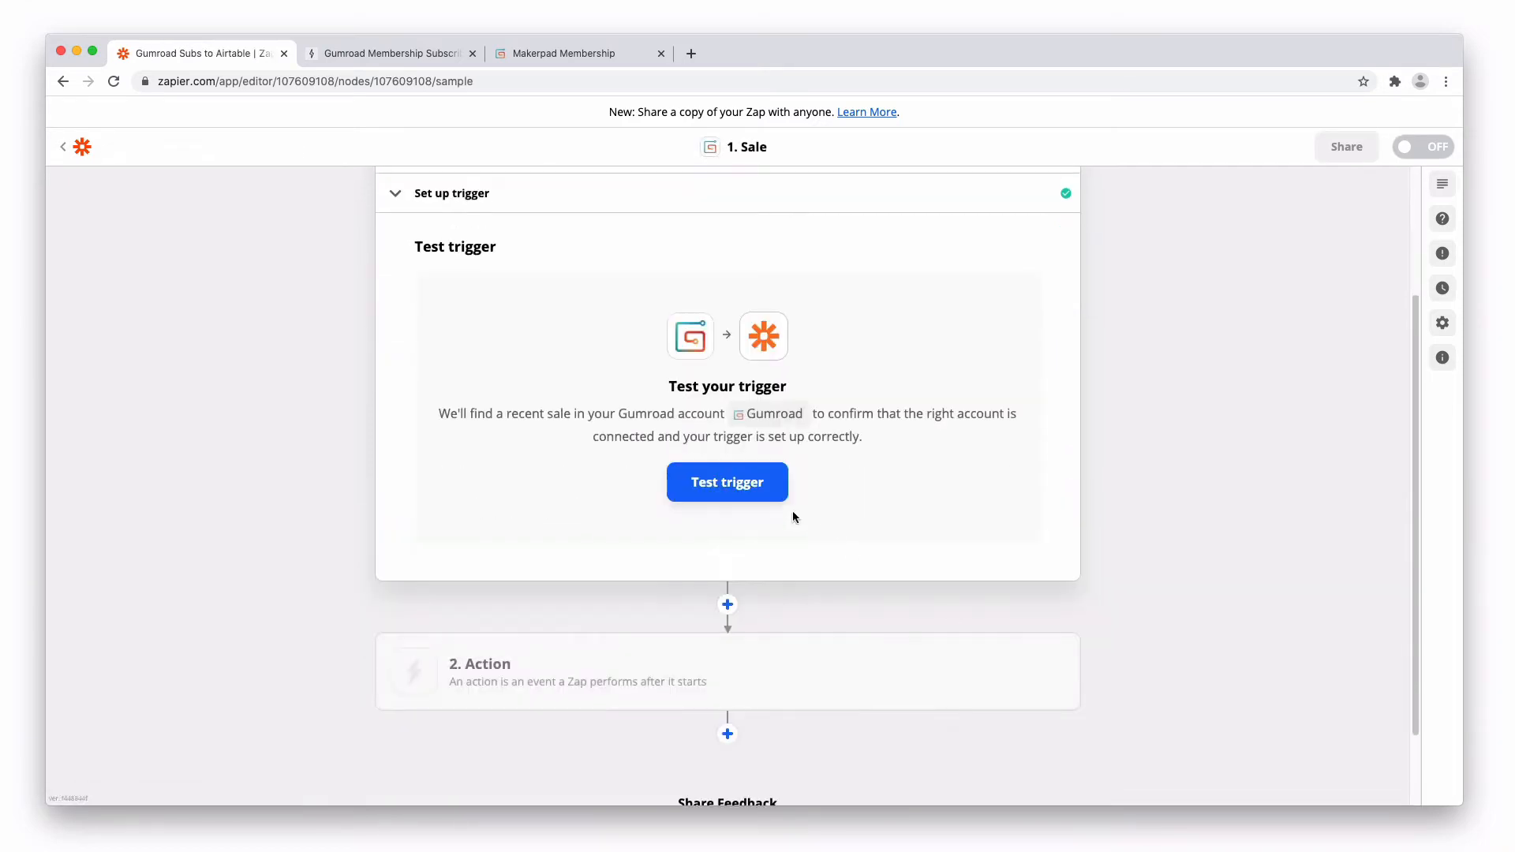
{"action": "left_click", "coordinate": [727, 482]}
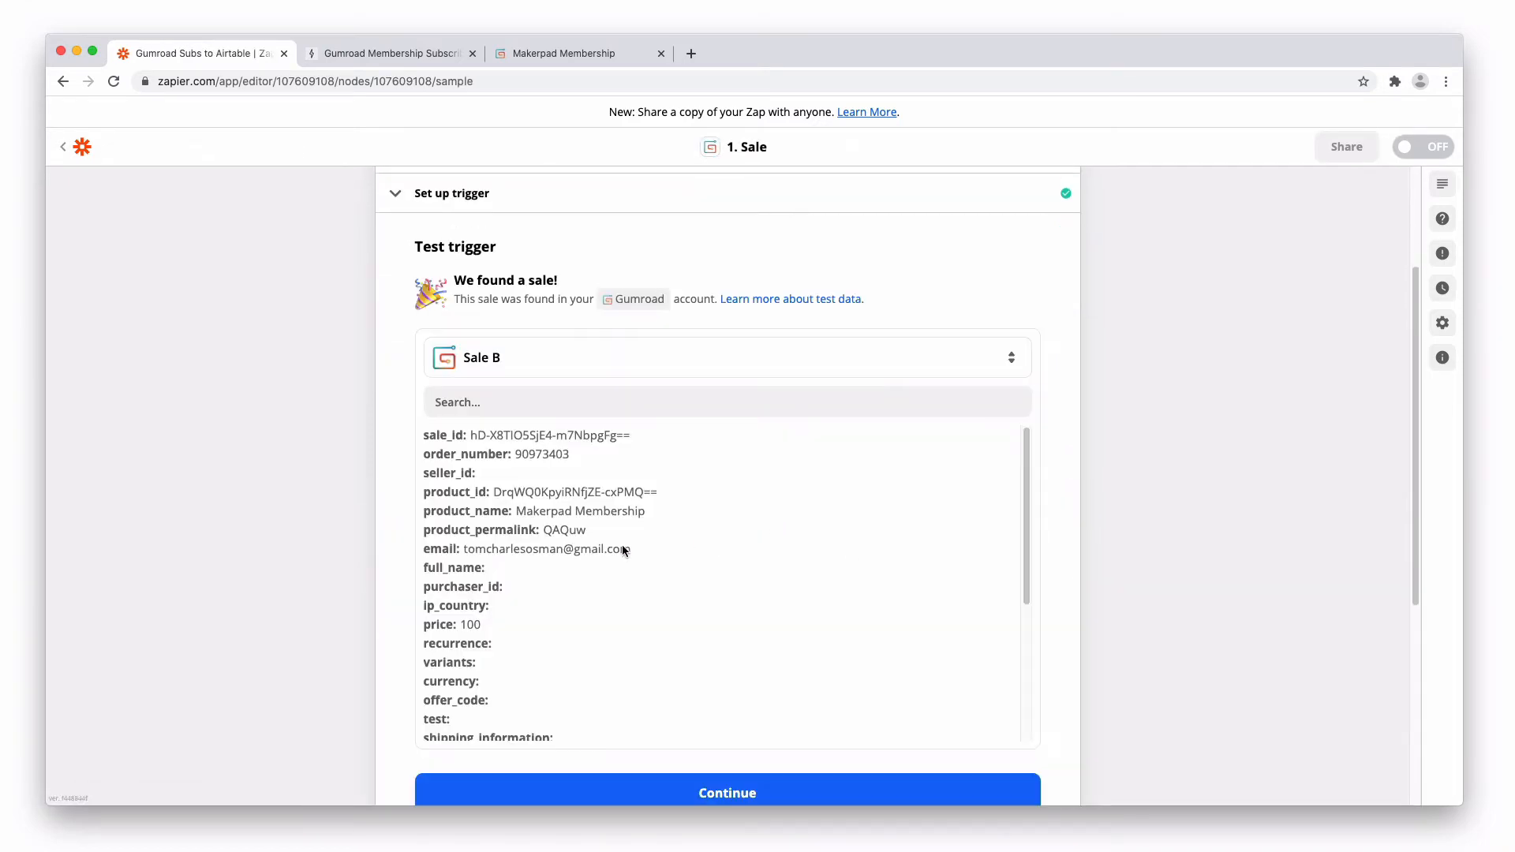
{"action": "left_click_drag", "start_coordinate": [502, 549], "coordinate": [628, 549]}
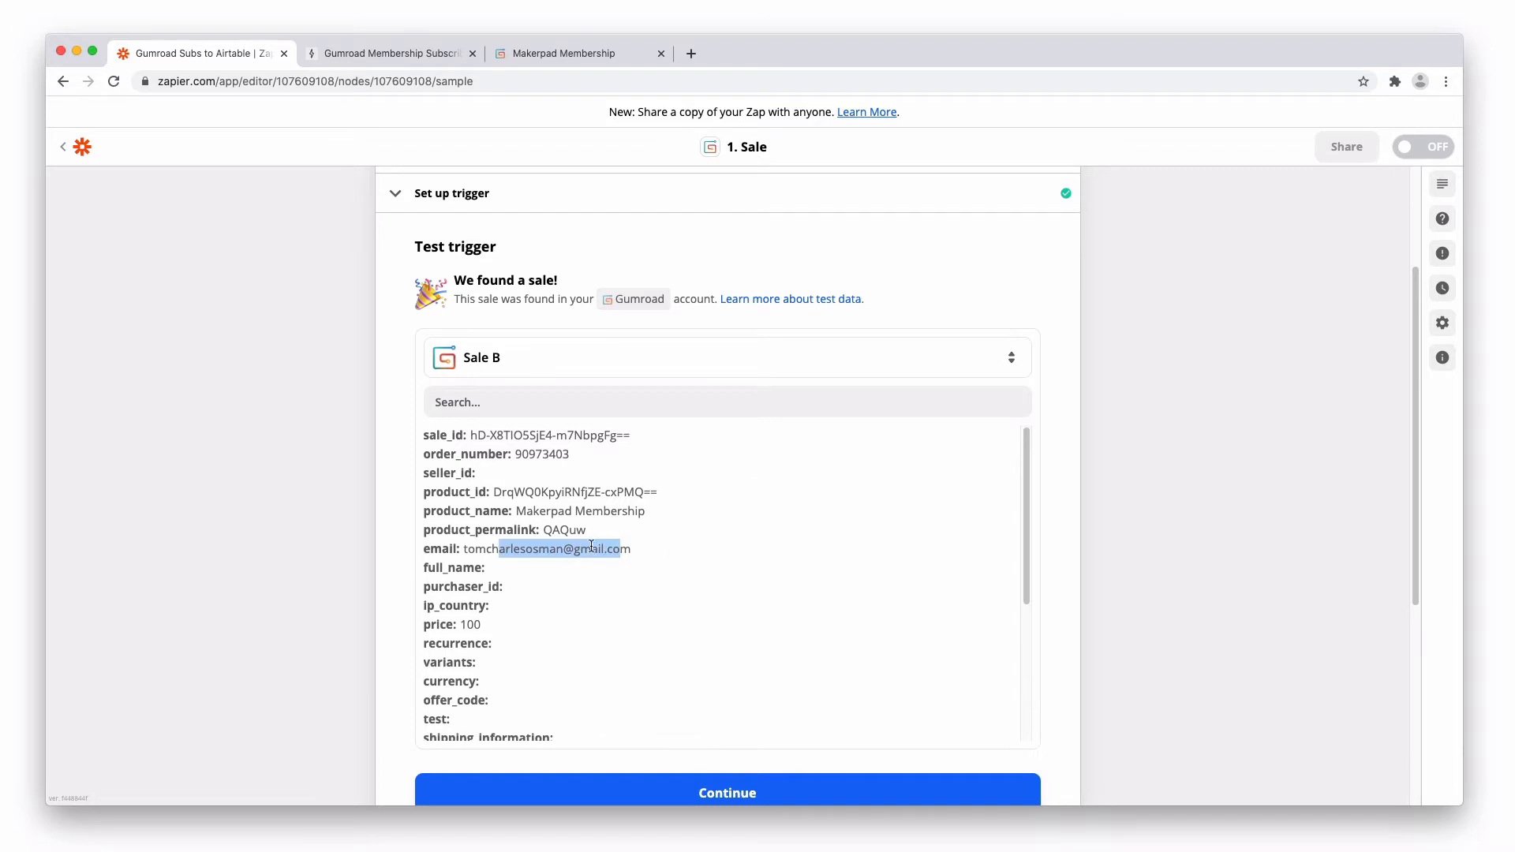
{"action": "left_click", "coordinate": [726, 792]}
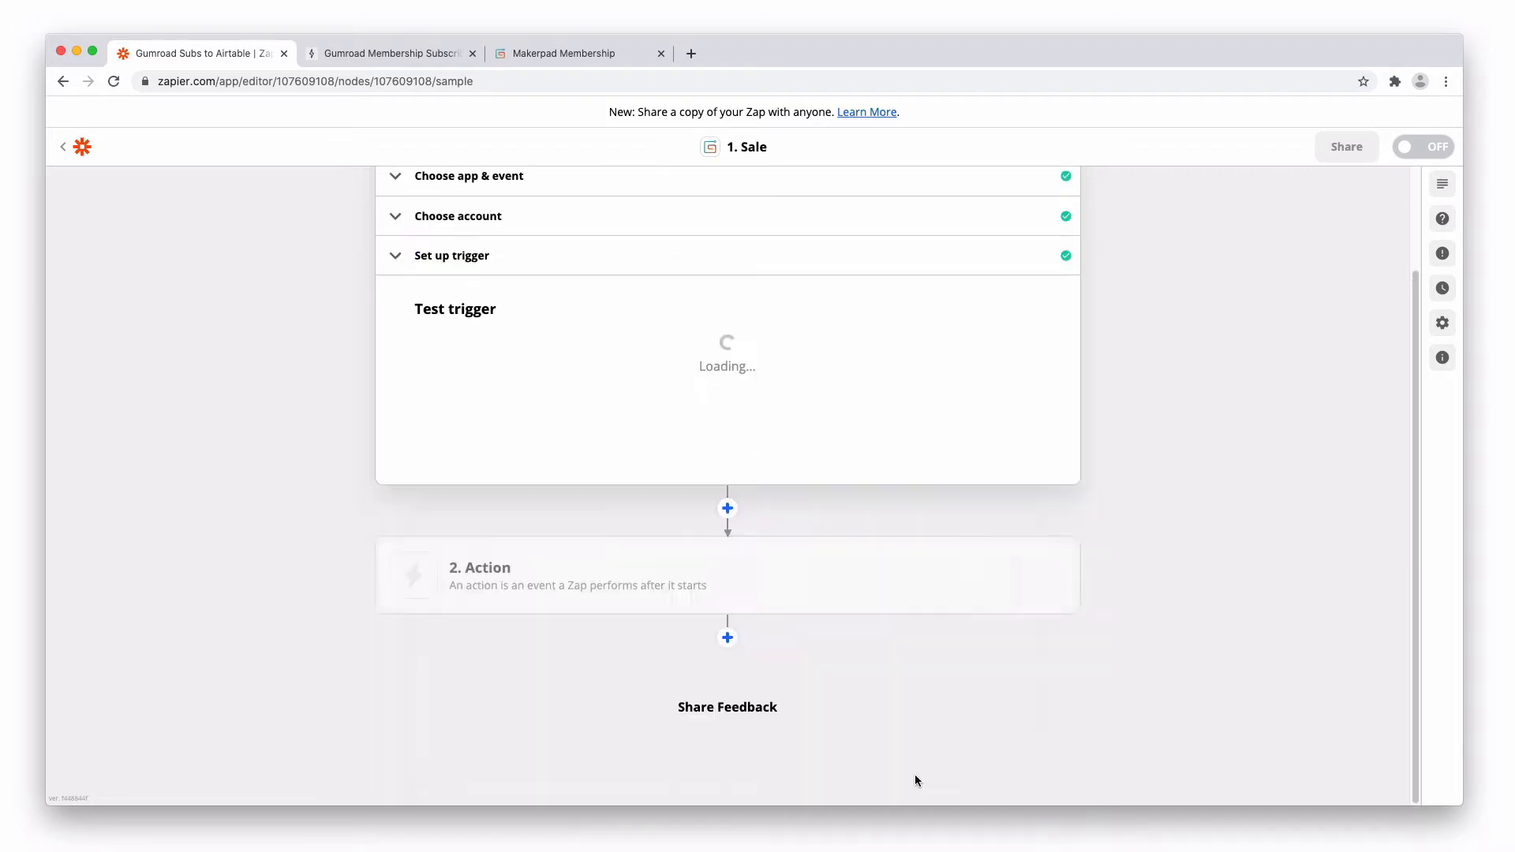
- Add a single line text field named Product to the Airtable subscribers table
{"action": "left_click", "coordinate": [727, 576]}
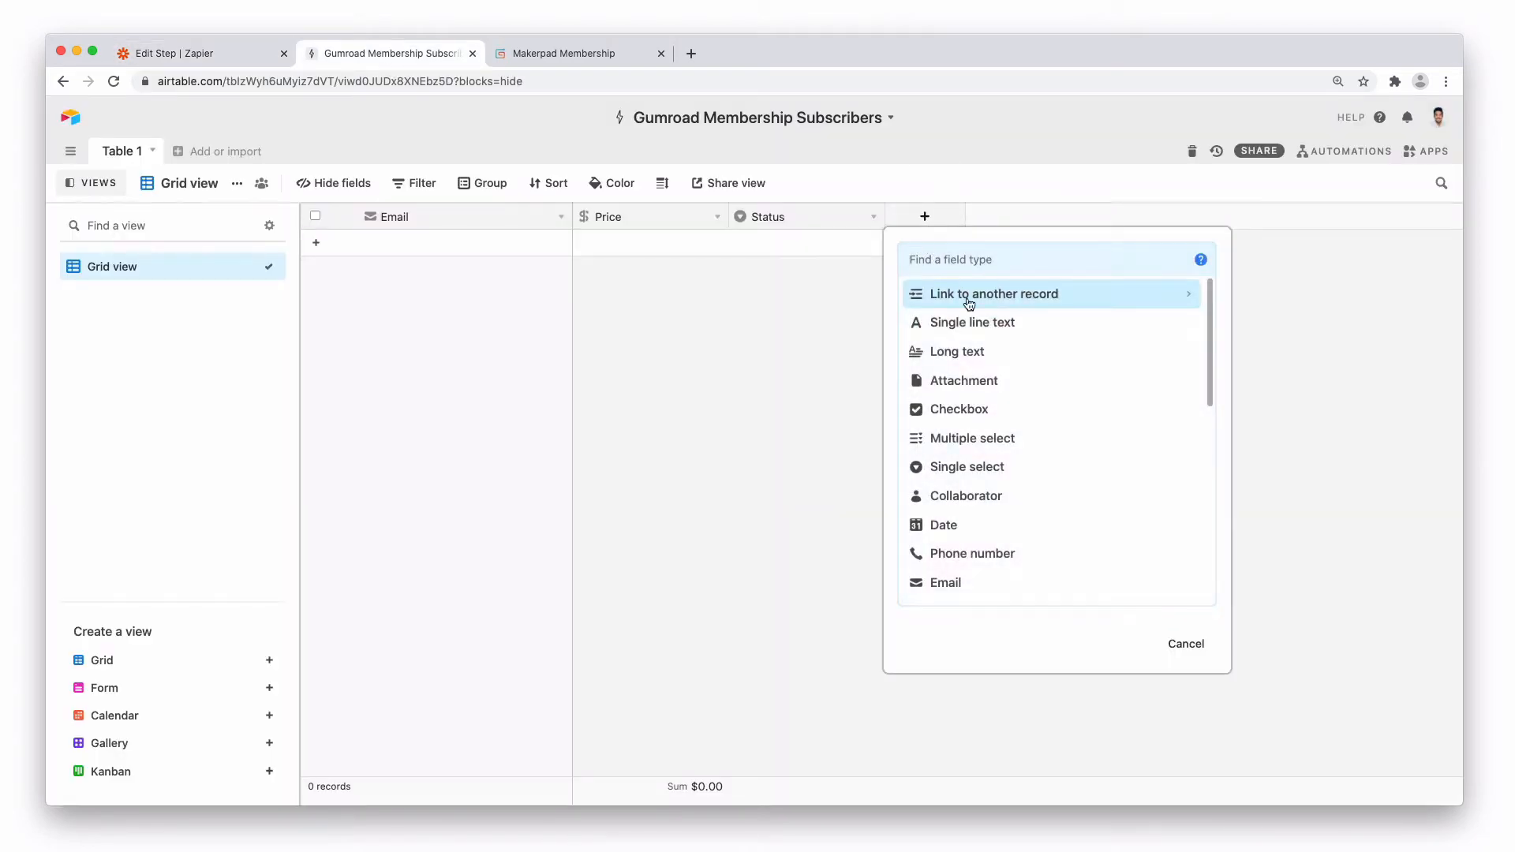
{"action": "left_click", "coordinate": [972, 322]}
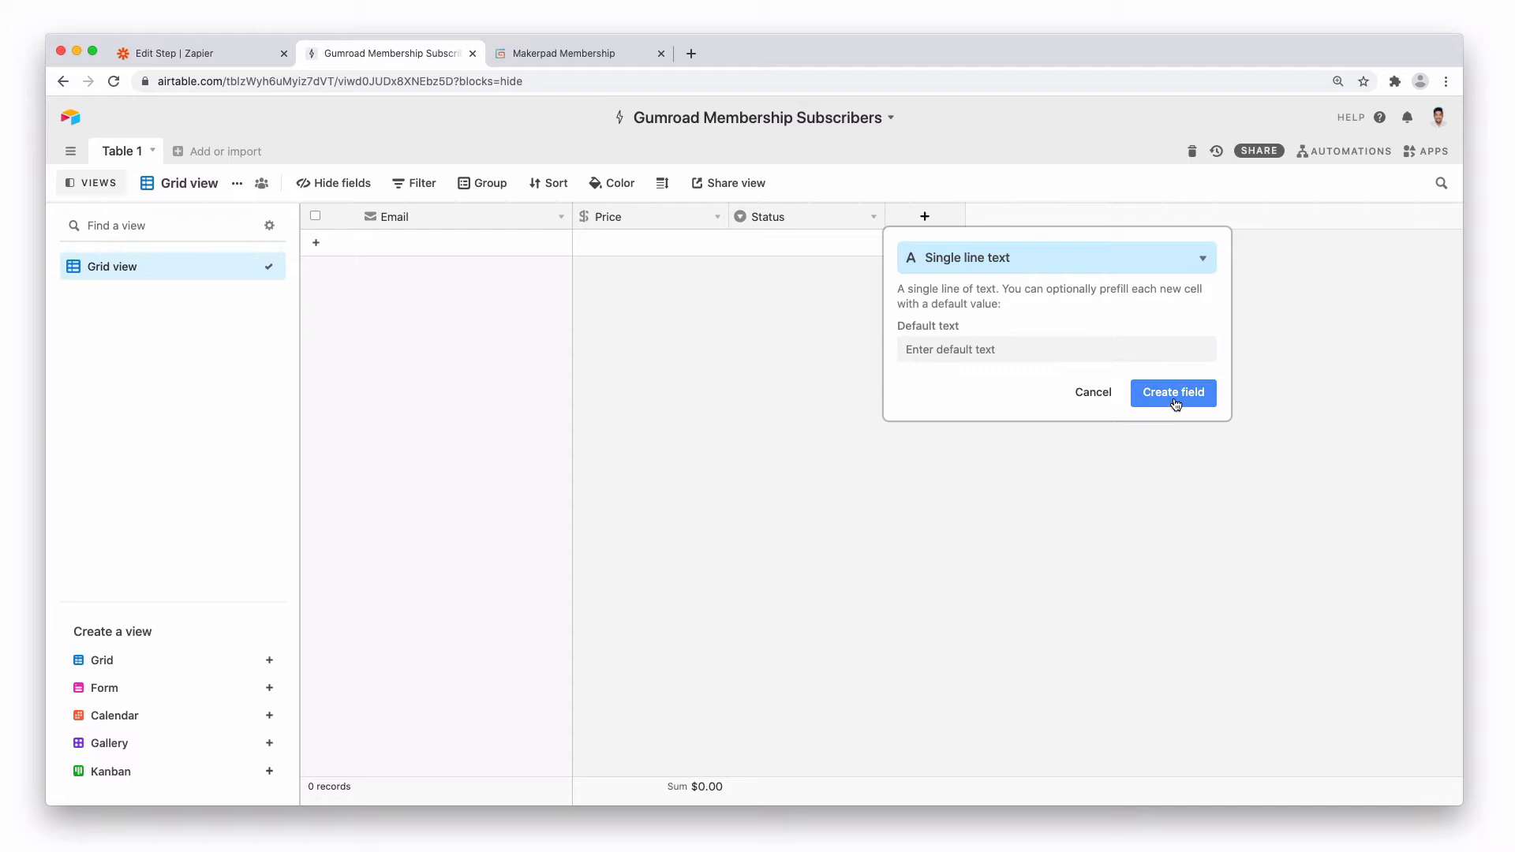
{"action": "left_click", "coordinate": [1173, 392]}
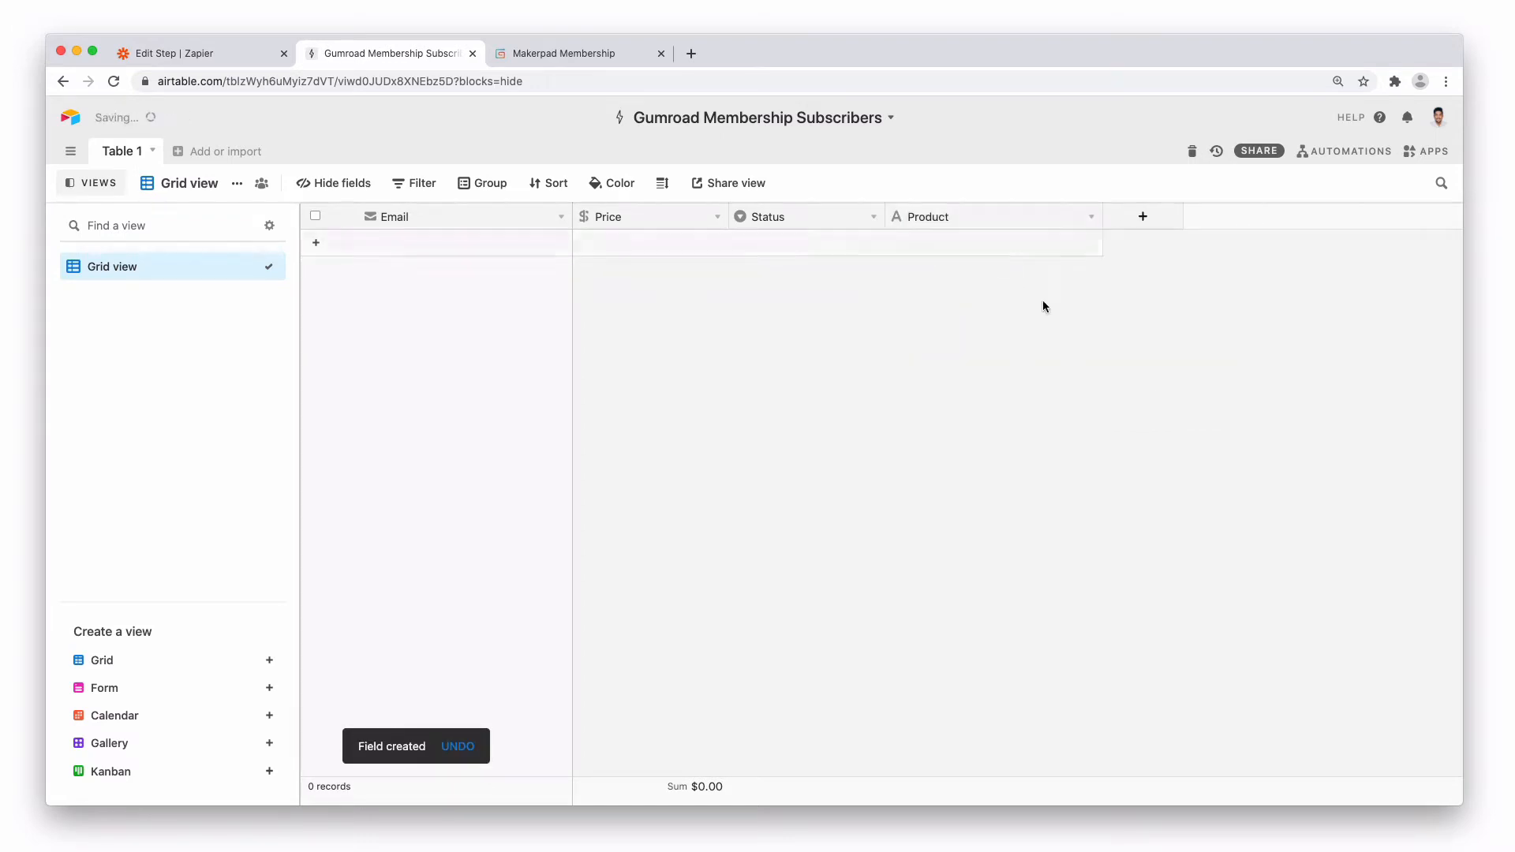
- Add an Airtable Create Record action to the Zap
{"action": "left_click", "coordinate": [179, 53]}
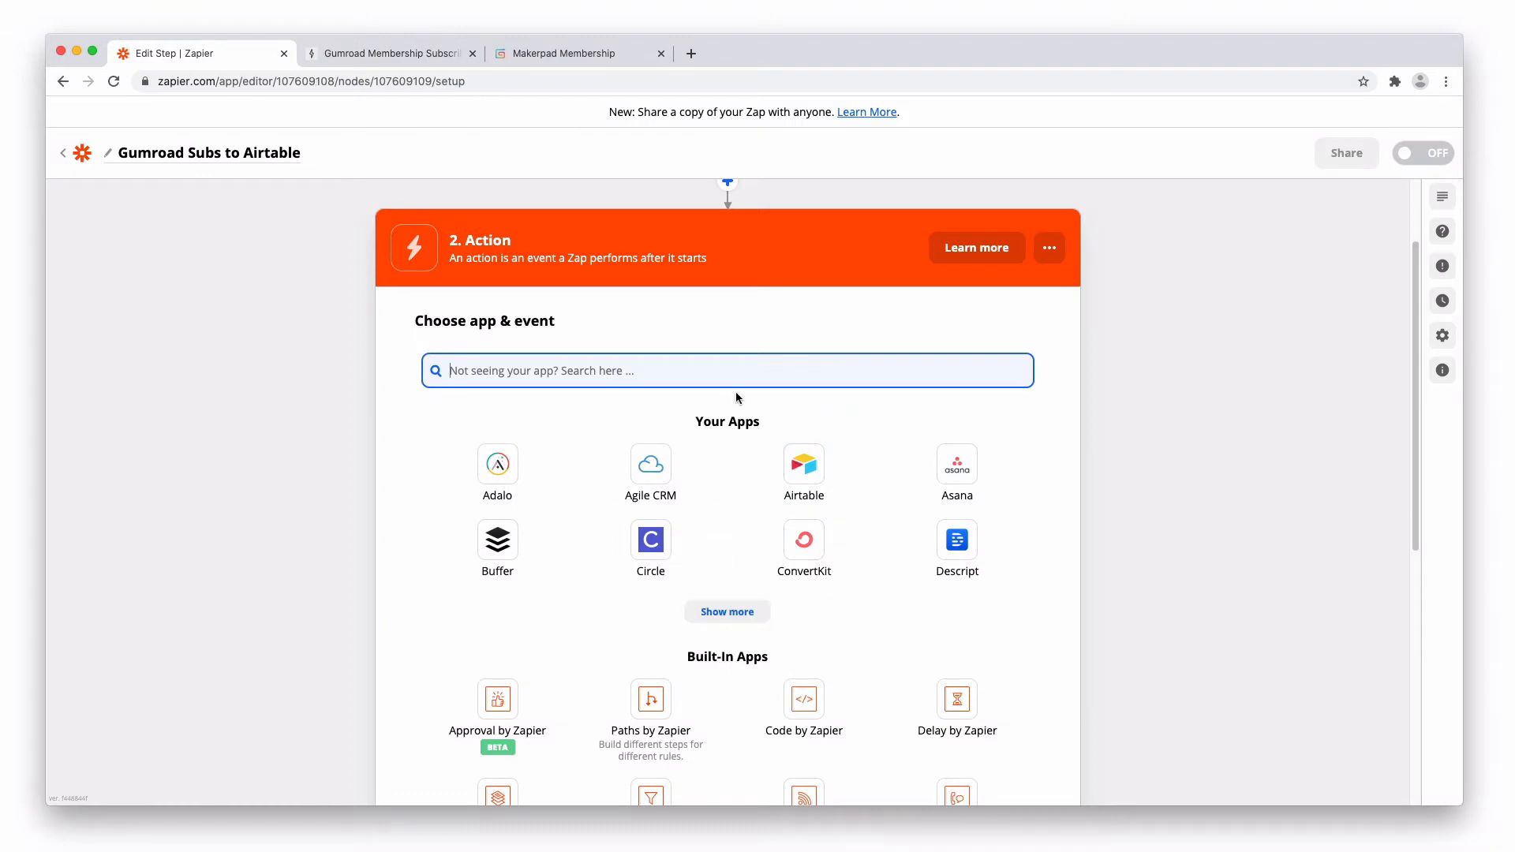
{"action": "type", "text": "air"}
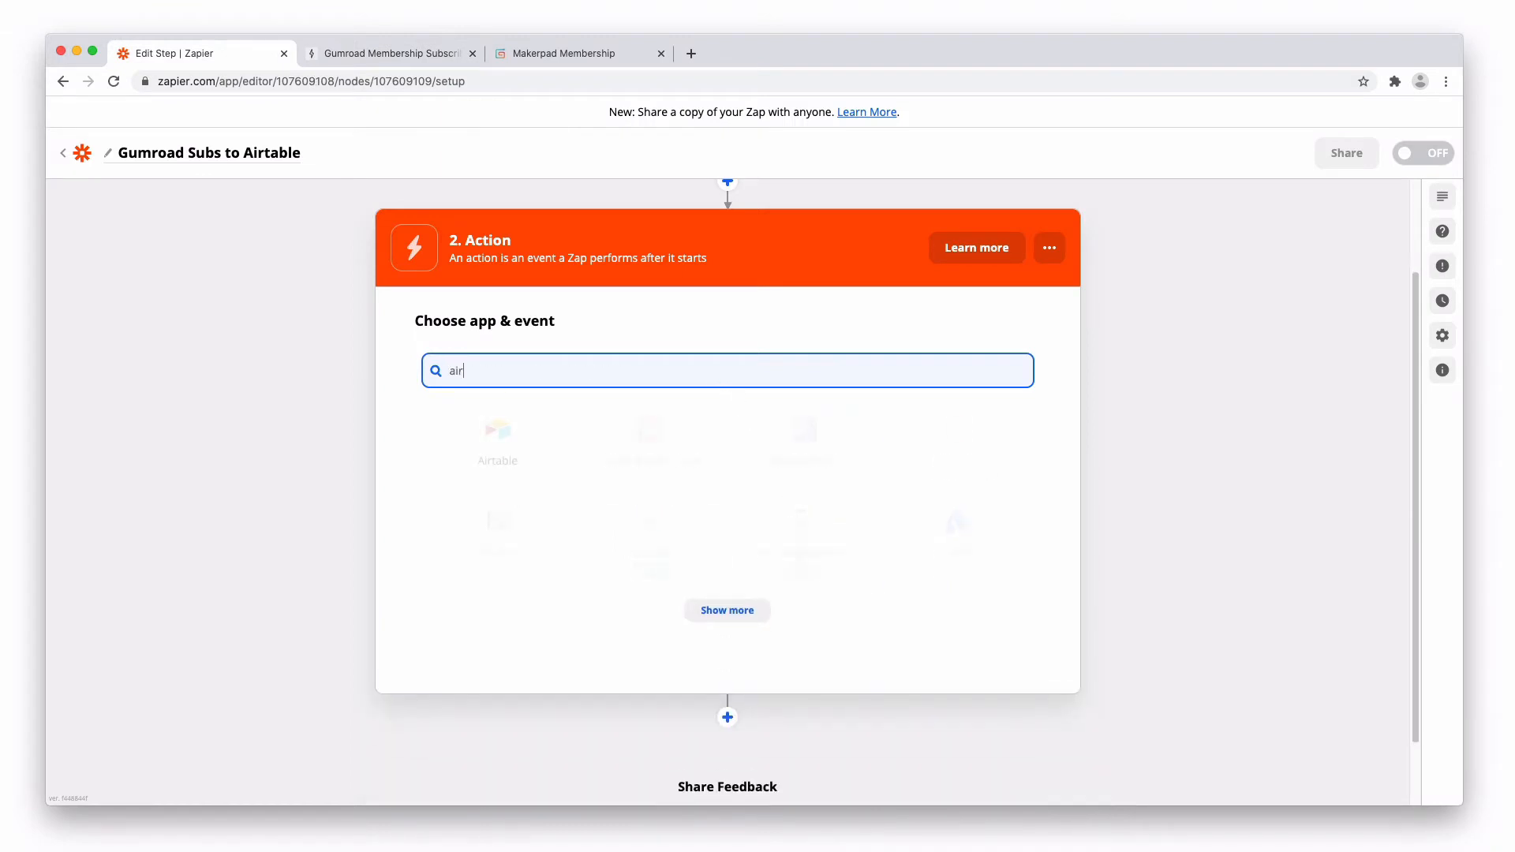
{"action": "left_click", "coordinate": [496, 442]}
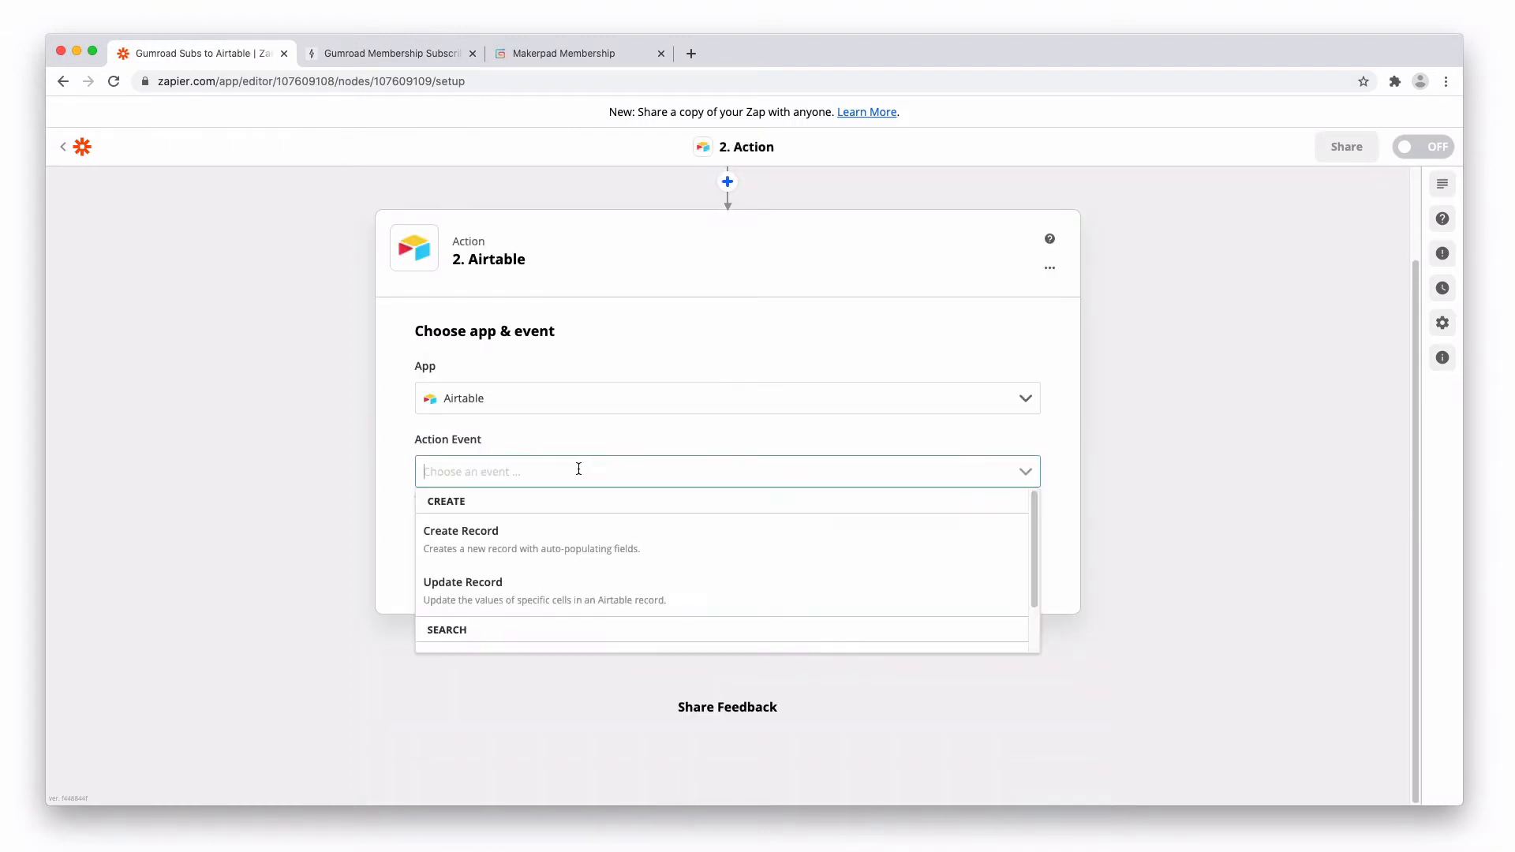
{"action": "left_click", "coordinate": [461, 531]}
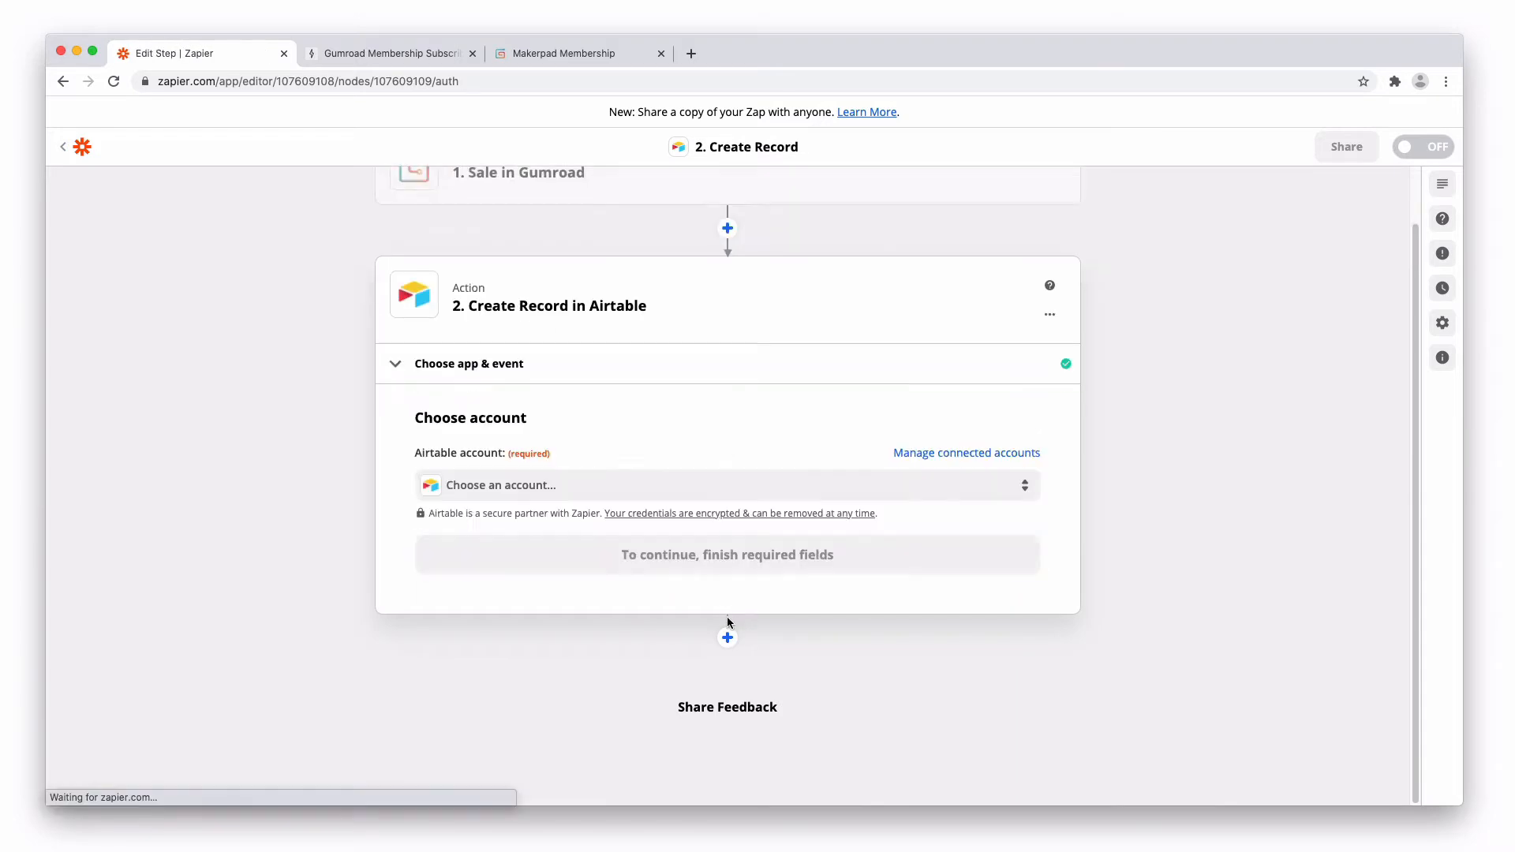
- Connect the Airtable account and target Table 1 of the subscribers base
{"action": "left_click", "coordinate": [724, 484]}
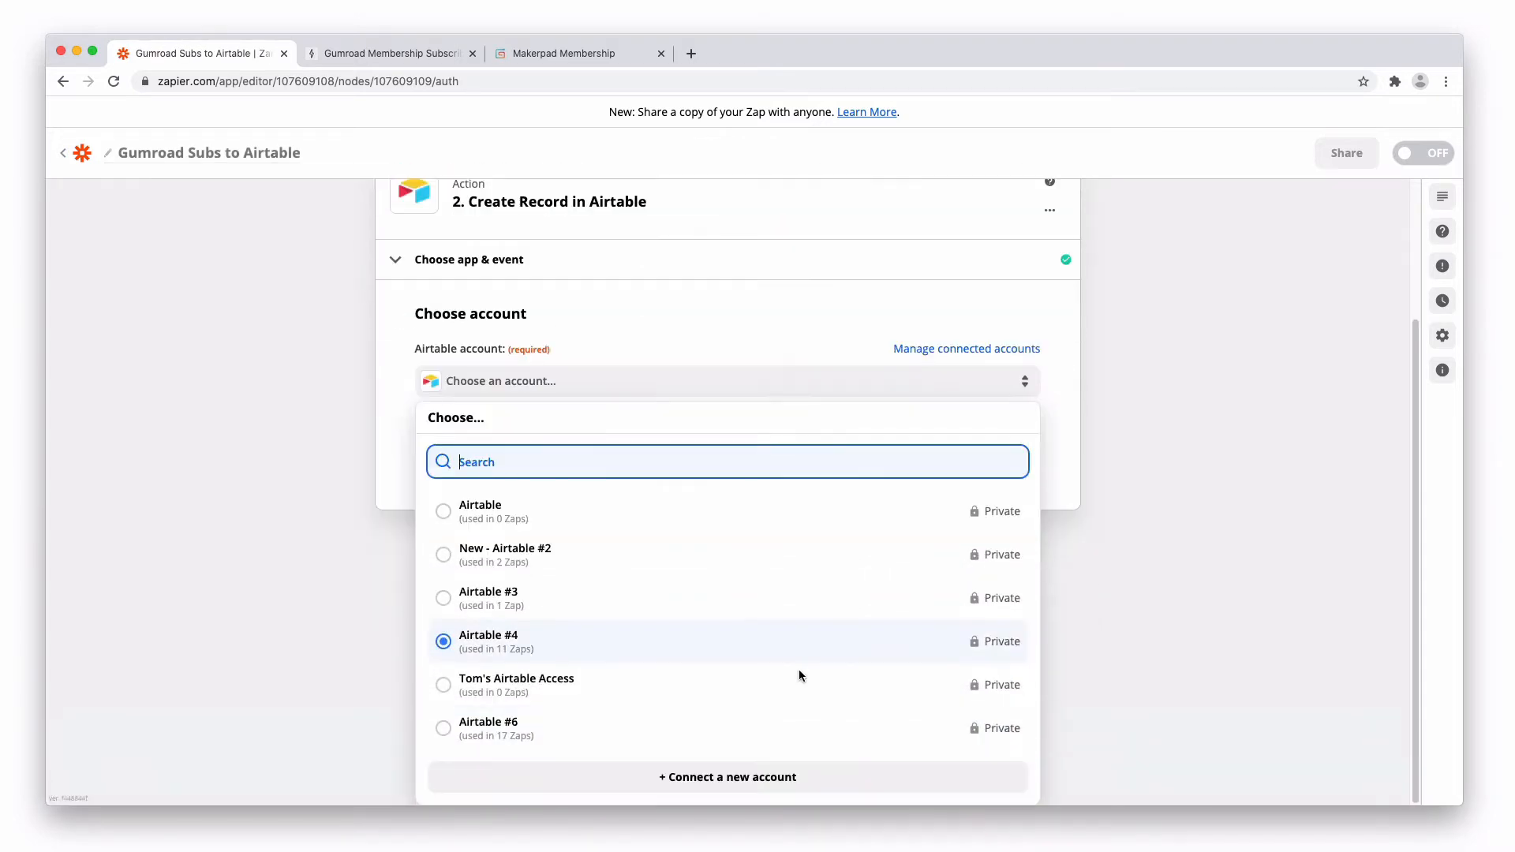
{"action": "left_click", "coordinate": [488, 722]}
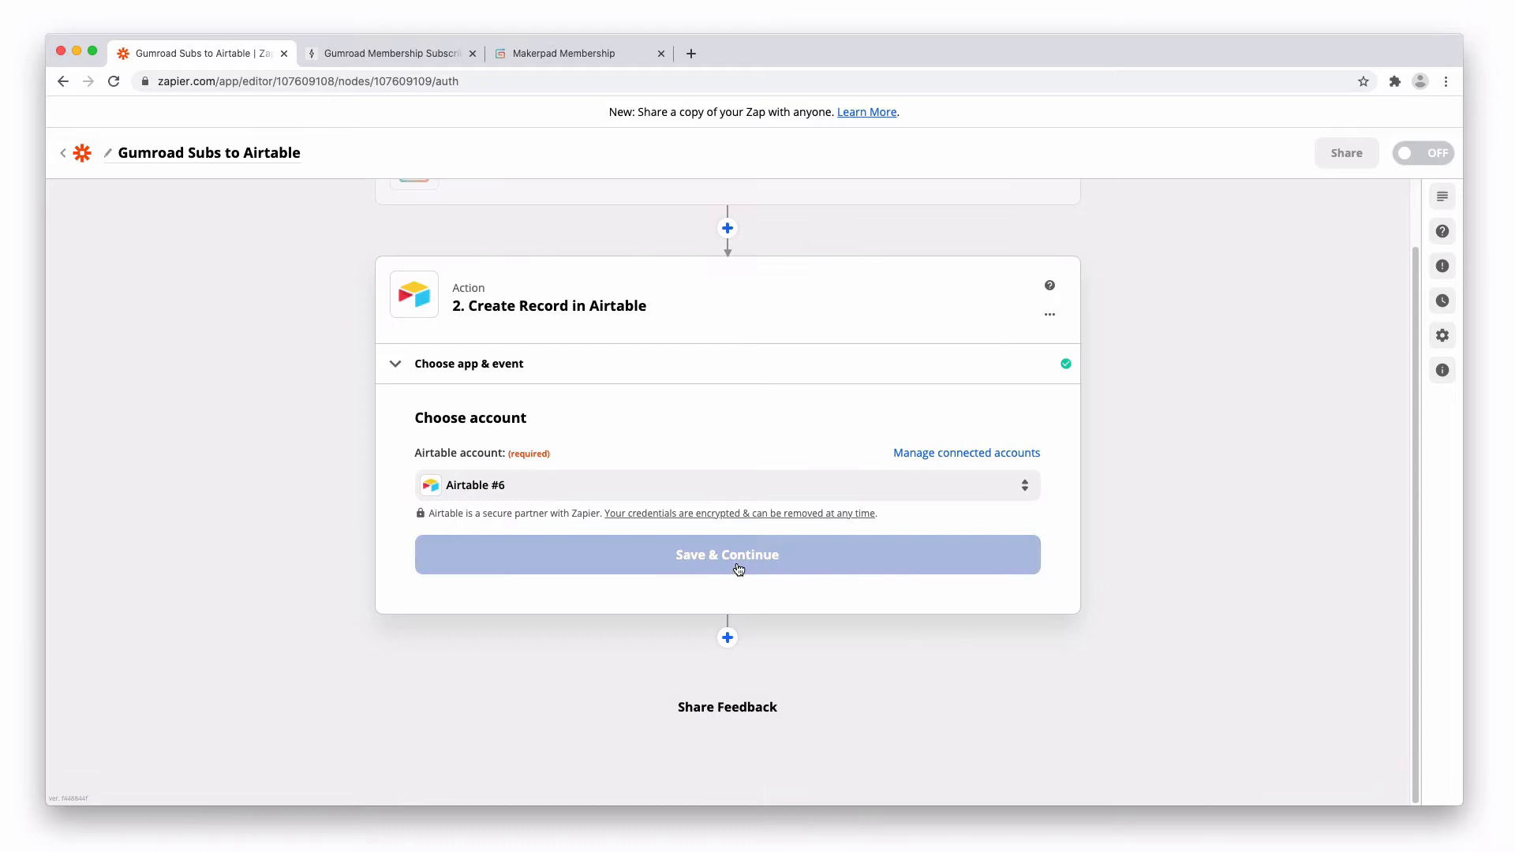
{"action": "left_click", "coordinate": [726, 554]}
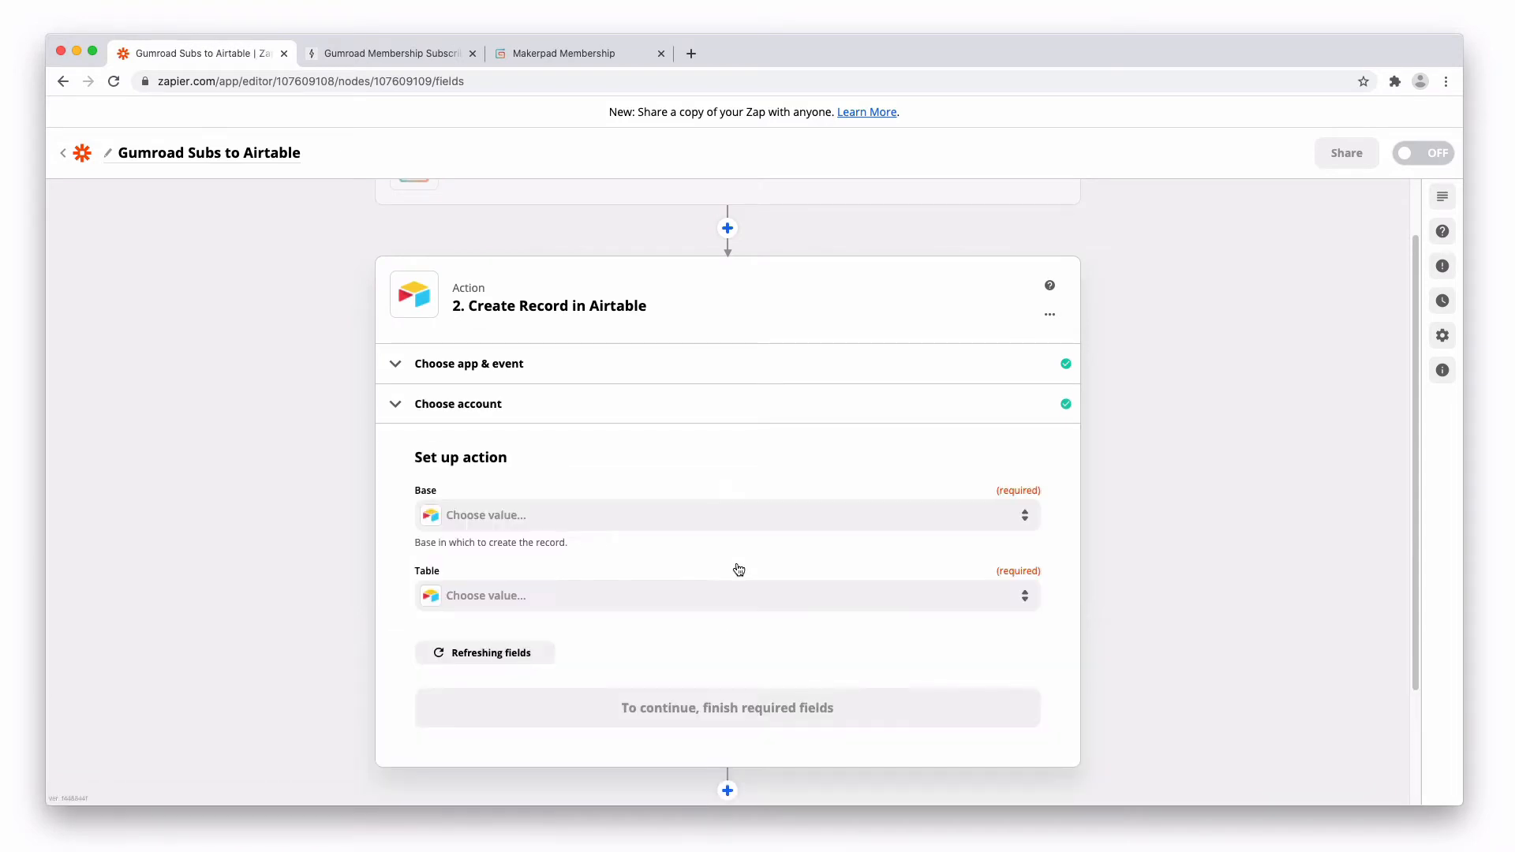
{"action": "left_click", "coordinate": [727, 514]}
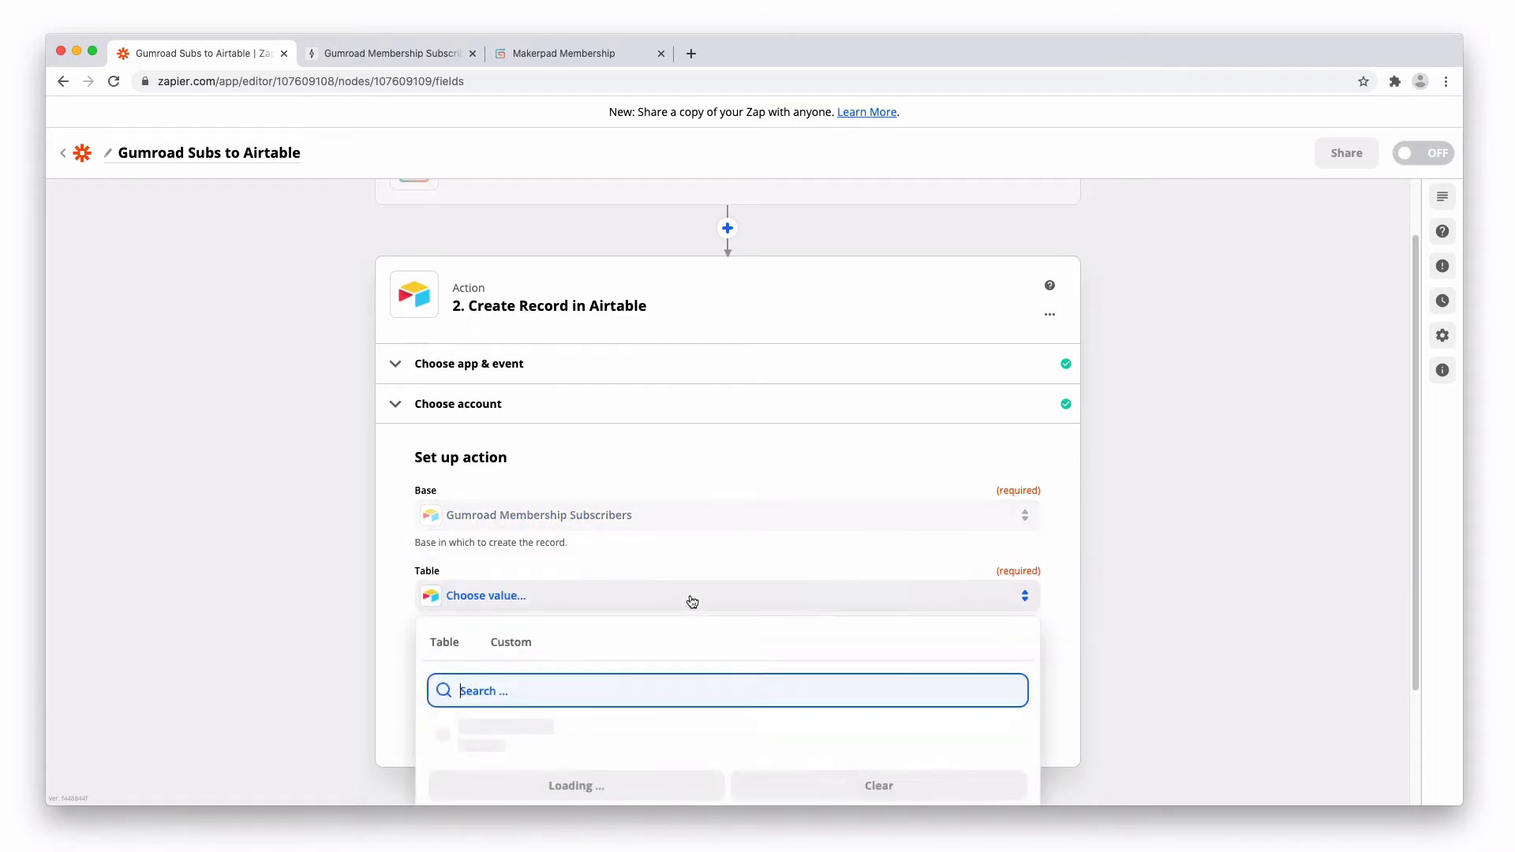
{"action": "left_click", "coordinate": [503, 735]}
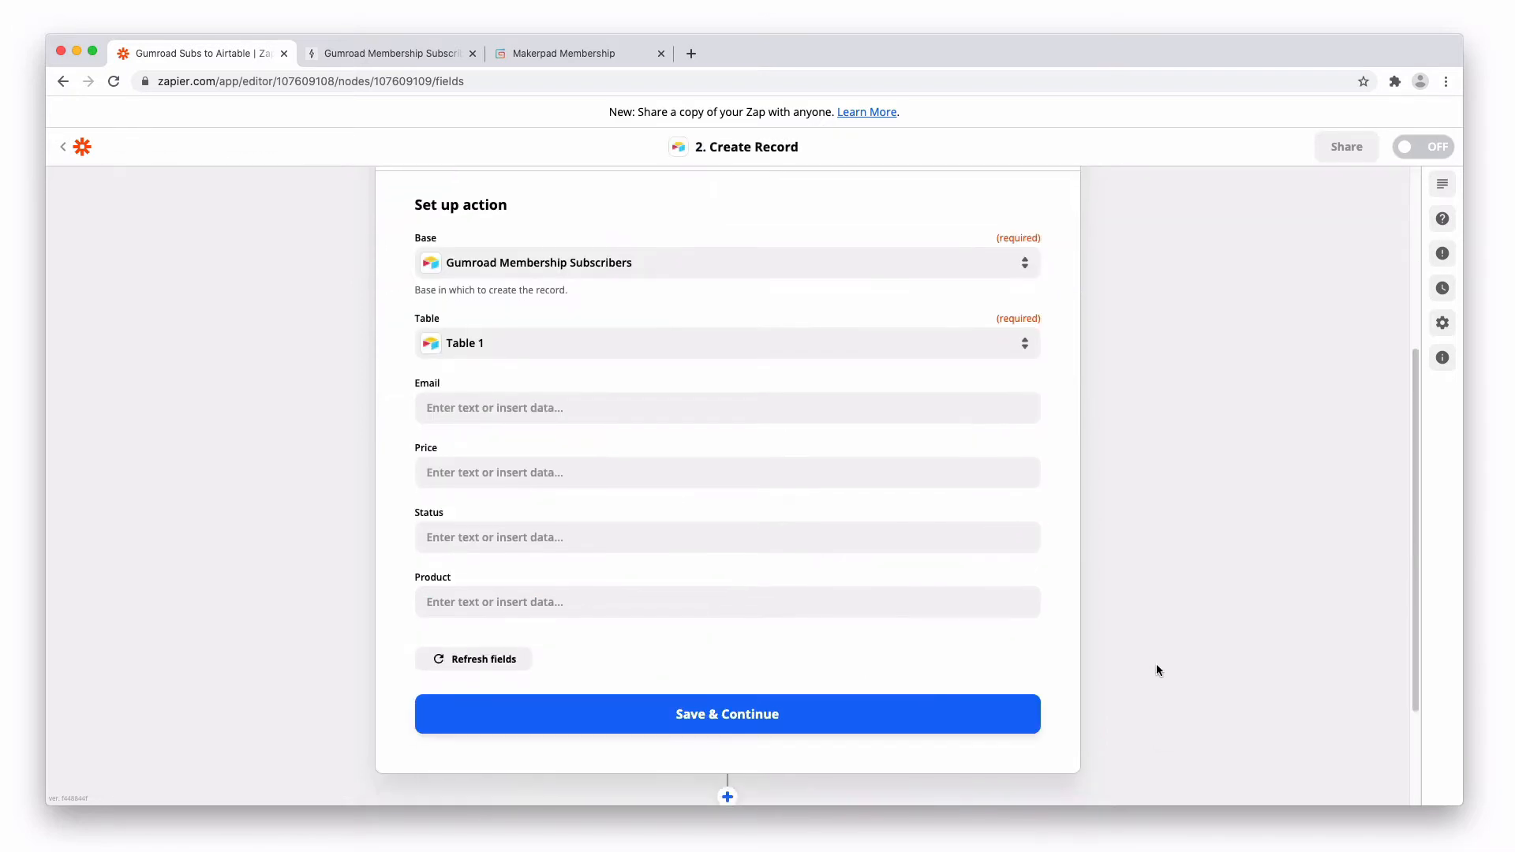
- Map the Gumroad sale's email and price to Email and Price, and enter Live for Status
{"action": "left_click", "coordinate": [724, 407]}
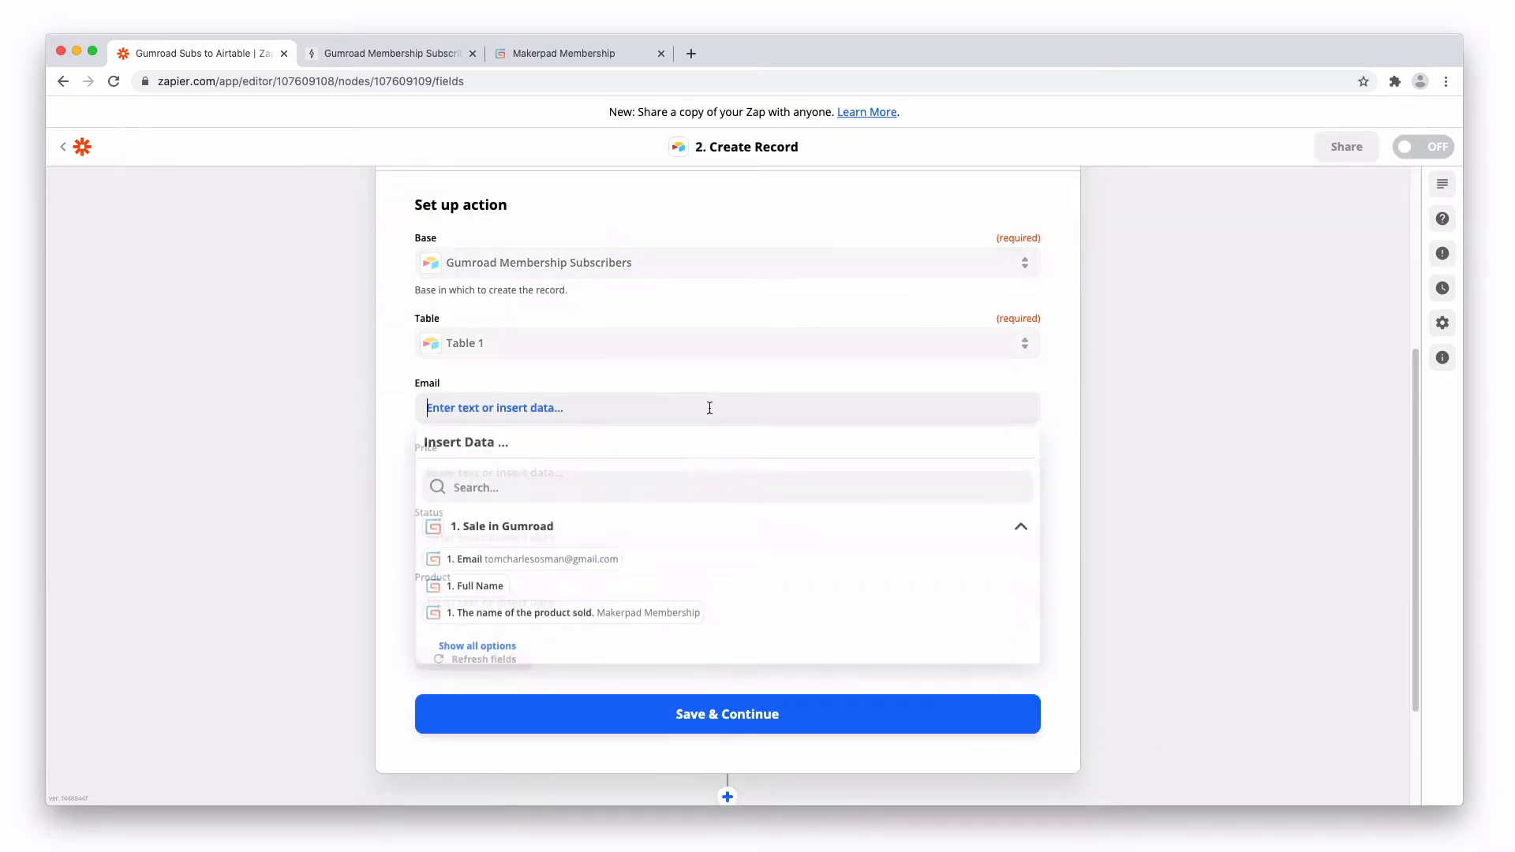
{"action": "left_click", "coordinate": [728, 407]}
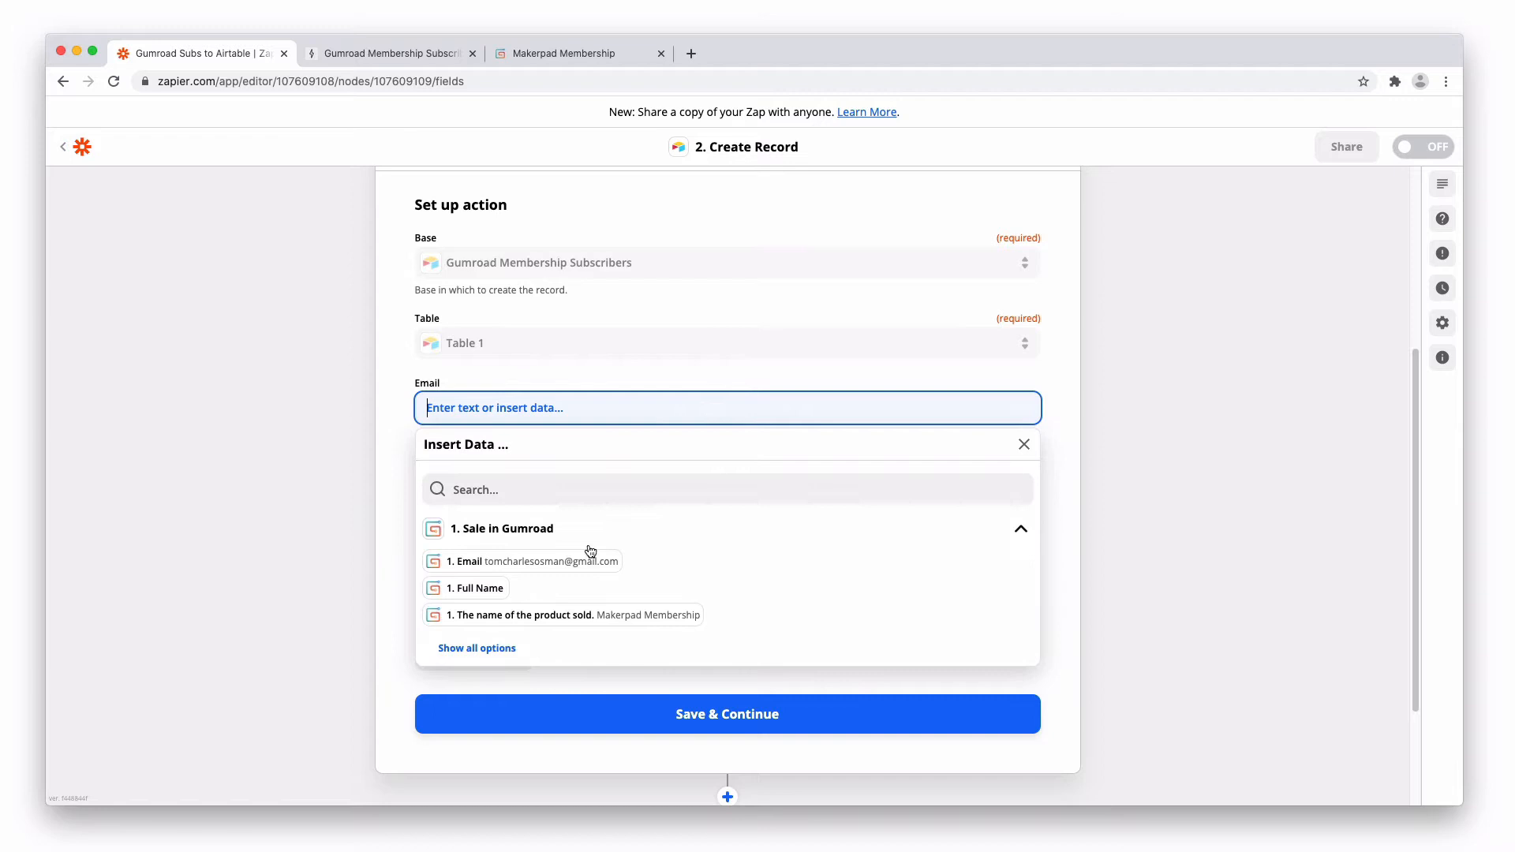
{"action": "left_click", "coordinate": [522, 561]}
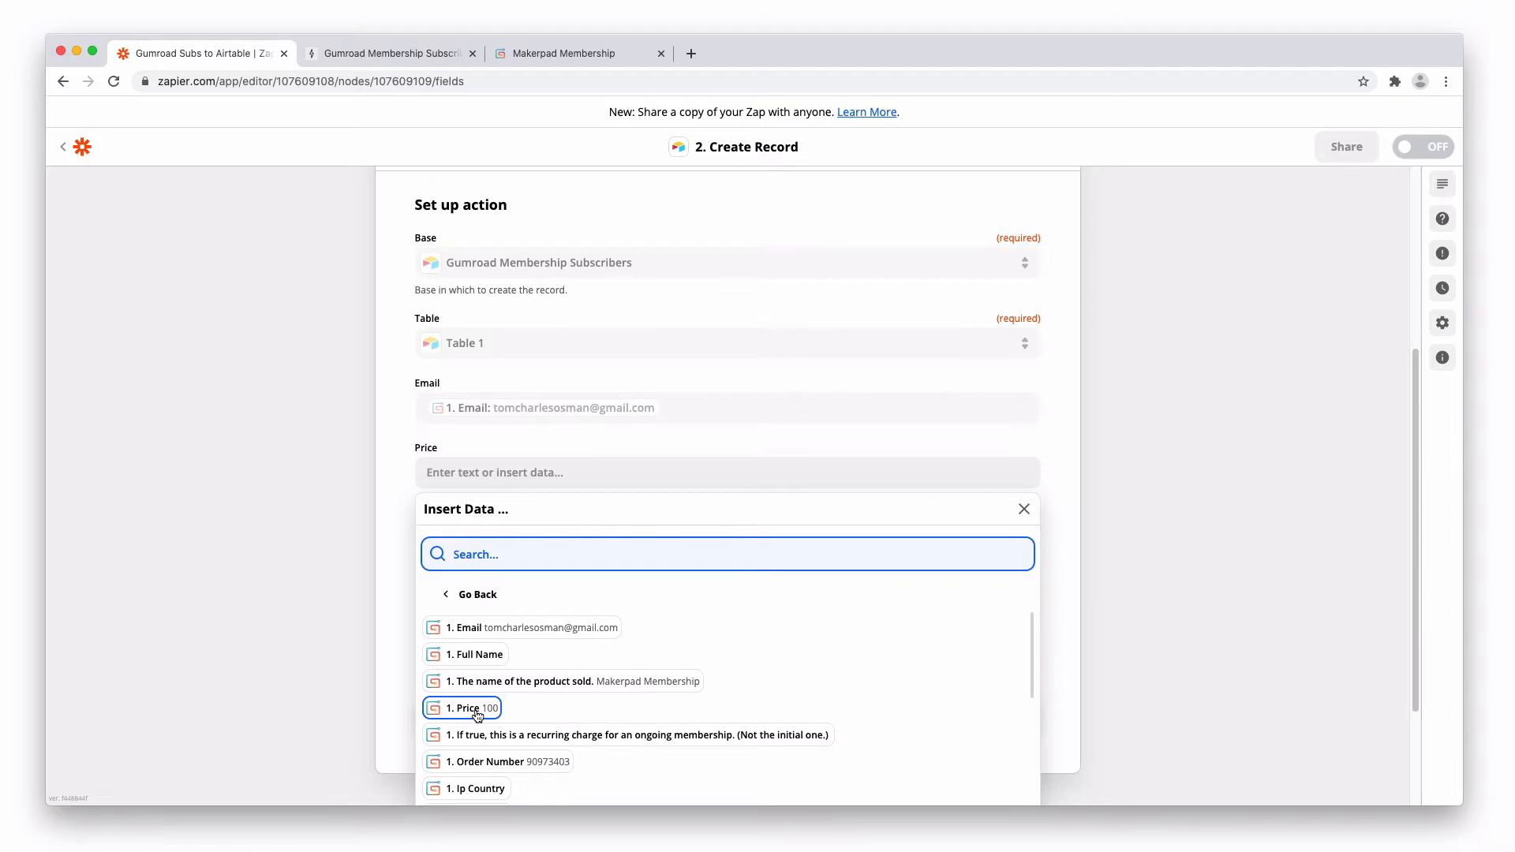
{"action": "left_click", "coordinate": [467, 707]}
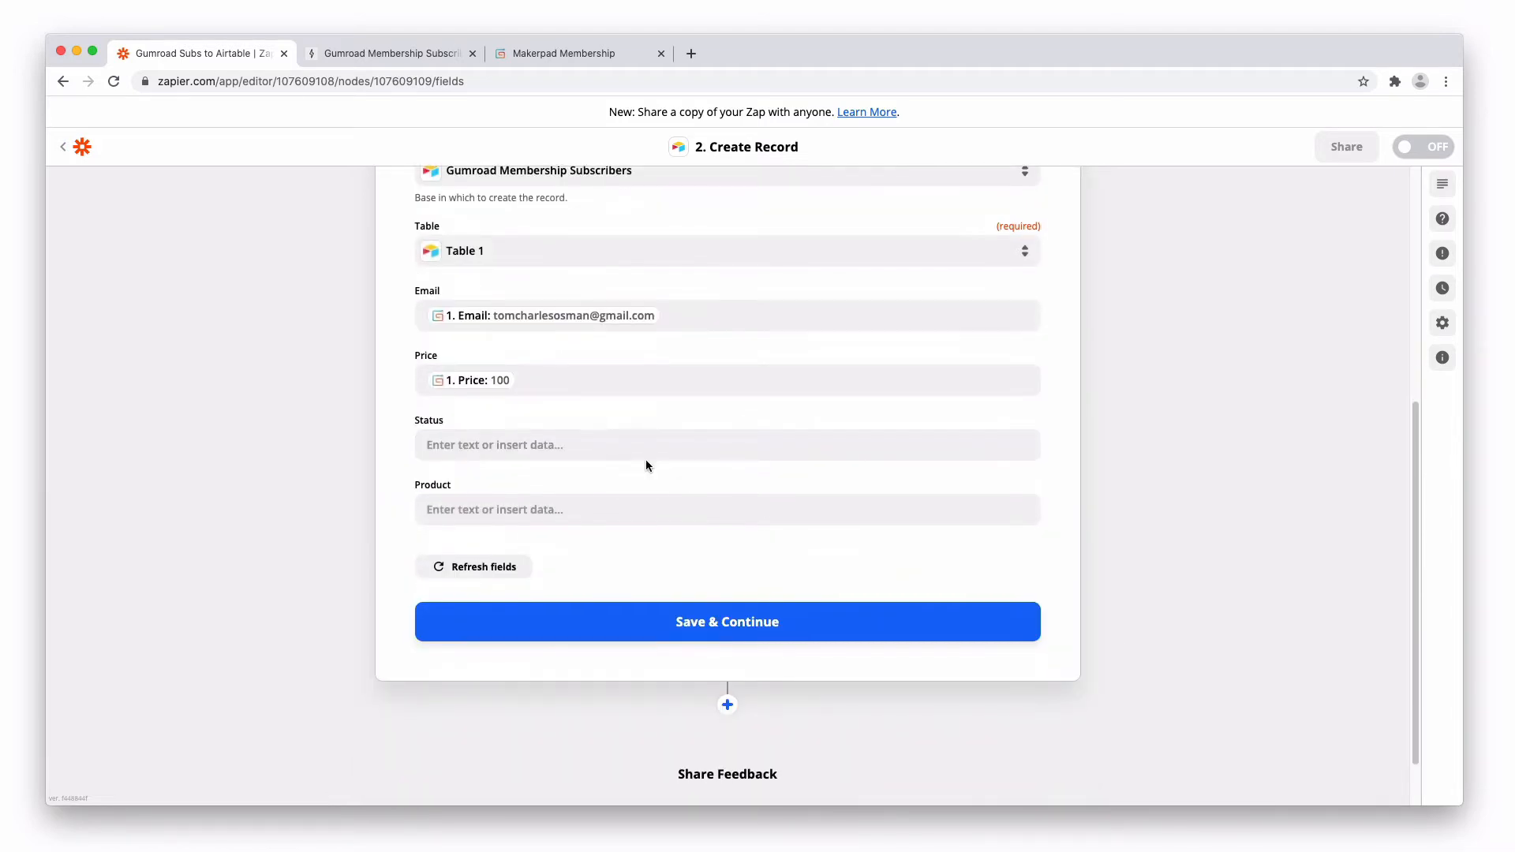
{"action": "left_click", "coordinate": [726, 444]}
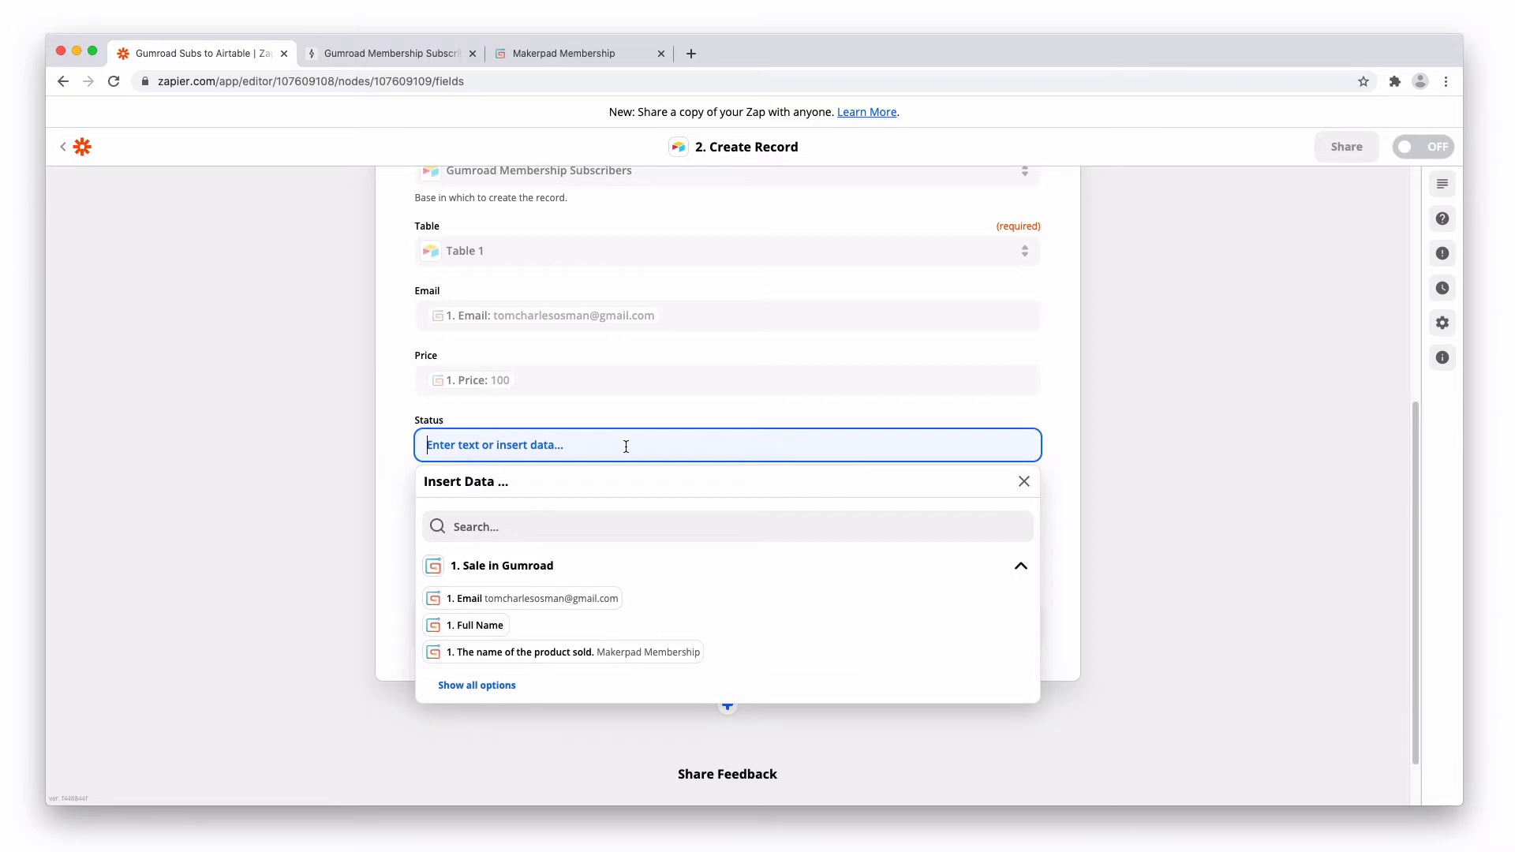
{"action": "type", "text": "Live"}
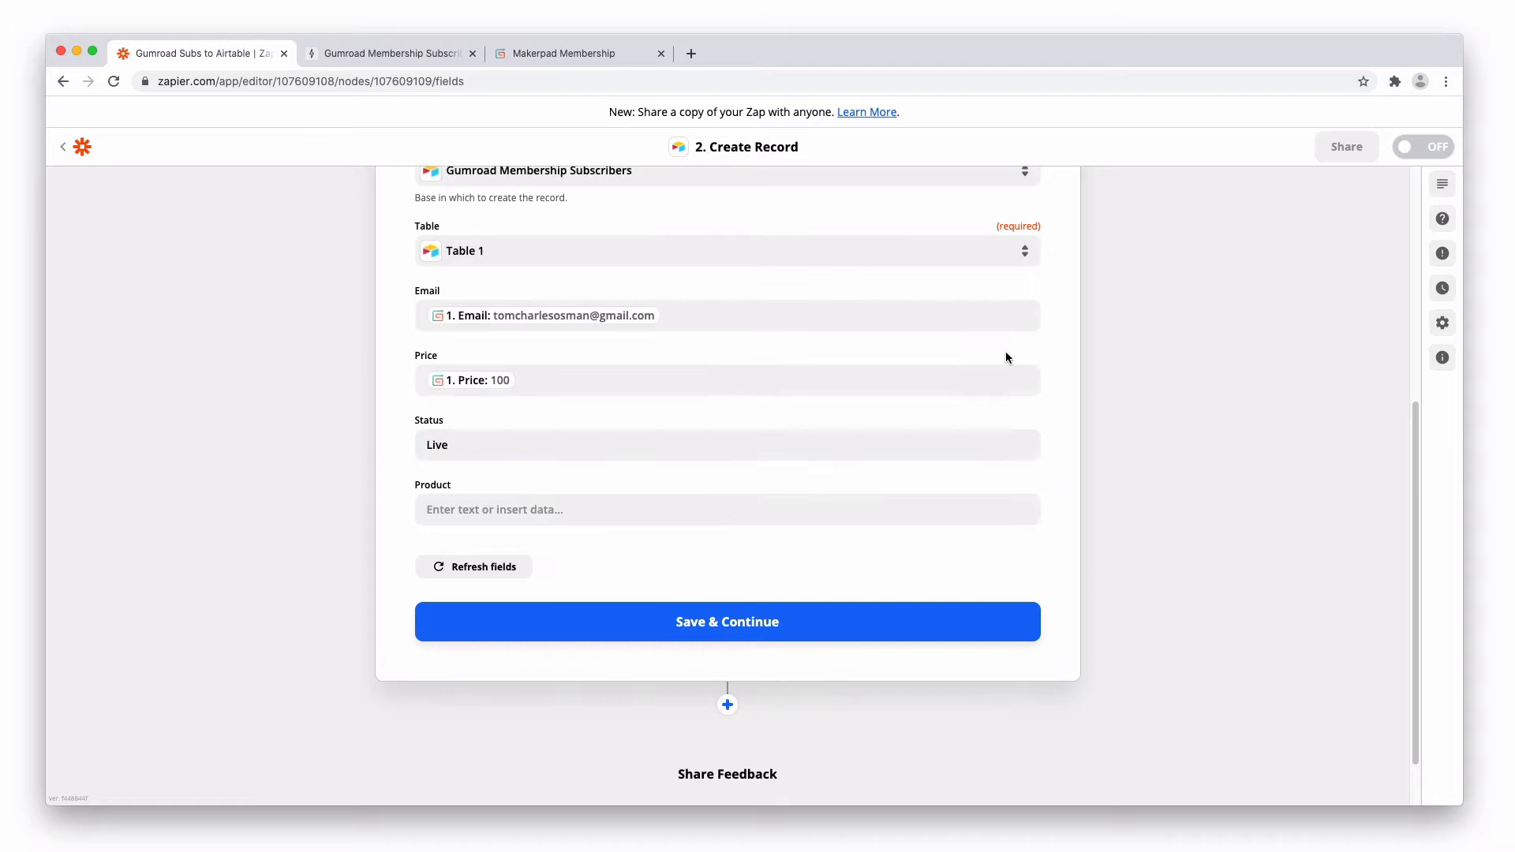
- Check the allowed Status choices in the Airtable base
{"action": "left_click", "coordinate": [391, 53]}
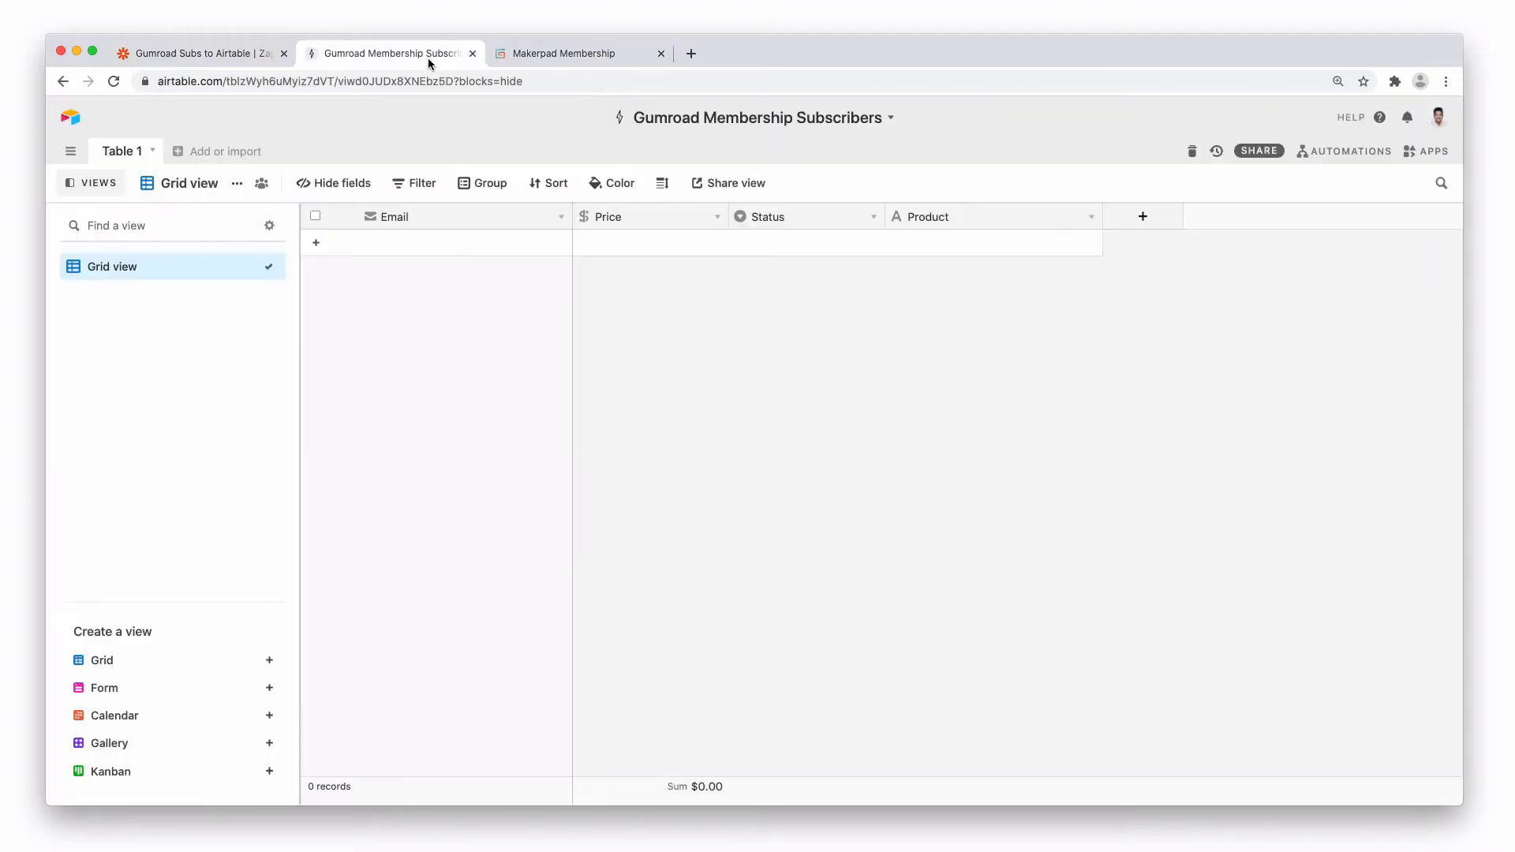
{"action": "left_click", "coordinate": [871, 215]}
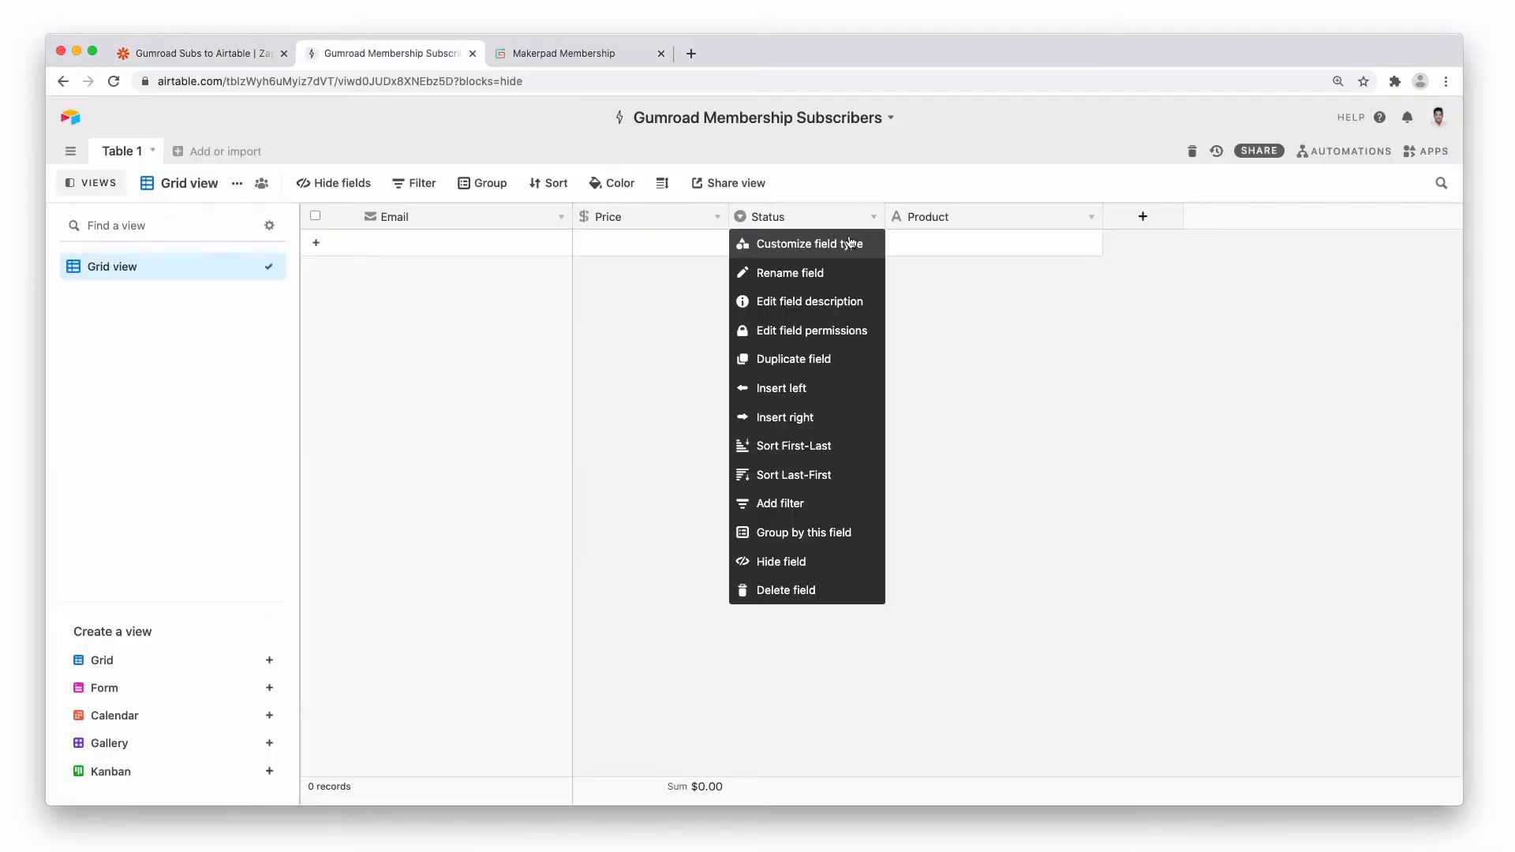
{"action": "left_click", "coordinate": [806, 244]}
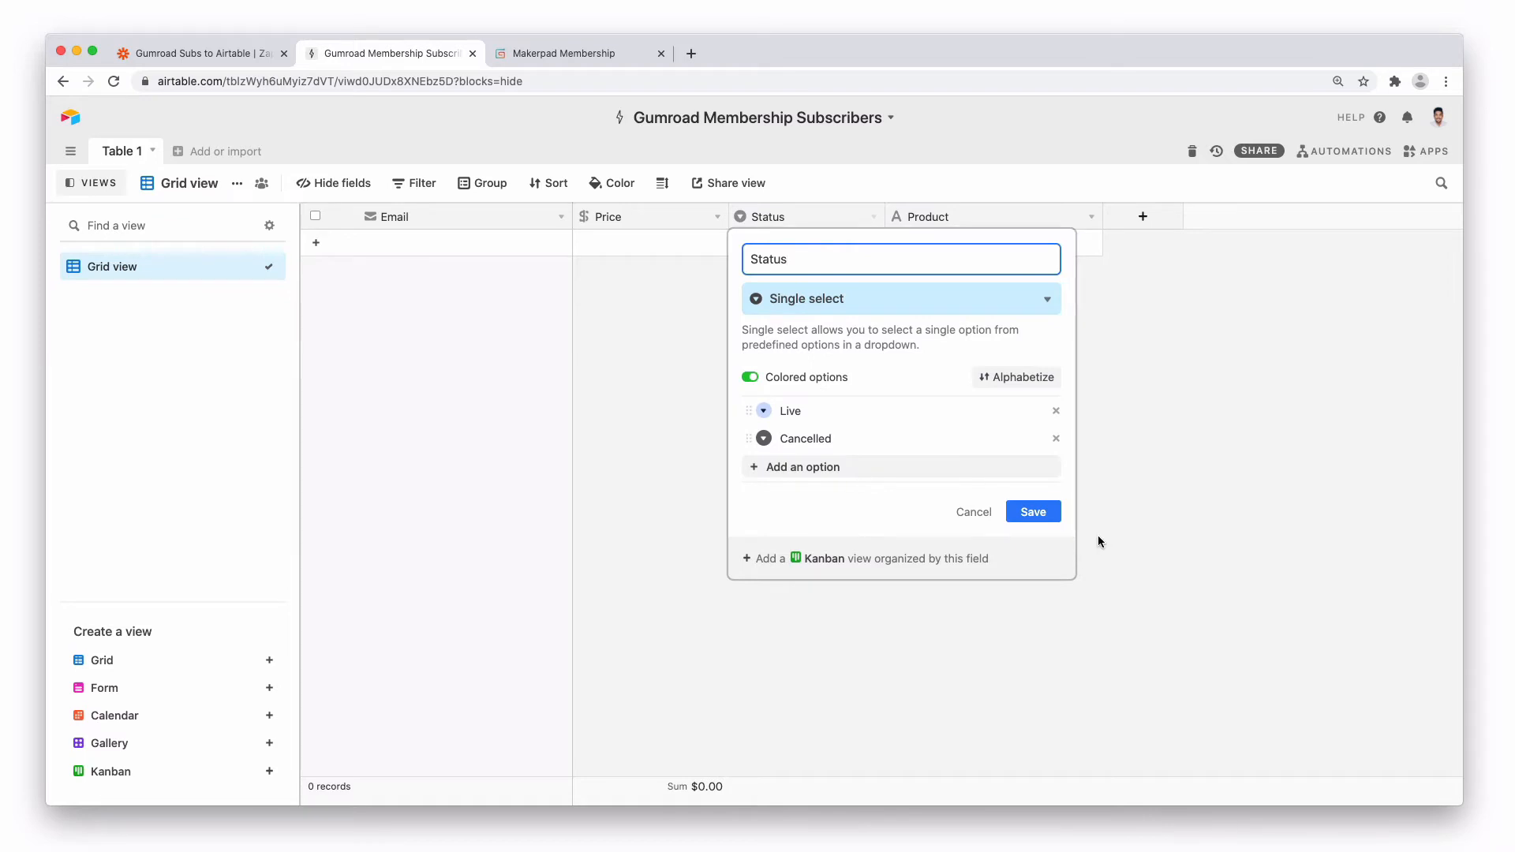
{"action": "left_click", "coordinate": [198, 53]}
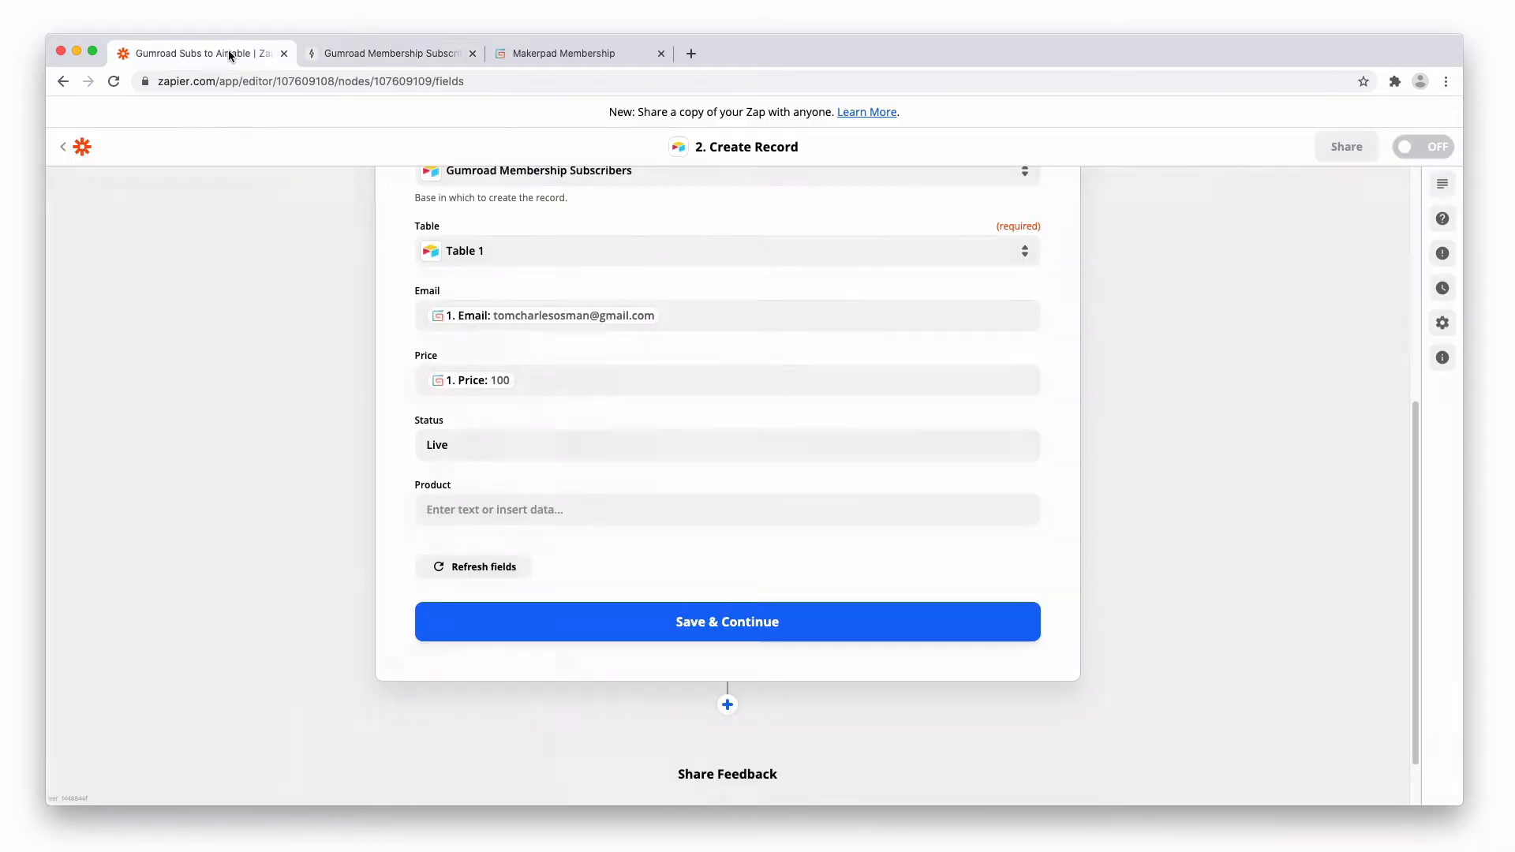
- Map the Gumroad product name to Product and save the action setup
{"action": "left_click", "coordinate": [727, 509]}
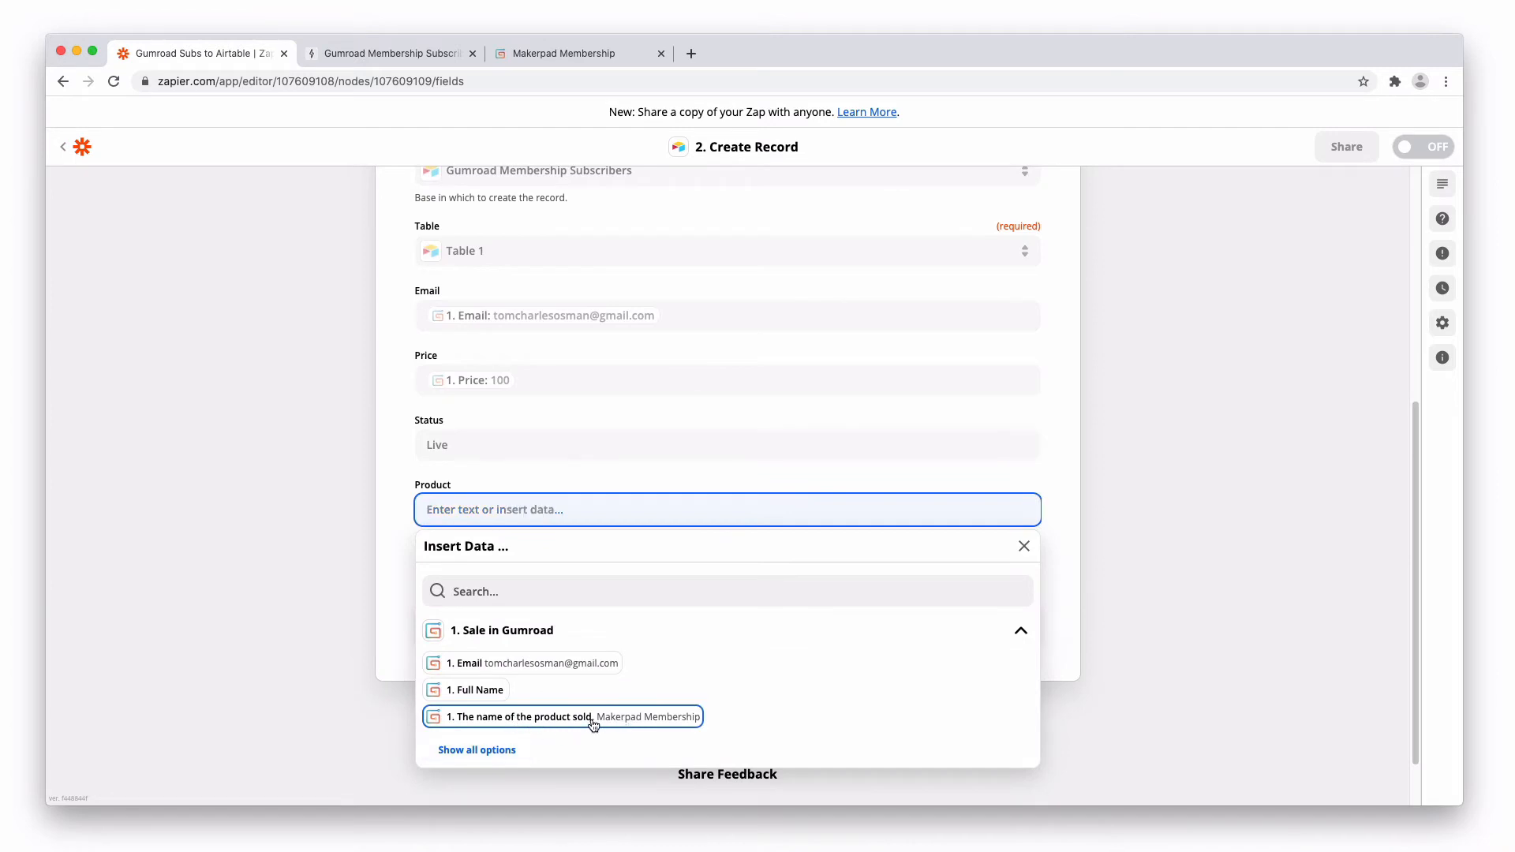
{"action": "left_click", "coordinate": [563, 716]}
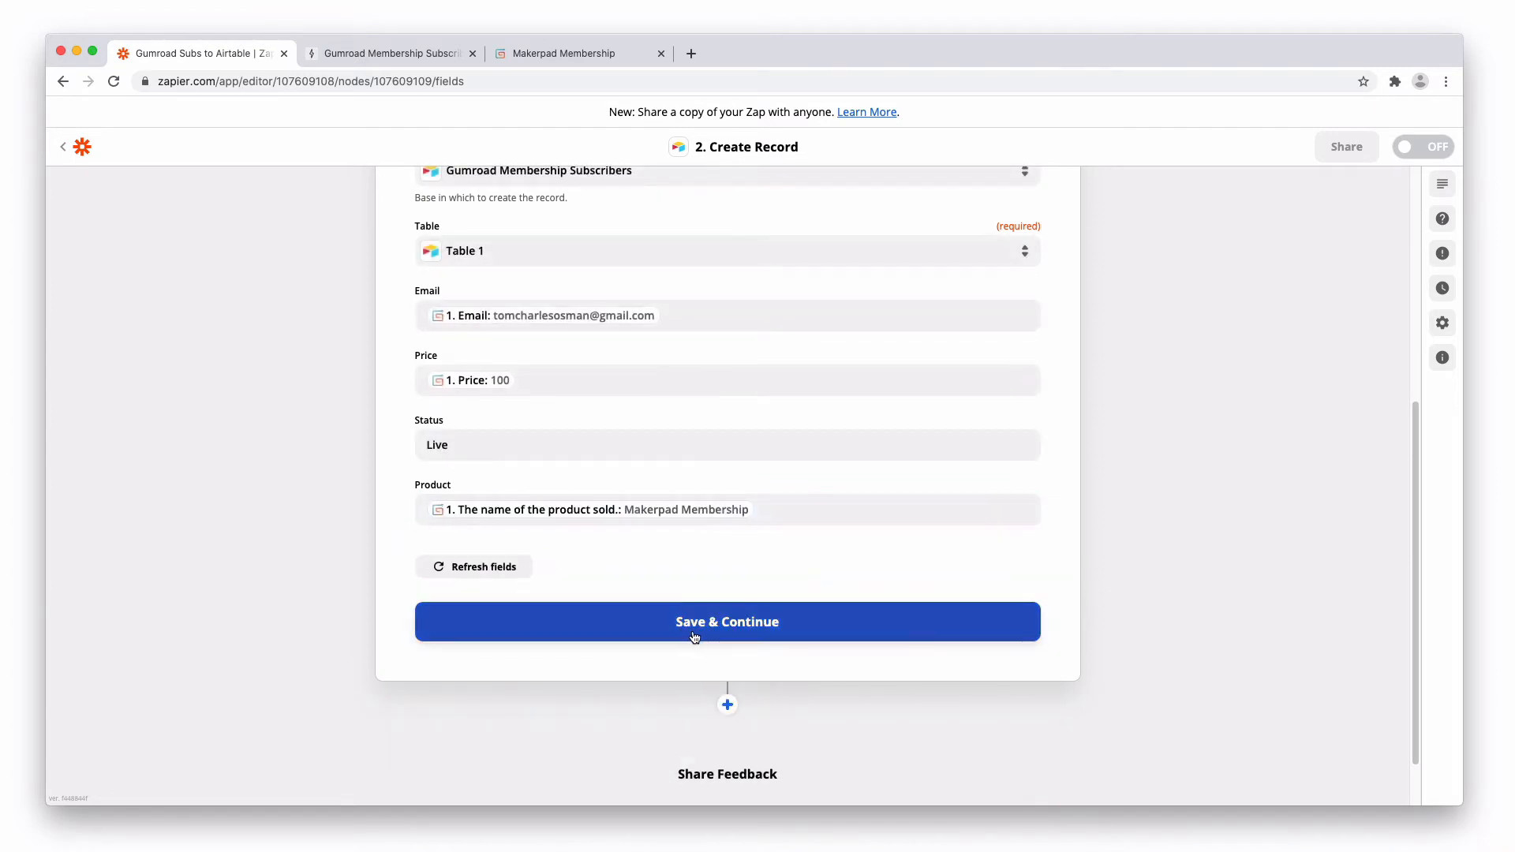
{"action": "left_click", "coordinate": [726, 621]}
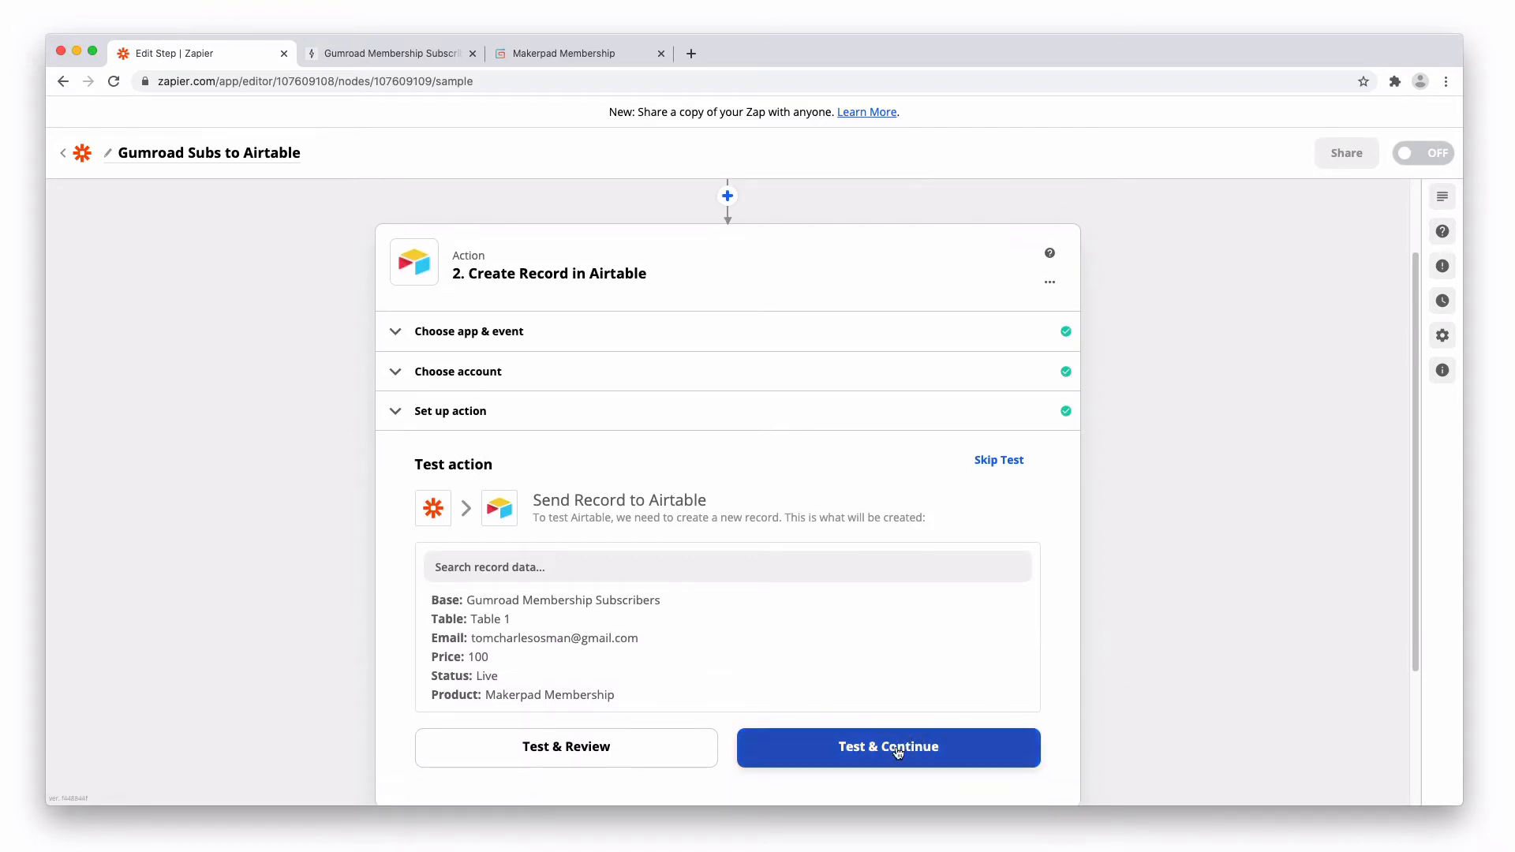
- Test the action, turn the Zap on, and verify the Live Makerpad Membership record in Airtable
{"action": "left_click", "coordinate": [886, 745]}
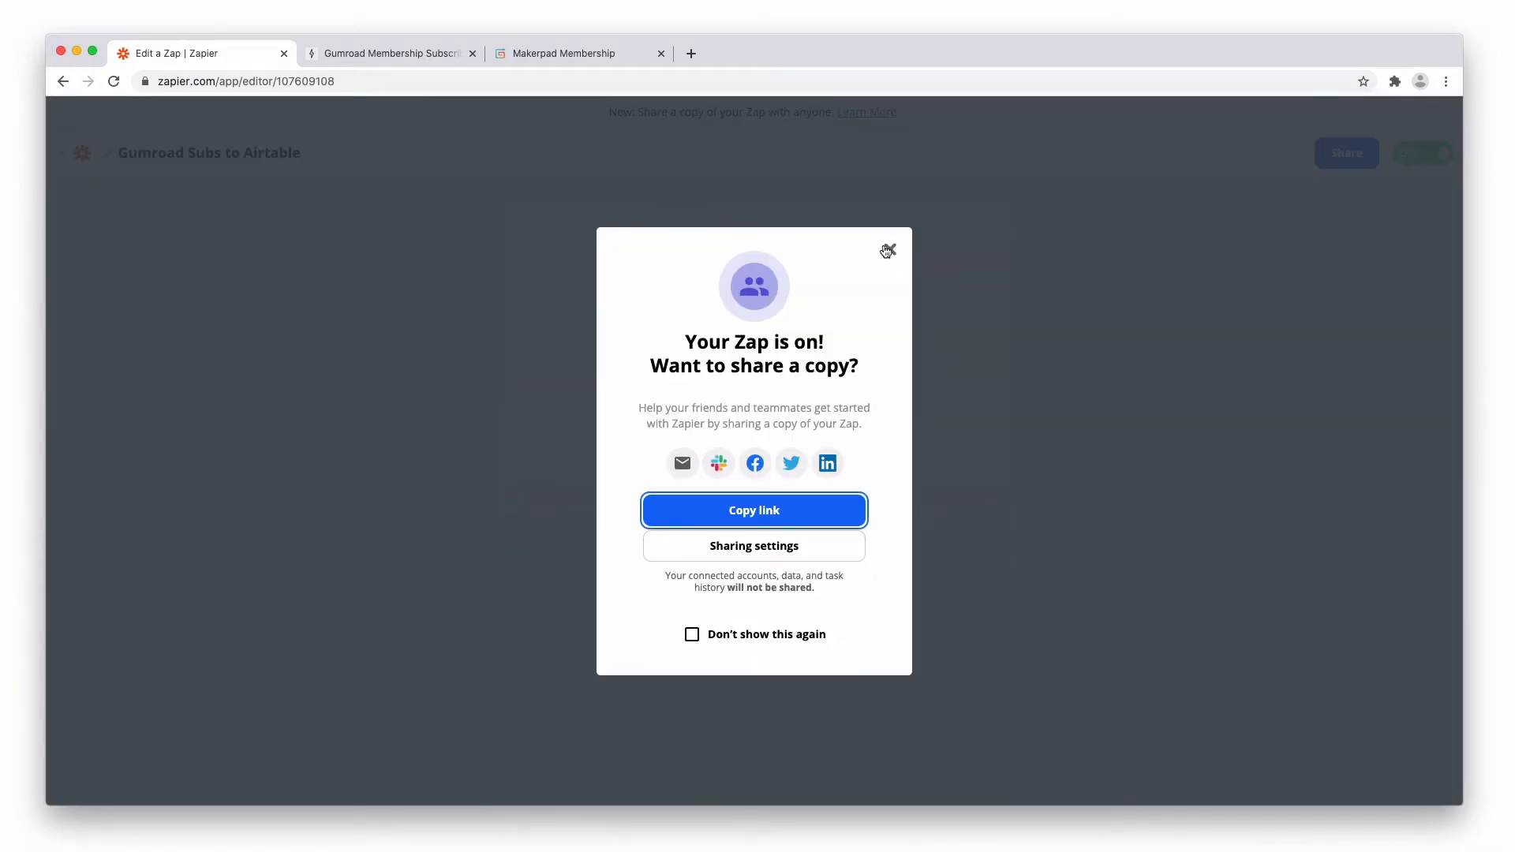
{"action": "left_click", "coordinate": [886, 251]}
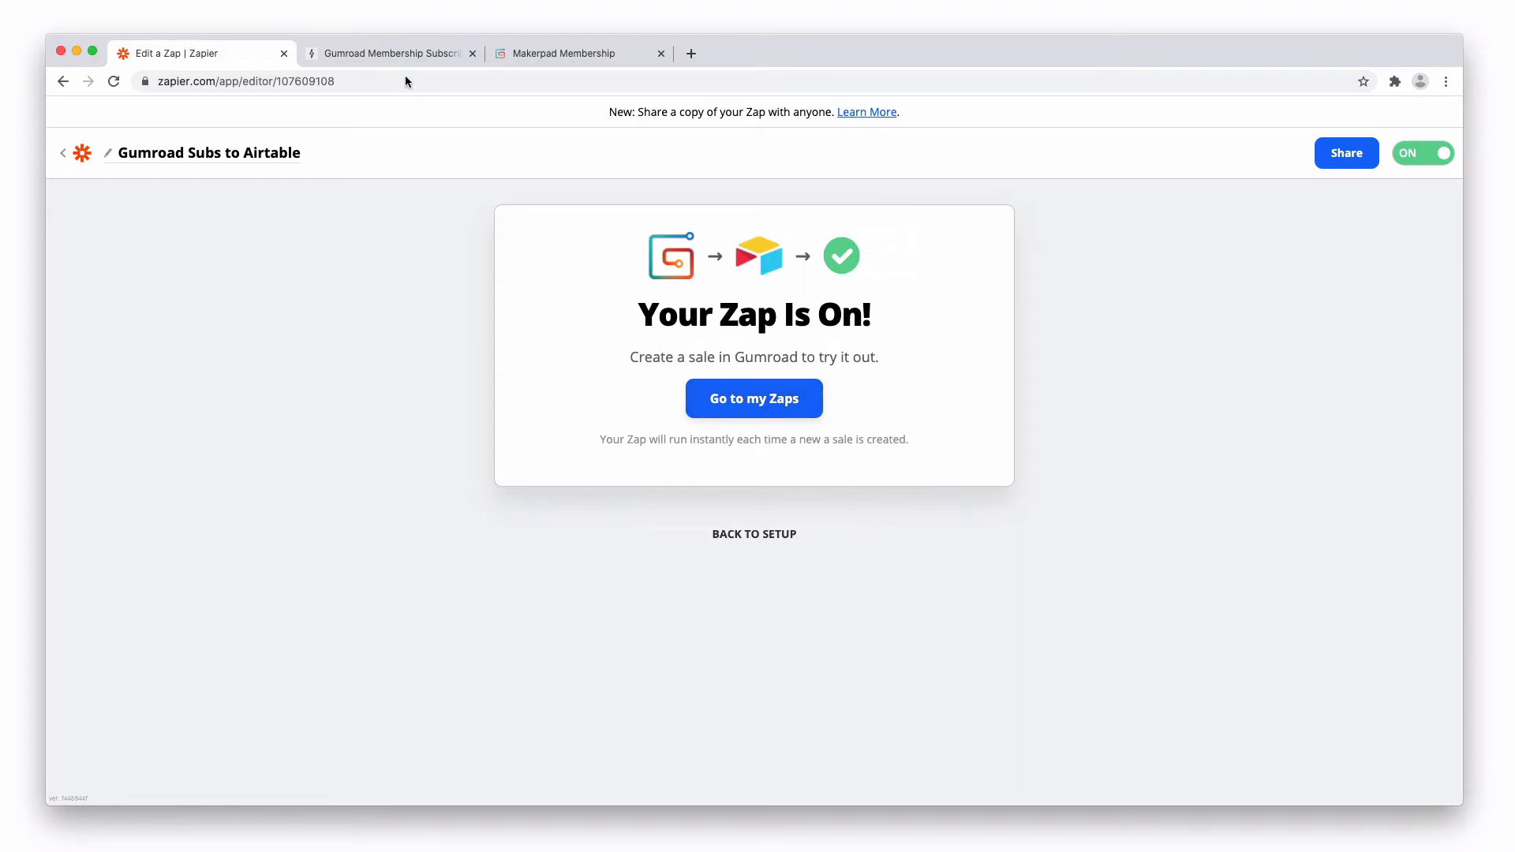
{"action": "left_click", "coordinate": [391, 52]}
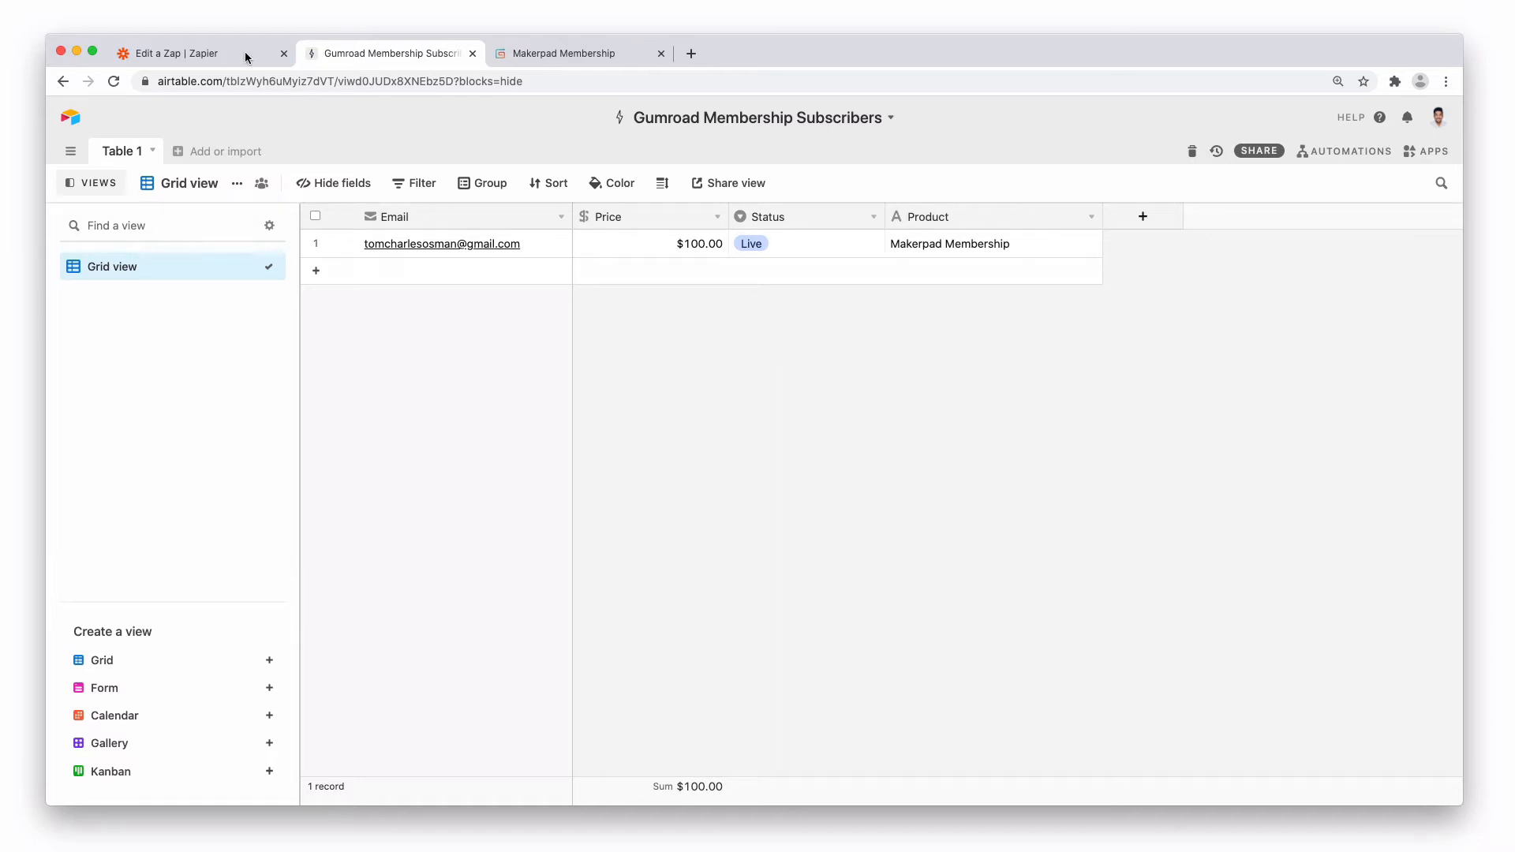
{"action": "left_click", "coordinate": [174, 53]}
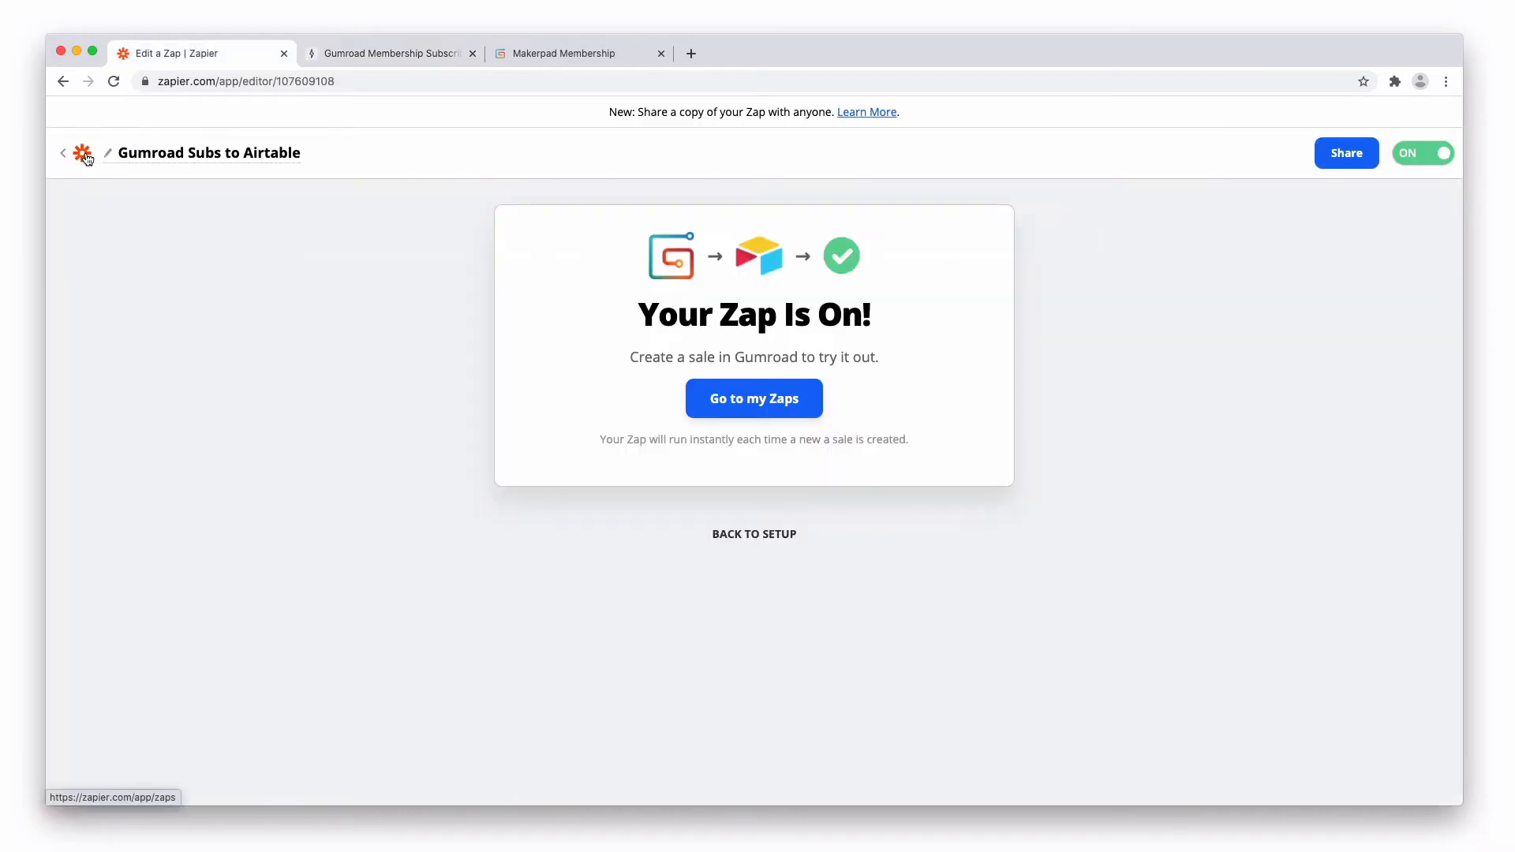
- Create a new Zap from My Zaps named 'Gumroad Subs Cancelled > Update Airtable'
{"action": "left_click", "coordinate": [753, 398]}
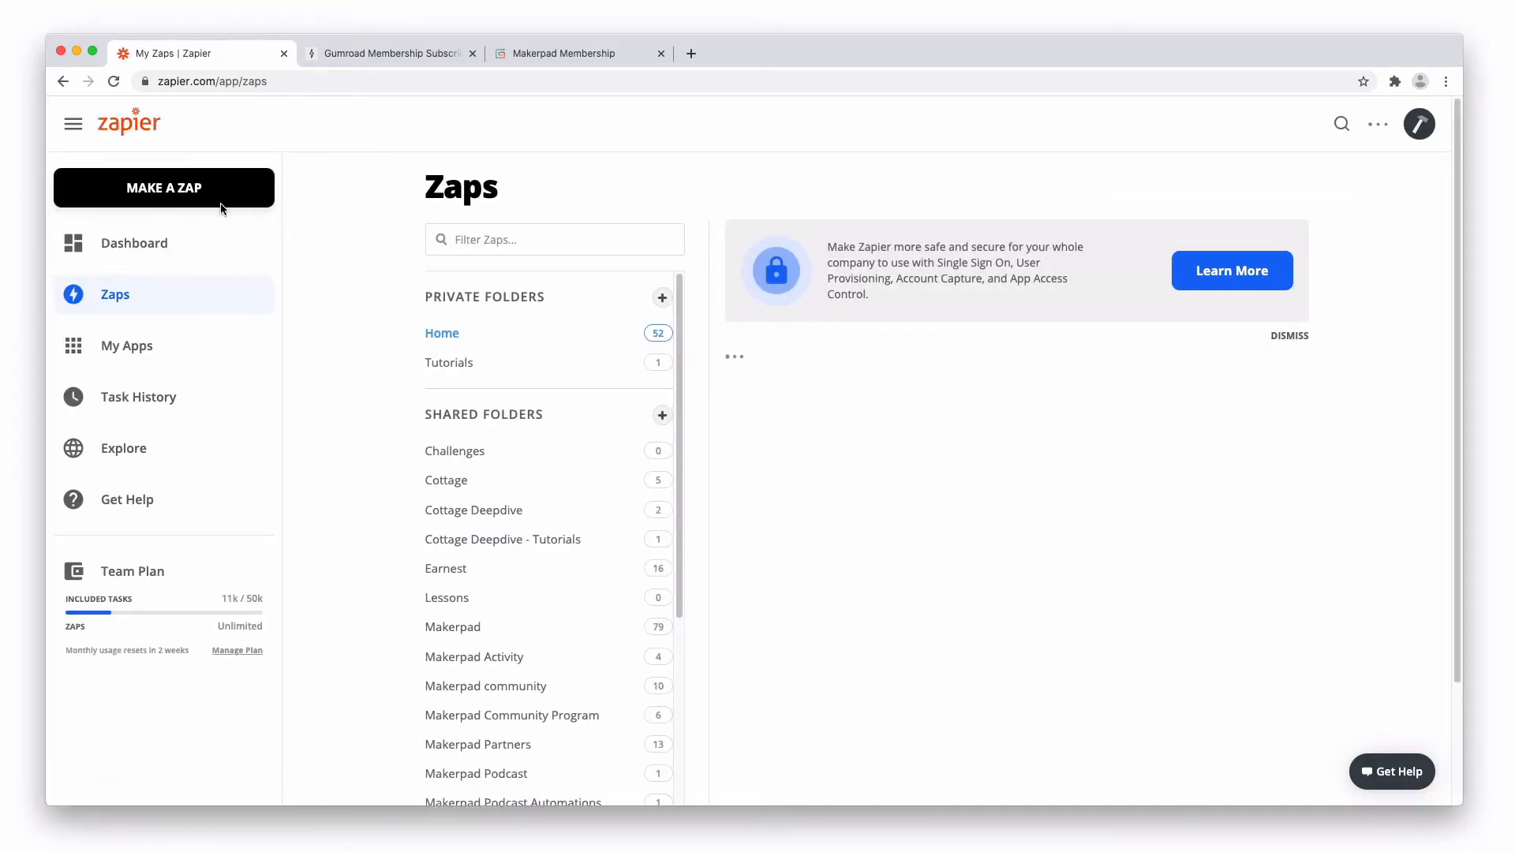
{"action": "left_click", "coordinate": [164, 188]}
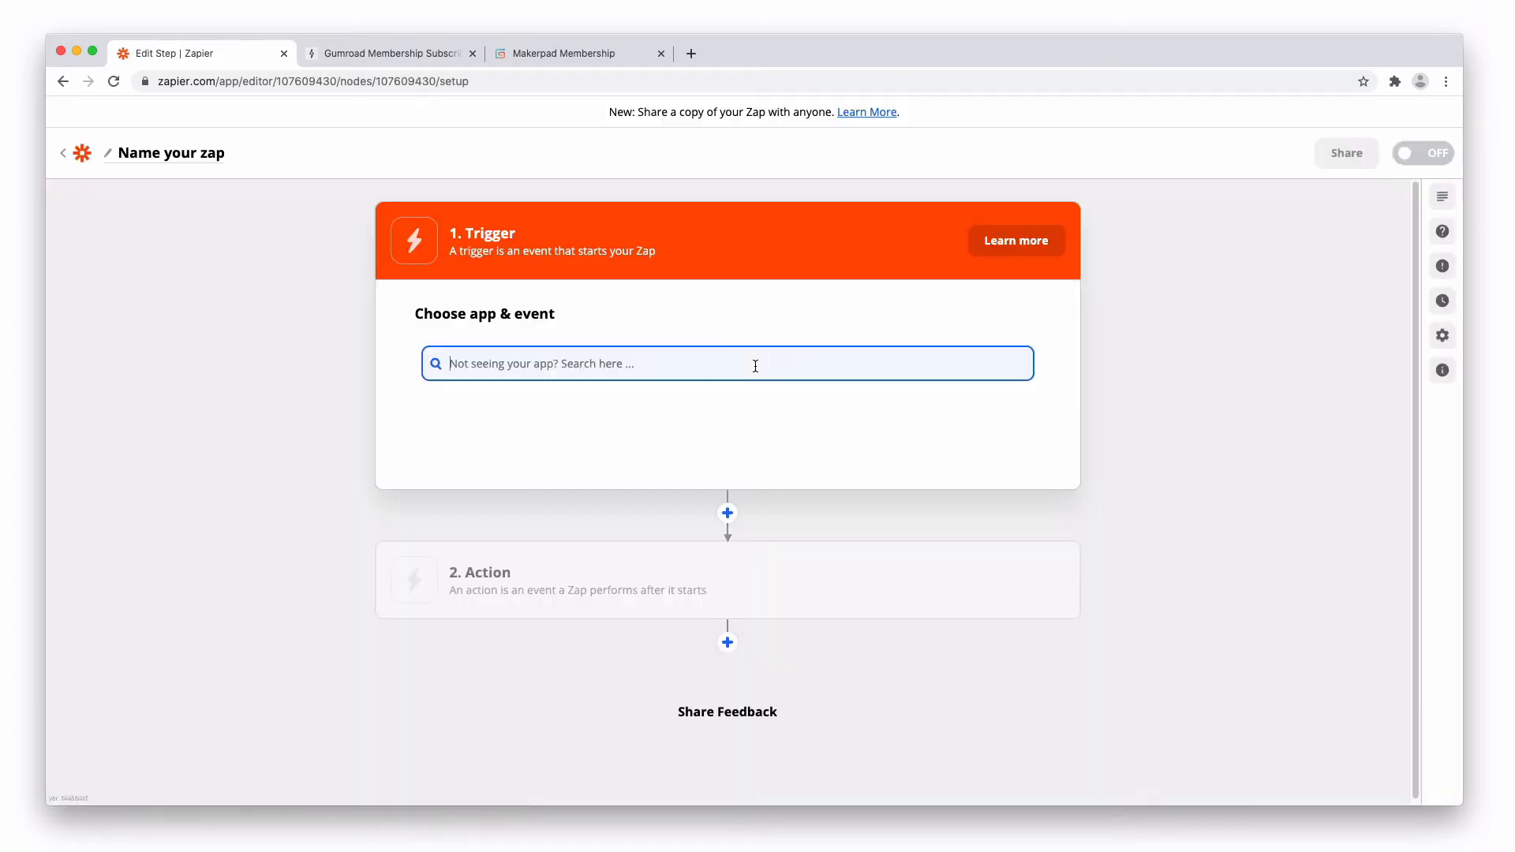
{"action": "left_click", "coordinate": [727, 363]}
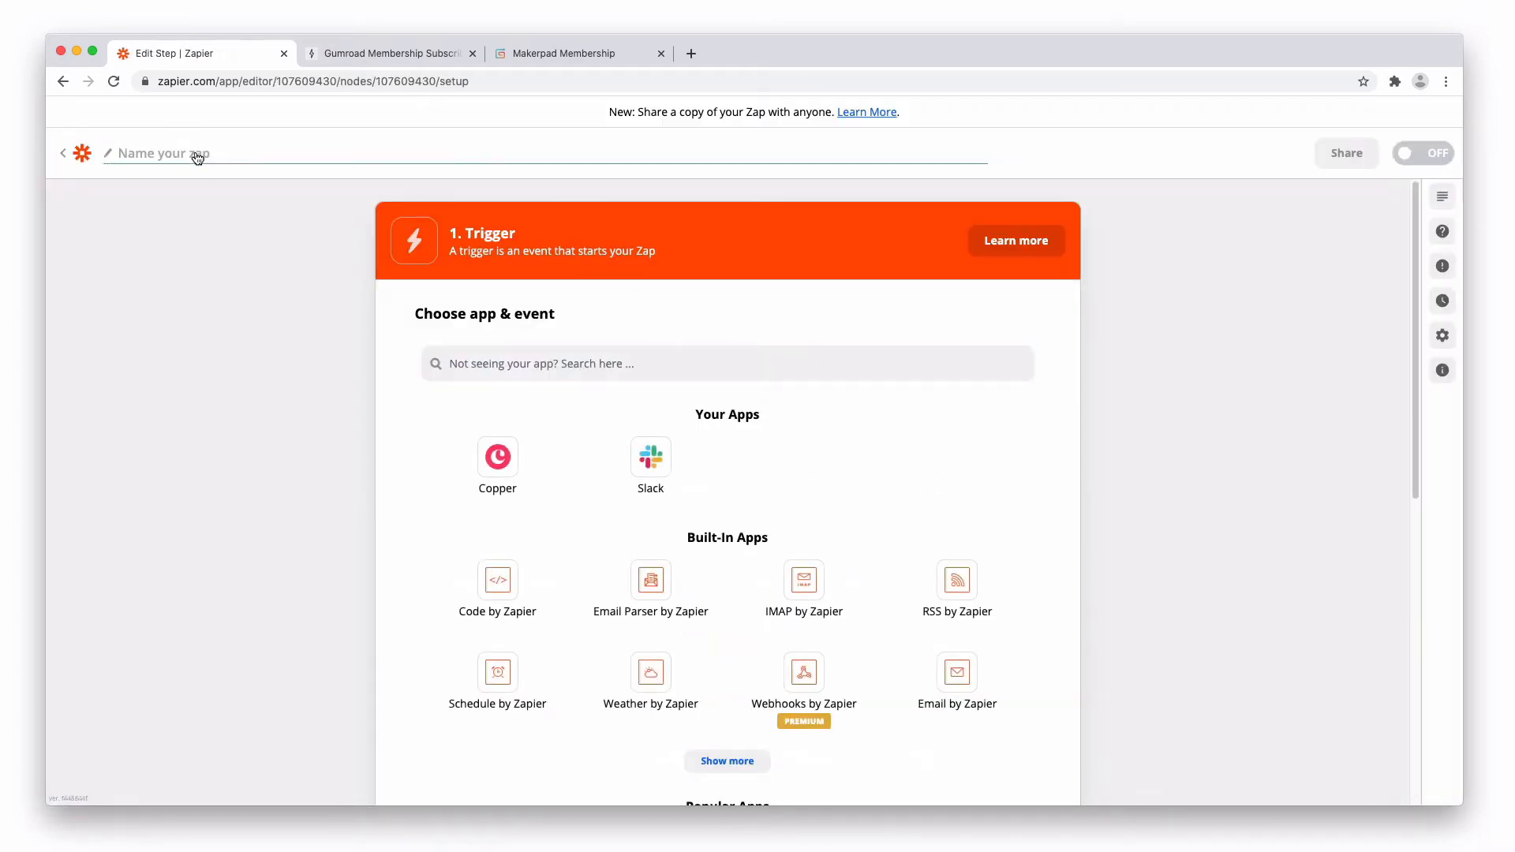
{"action": "type", "text": "Gumroad Subs"}
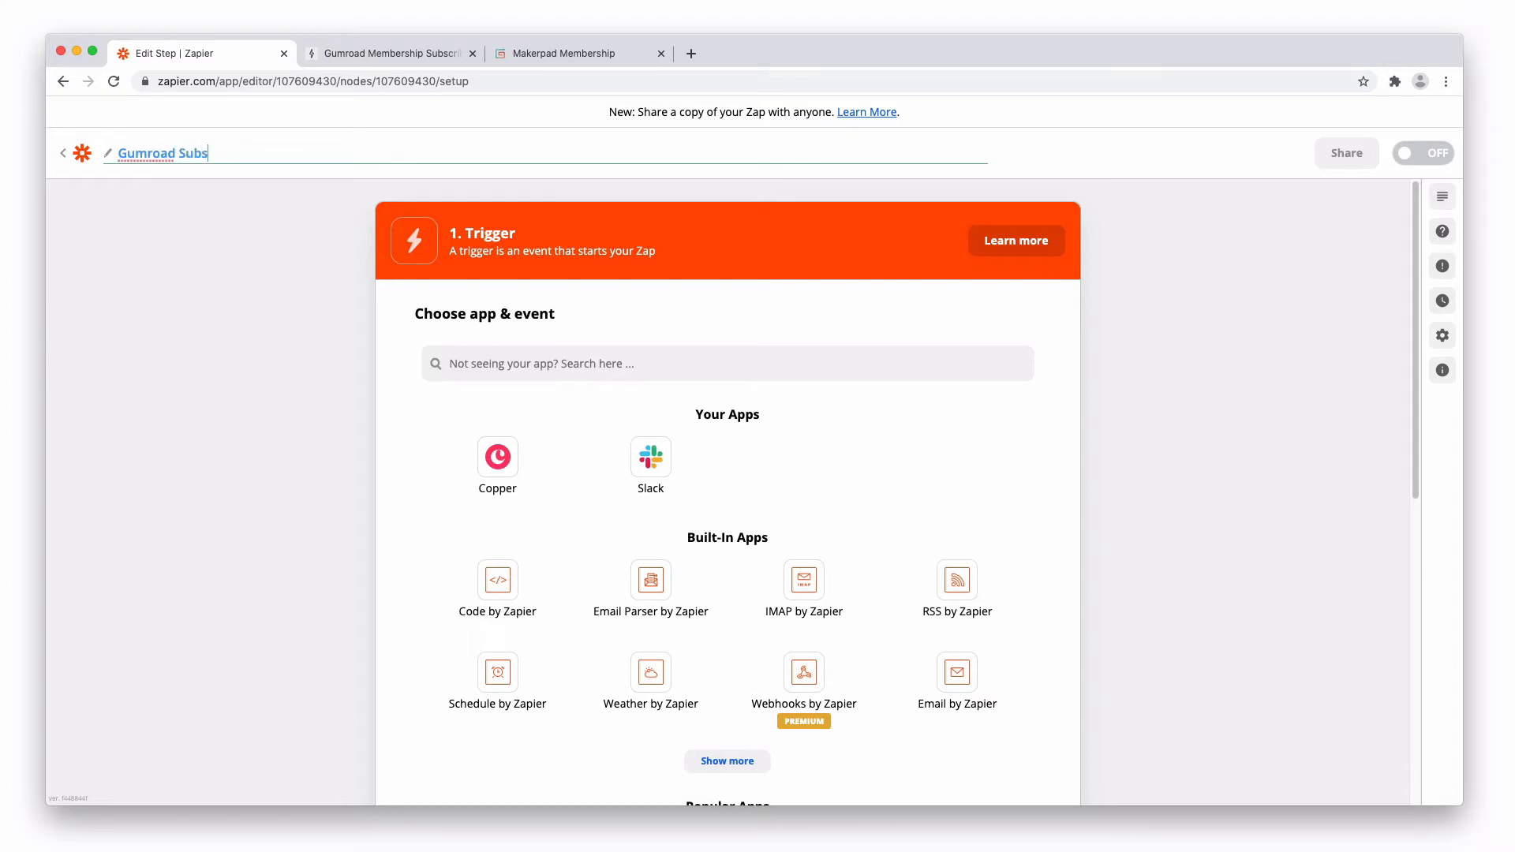
{"action": "type", "text": "Cancelled into Airtable"}
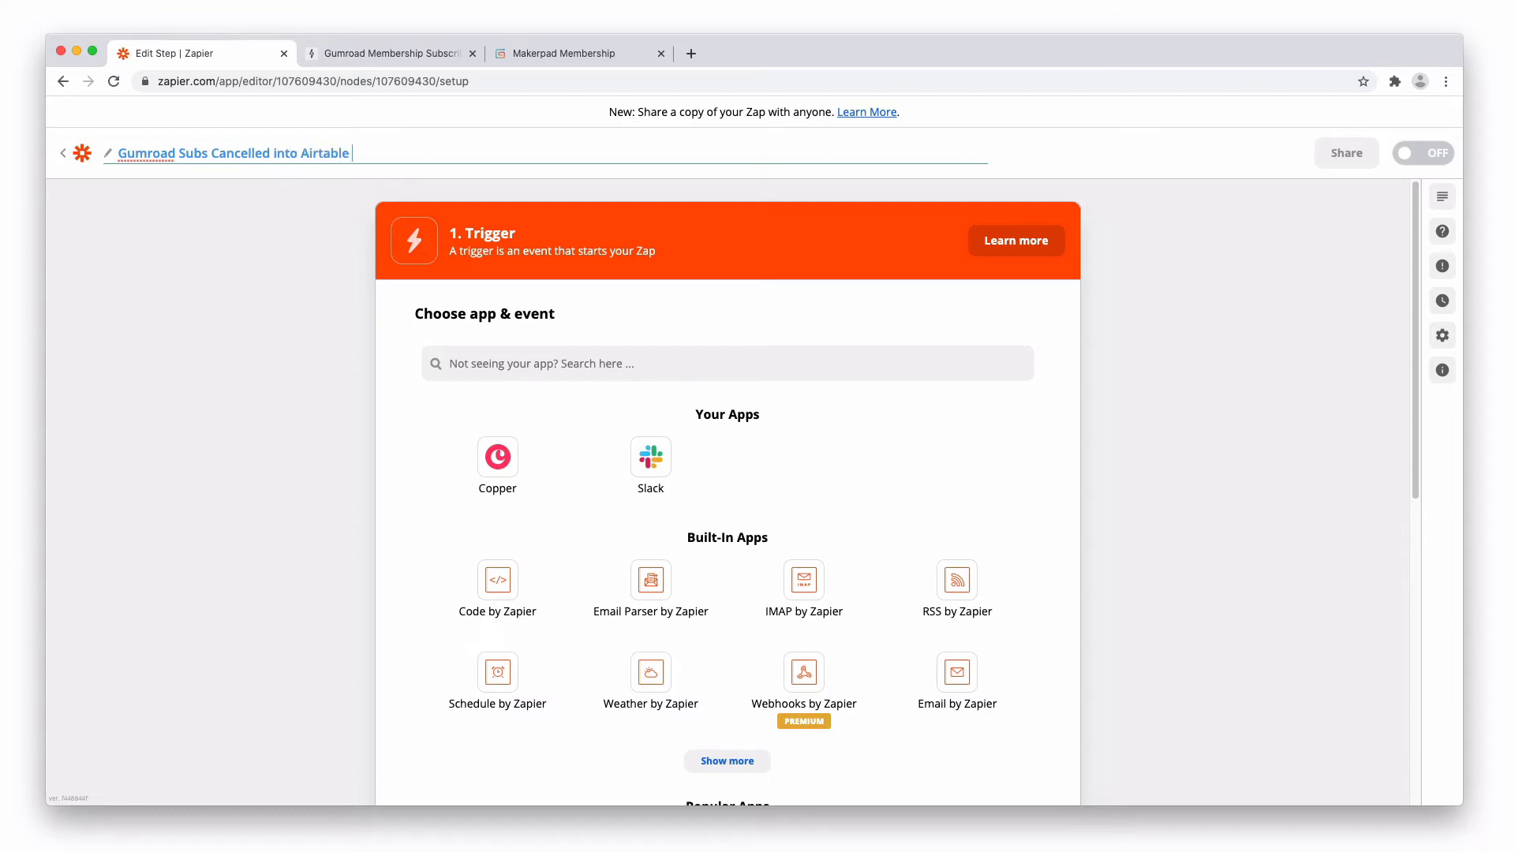
{"action": "double_click", "coordinate": [283, 152]}
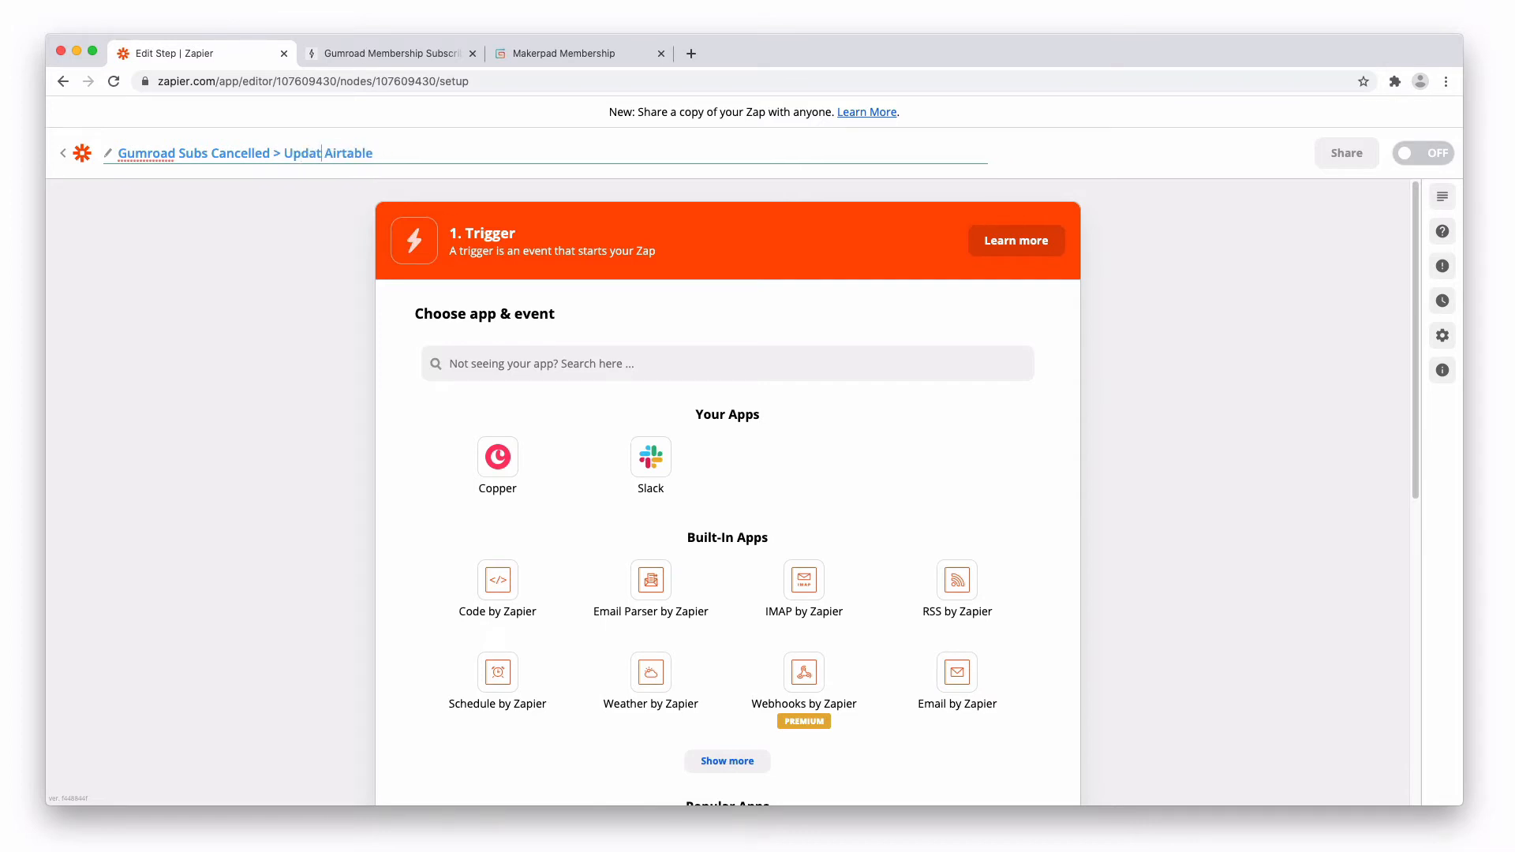
{"action": "left_click", "coordinate": [727, 363]}
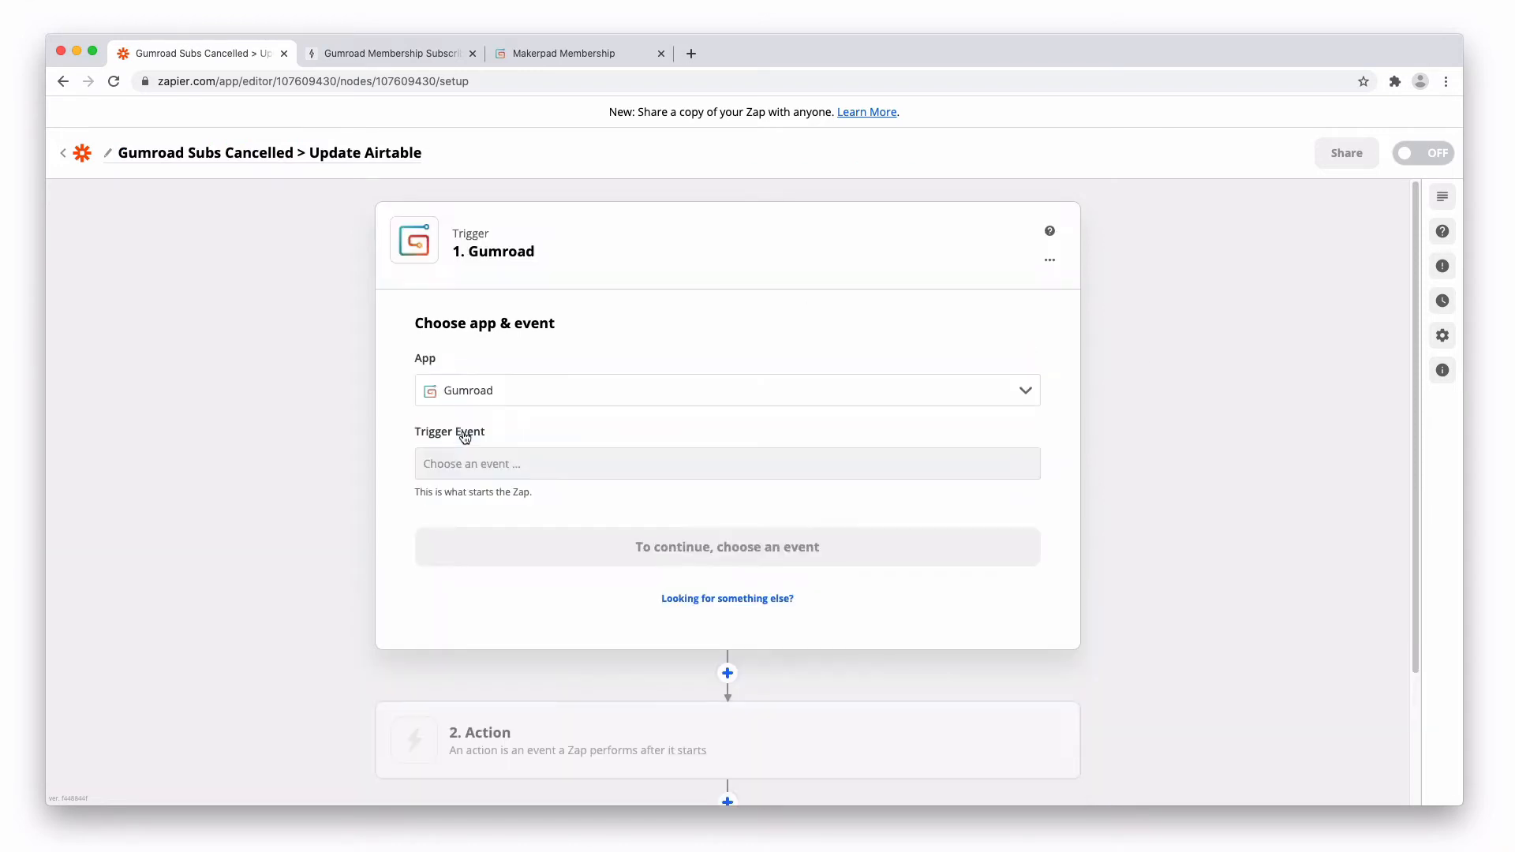
- Set a Gumroad Cancellation trigger with the connected account and a watched product
{"action": "left_click", "coordinate": [727, 463]}
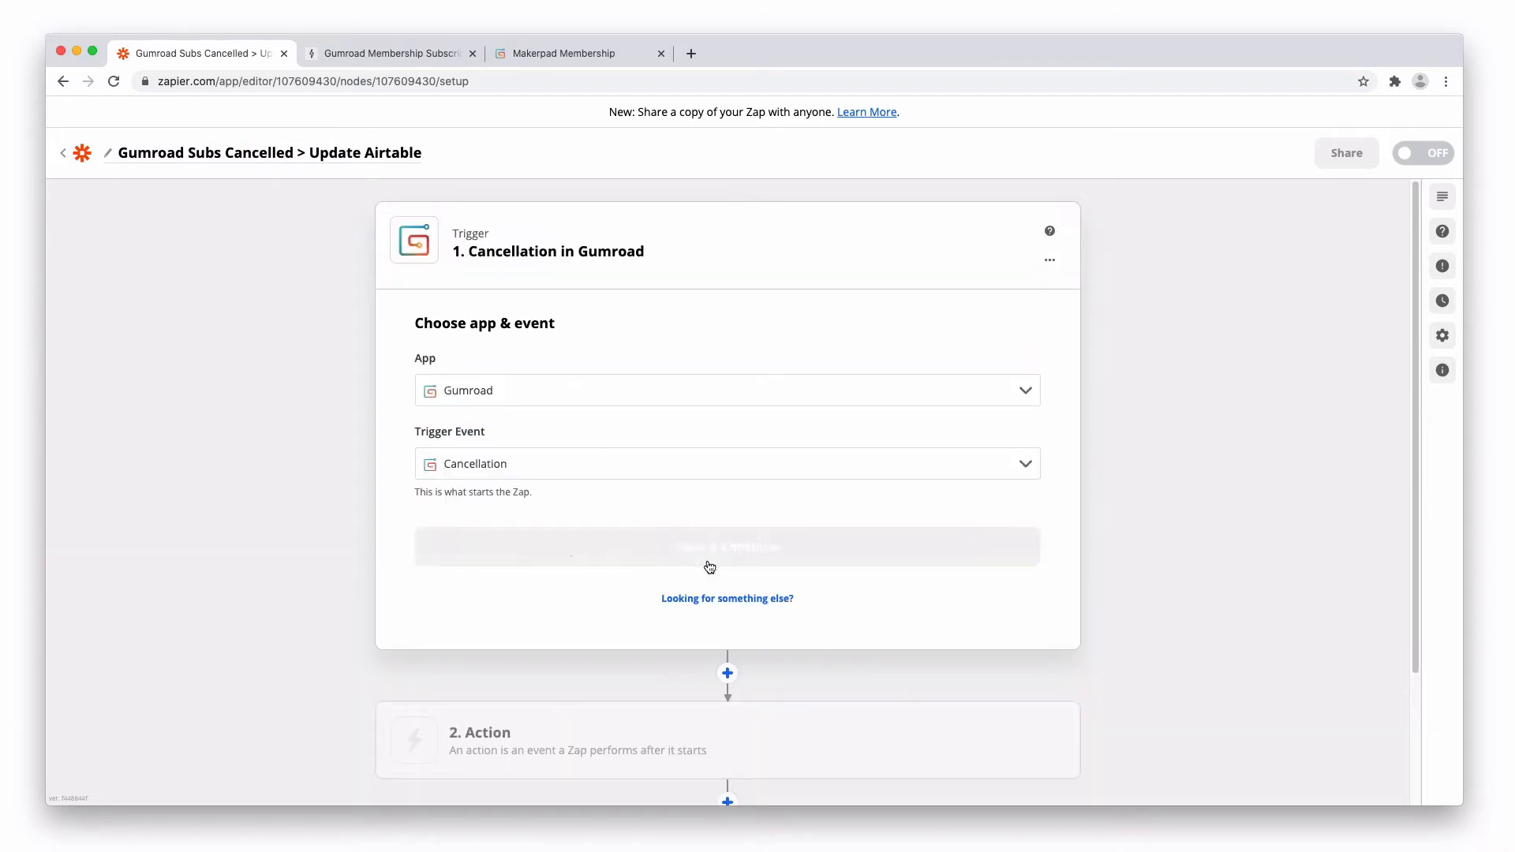
{"action": "left_click", "coordinate": [727, 546]}
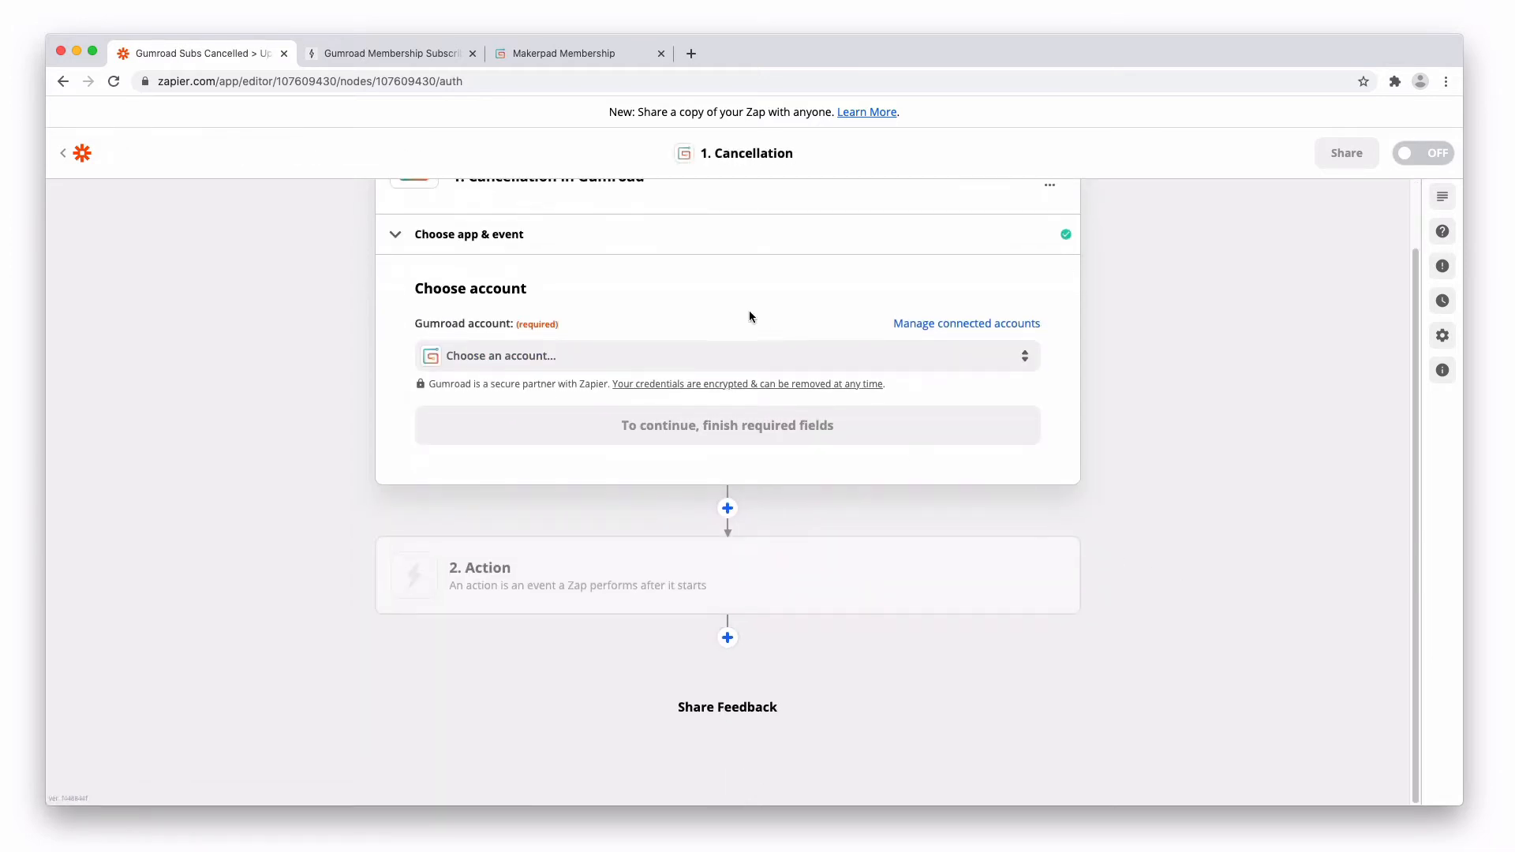
{"action": "left_click", "coordinate": [724, 356]}
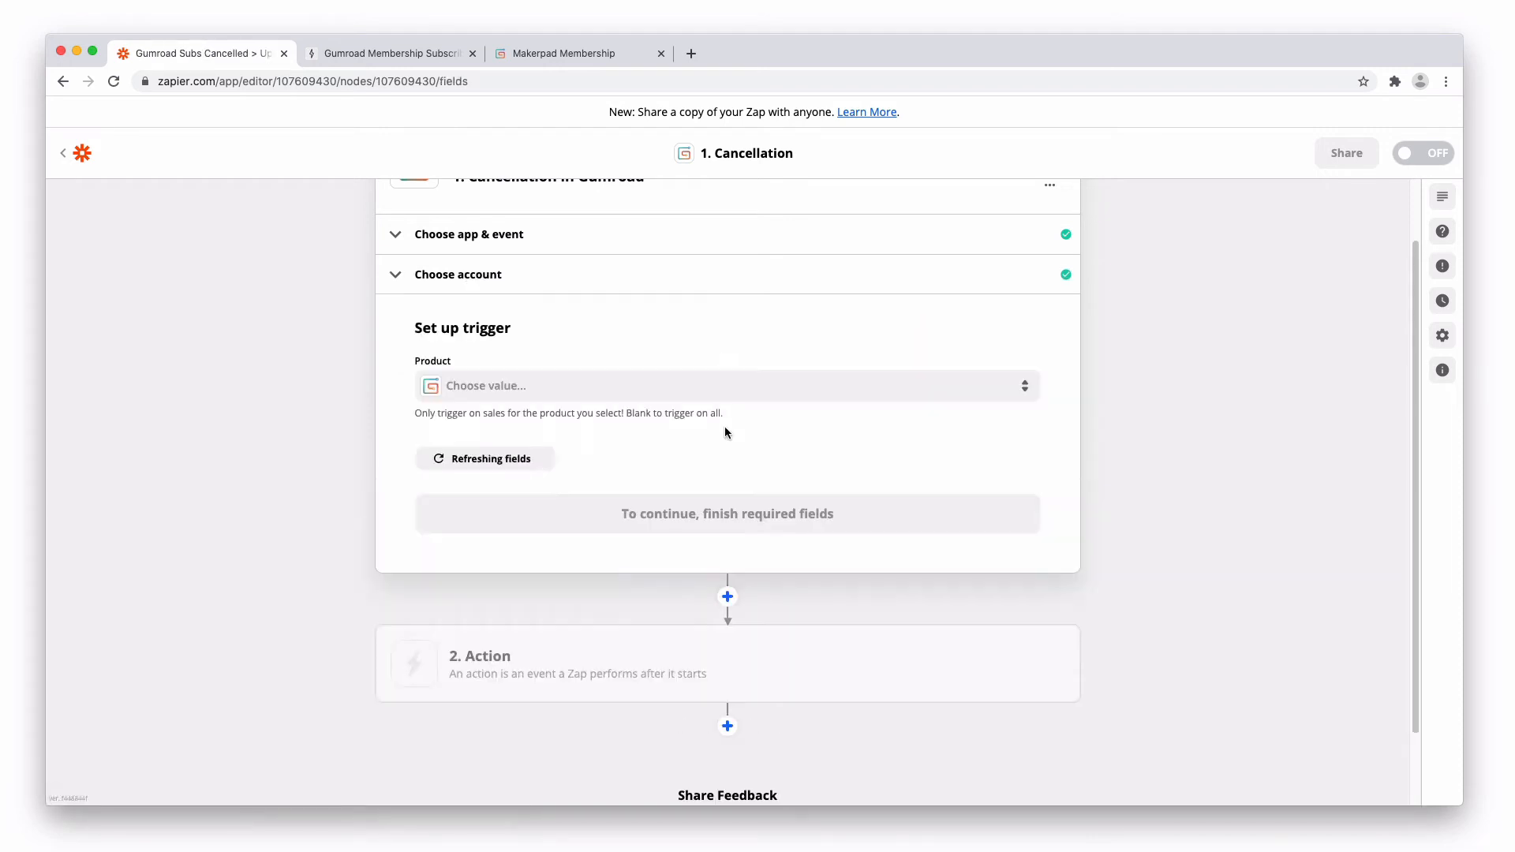
{"action": "left_click", "coordinate": [724, 385]}
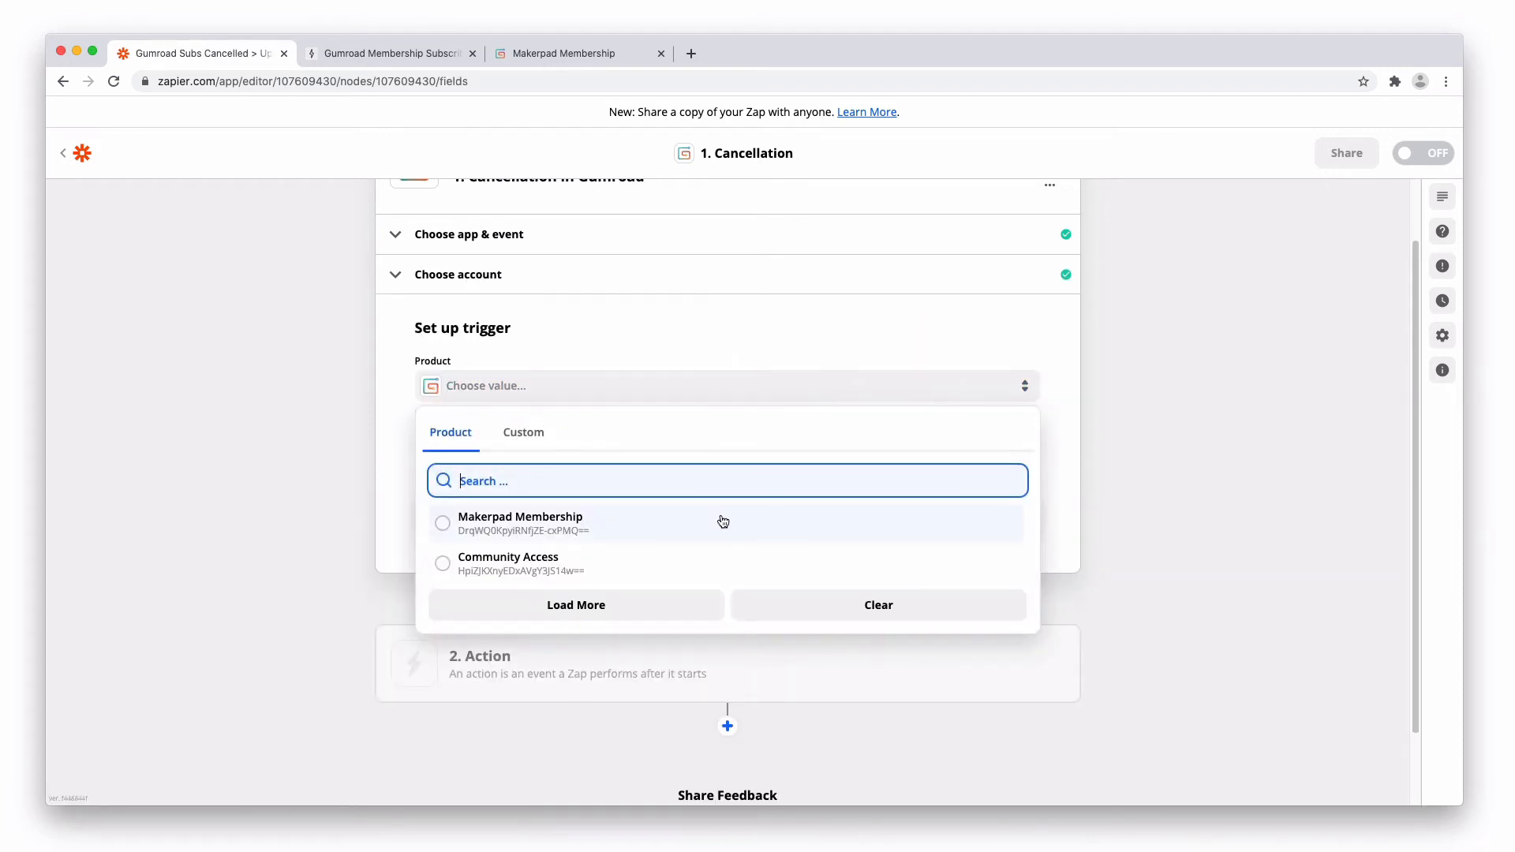
{"action": "left_click", "coordinate": [518, 523]}
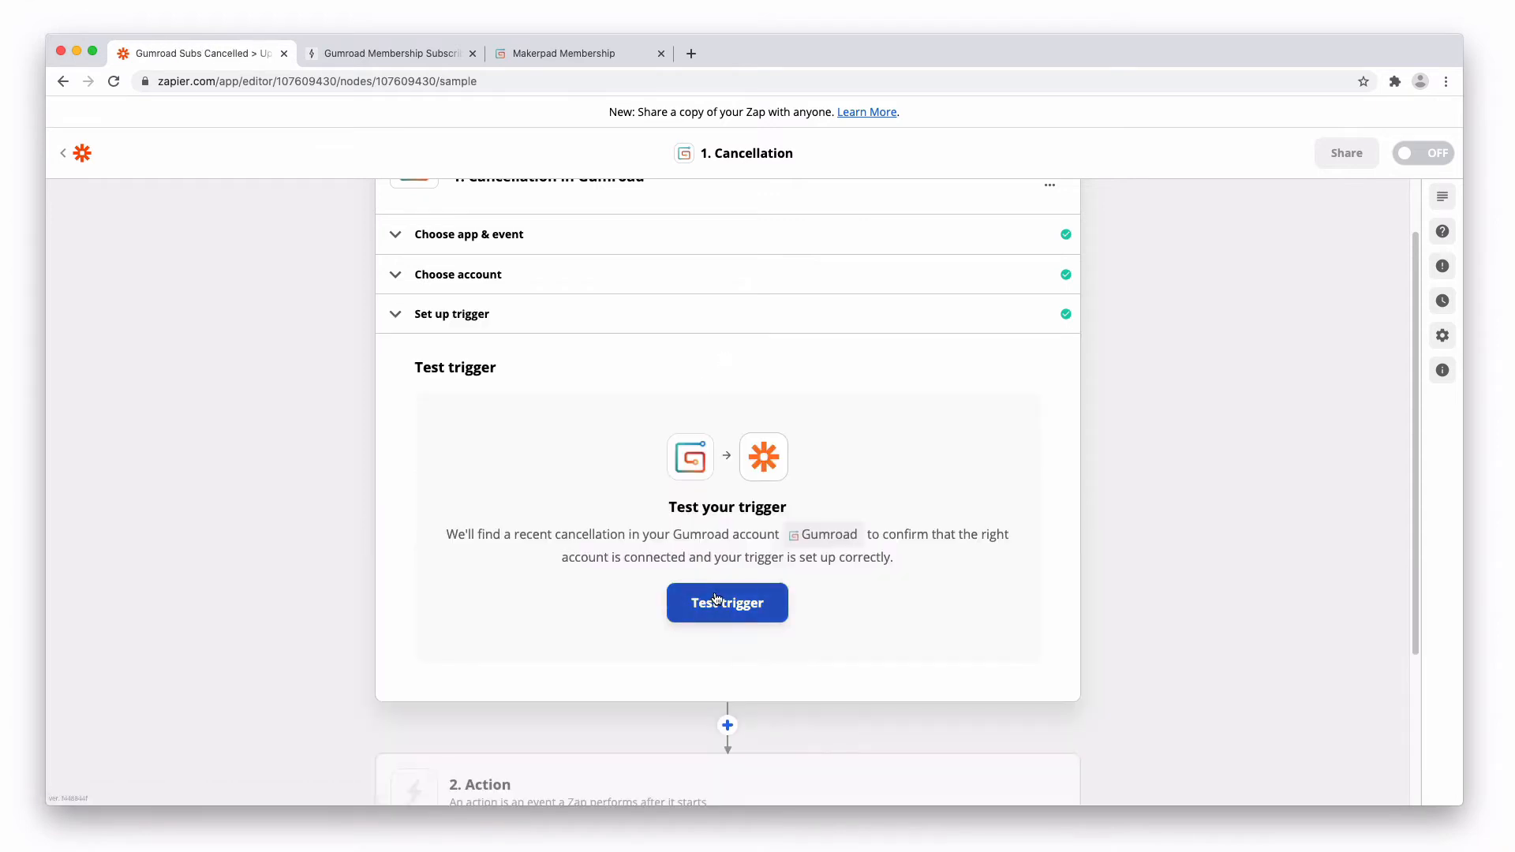
{"action": "mouse_move", "coordinate": [952, 572]}
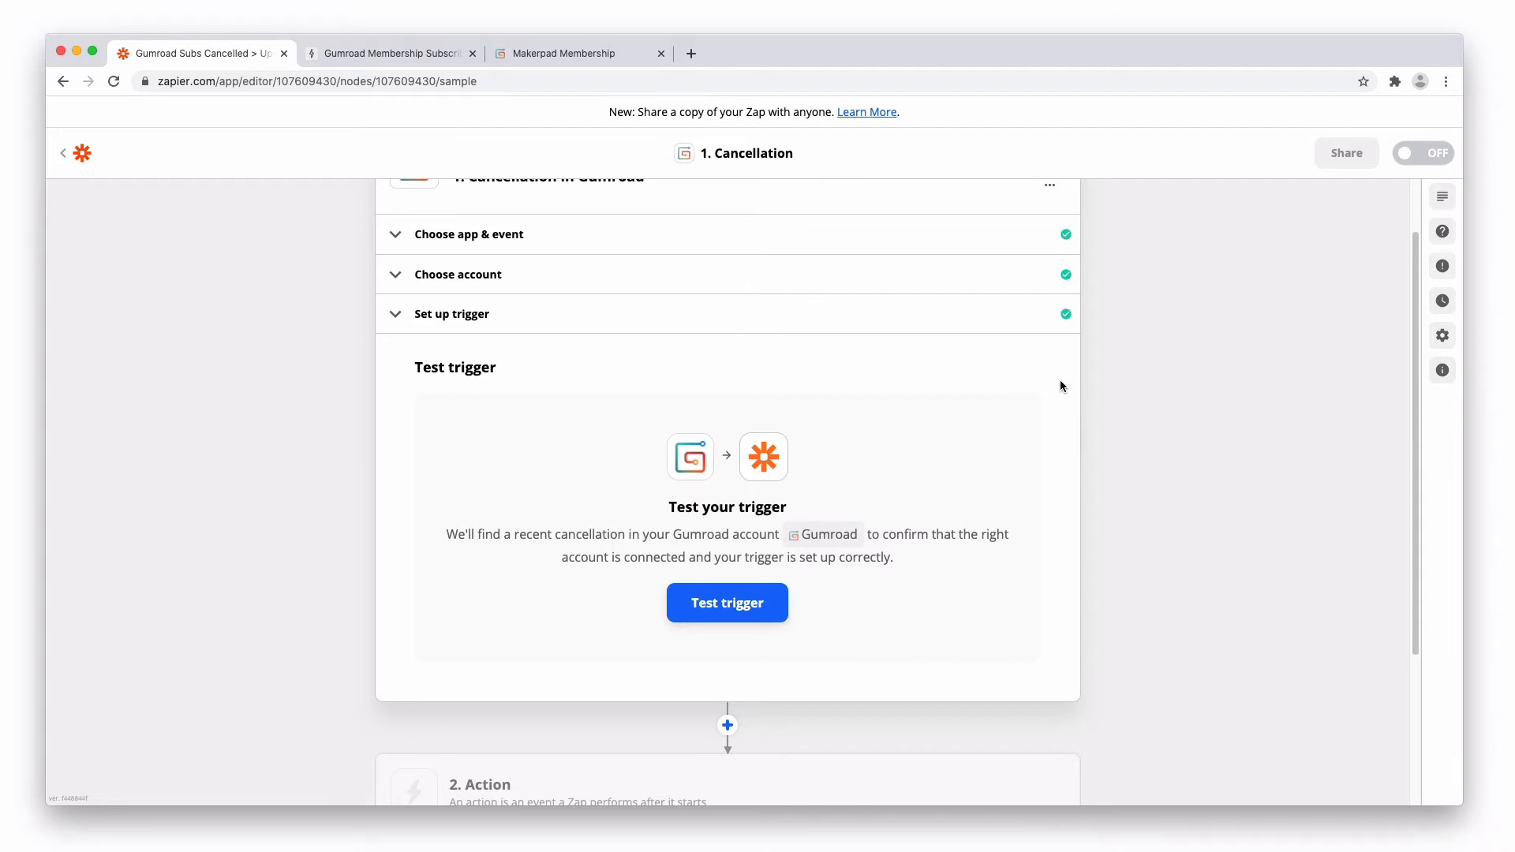
{"action": "mouse_move", "coordinate": [1047, 6]}
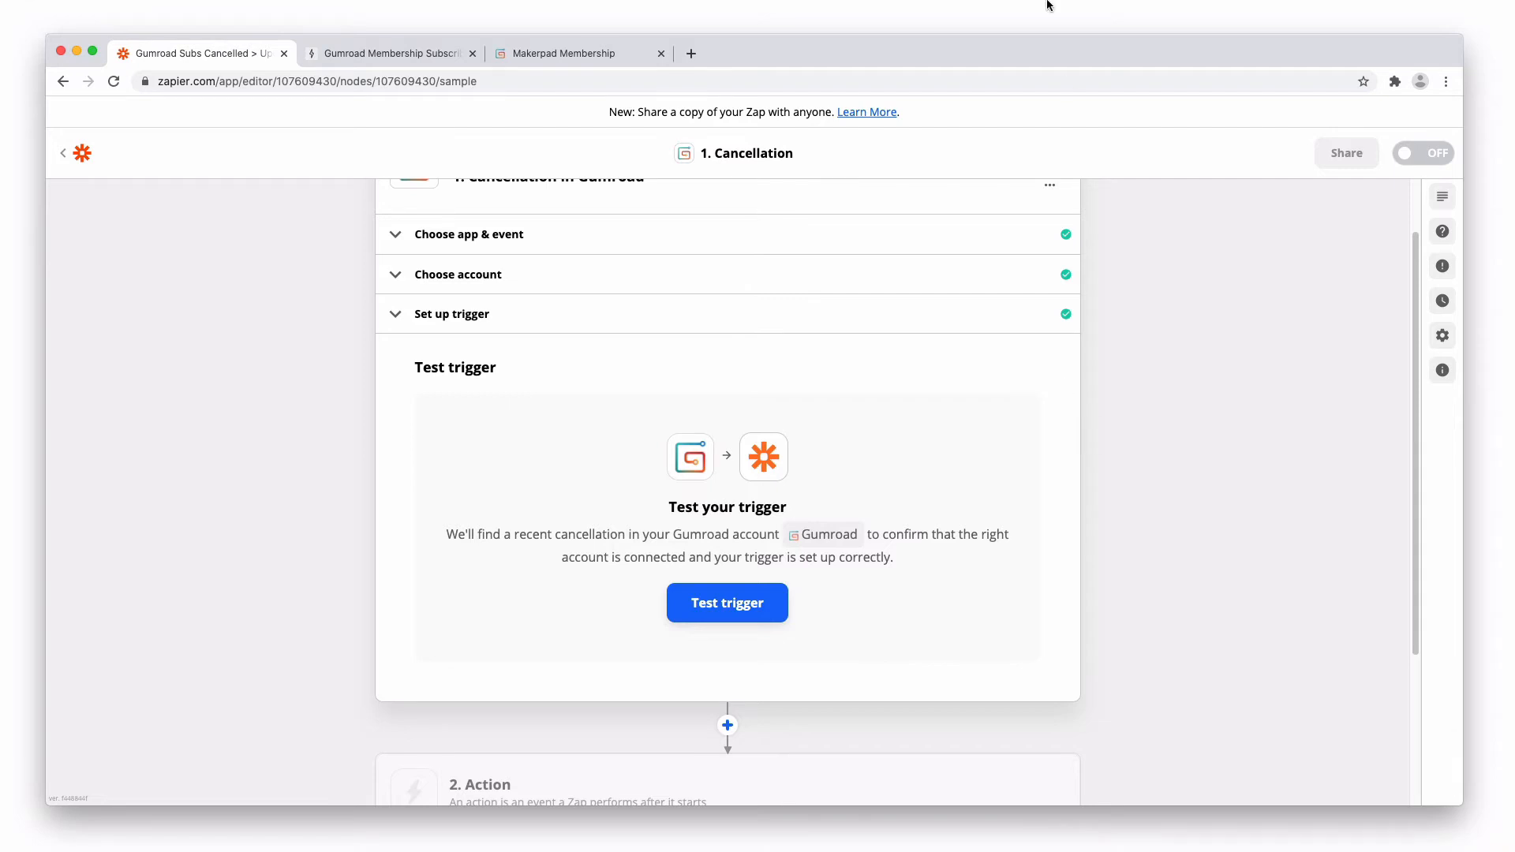
{"action": "left_click", "coordinate": [1004, 9]}
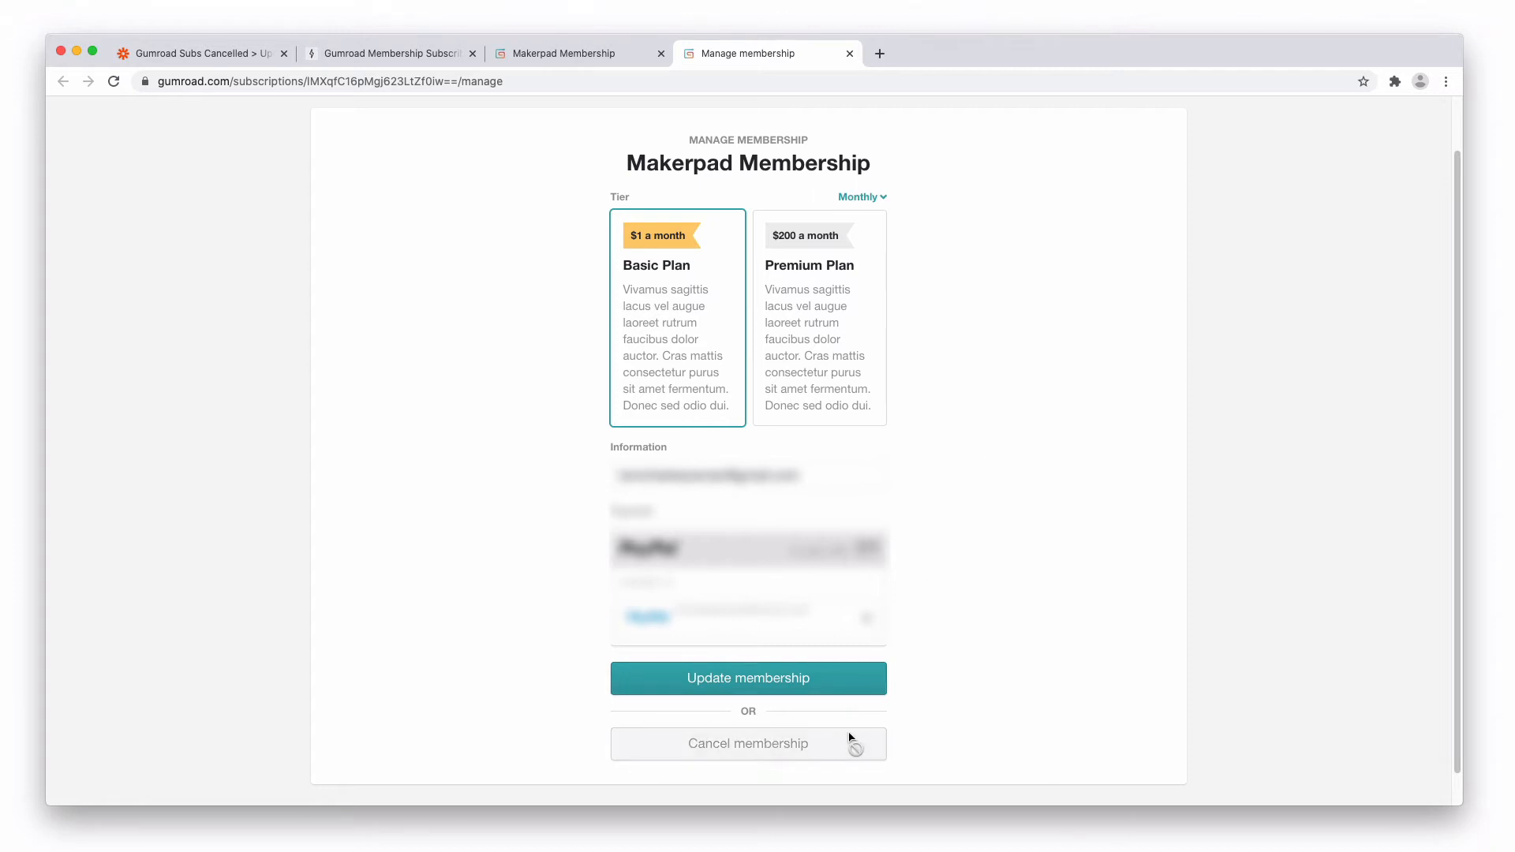
- Cancel the Makerpad Membership on Gumroad's Manage membership page
{"action": "left_click", "coordinate": [747, 743]}
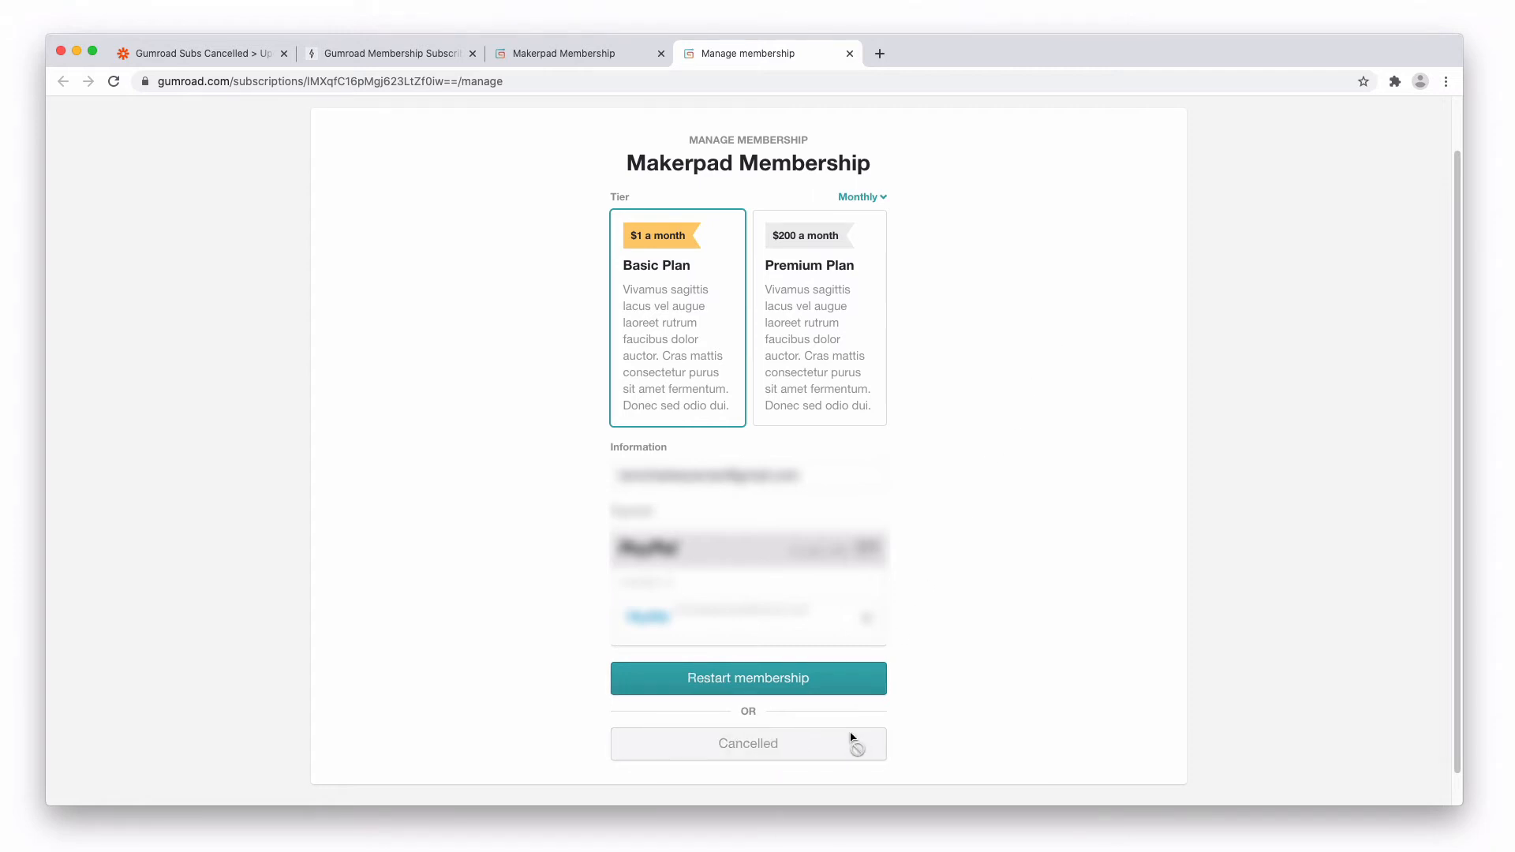
{"action": "mouse_move", "coordinate": [987, 715]}
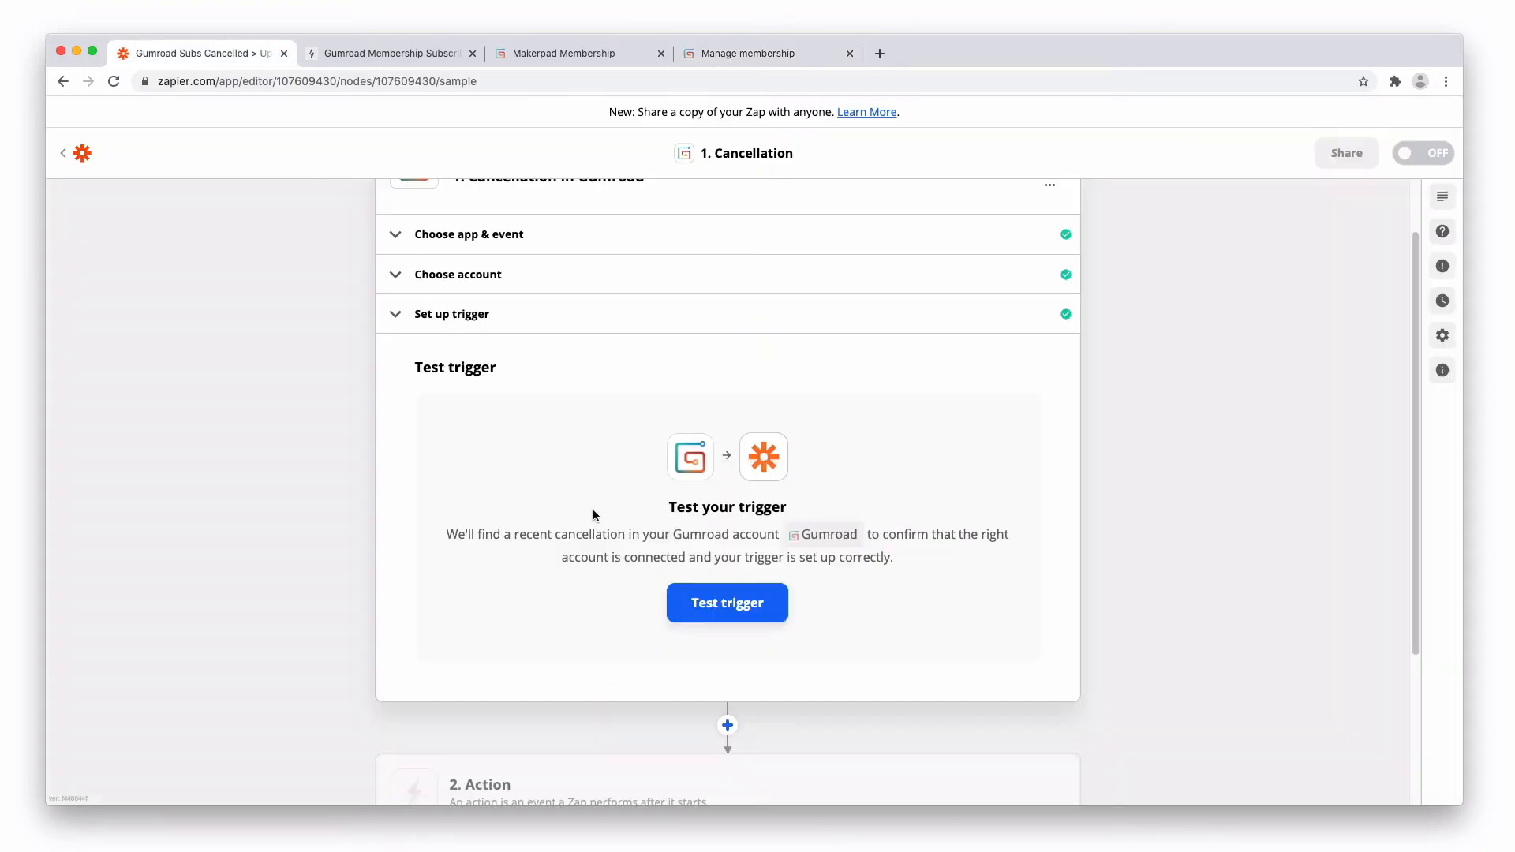
- Skip the cancellation trigger test and review the Example Cancellation's sample buyer fields
{"action": "left_click", "coordinate": [727, 603]}
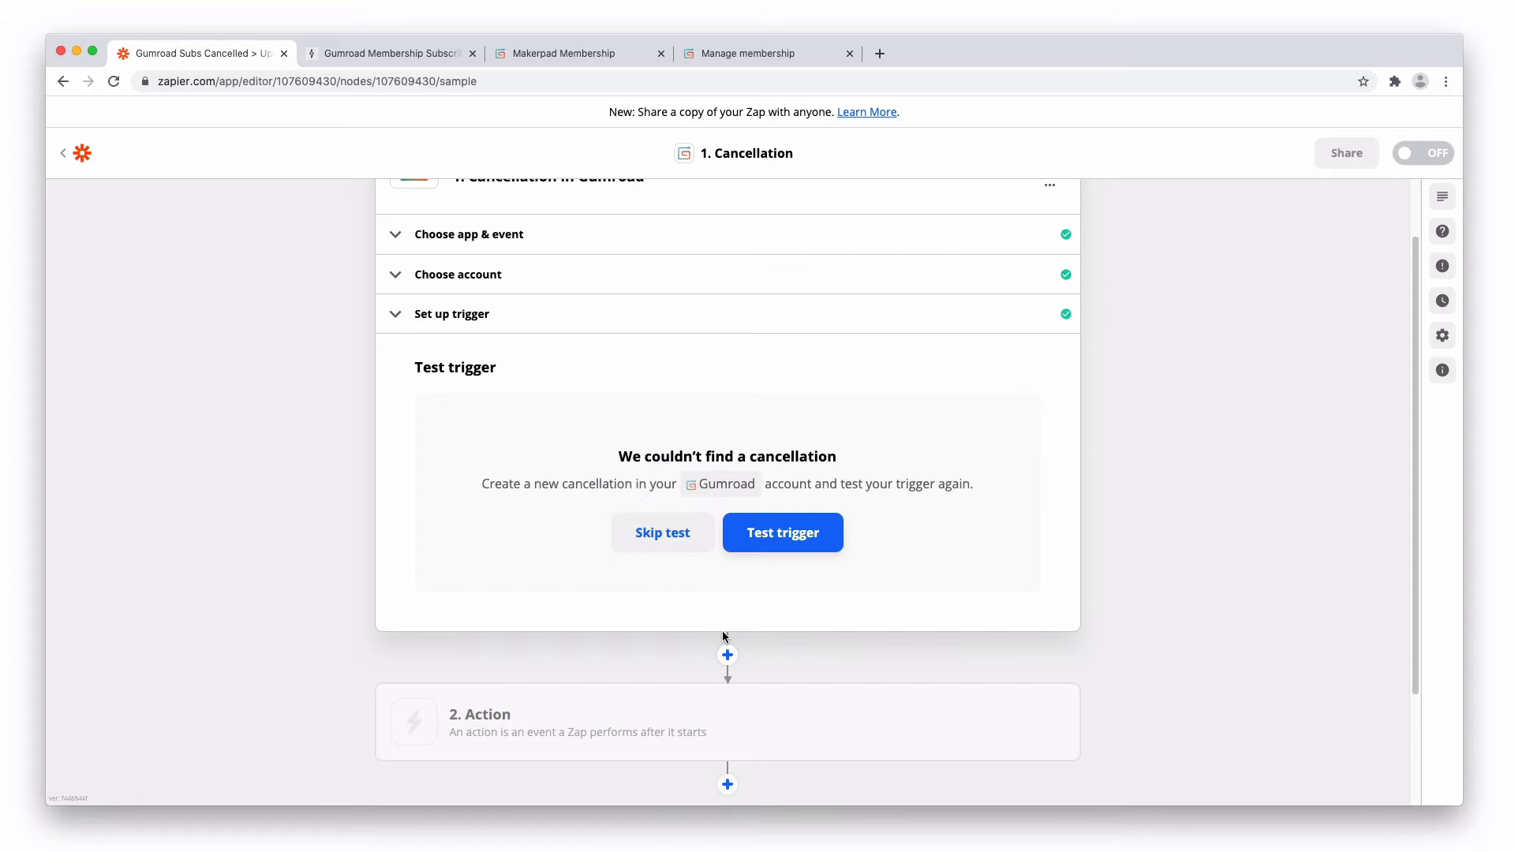
{"action": "left_click", "coordinate": [663, 532]}
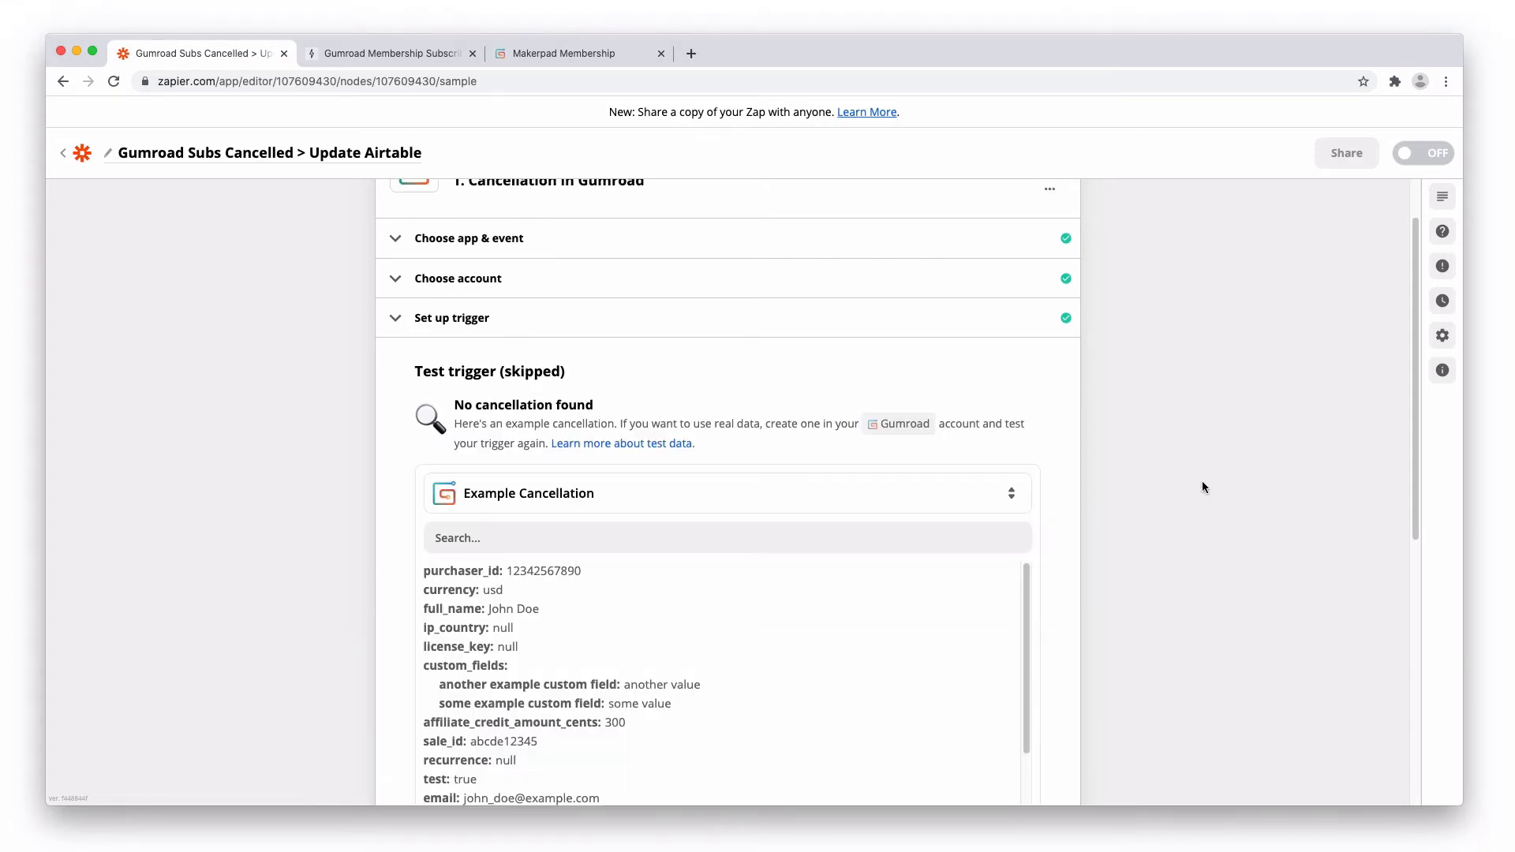
{"action": "mouse_move", "coordinate": [1399, 383]}
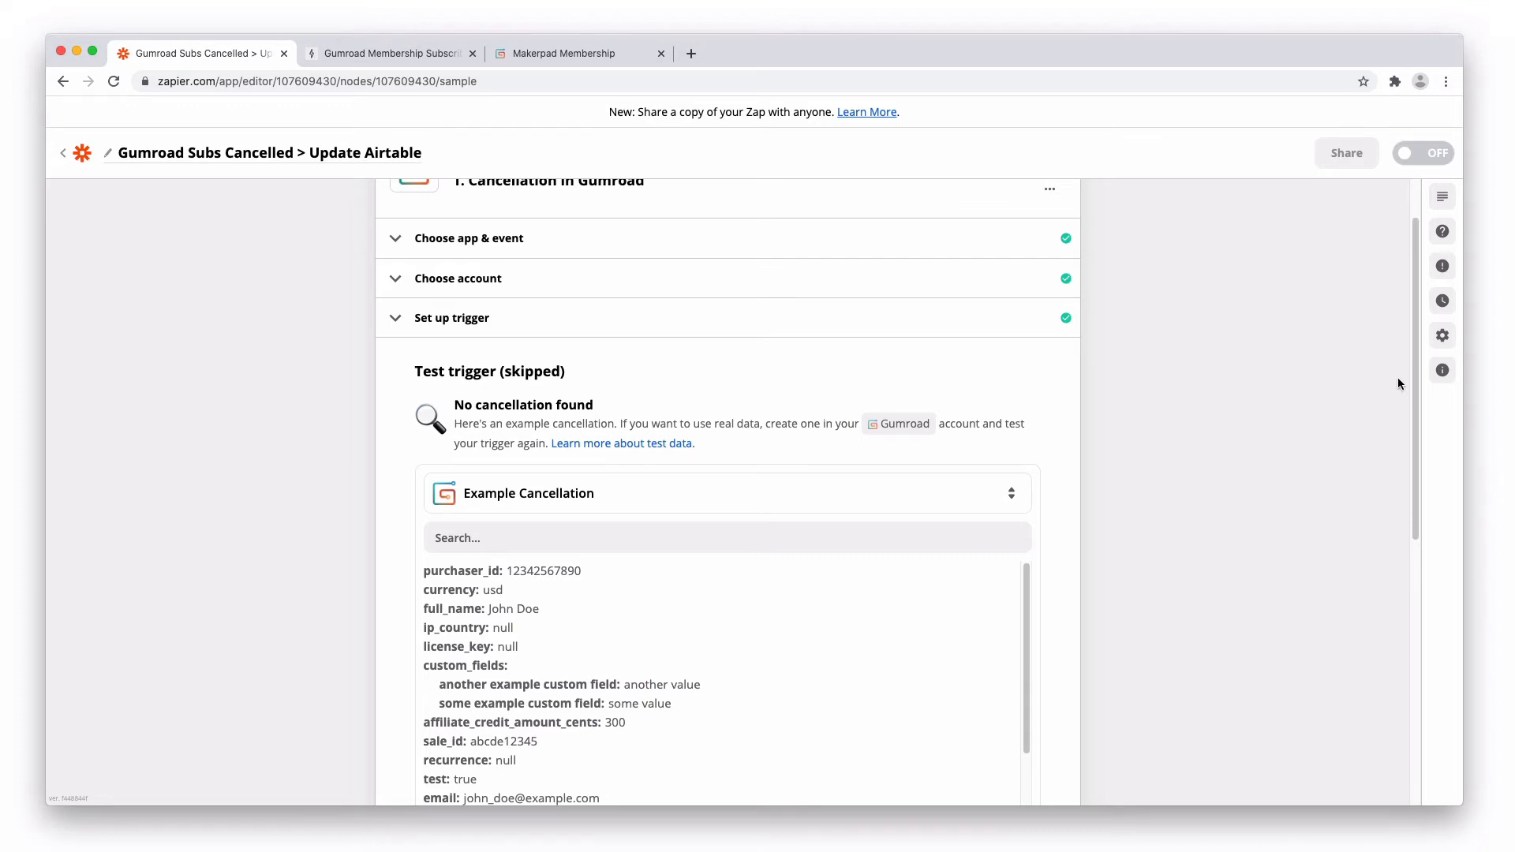
{"action": "scroll", "scroll_direction": "down", "scroll_amount": 3}
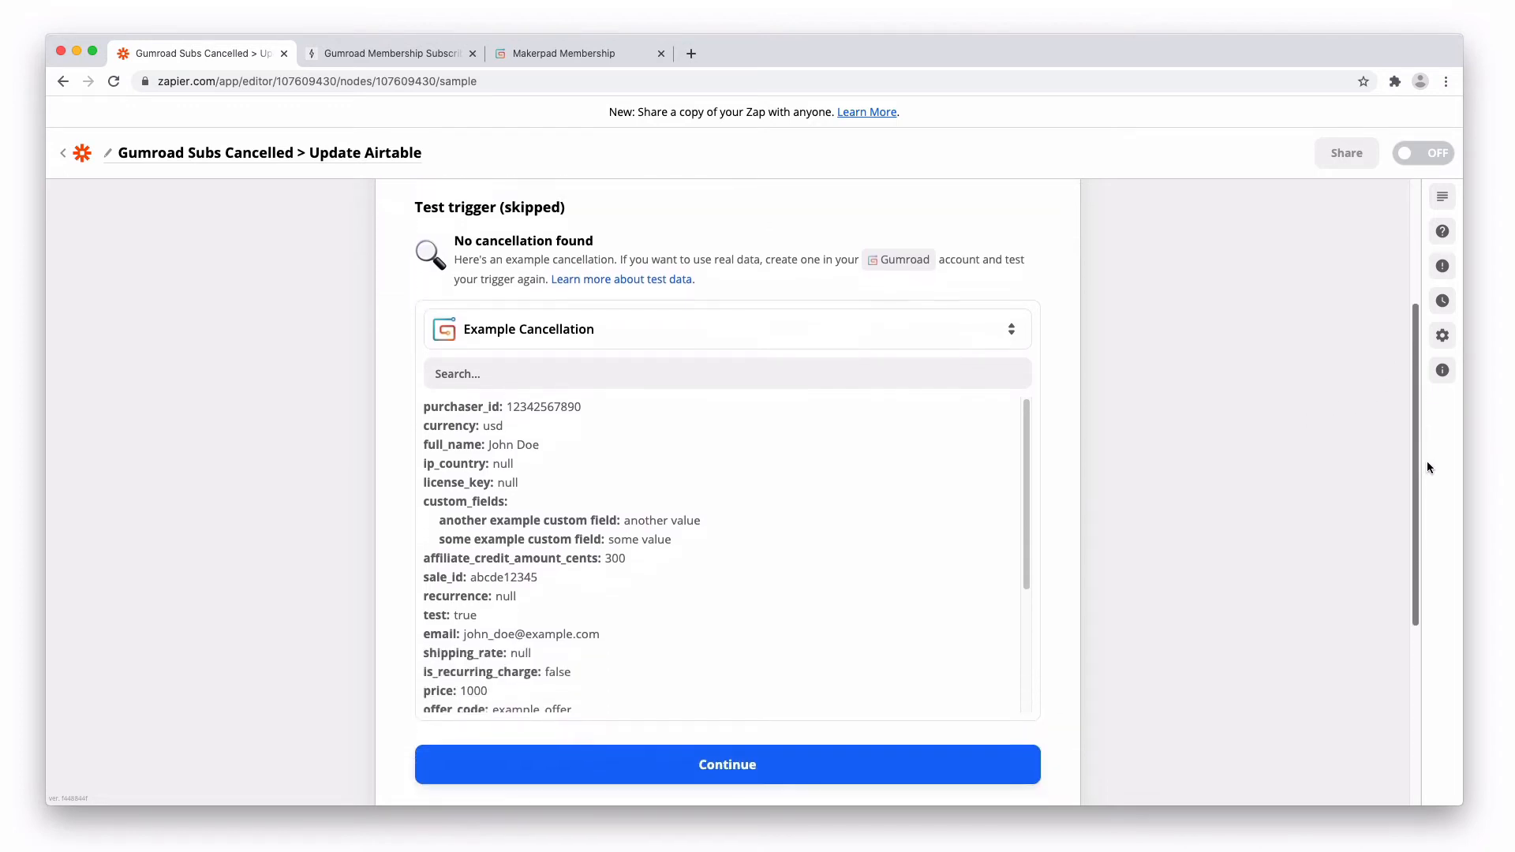
{"action": "scroll", "scroll_direction": "down", "scroll_amount": 3}
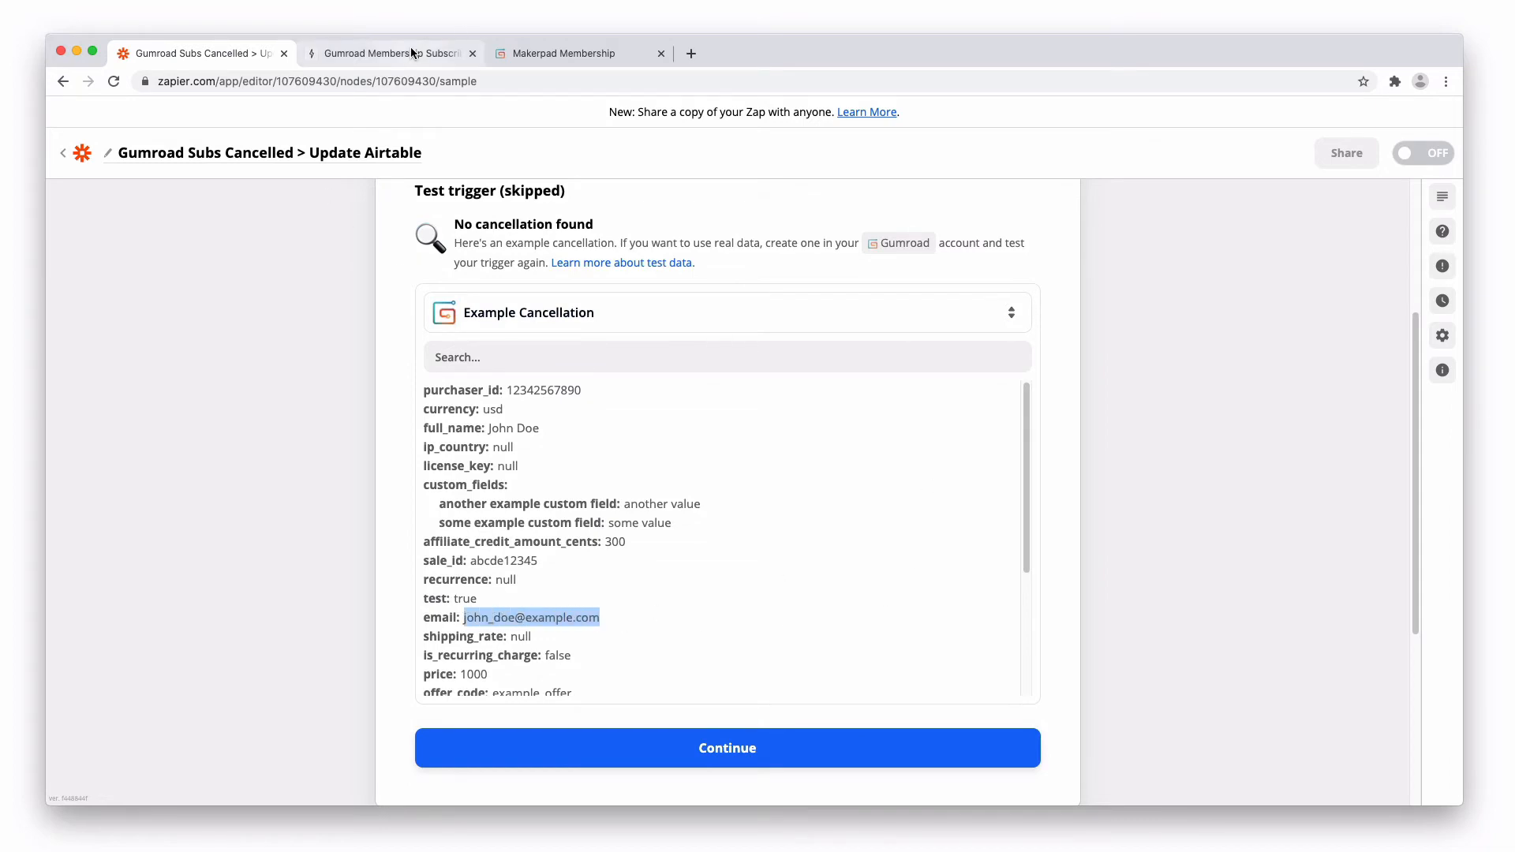
{"action": "left_click", "coordinate": [391, 53]}
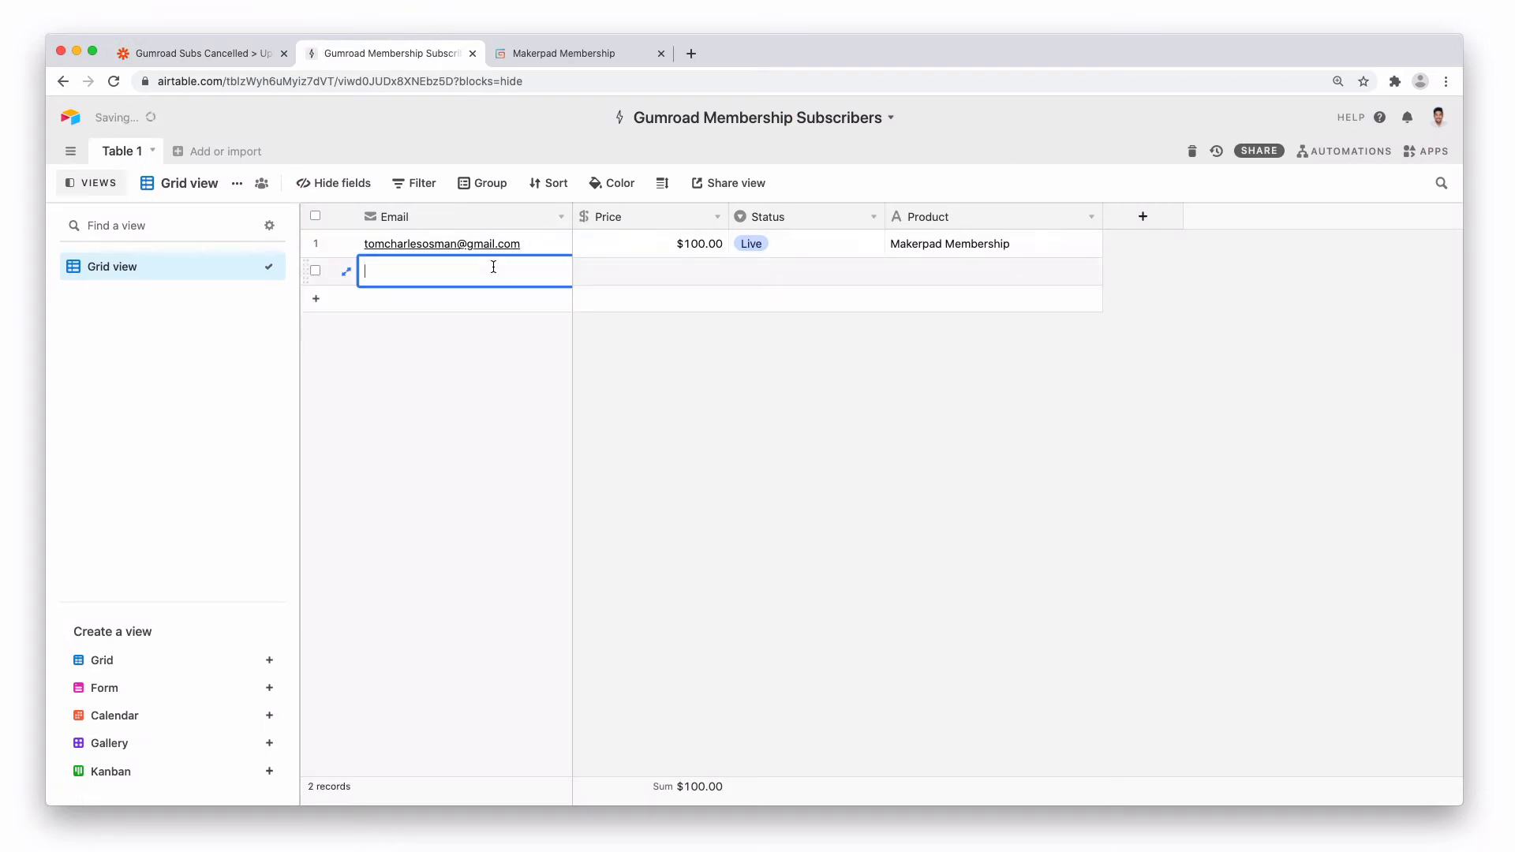
{"action": "type", "text": "john_doe@example.com"}
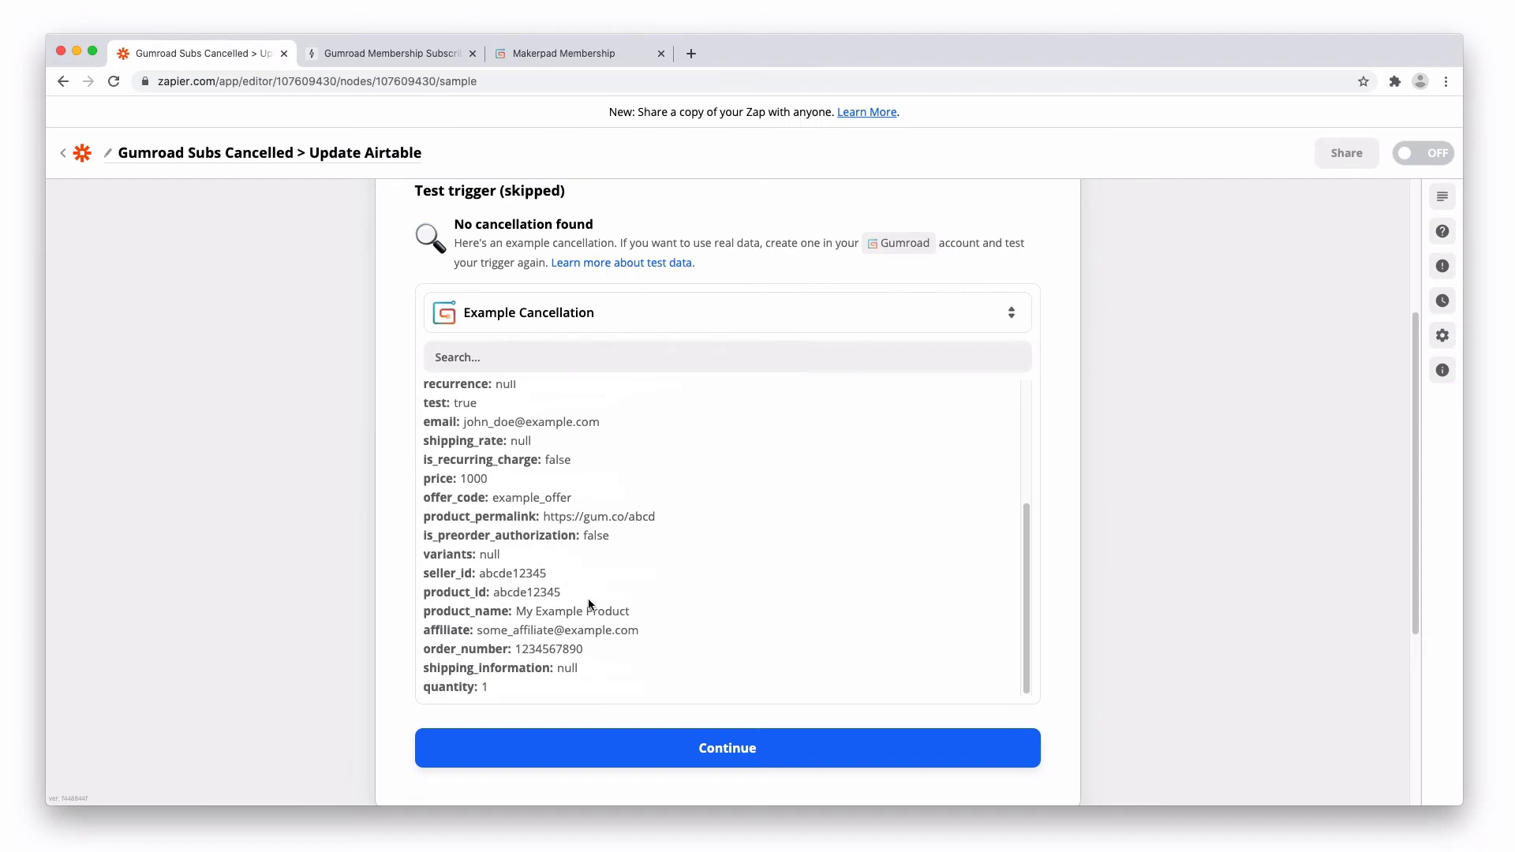
{"action": "double_click", "coordinate": [572, 611]}
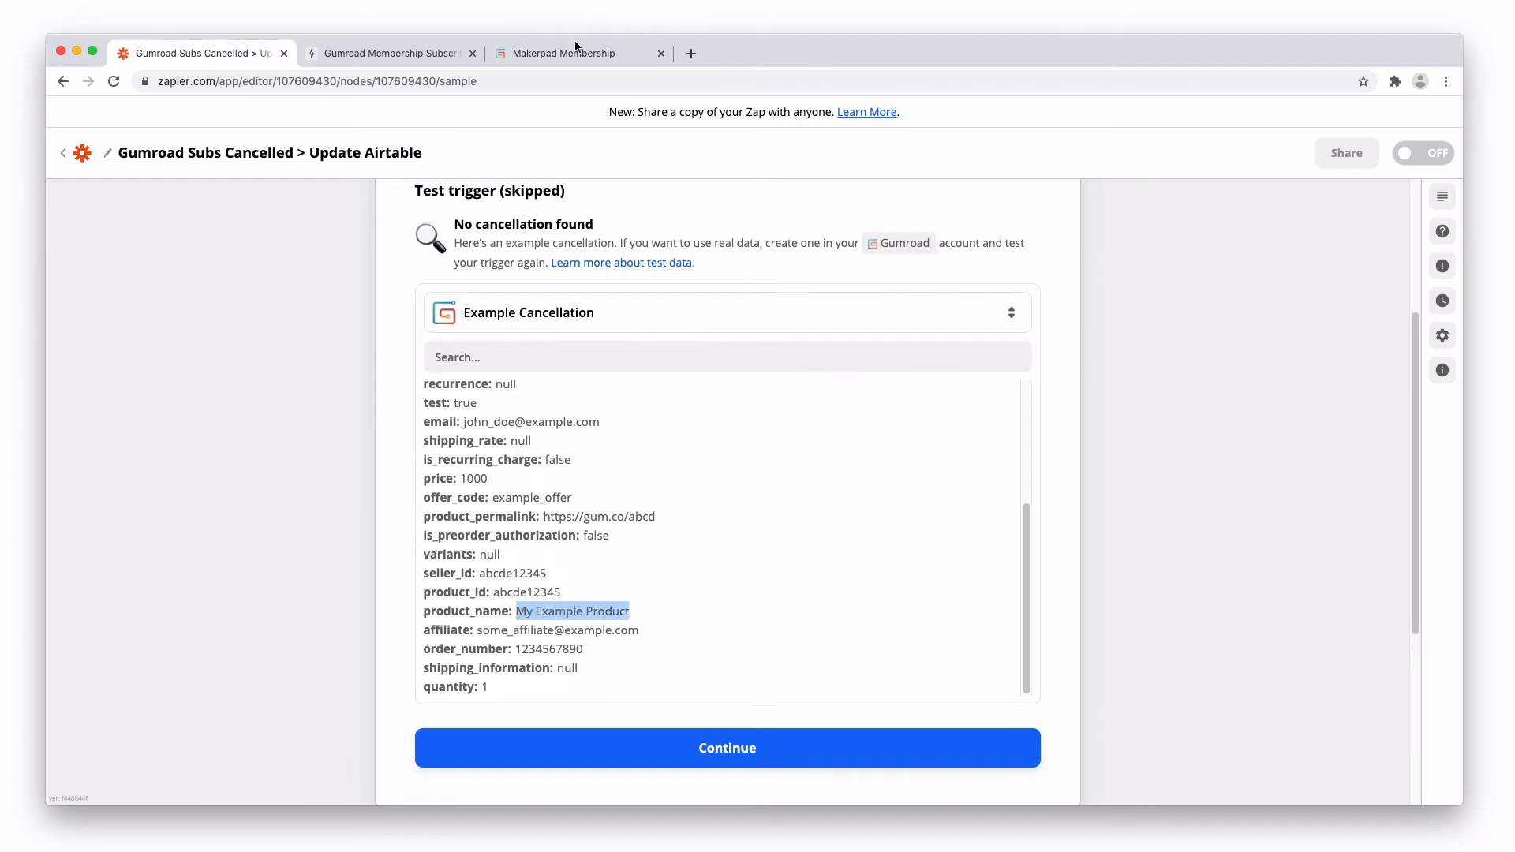
{"action": "left_click", "coordinate": [391, 52]}
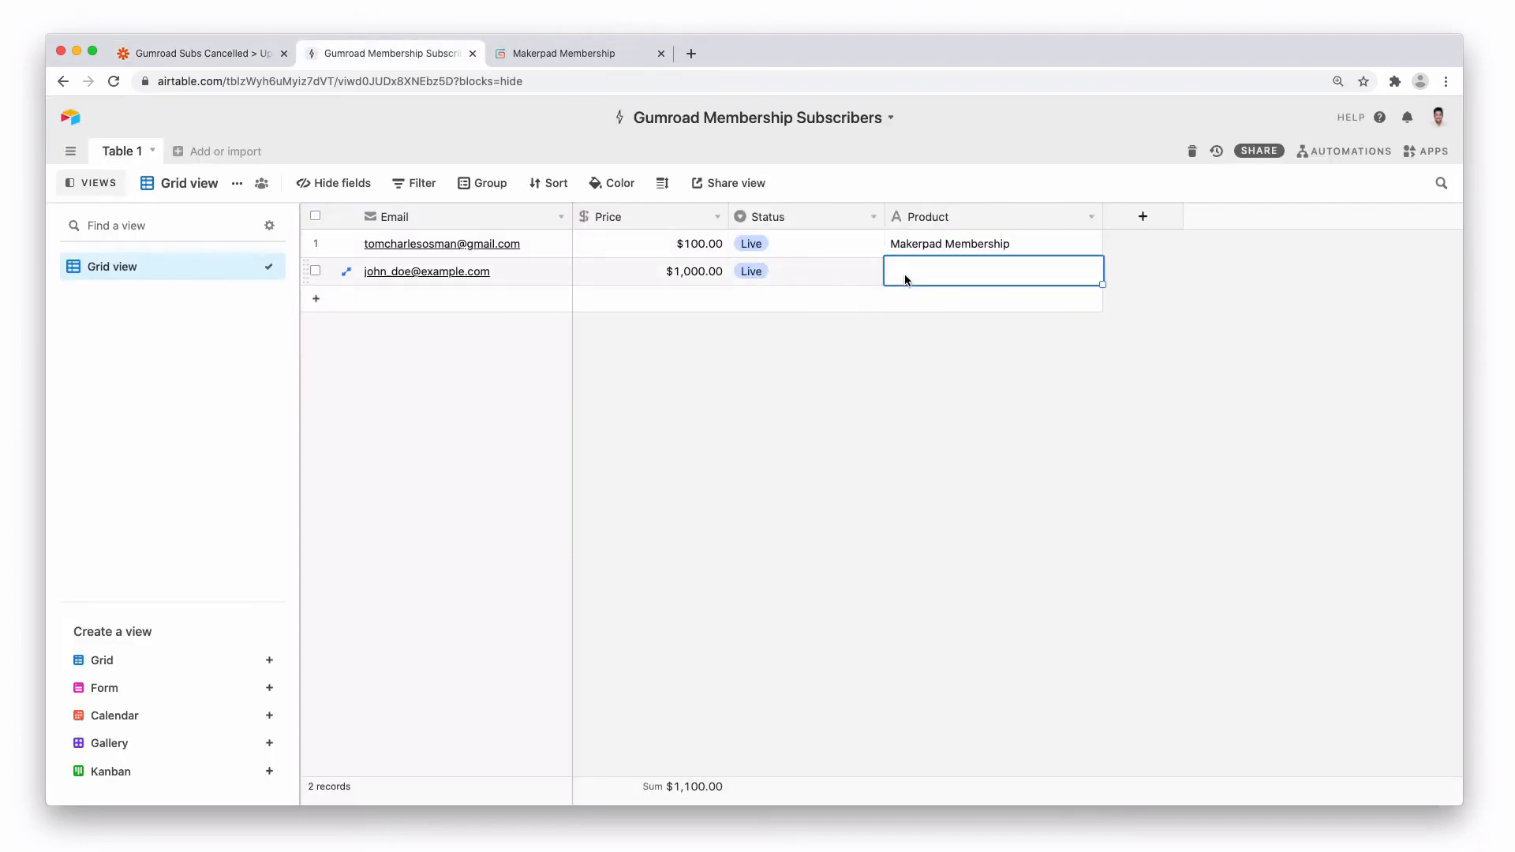
{"action": "type", "text": "My Example Product"}
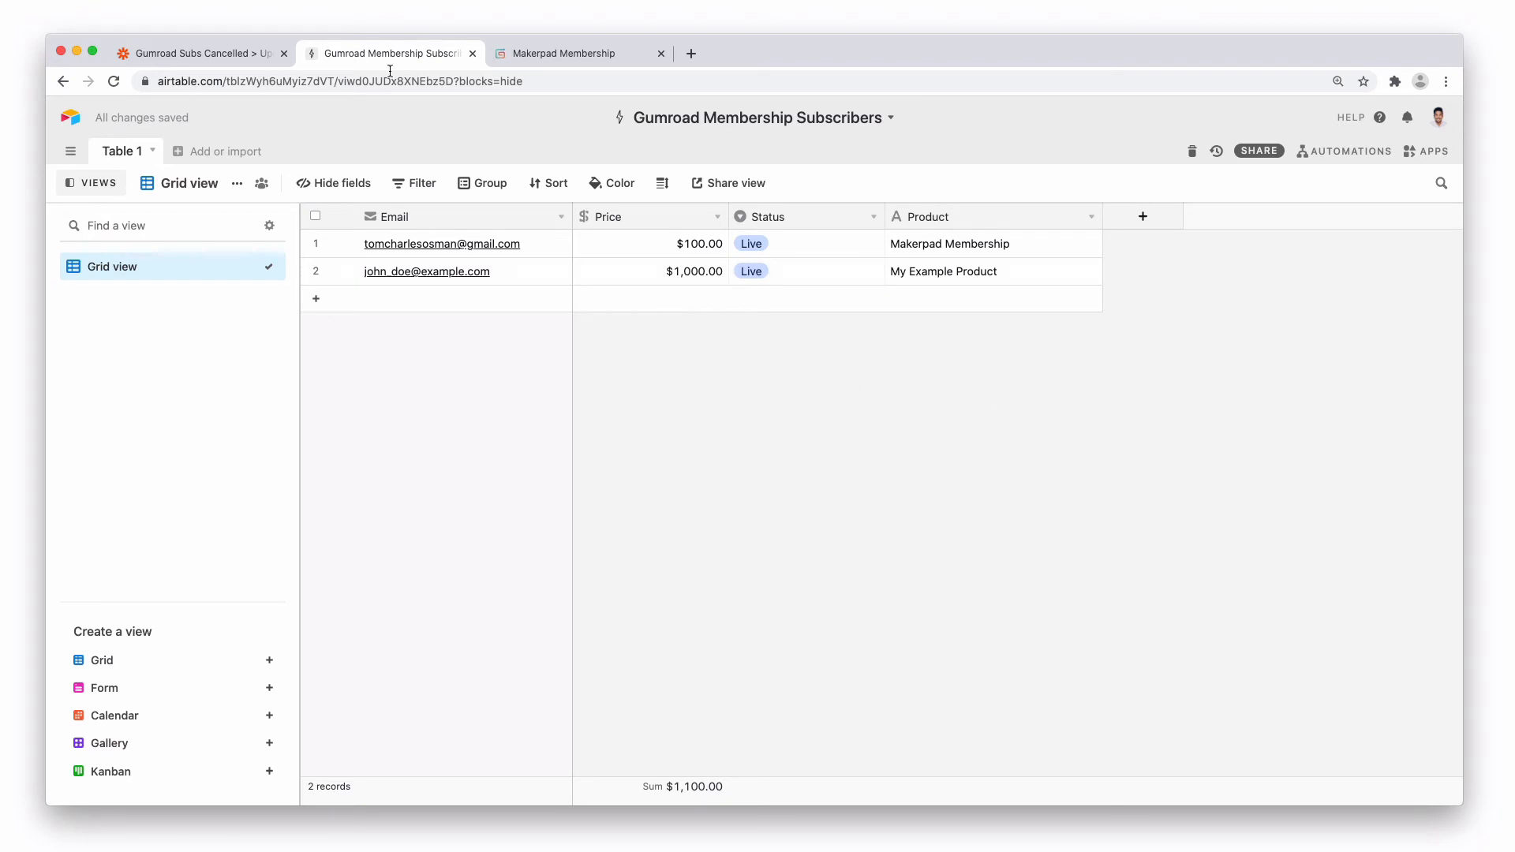
{"action": "left_click", "coordinate": [193, 53]}
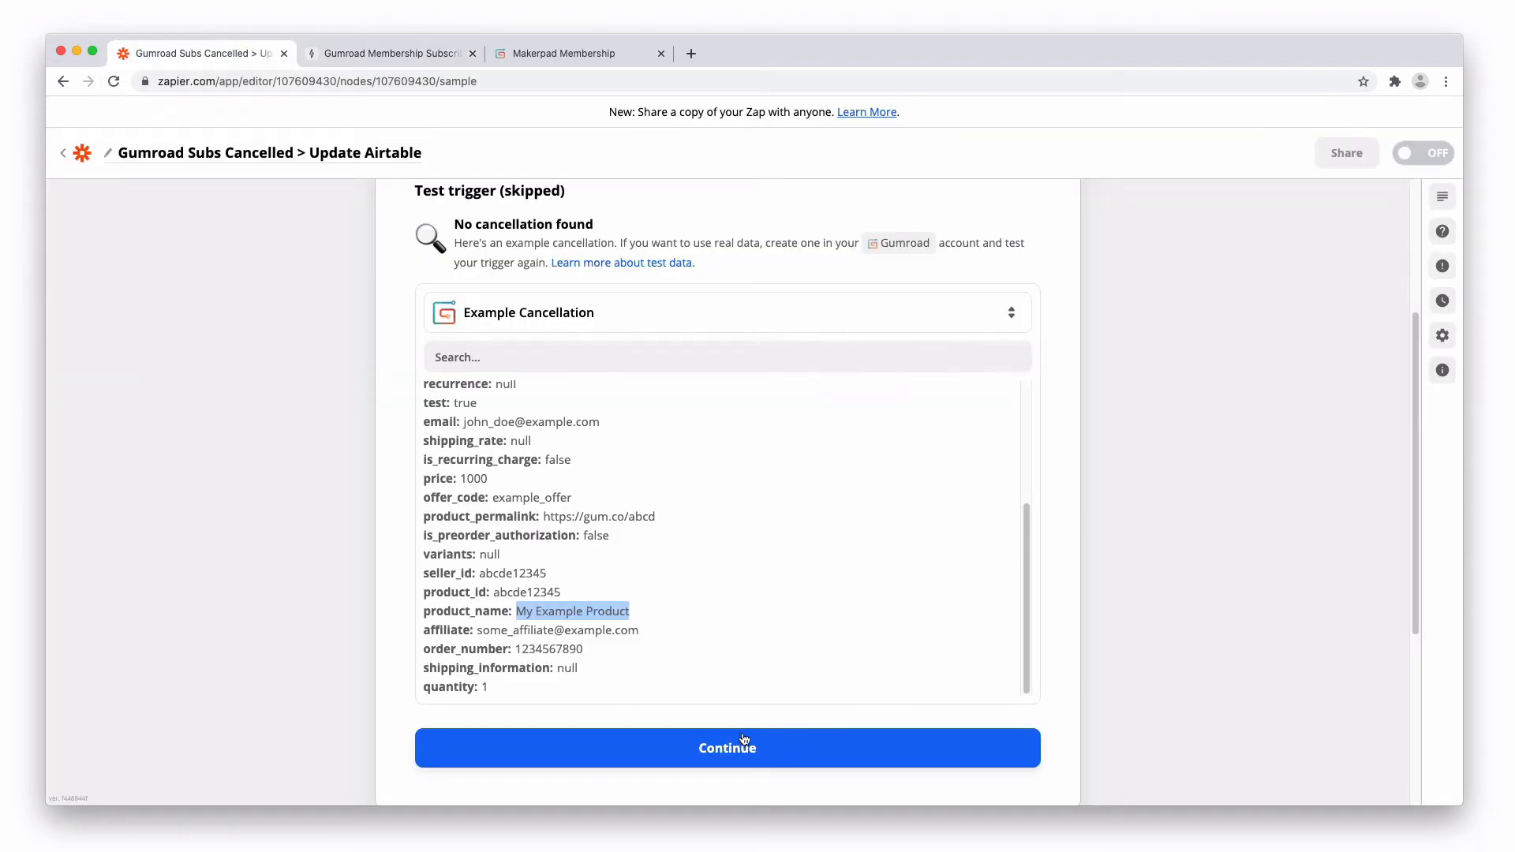
{"action": "left_click", "coordinate": [727, 747]}
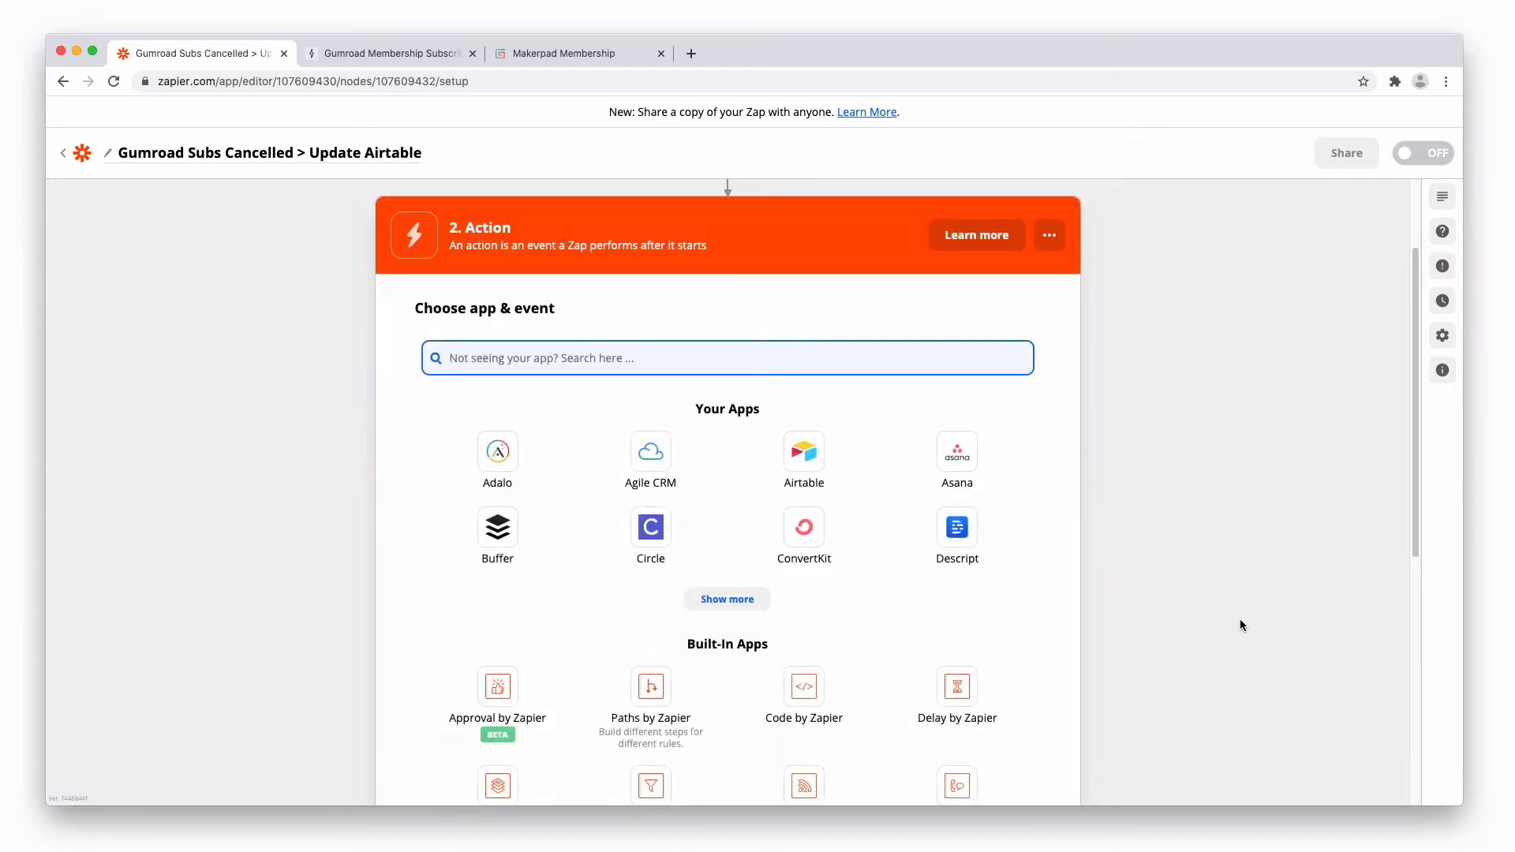
- Choose Airtable as the action app with the Update Record event
{"action": "type", "text": "air"}
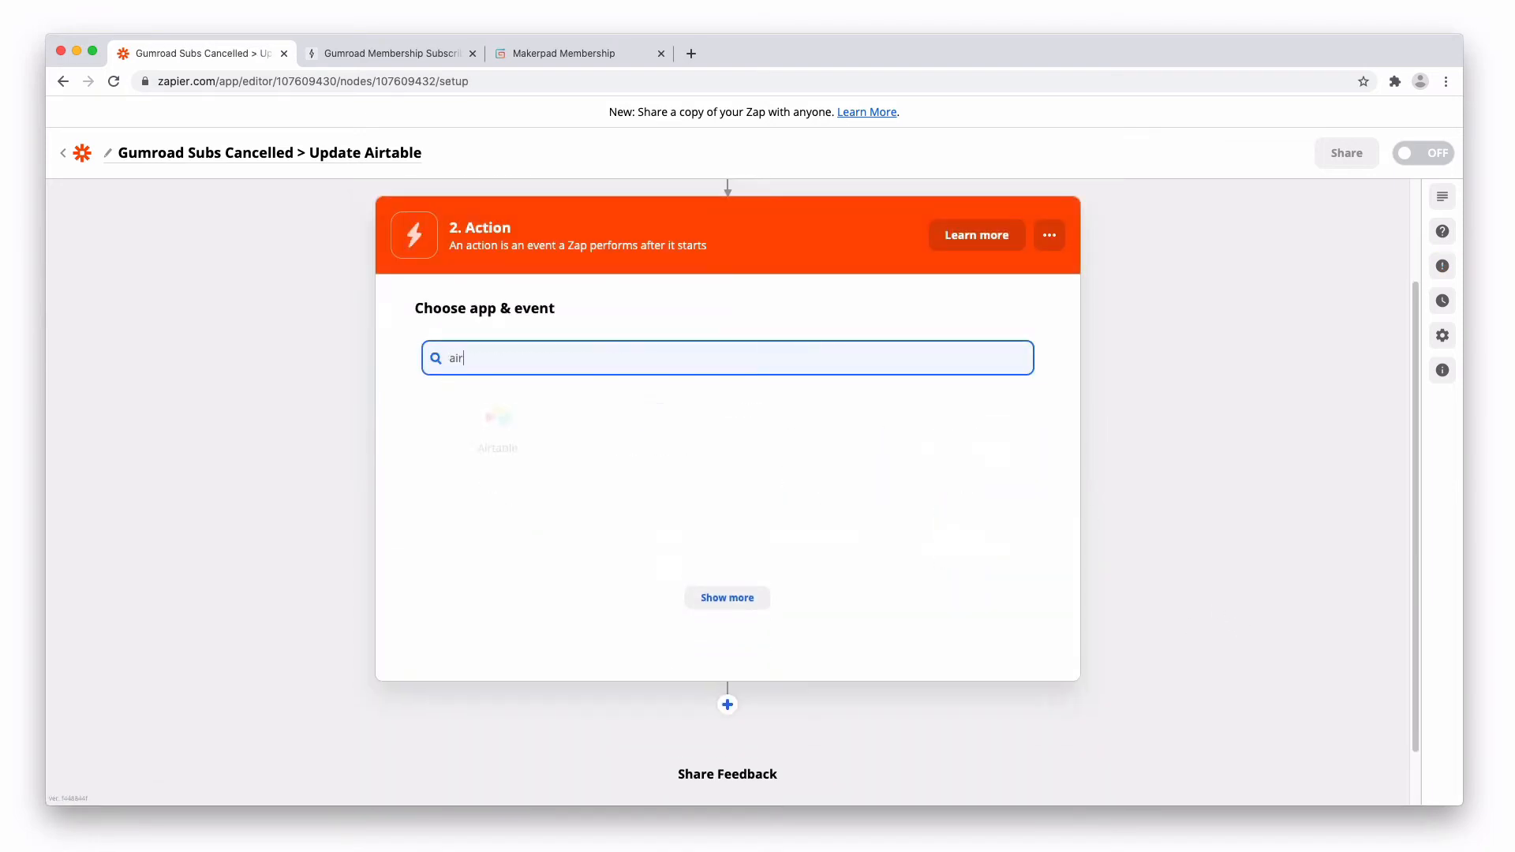
{"action": "left_click", "coordinate": [496, 420]}
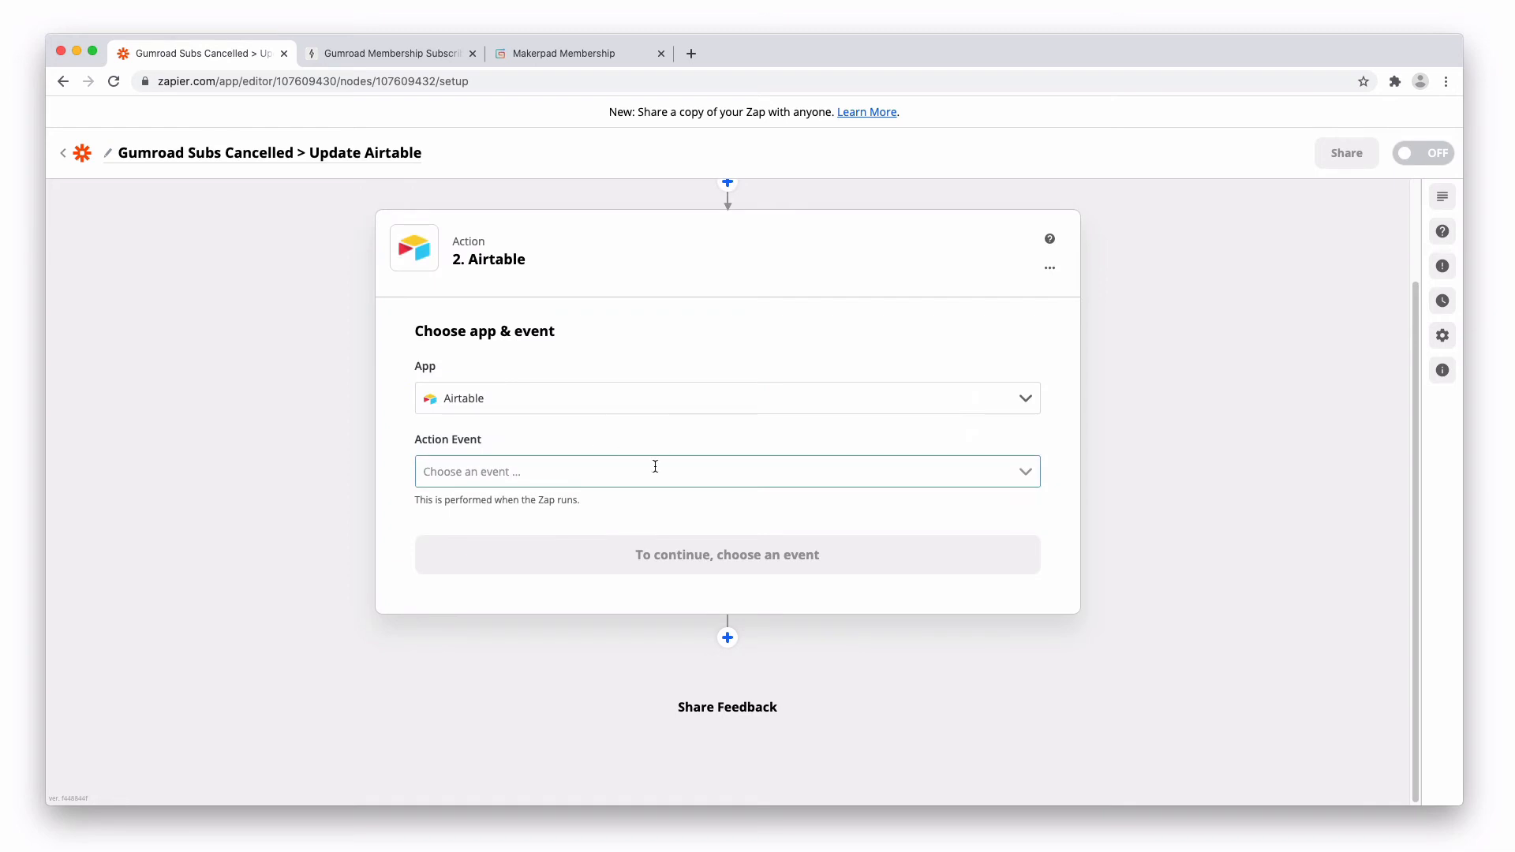
{"action": "left_click", "coordinate": [726, 471]}
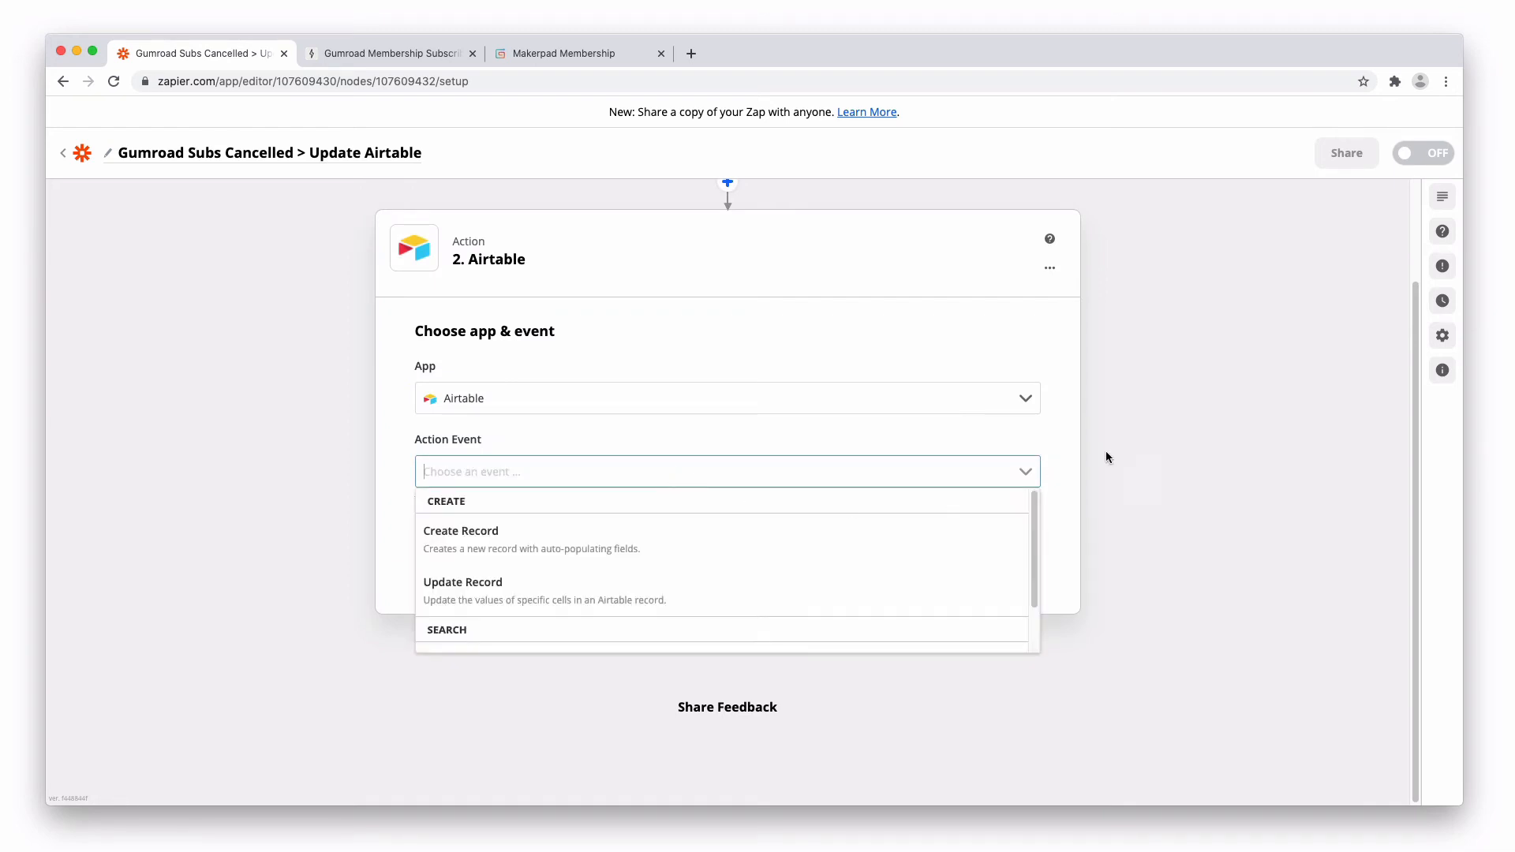
{"action": "mouse_move", "coordinate": [740, 590]}
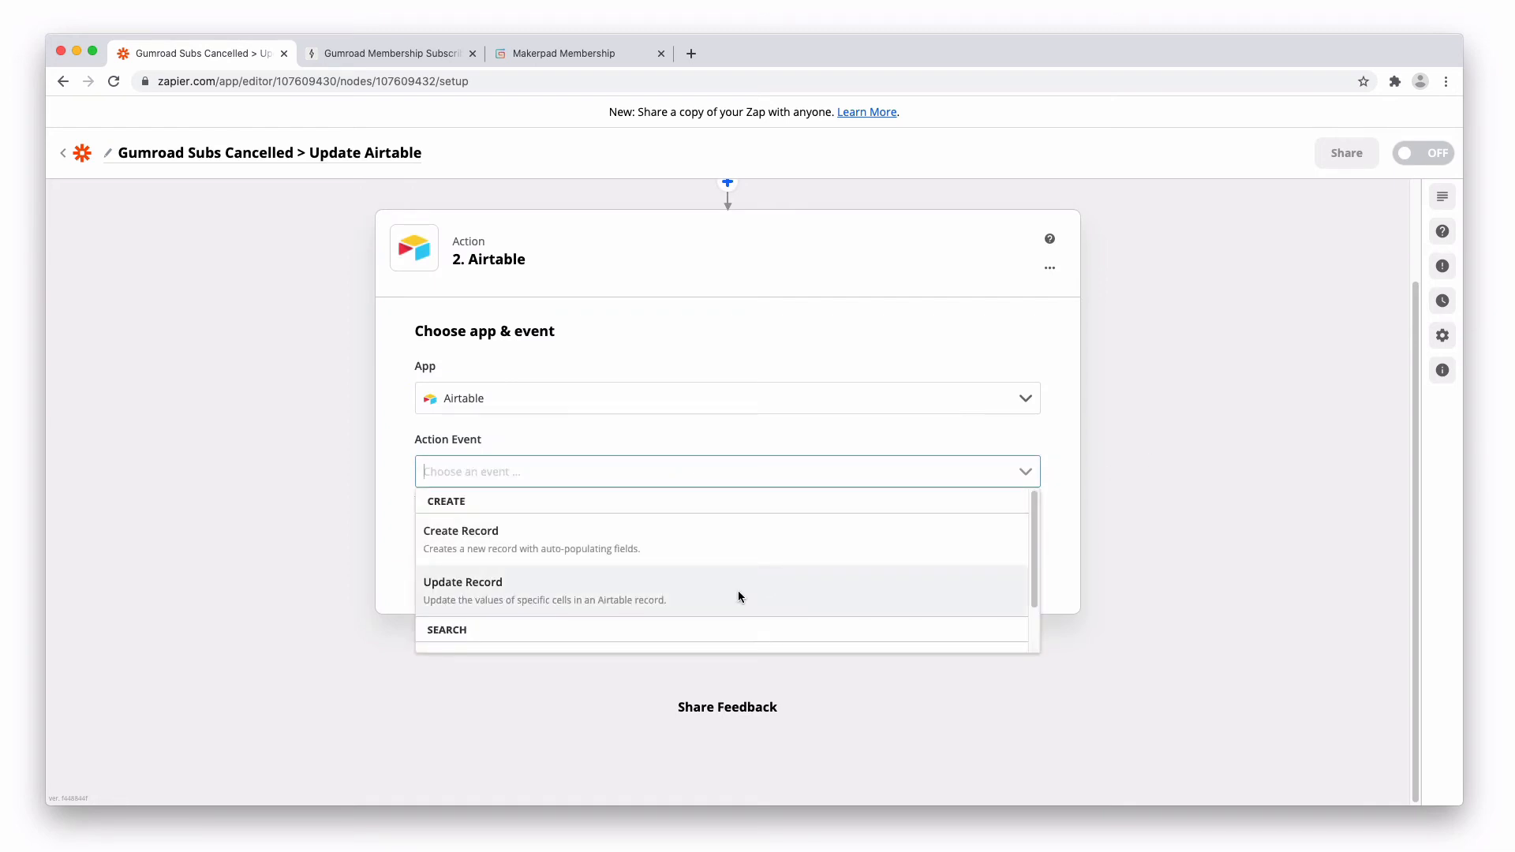
{"action": "left_click", "coordinate": [462, 590]}
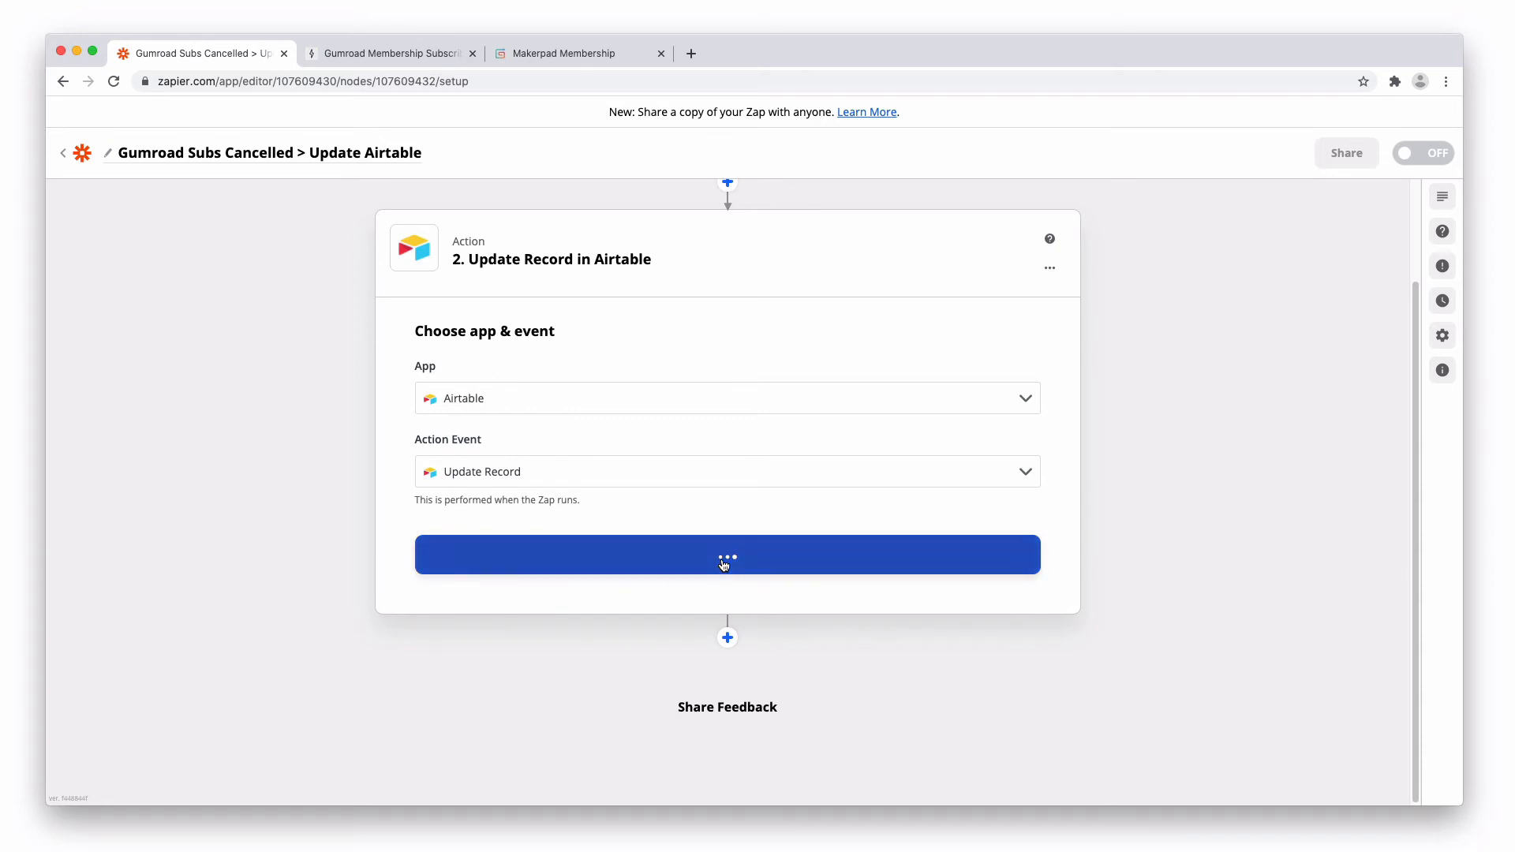
- Confirm the Airtable account and show all Gumroad cancellation data
{"action": "left_click", "coordinate": [727, 554]}
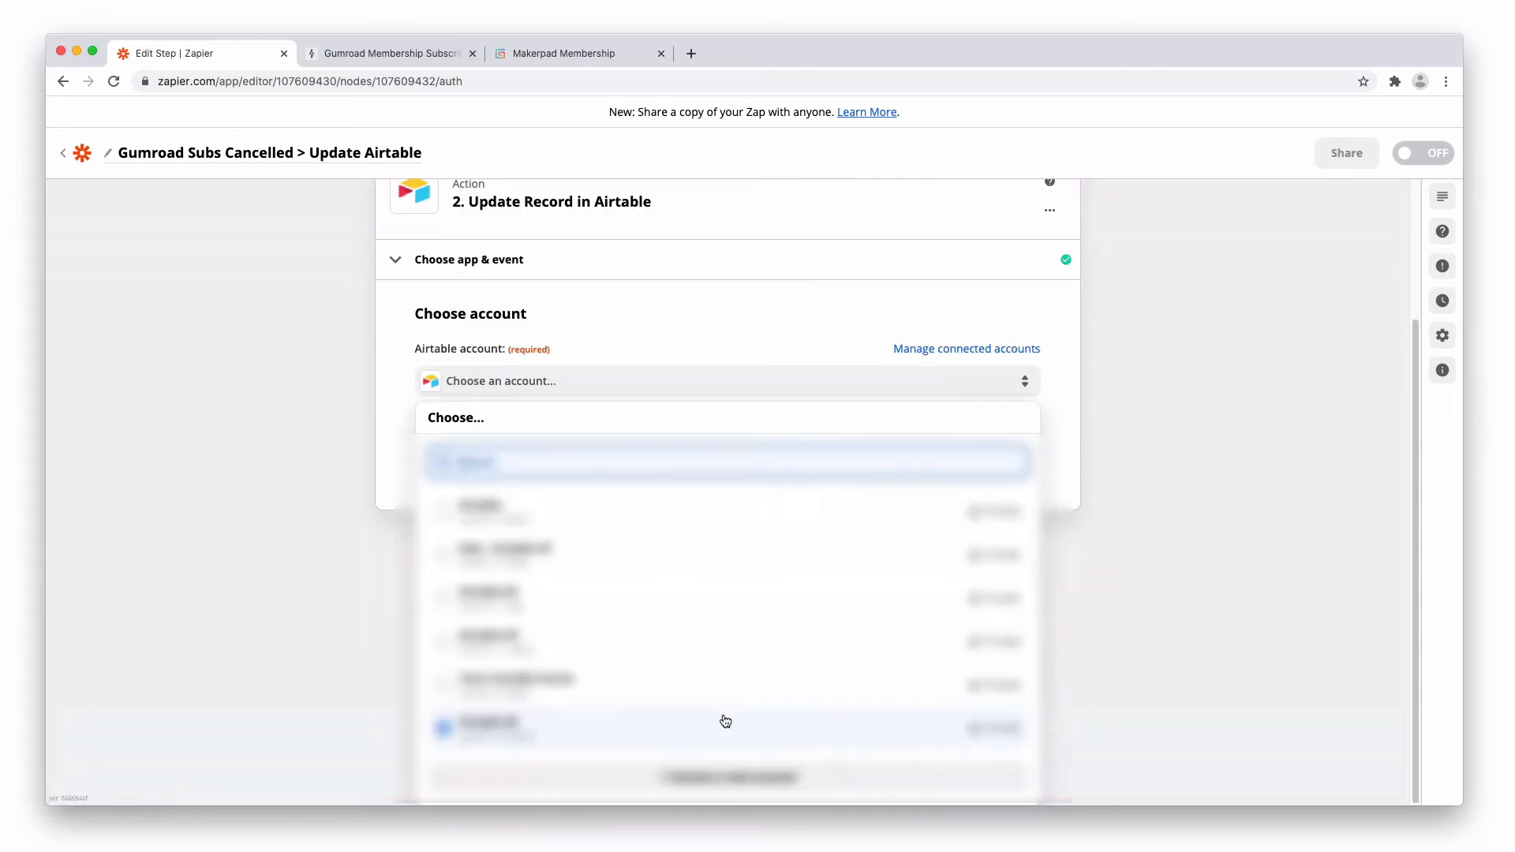
{"action": "left_click", "coordinate": [488, 727]}
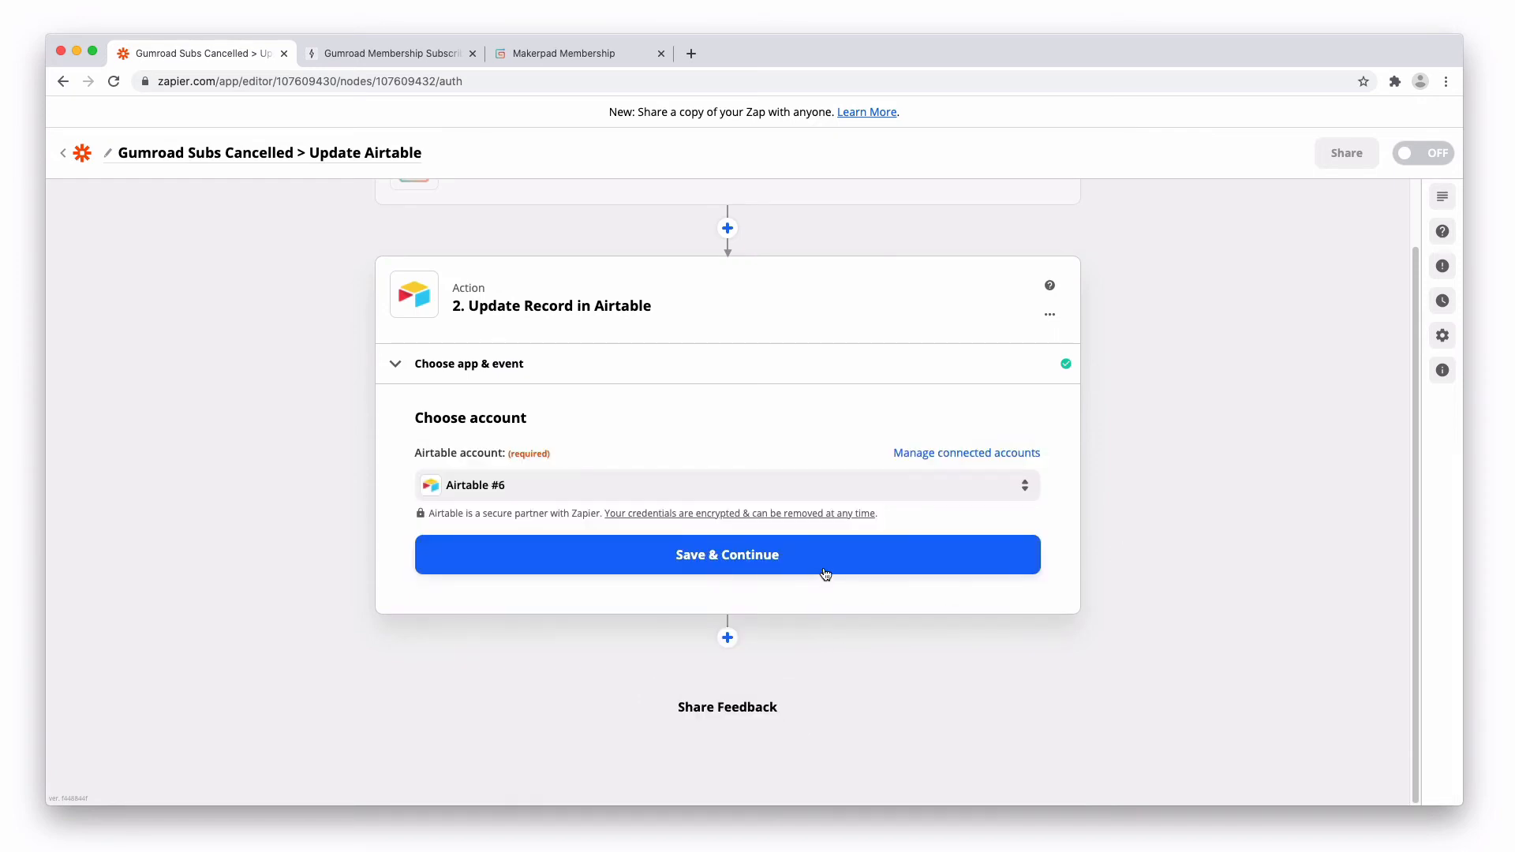
{"action": "left_click", "coordinate": [727, 554]}
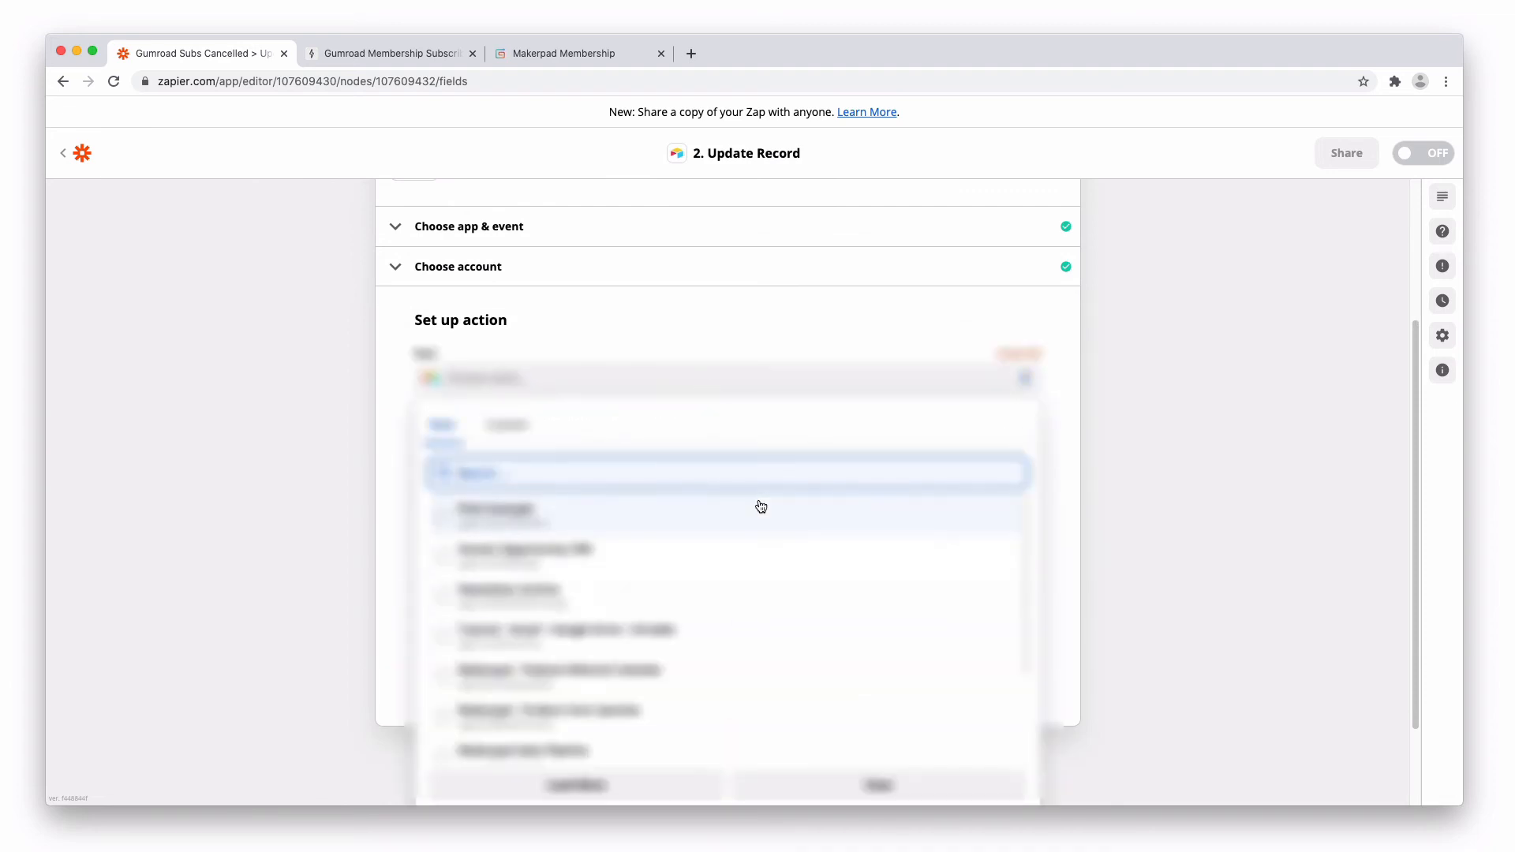
{"action": "type", "text": "all"}
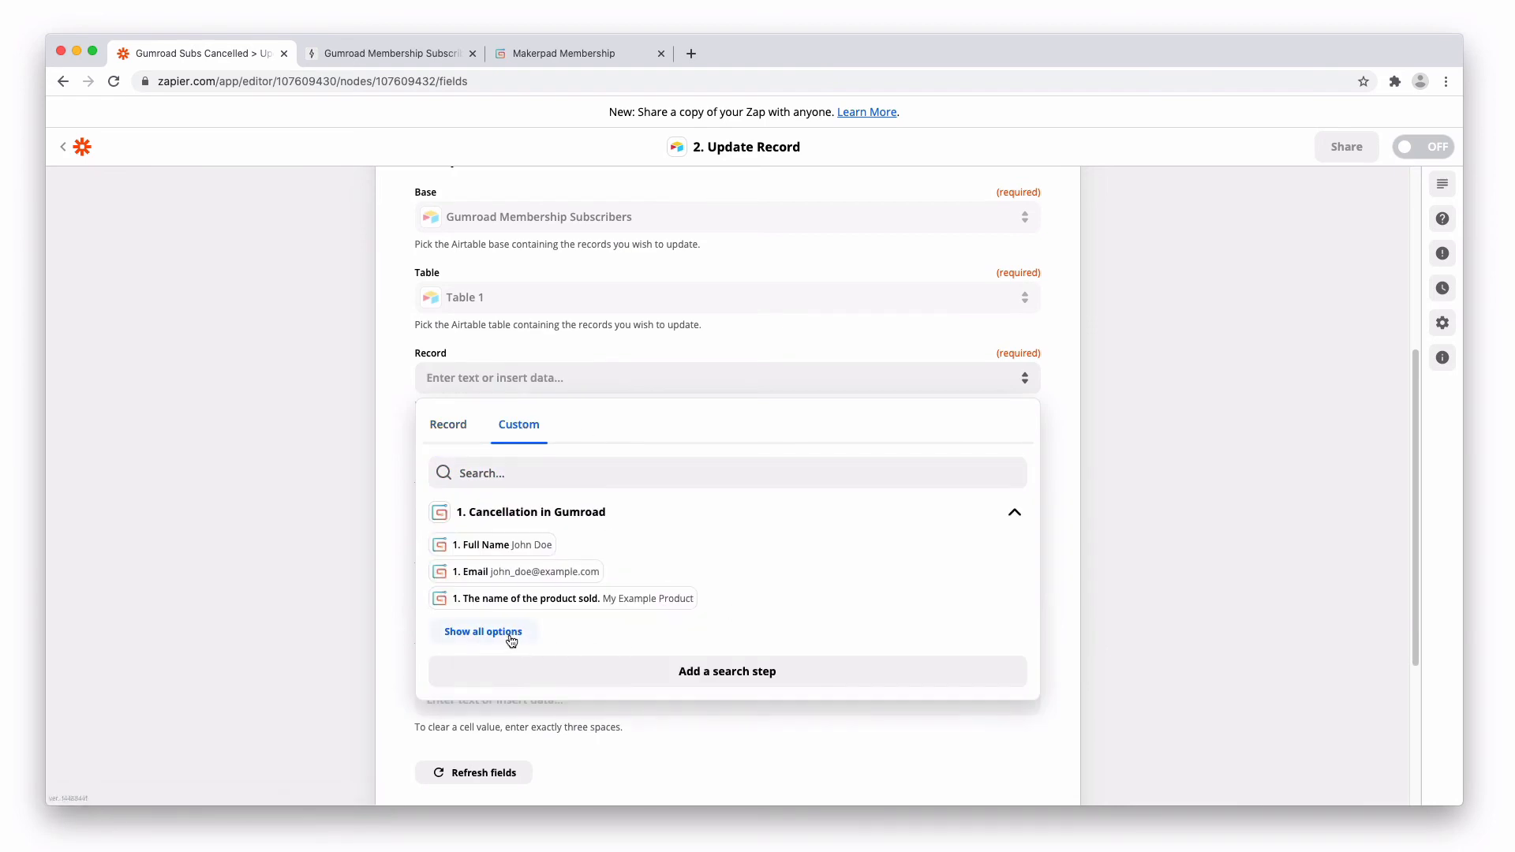
{"action": "left_click", "coordinate": [482, 631]}
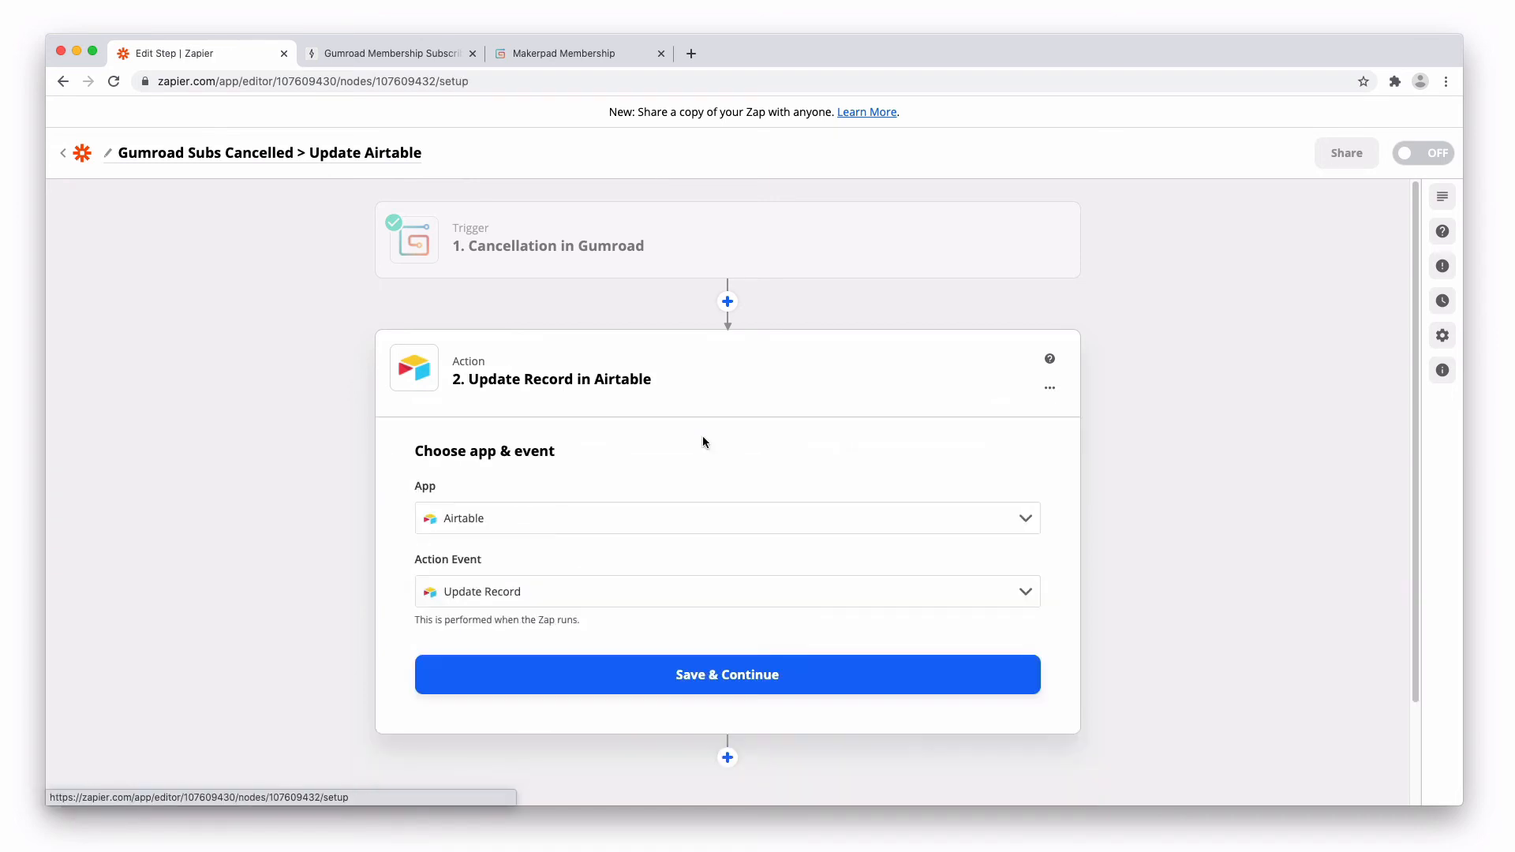
- Switch the action event to Find Record and confirm the Airtable account
{"action": "left_click", "coordinate": [727, 591]}
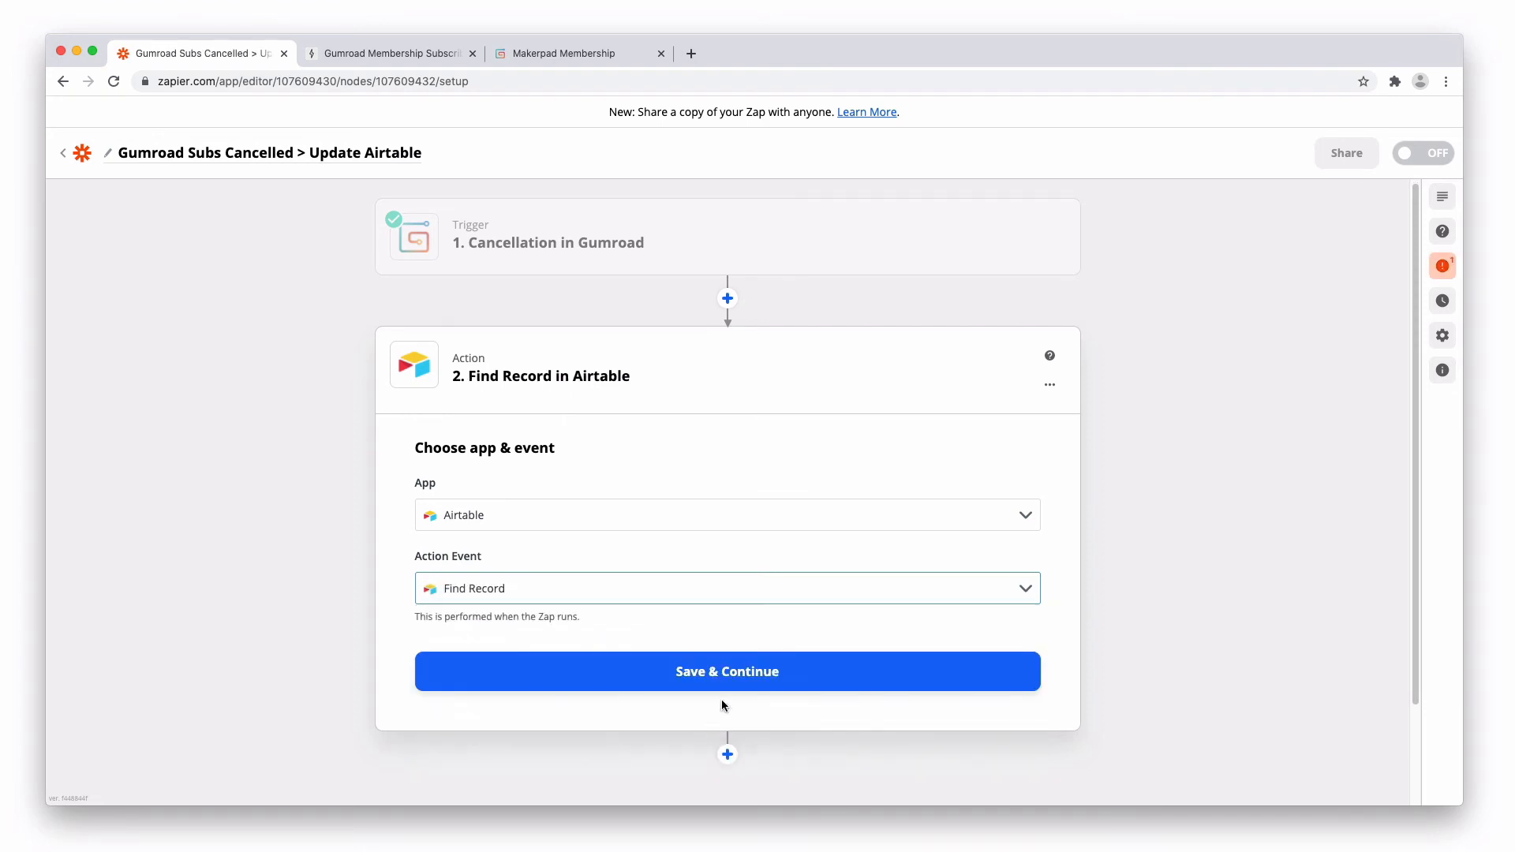
{"action": "left_click", "coordinate": [726, 671]}
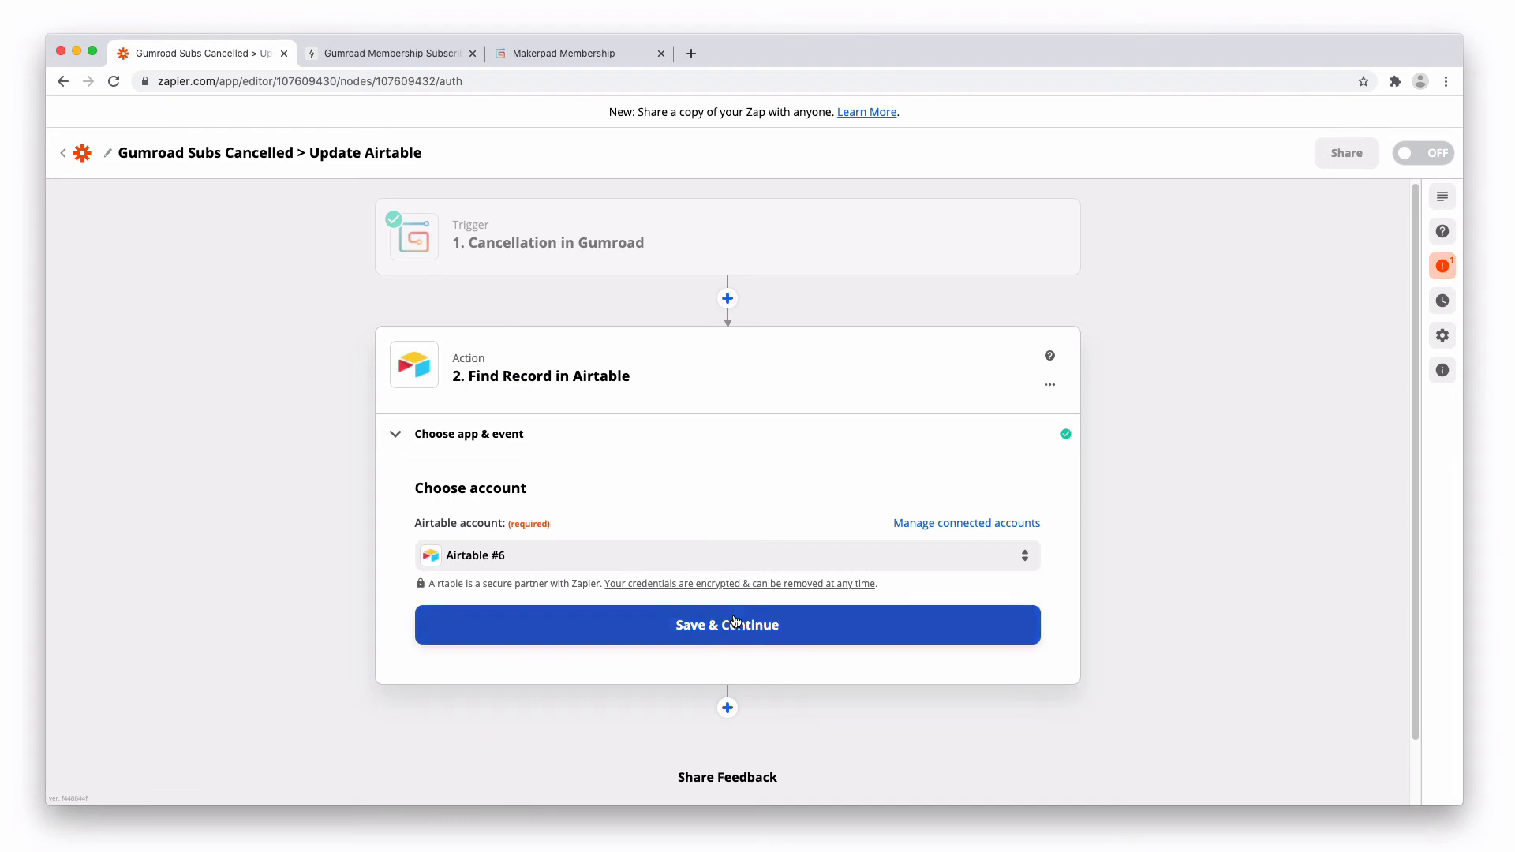
{"action": "left_click", "coordinate": [727, 624]}
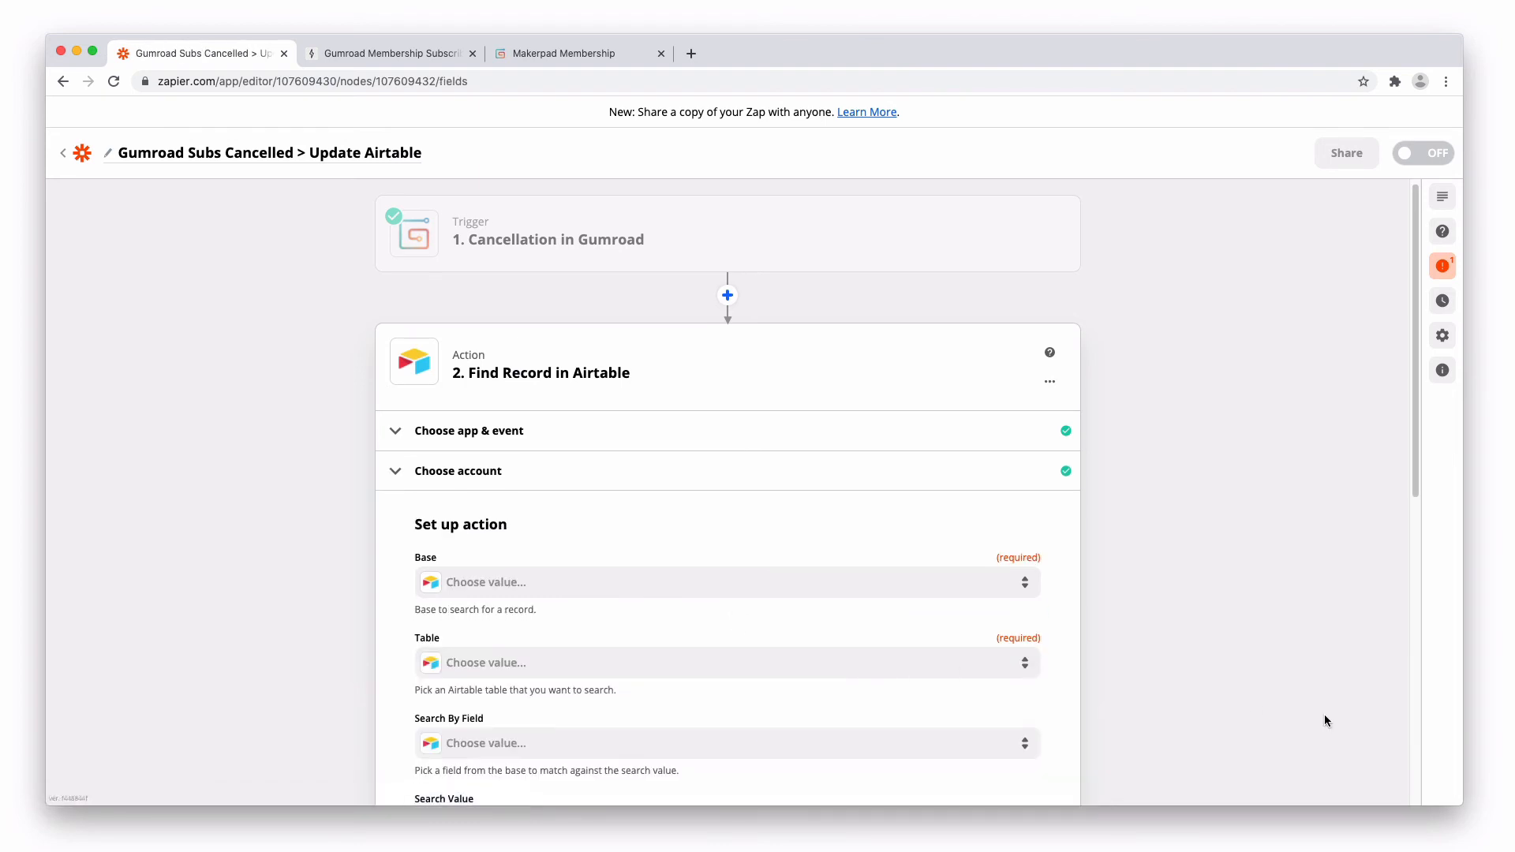
- Search base Gumroad Membership Subscribers, Table 1, by Email using the cancellation's email
{"action": "left_click", "coordinate": [727, 581]}
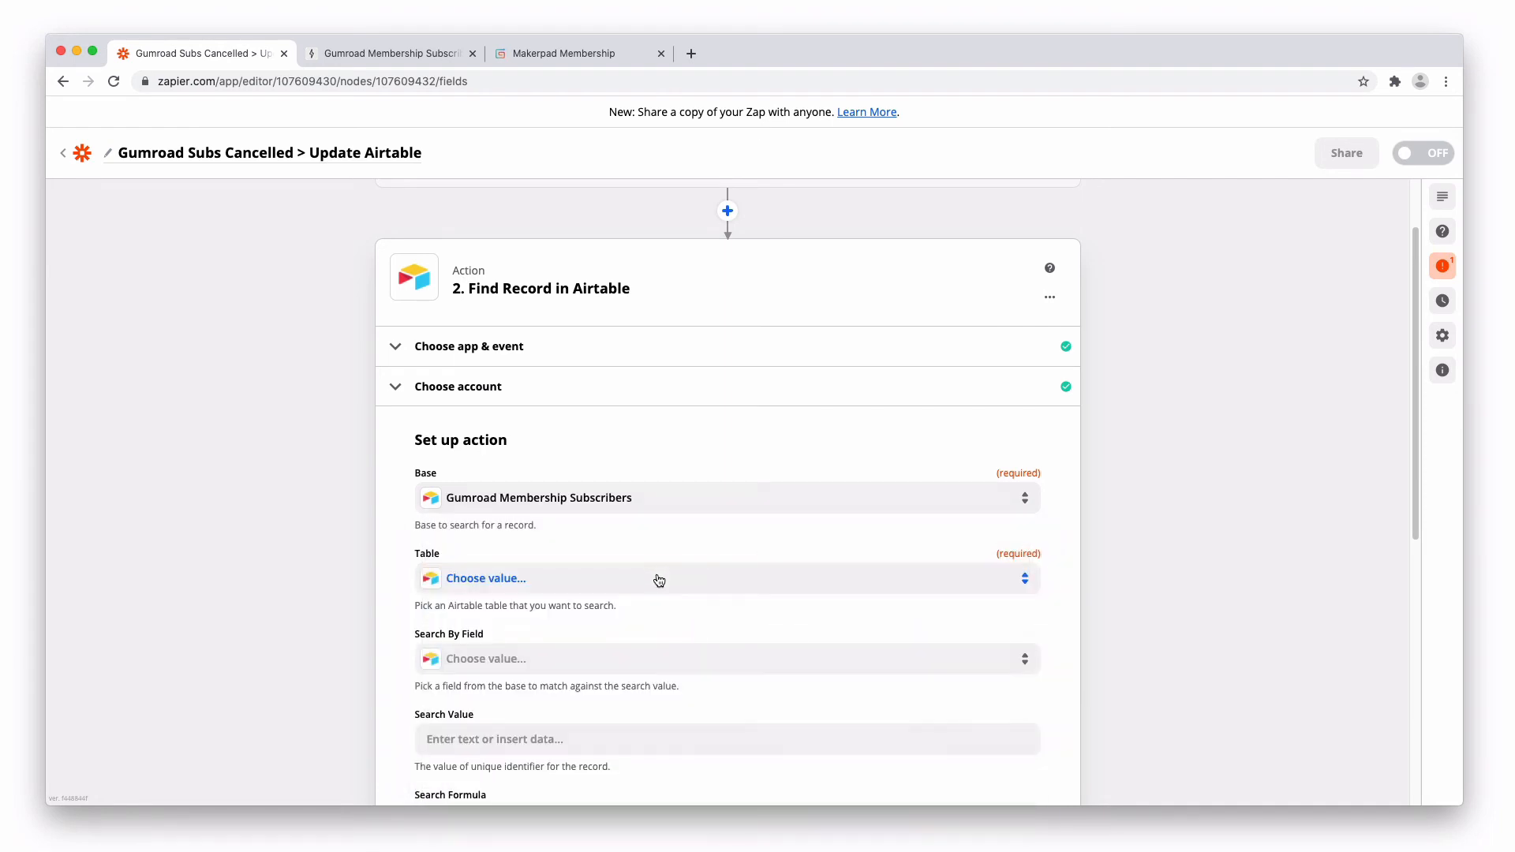
{"action": "left_click", "coordinate": [486, 578]}
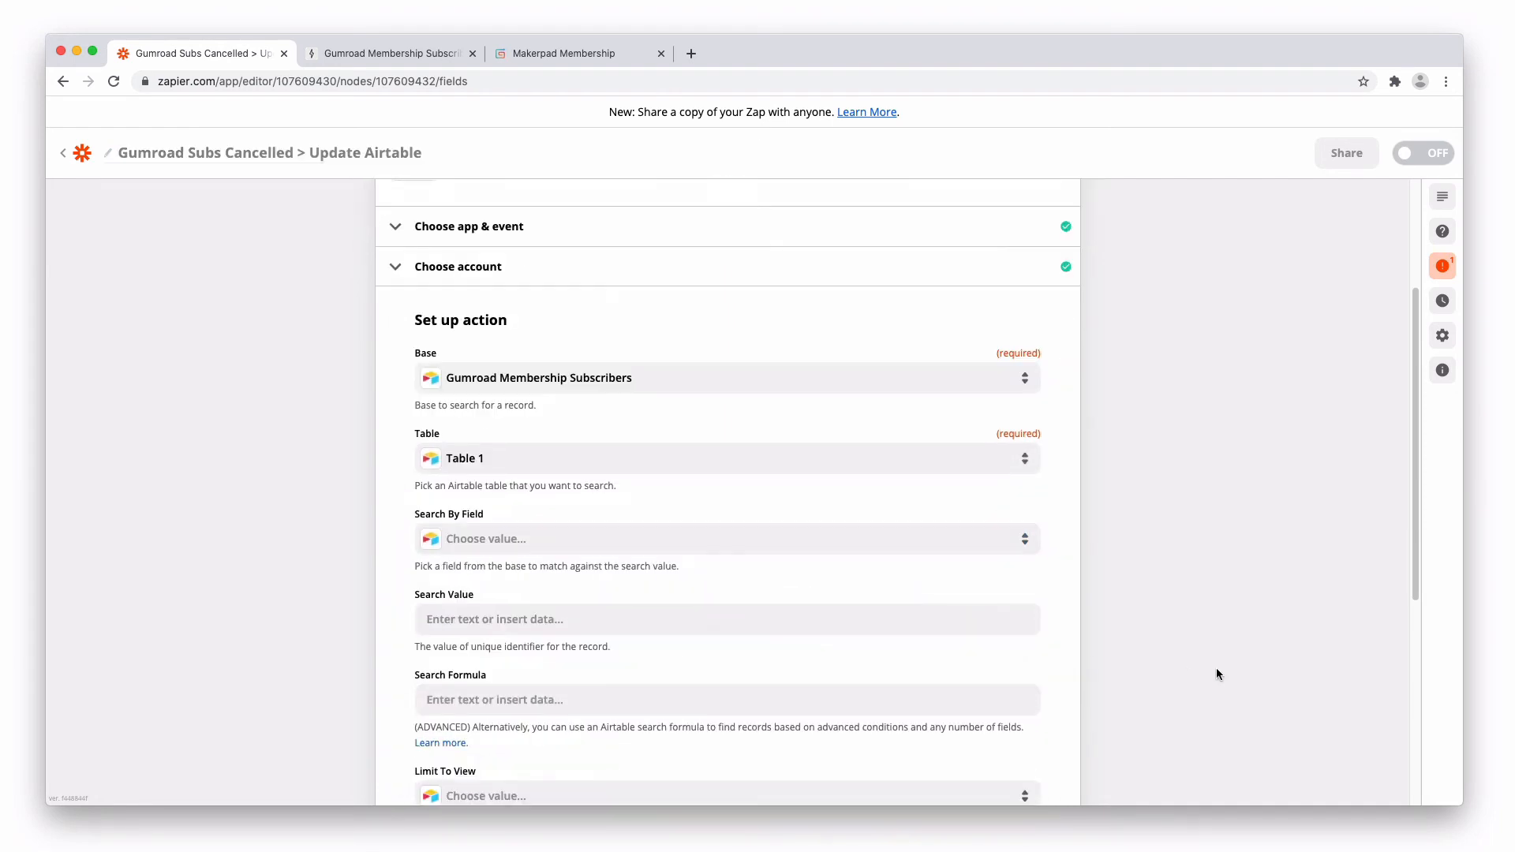
{"action": "left_click", "coordinate": [720, 538]}
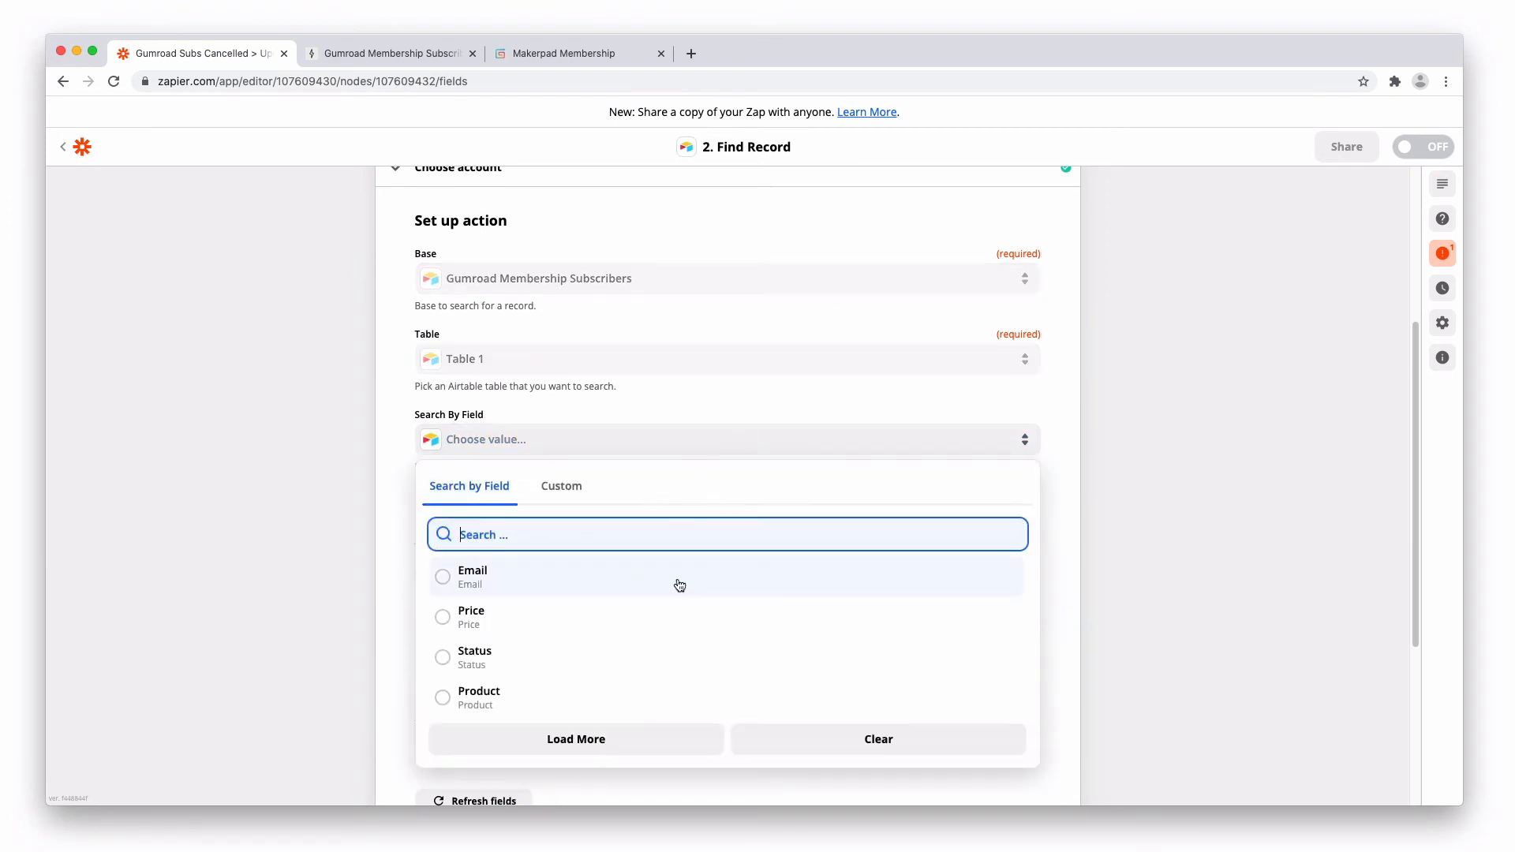
{"action": "left_click", "coordinate": [471, 575]}
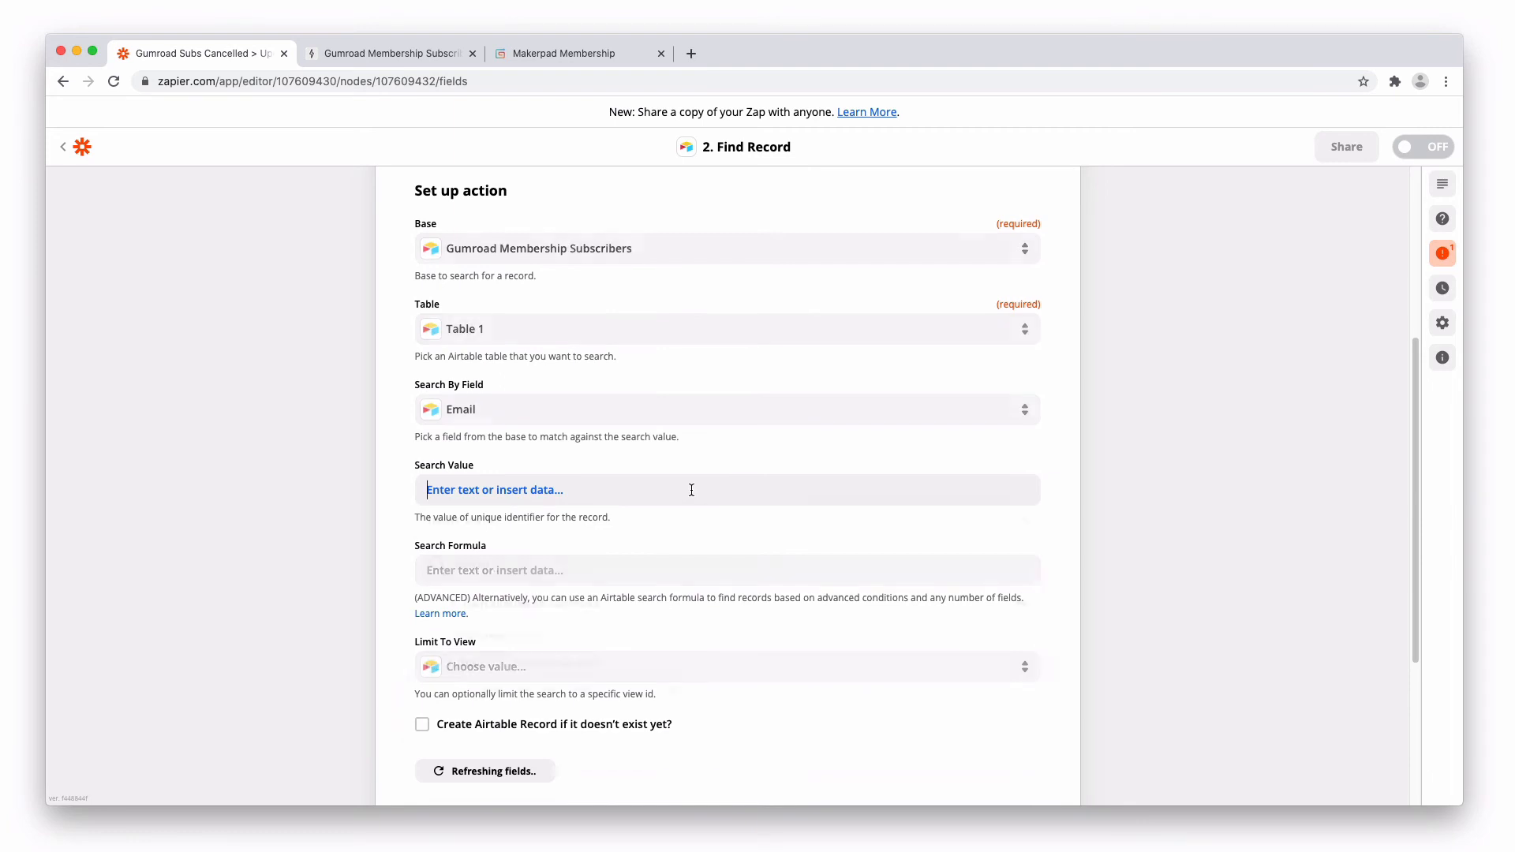
{"action": "left_click", "coordinate": [686, 490]}
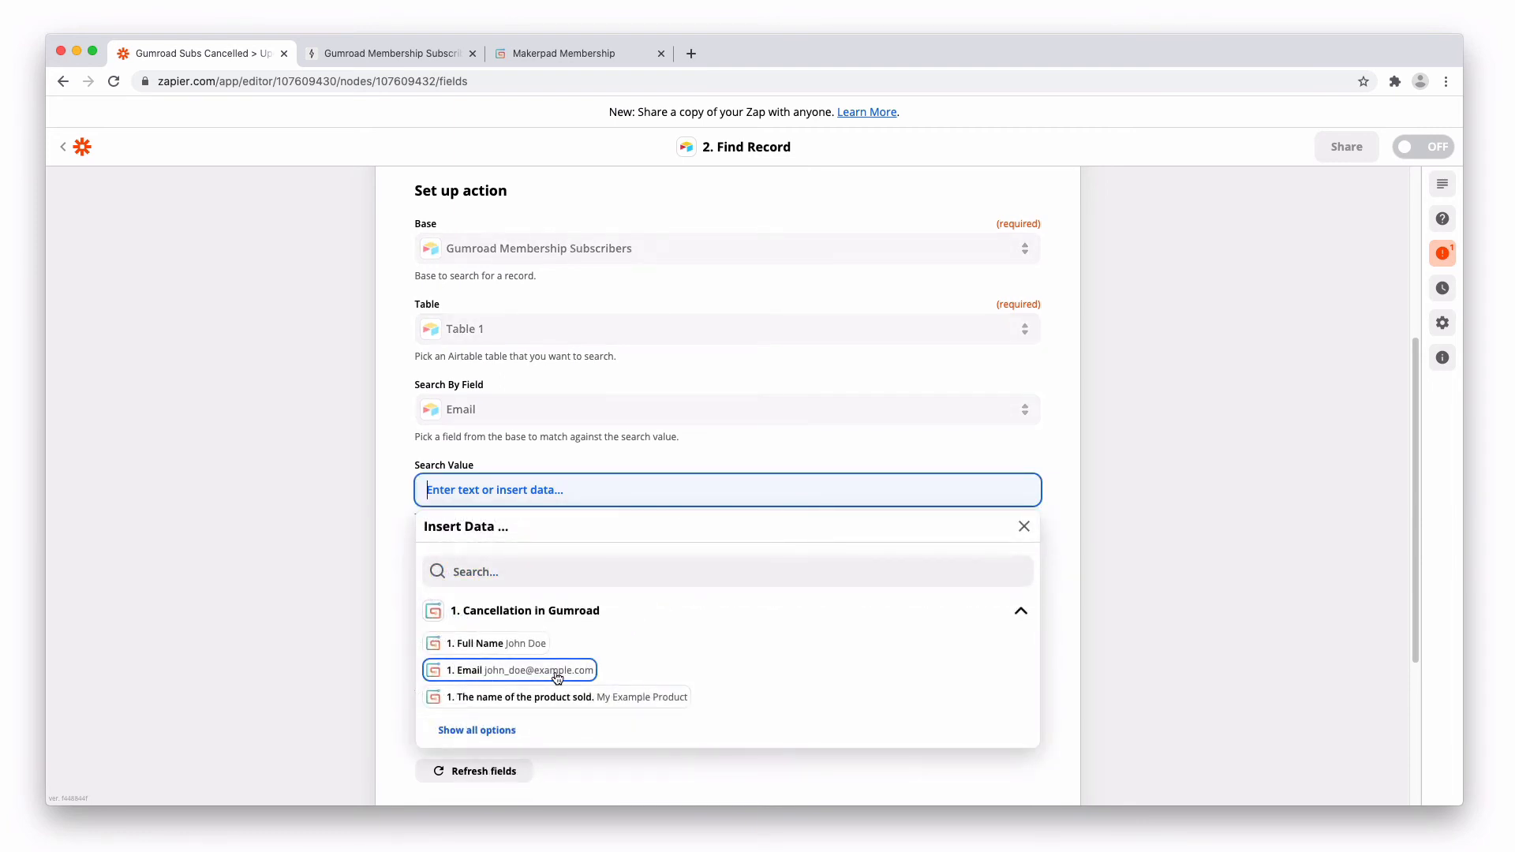
{"action": "left_click", "coordinate": [511, 670]}
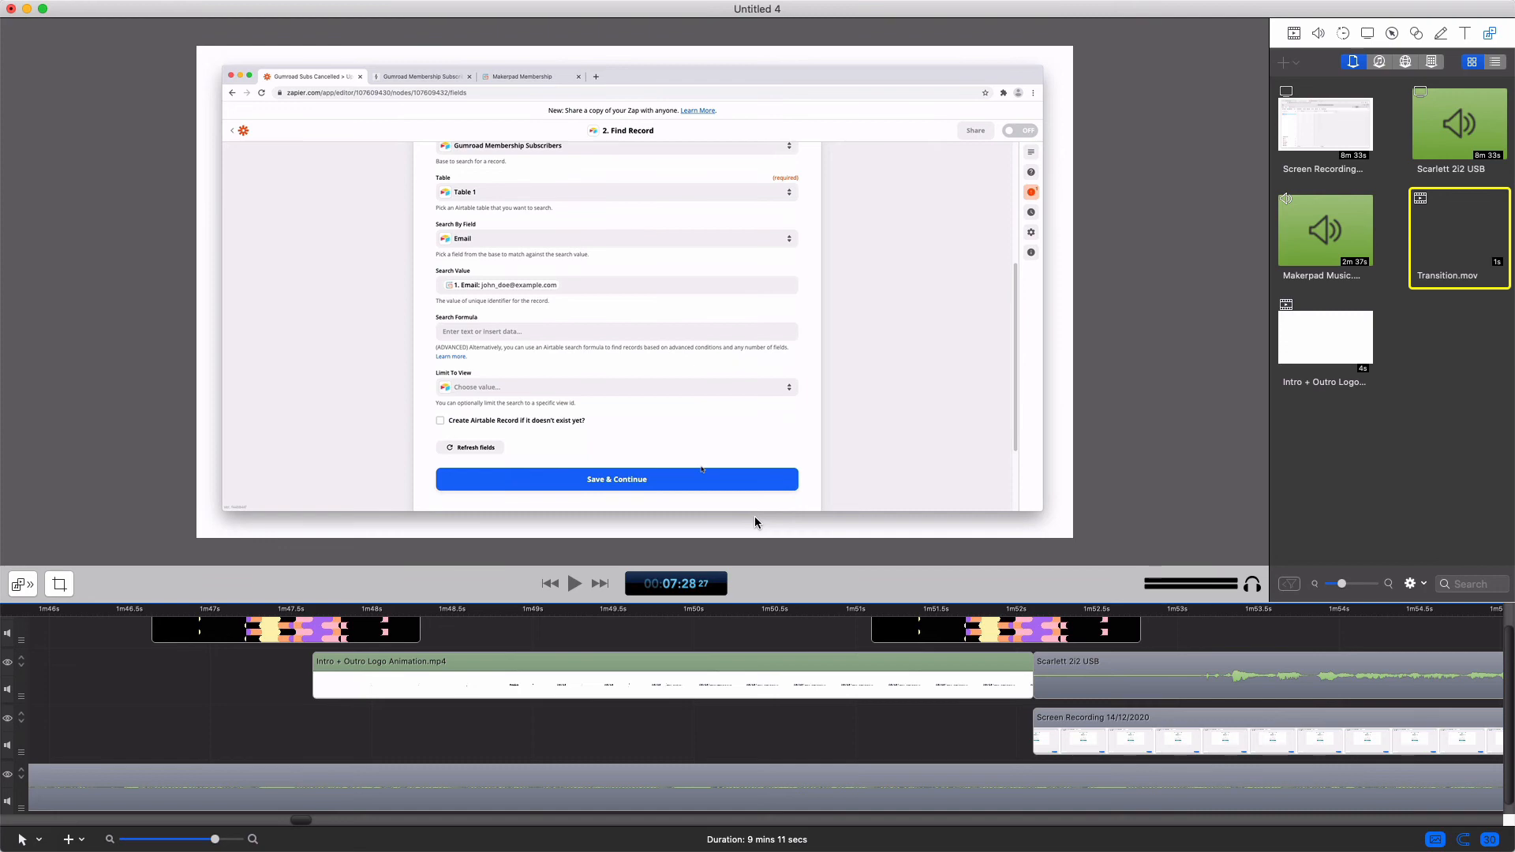
{"action": "mouse_move", "coordinate": [800, 543]}
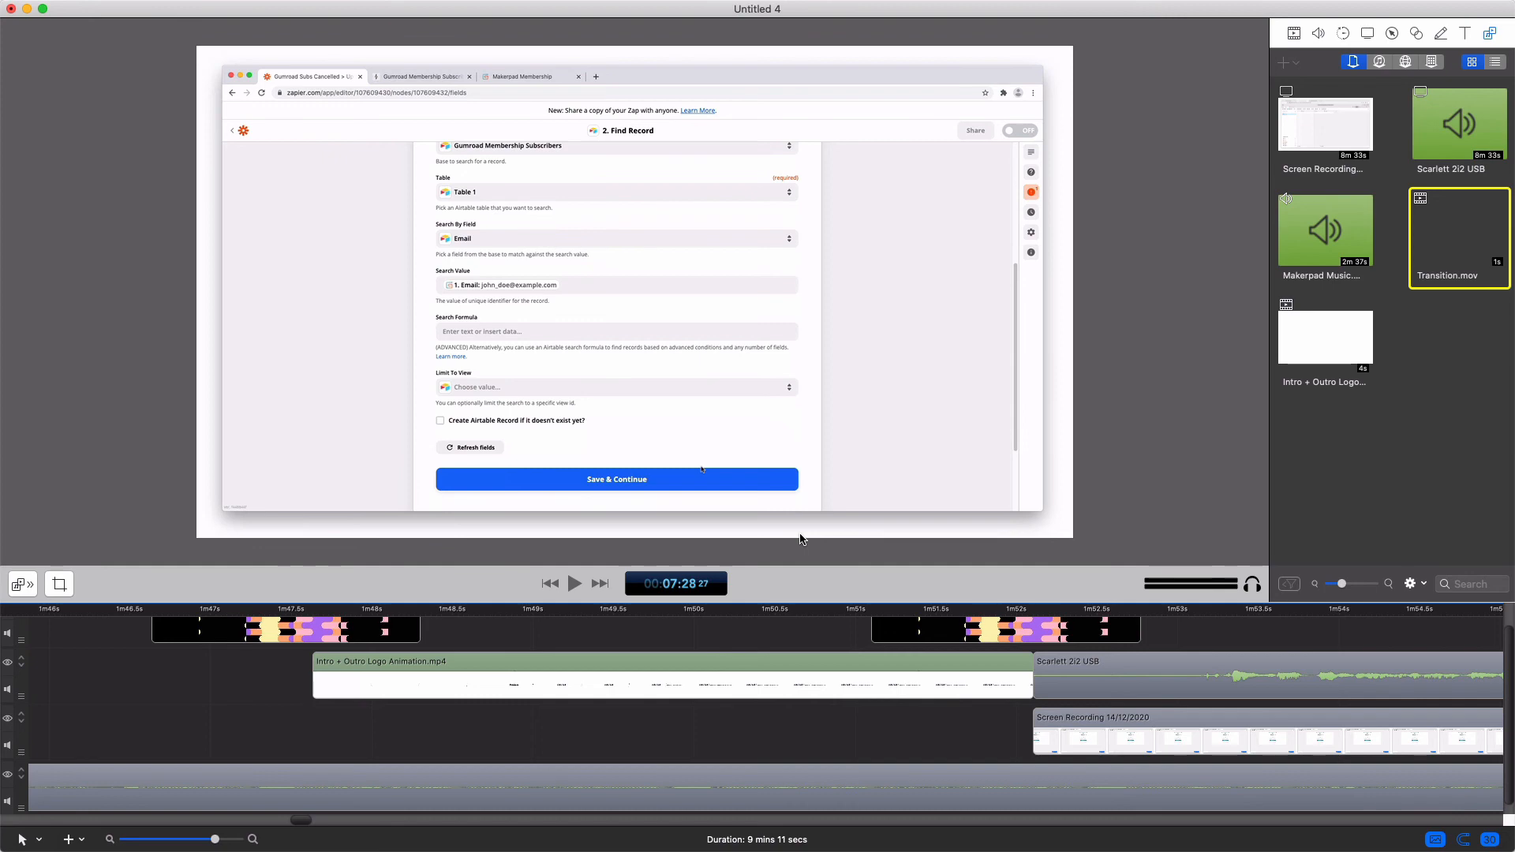
{"action": "mouse_move", "coordinate": [808, 512]}
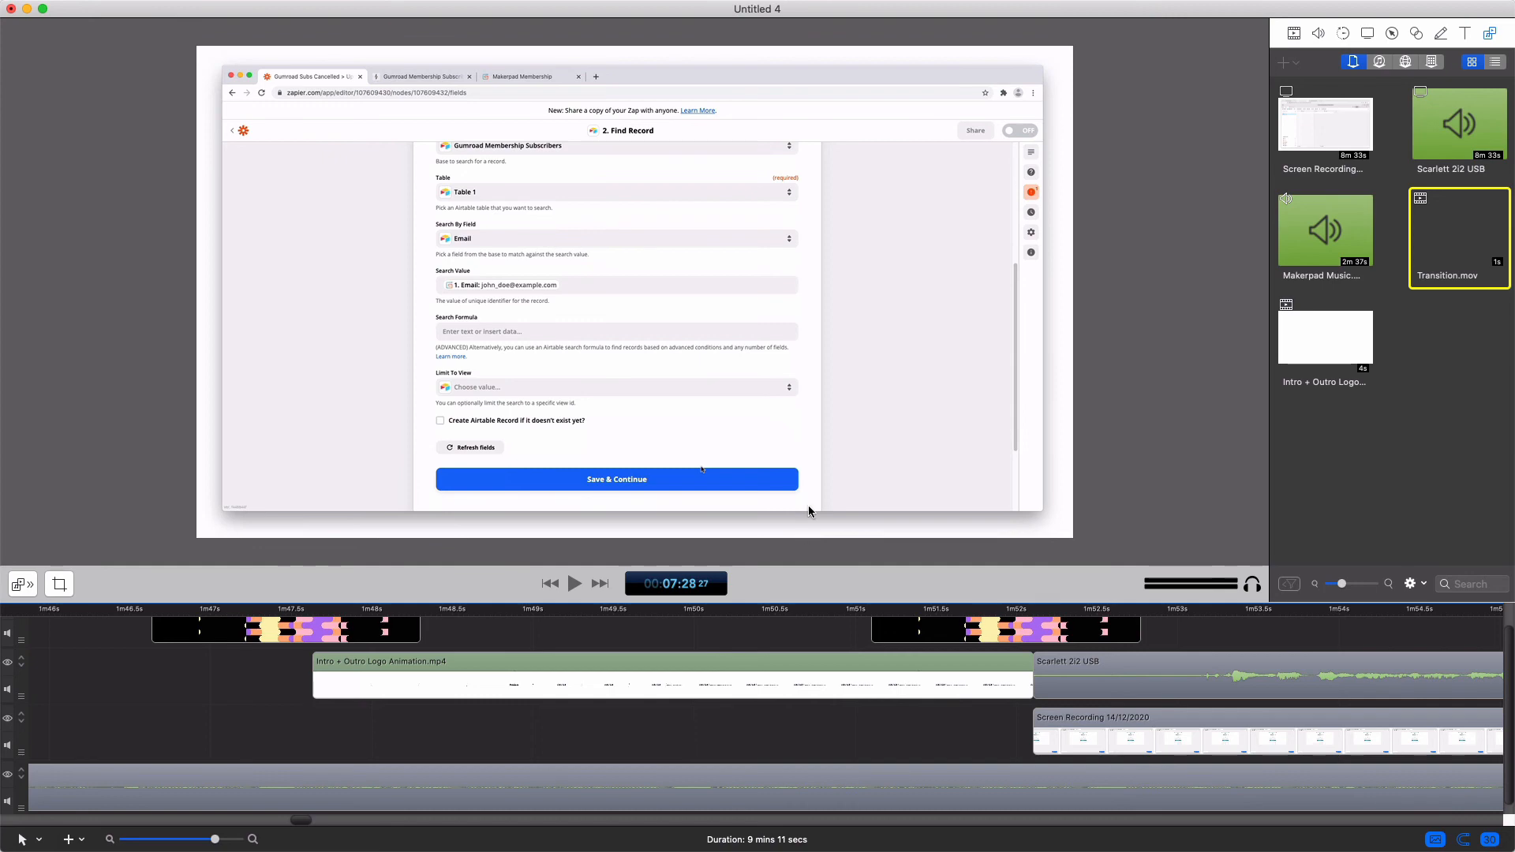
- Open ScreenFlow's menu bar recording controls to reach Stop Record
{"action": "left_click", "coordinate": [1002, 8]}
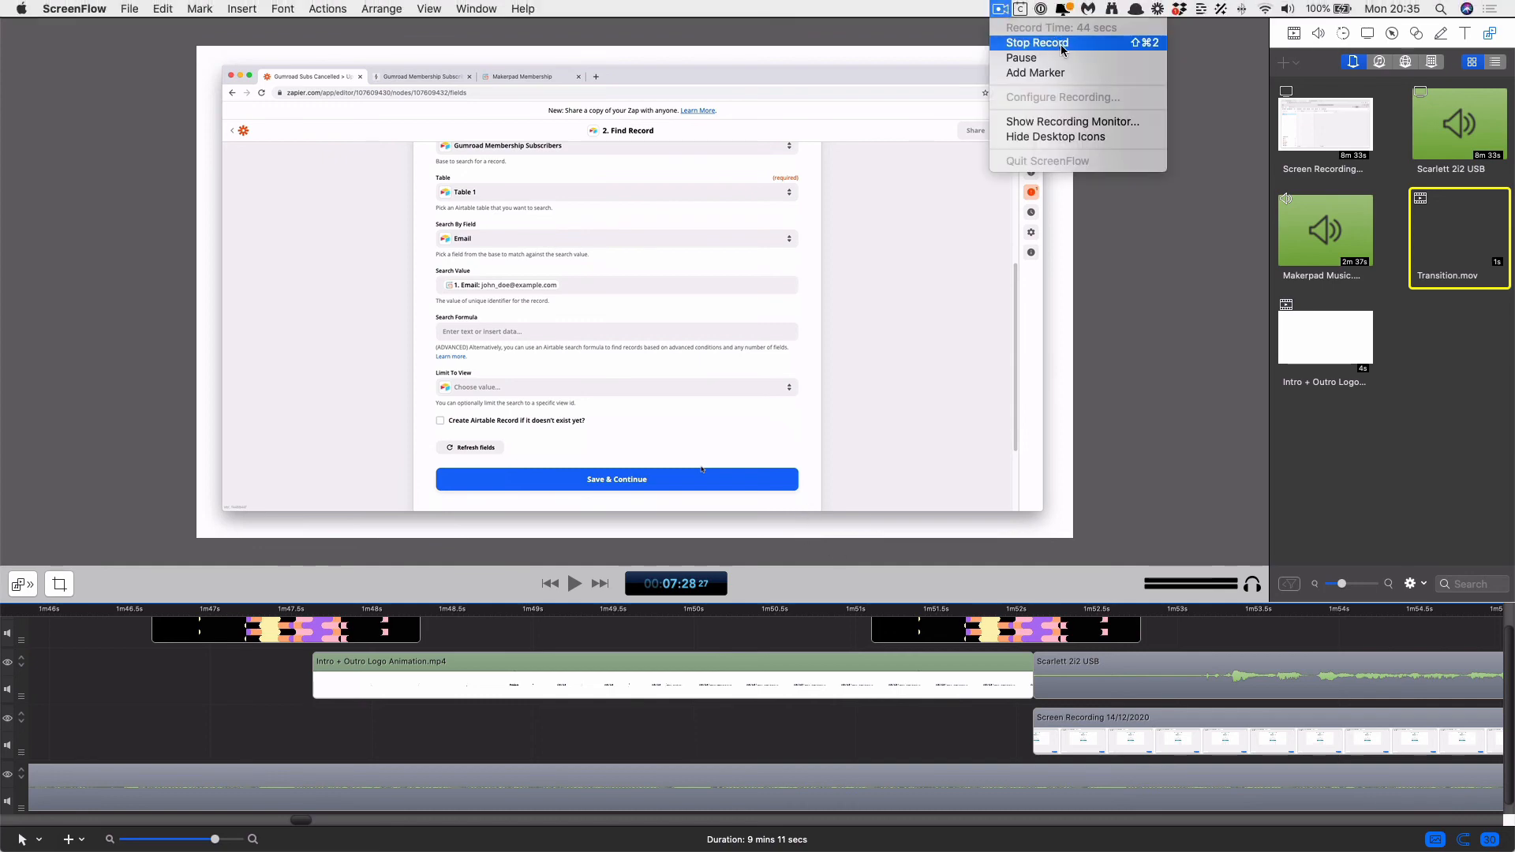
{"action": "mouse_move", "coordinate": [1079, 46]}
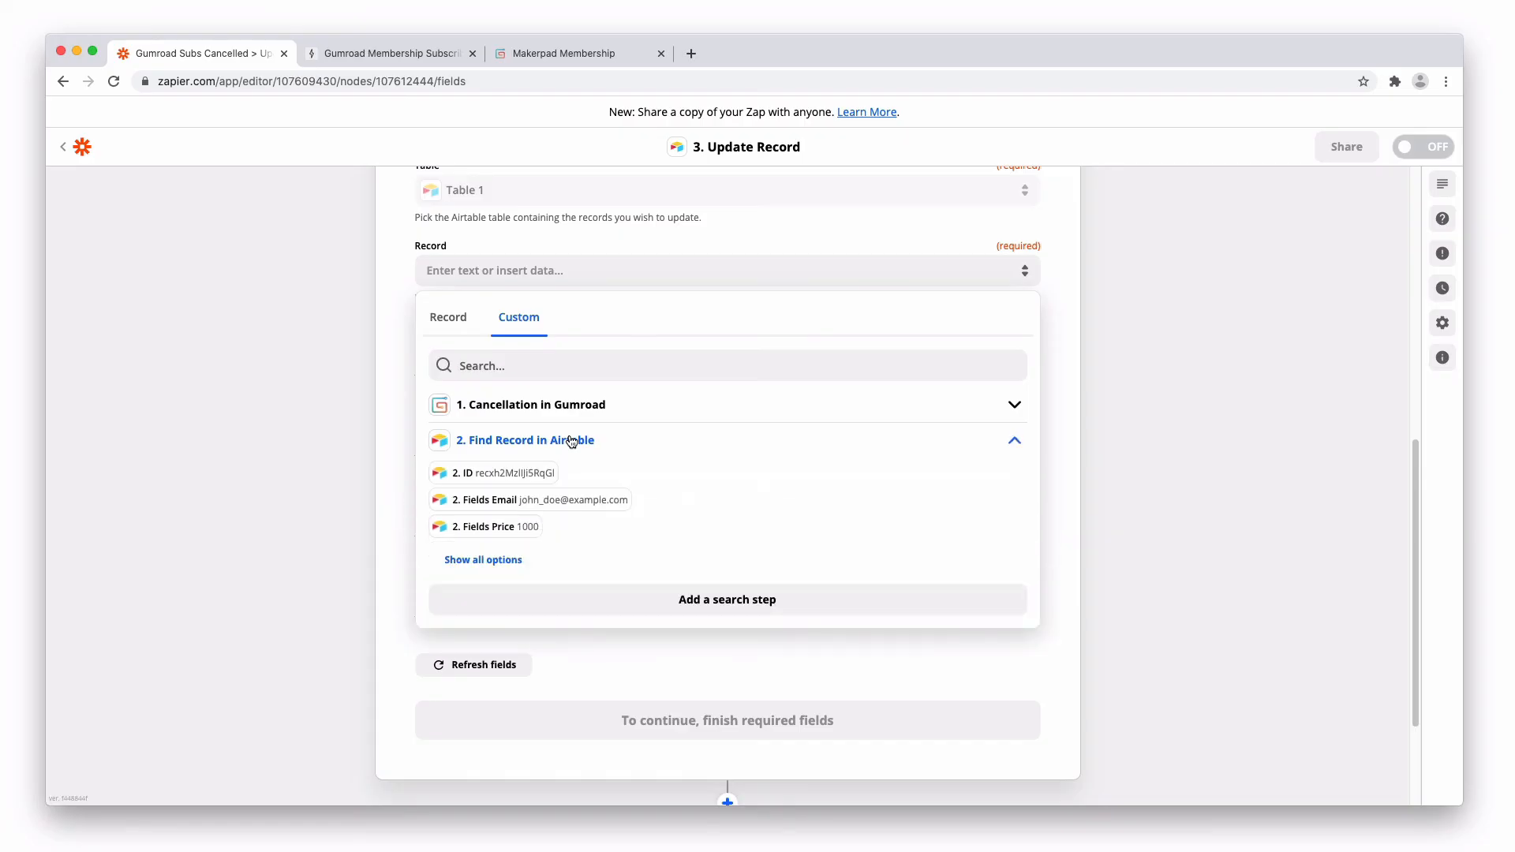
- Update record 2. ID with Status Cancelled, test it, and turn the Zap on
{"action": "left_click", "coordinate": [493, 472]}
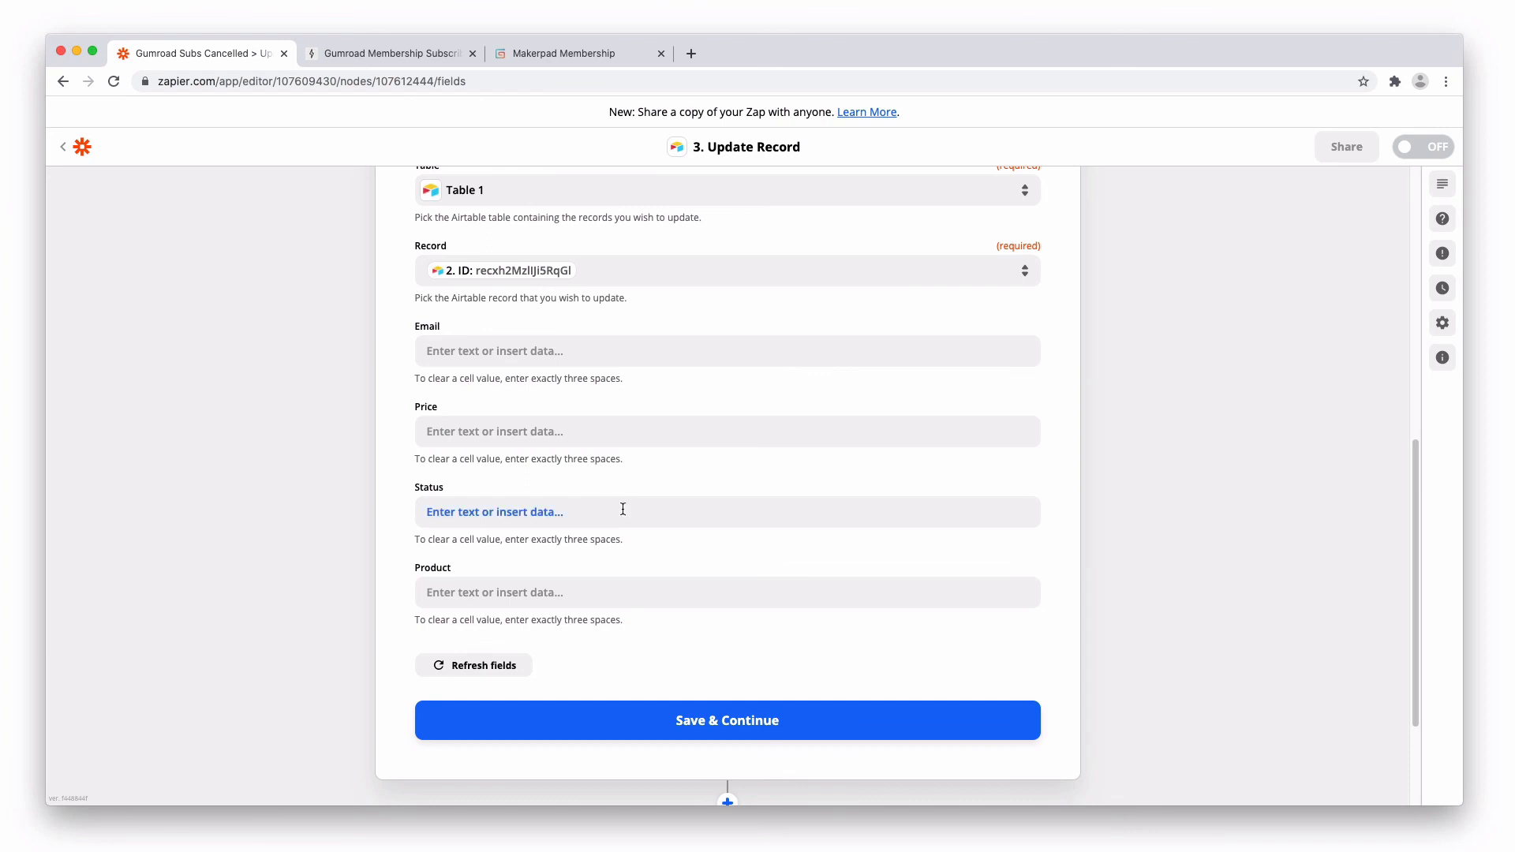
{"action": "type", "text": "Canc"}
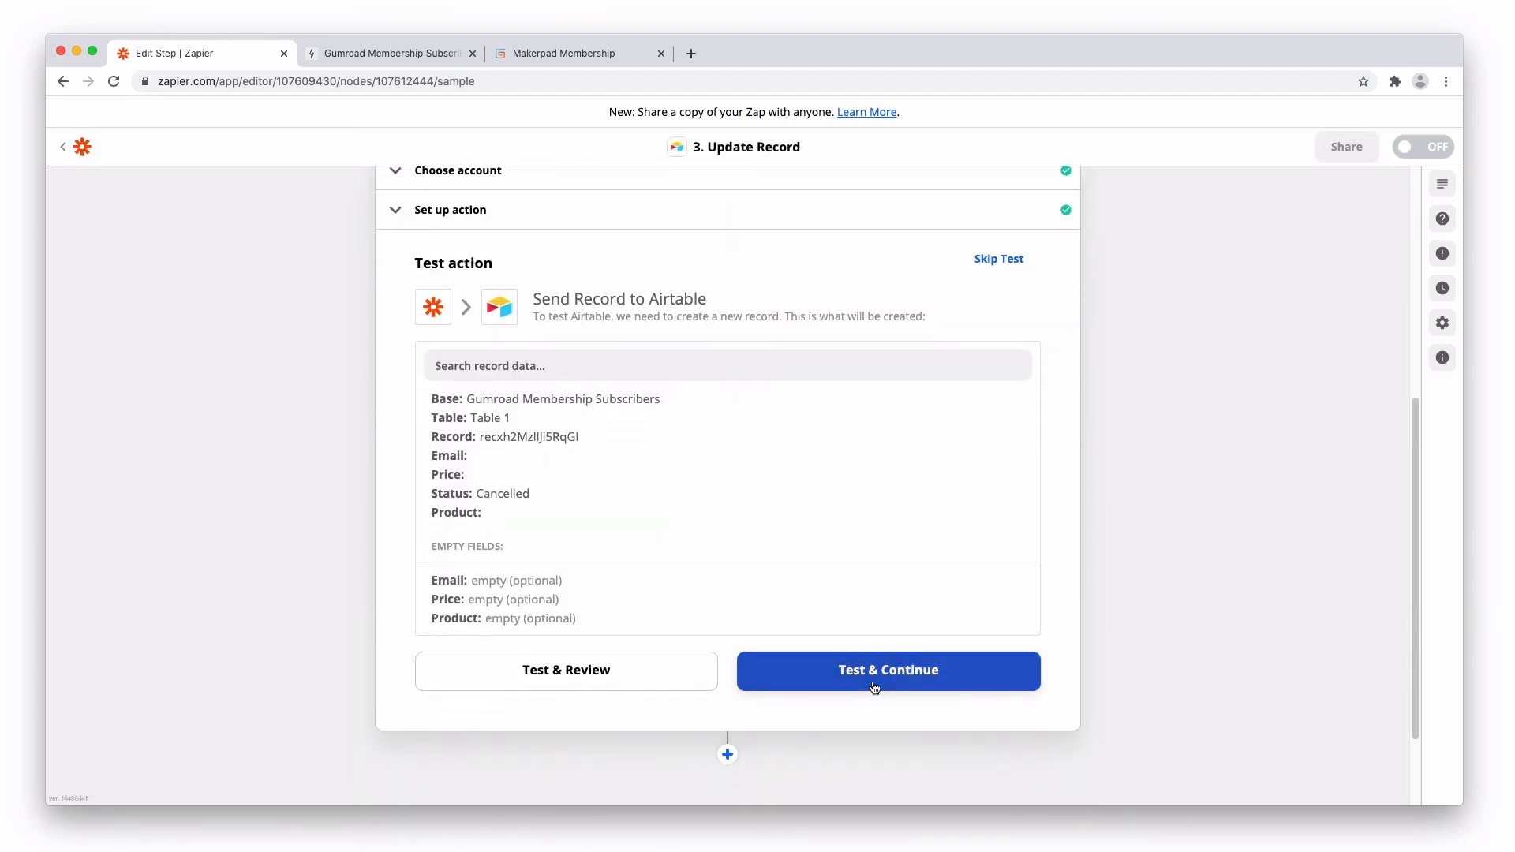
{"action": "left_click", "coordinate": [887, 670]}
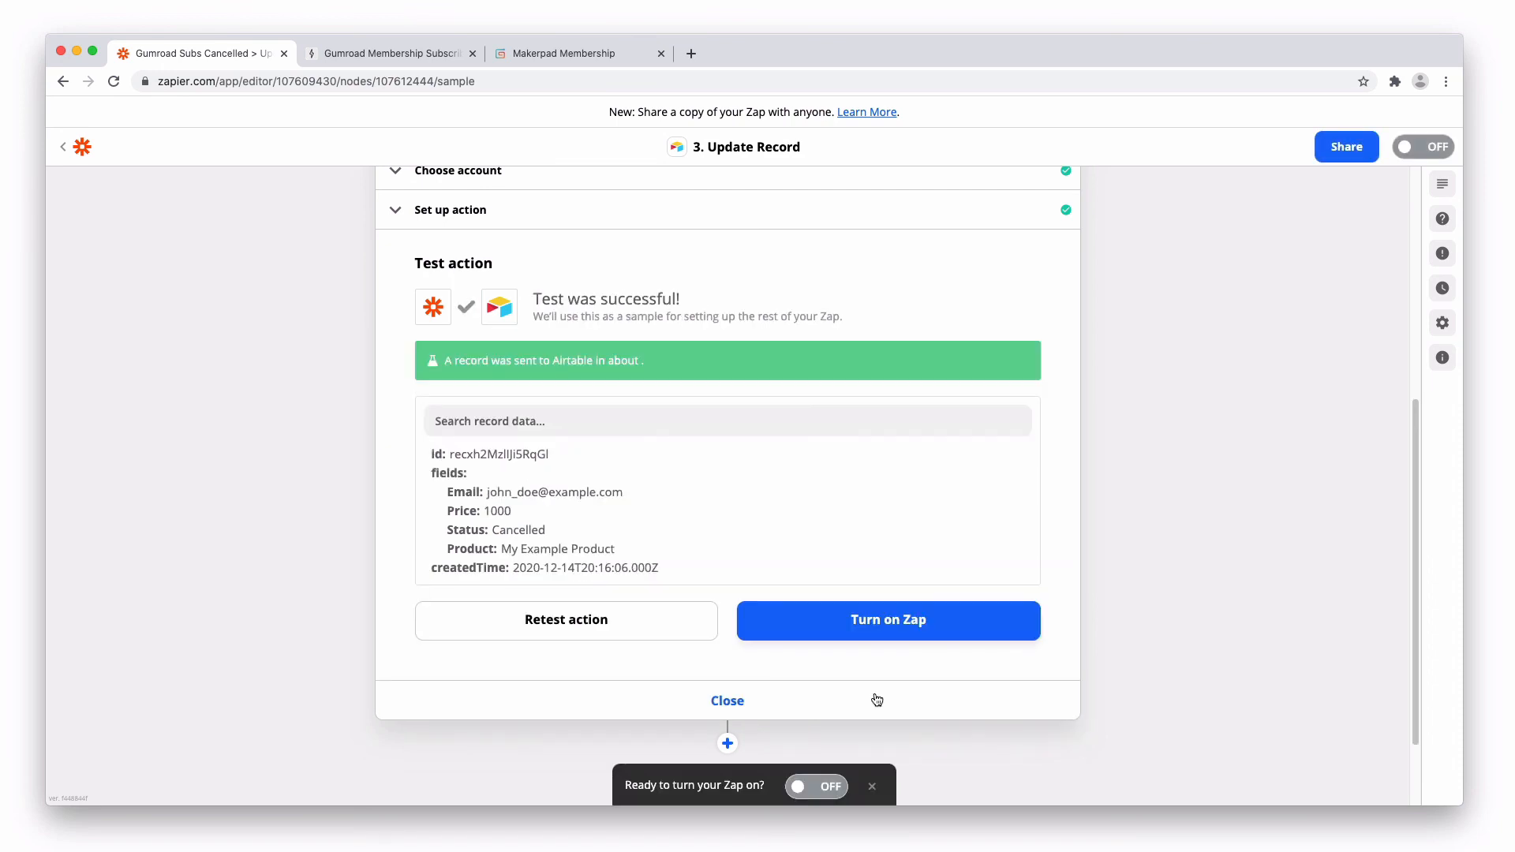
{"action": "left_click", "coordinate": [886, 620]}
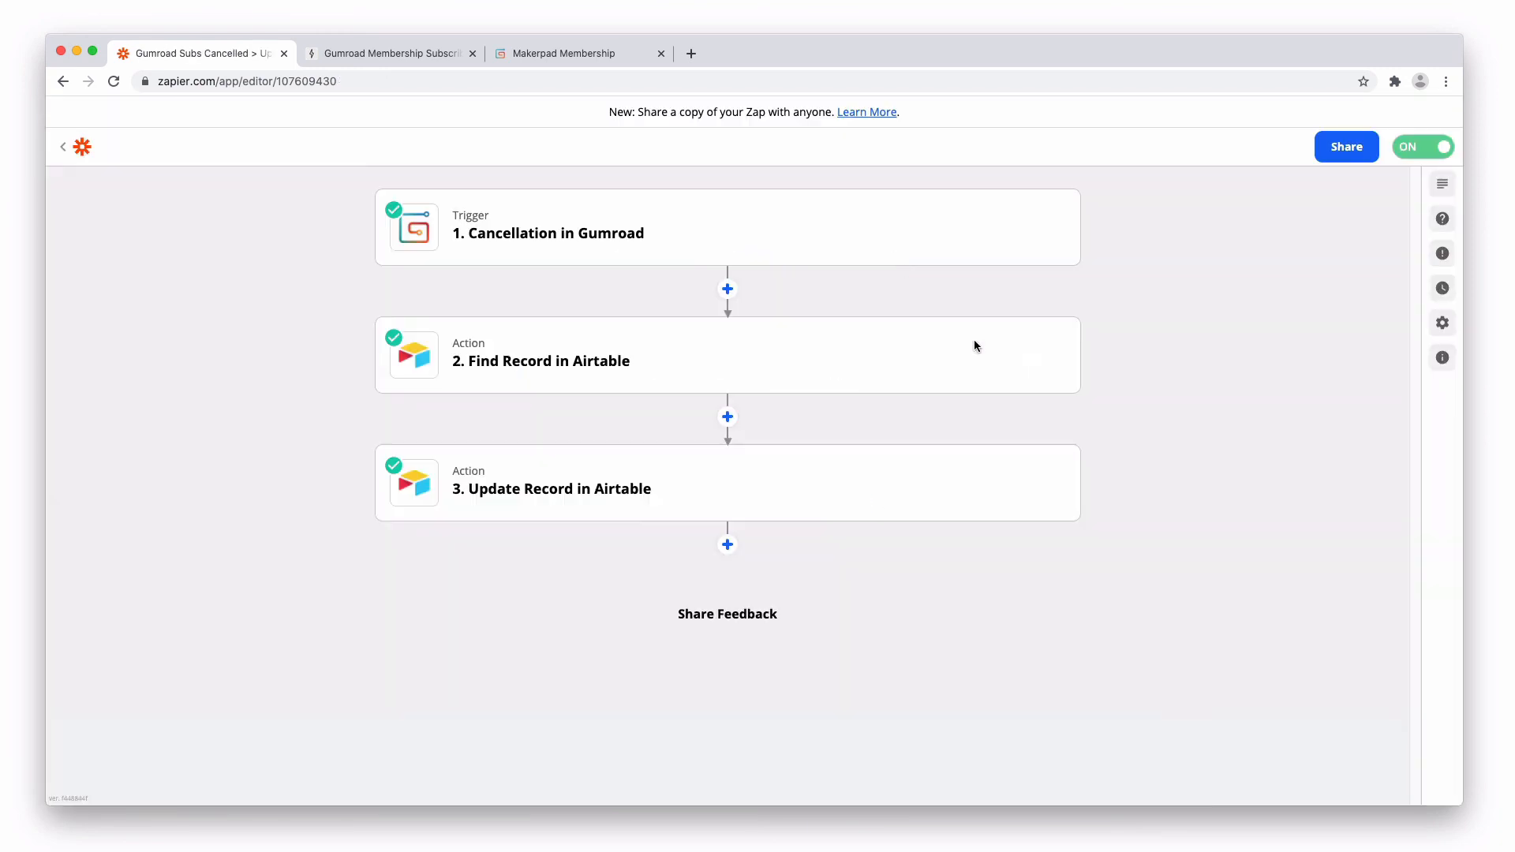
{"action": "mouse_move", "coordinate": [434, 53]}
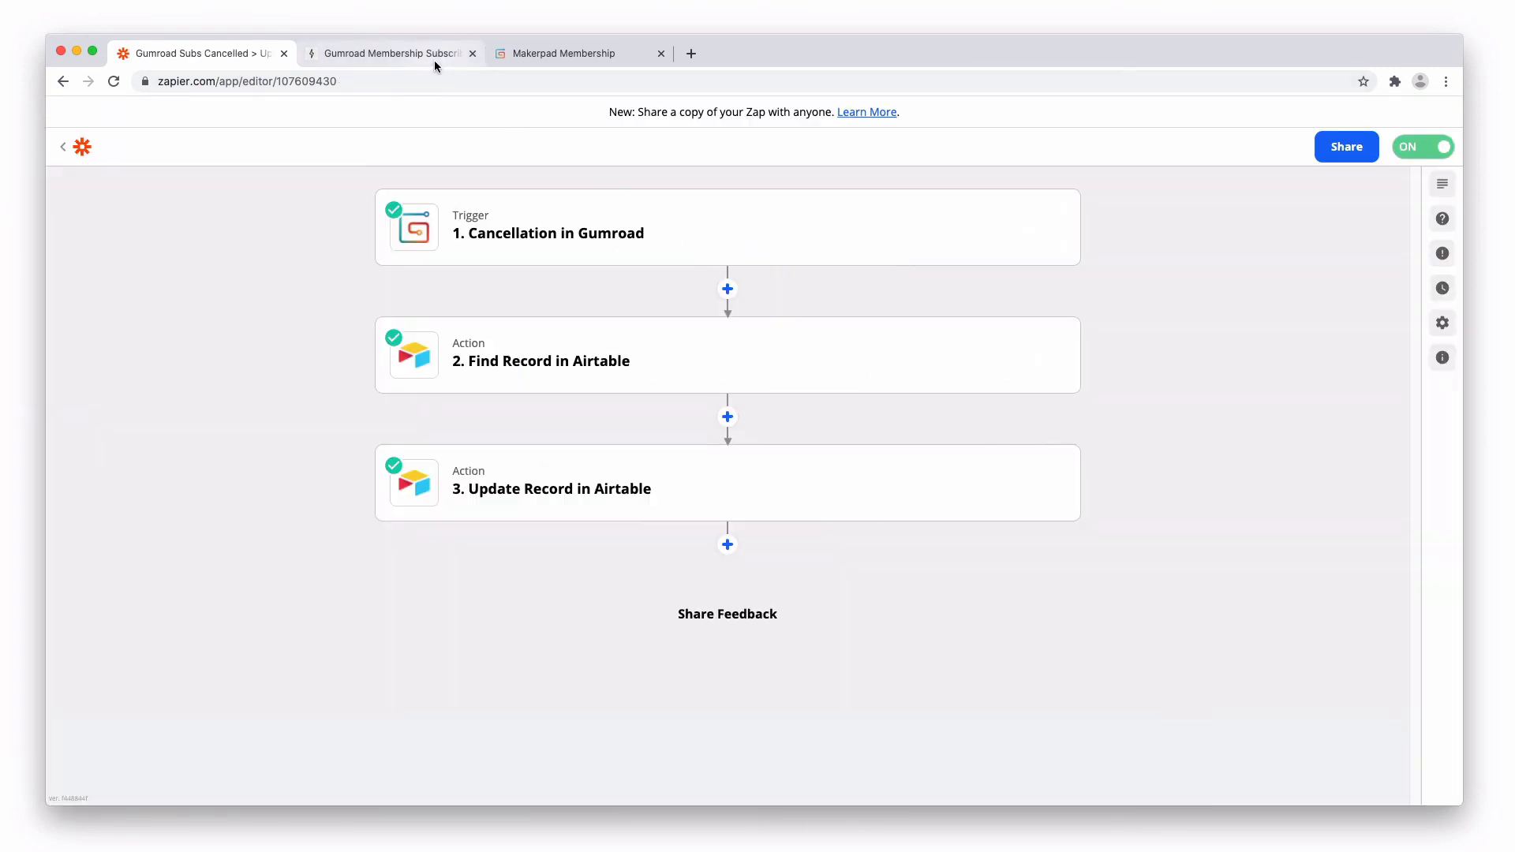
{"action": "left_click", "coordinate": [391, 53]}
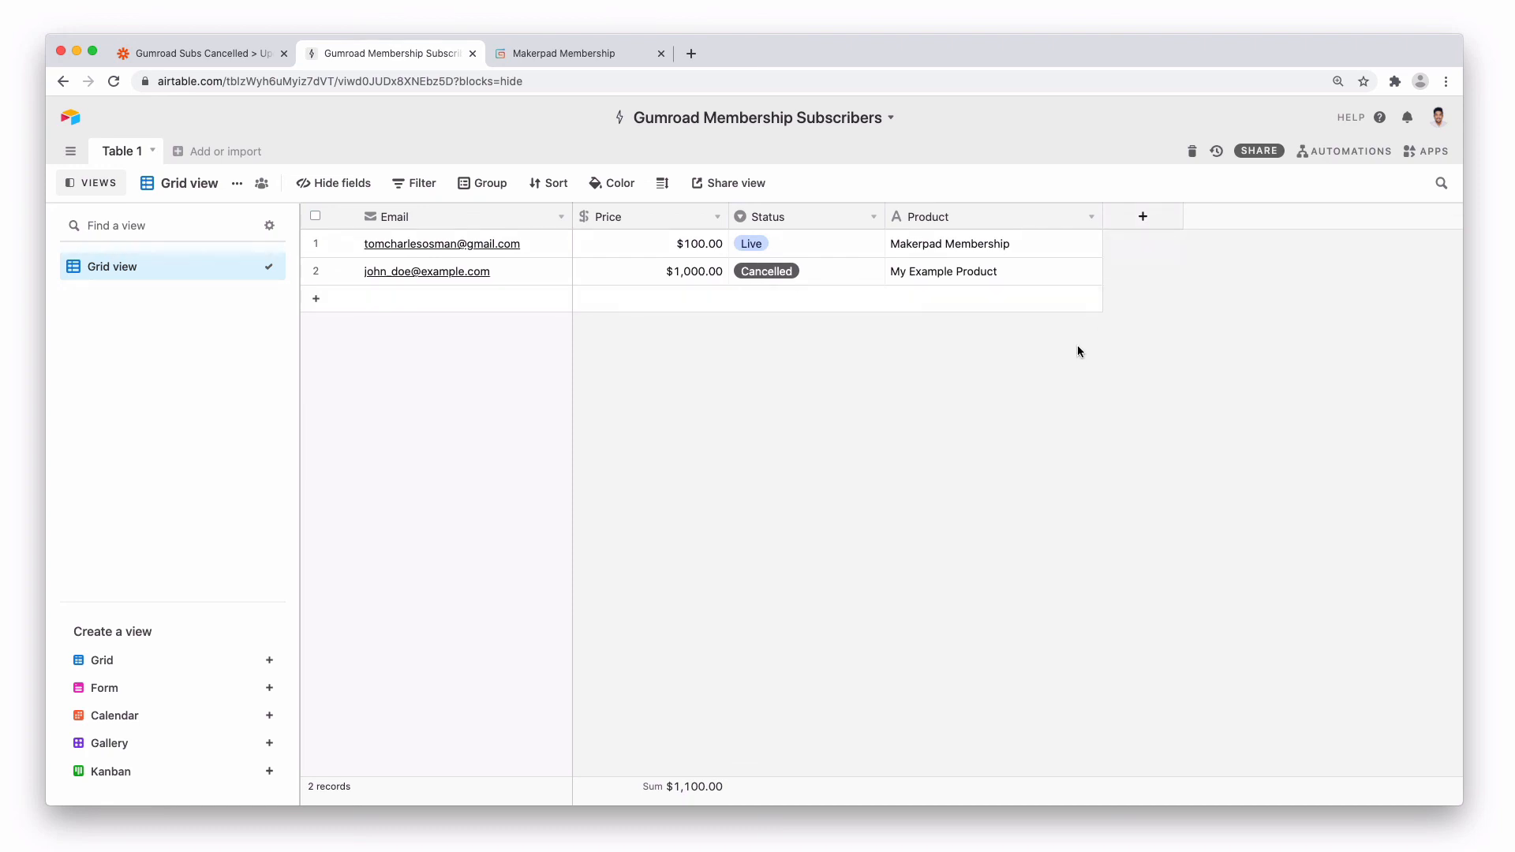
{"action": "mouse_move", "coordinate": [130, 302]}
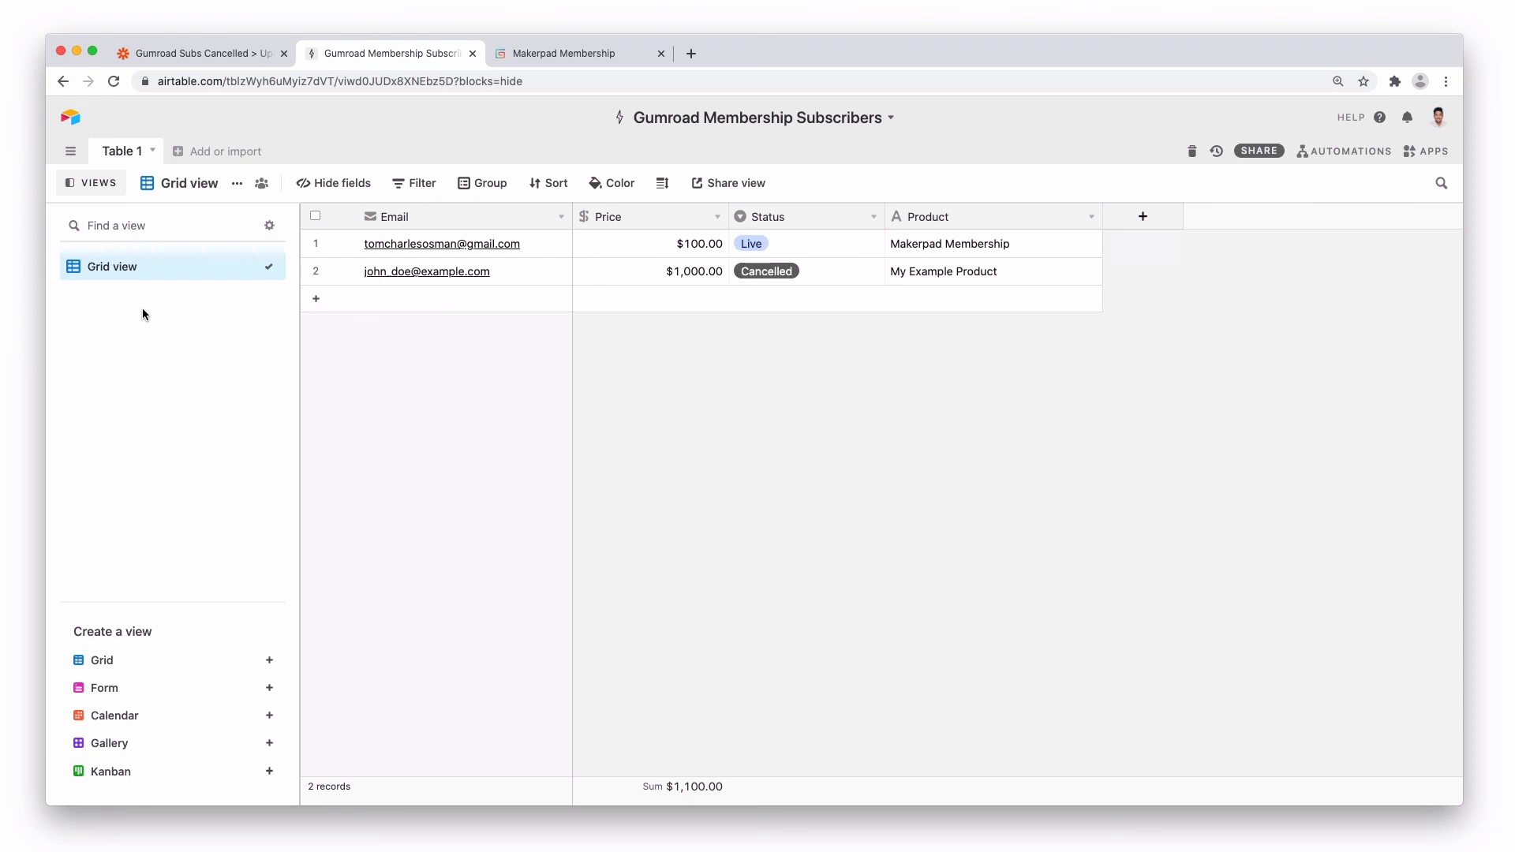
{"action": "mouse_move", "coordinate": [151, 311]}
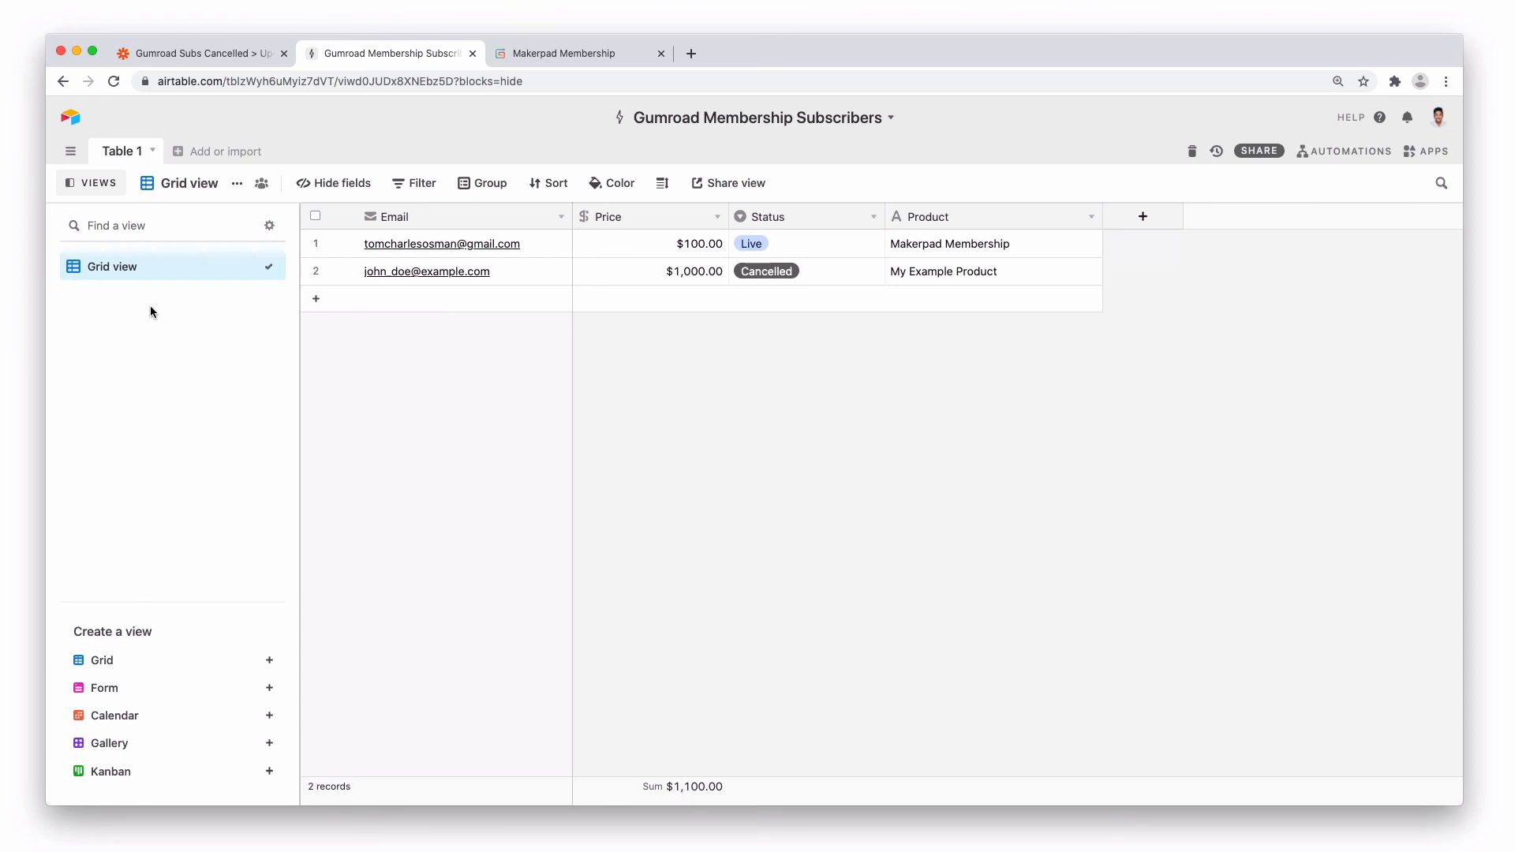
{"action": "mouse_move", "coordinate": [155, 314]}
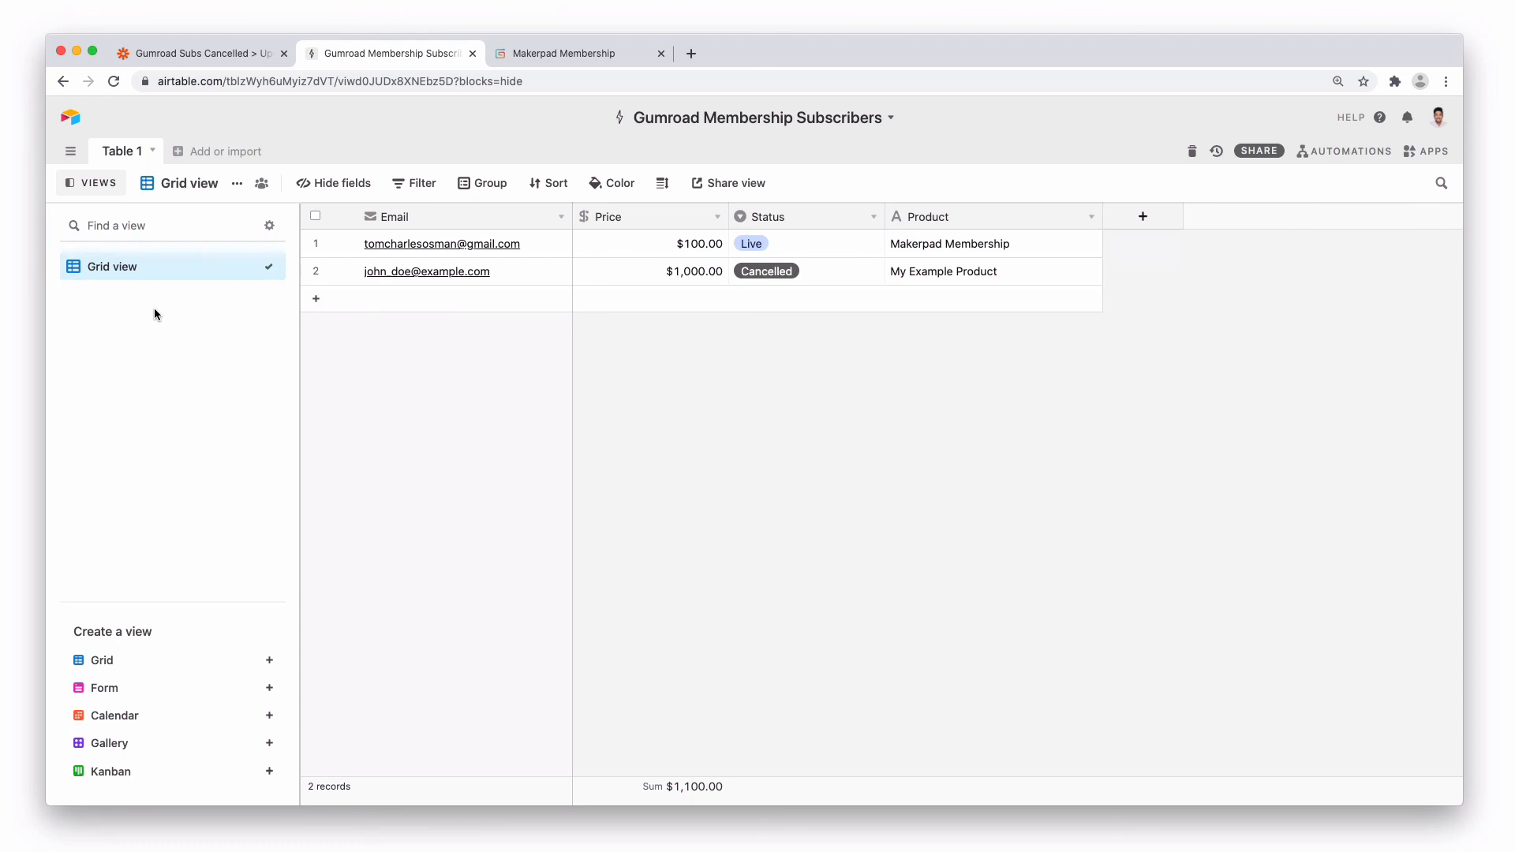
{"action": "mouse_move", "coordinate": [159, 319]}
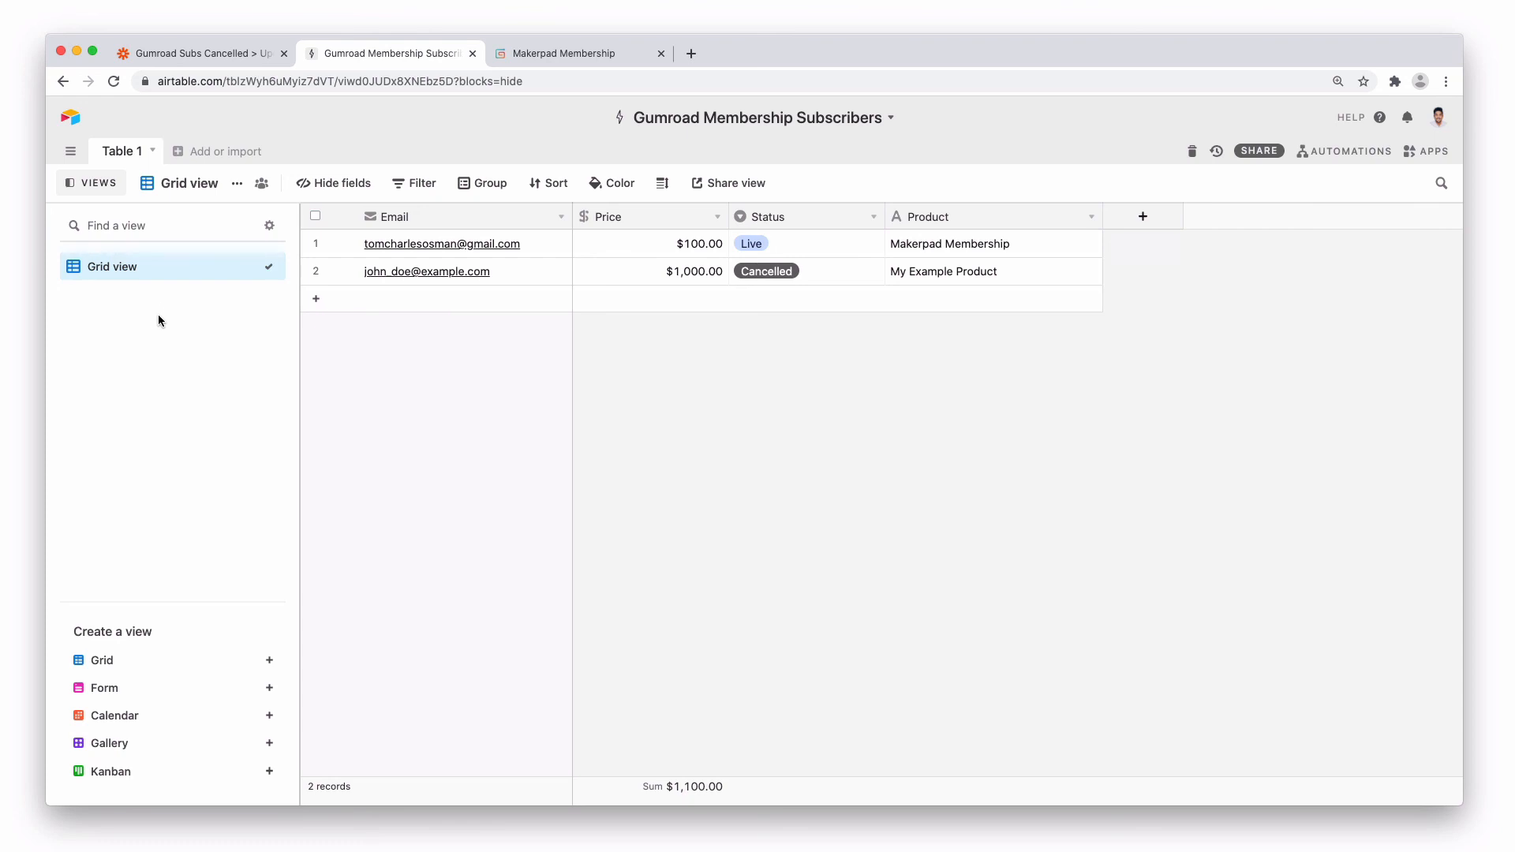